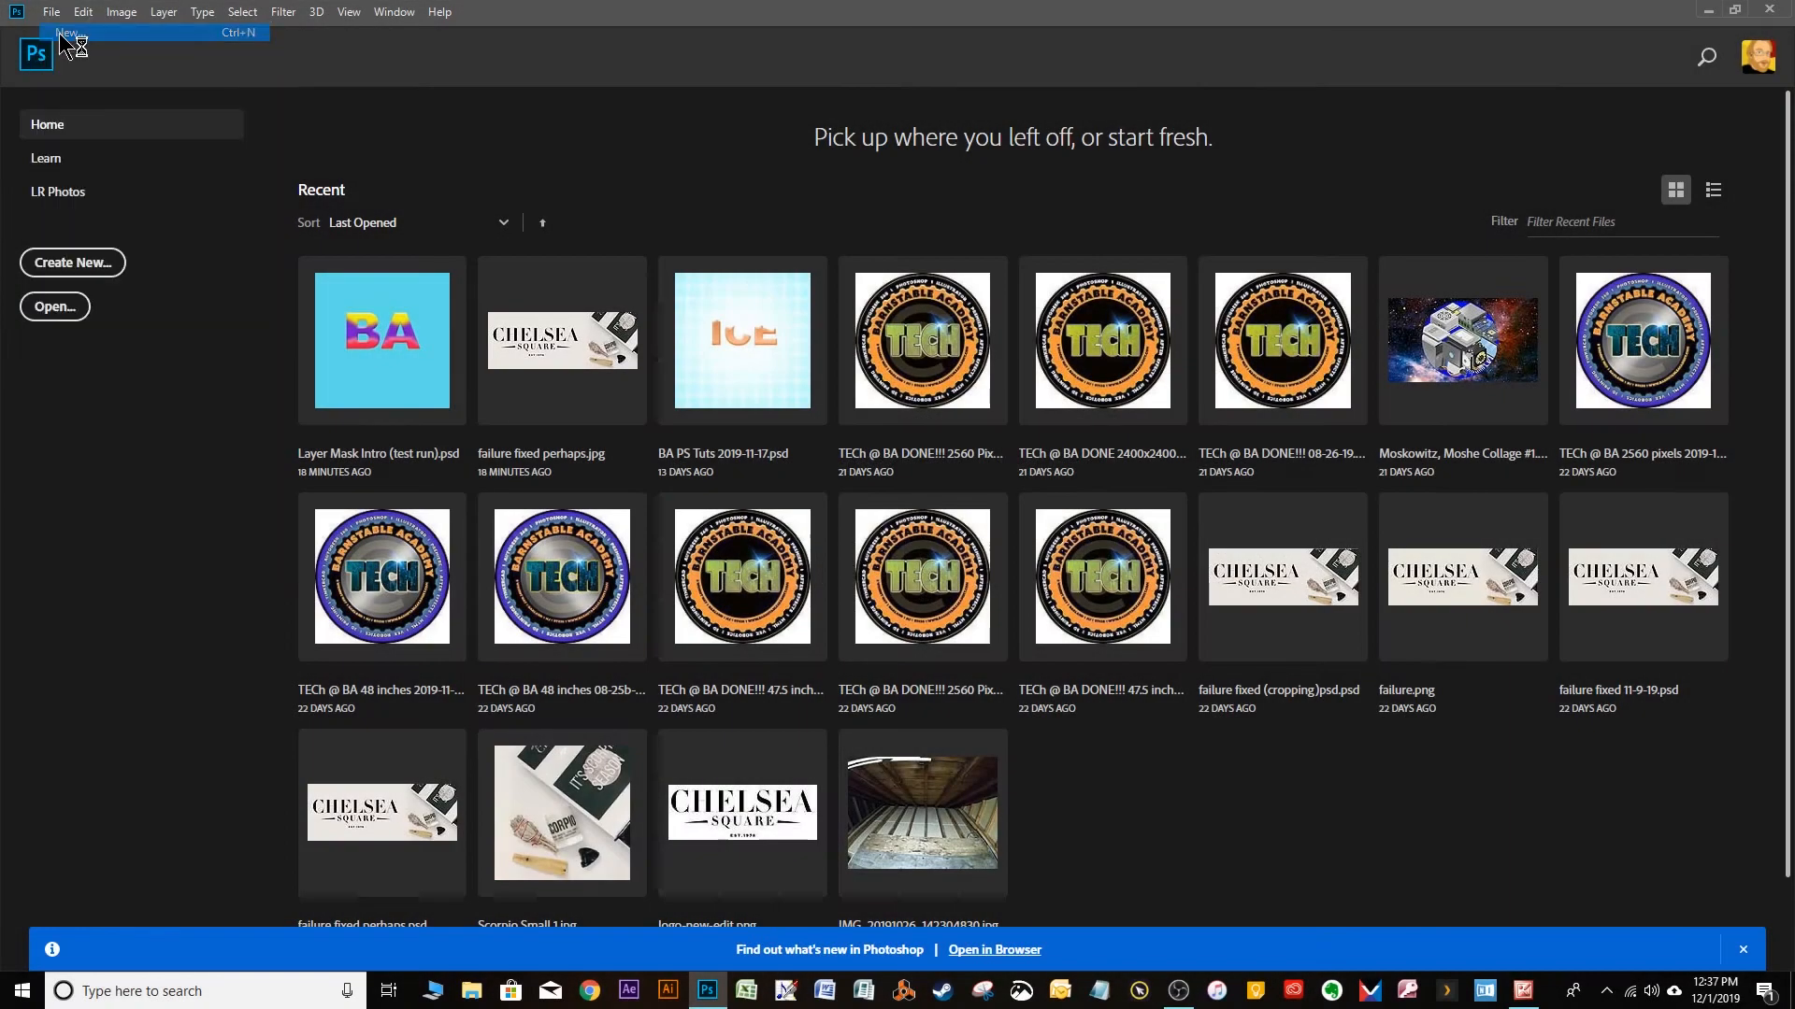
Step: Set the new document to 1000 × 1000 px at 300 ppi with a transparent background
left_click(58, 34)
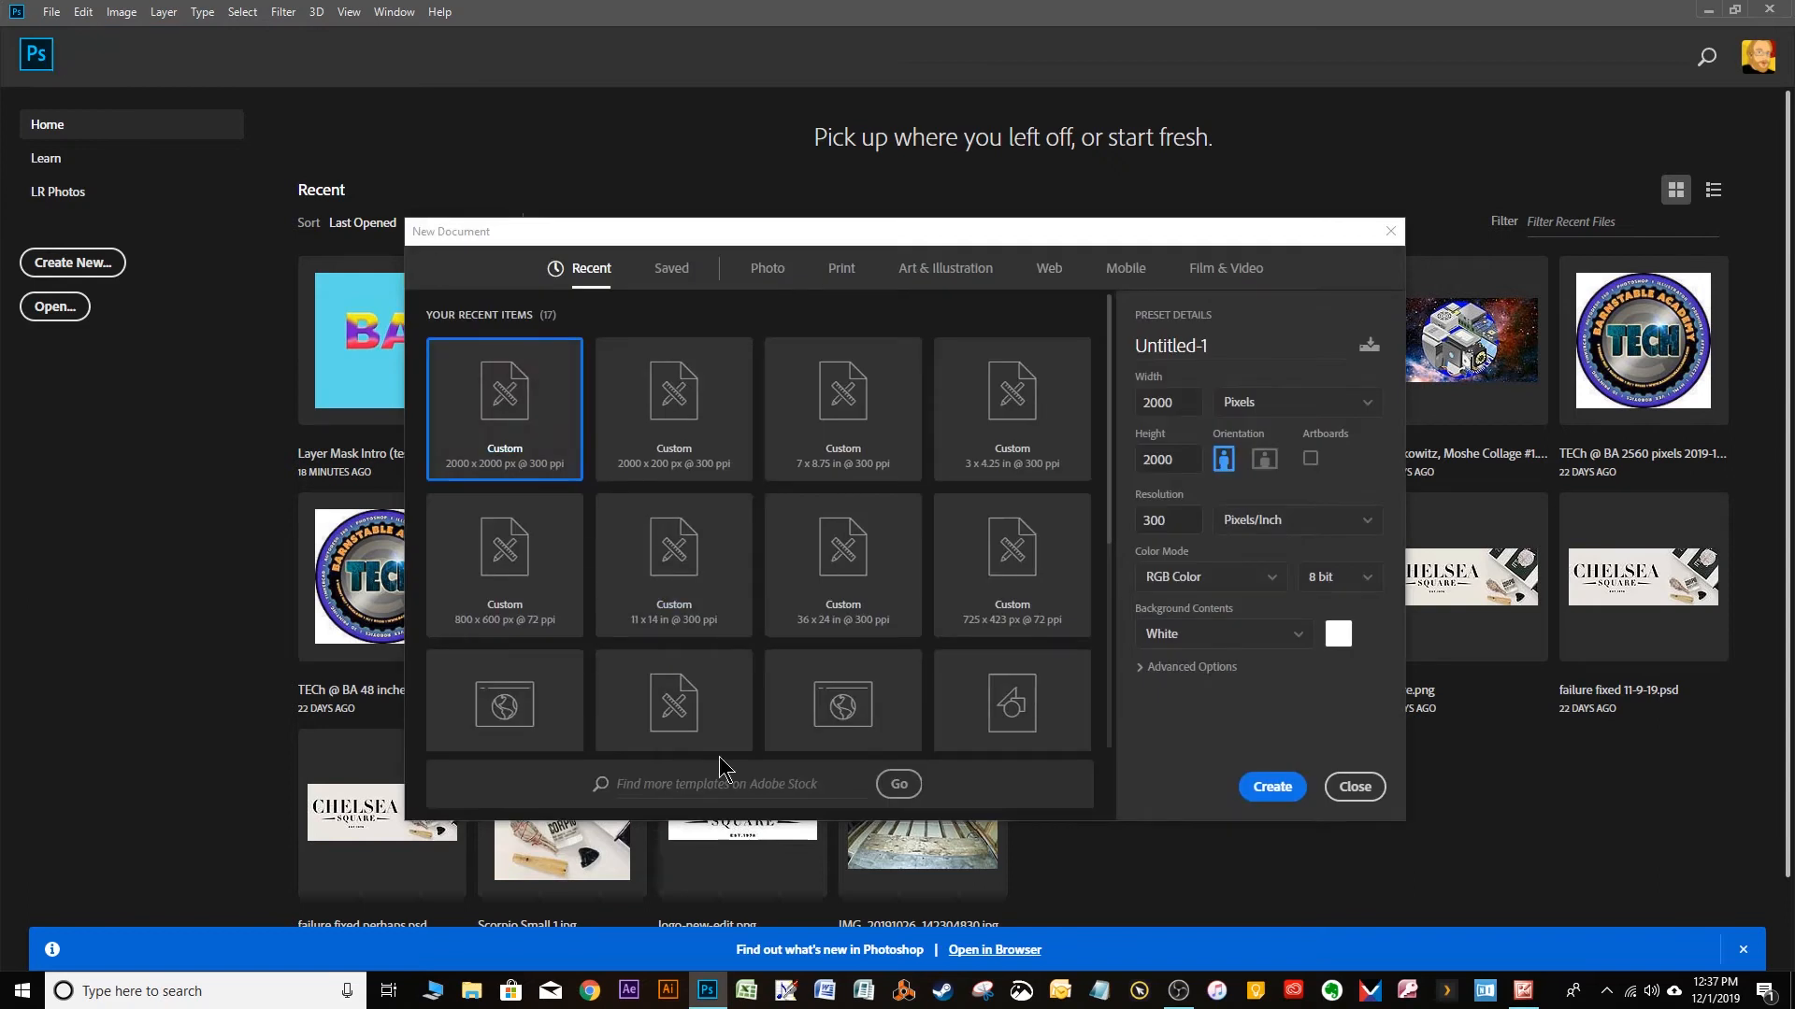
mouse_move(512, 426)
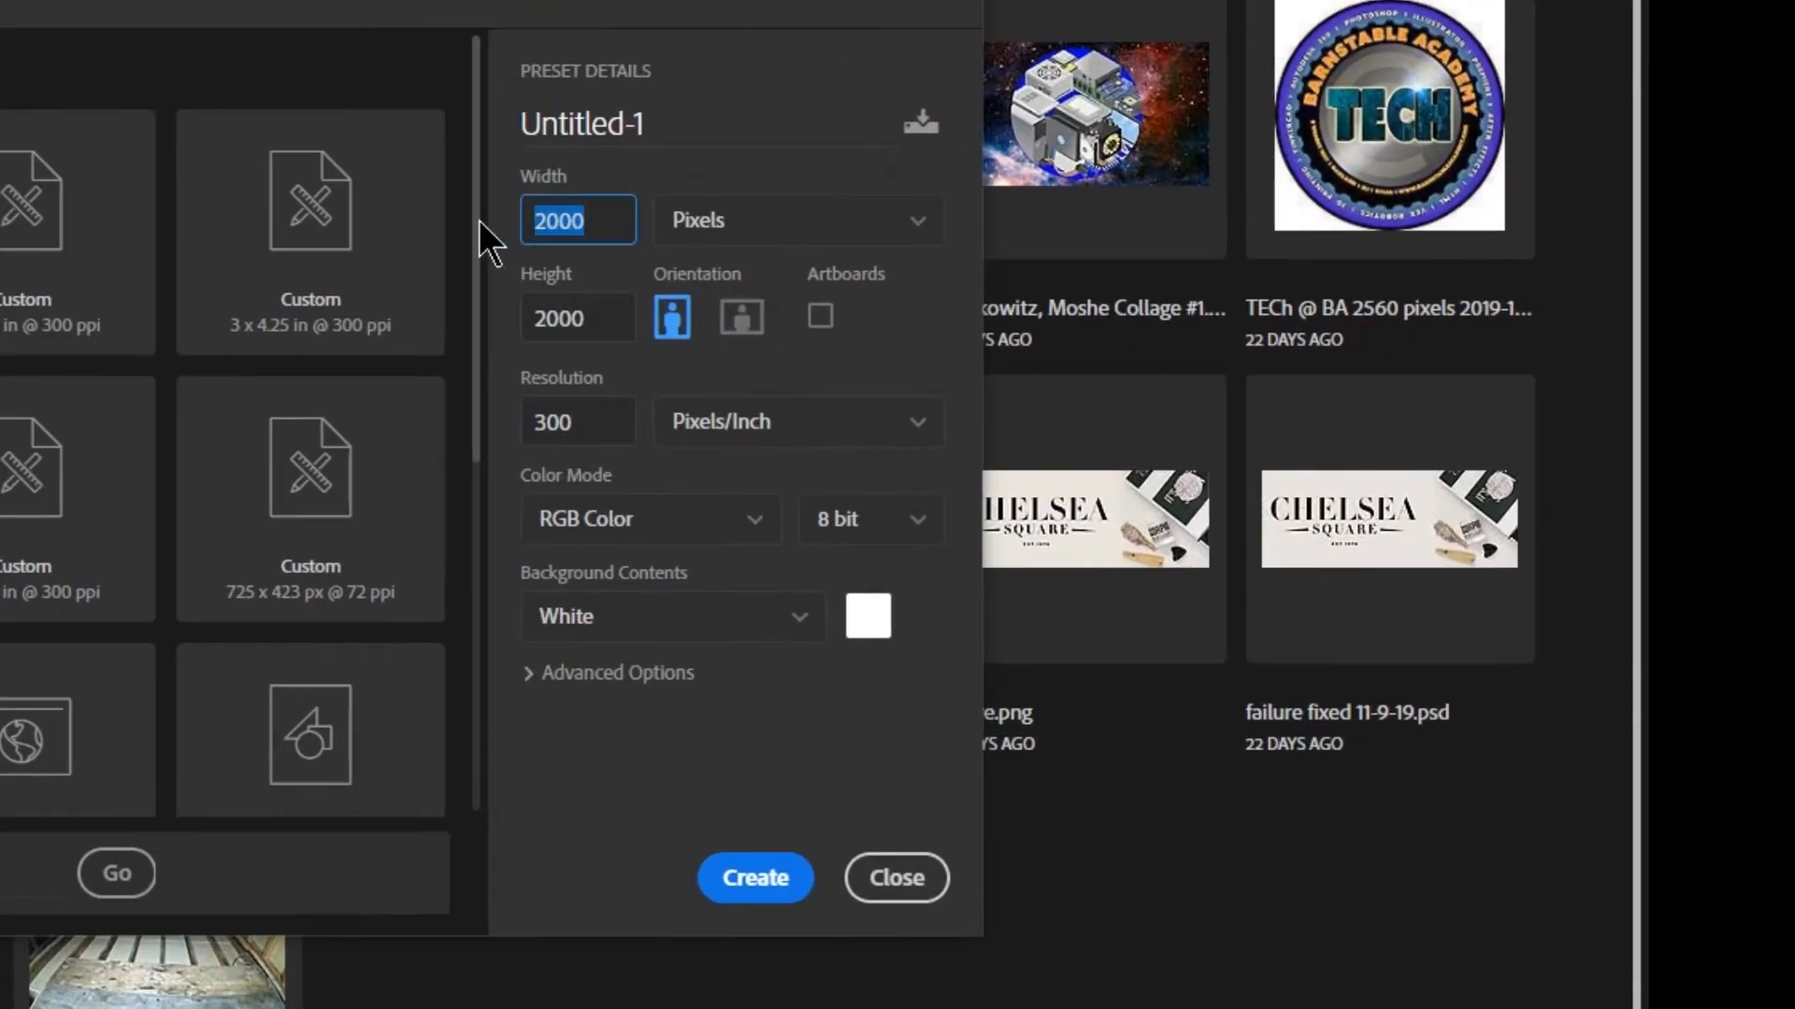
type("1000")
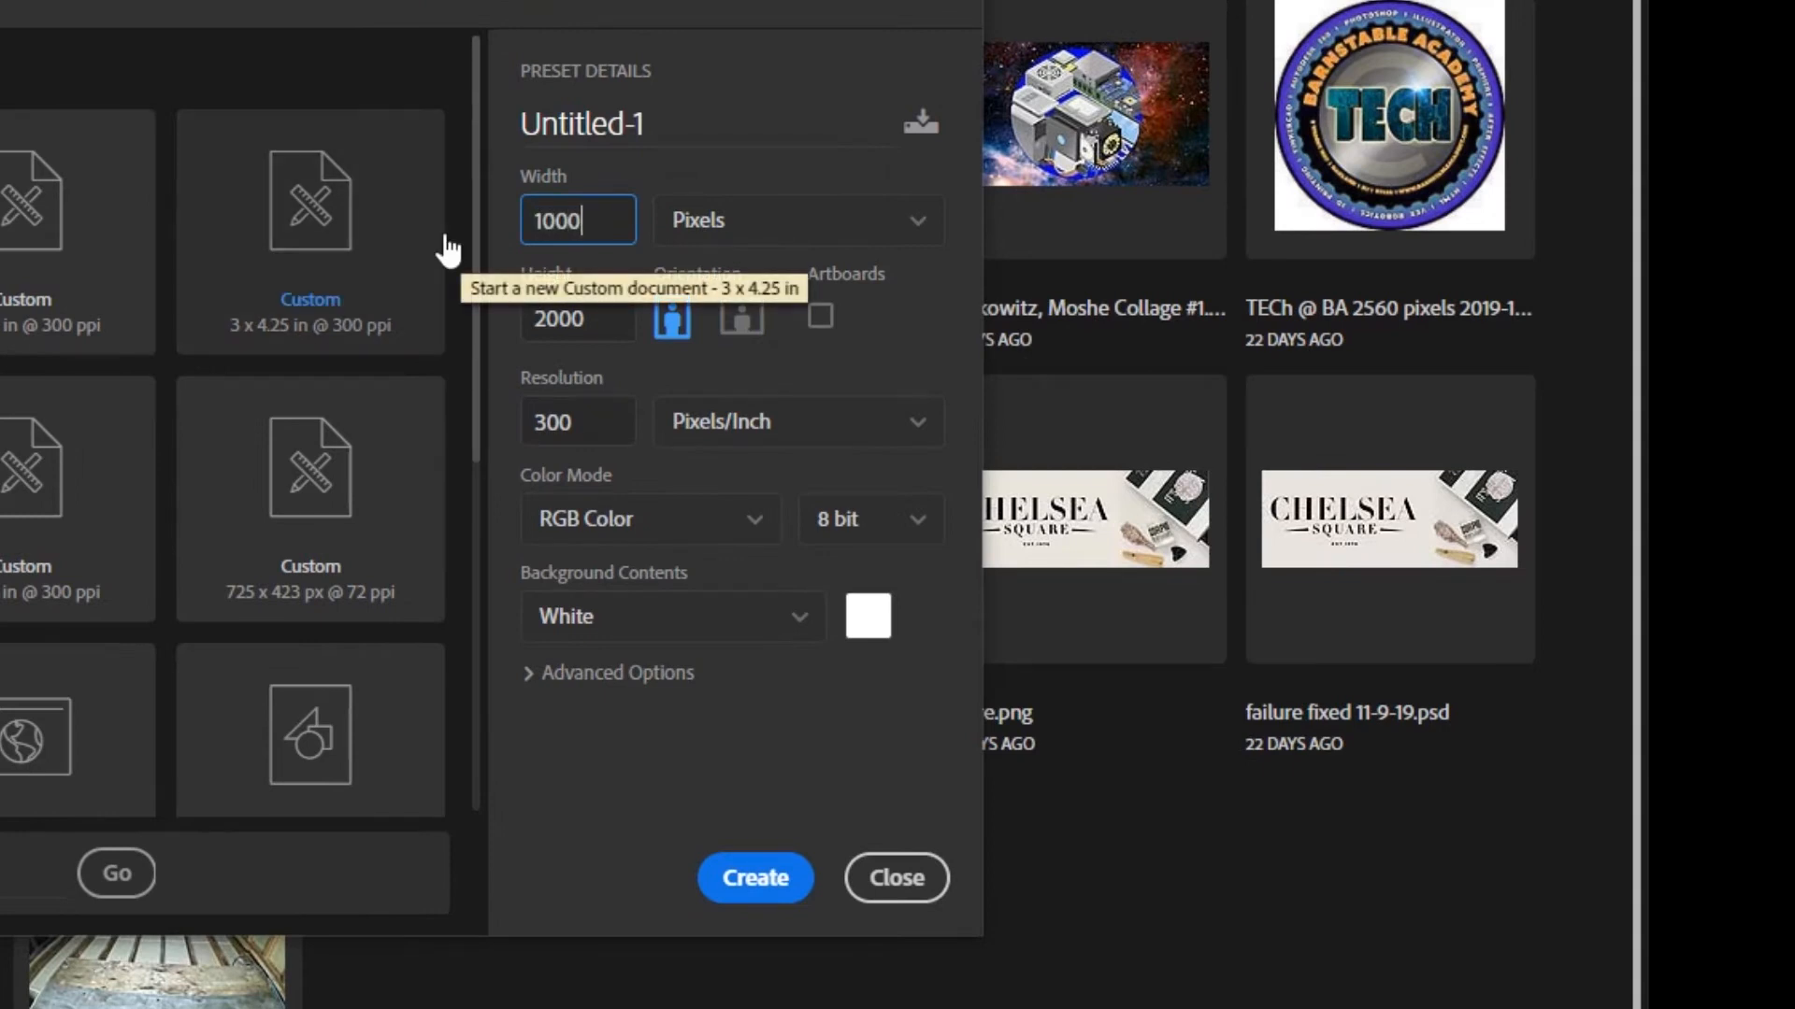
left_click(577, 317)
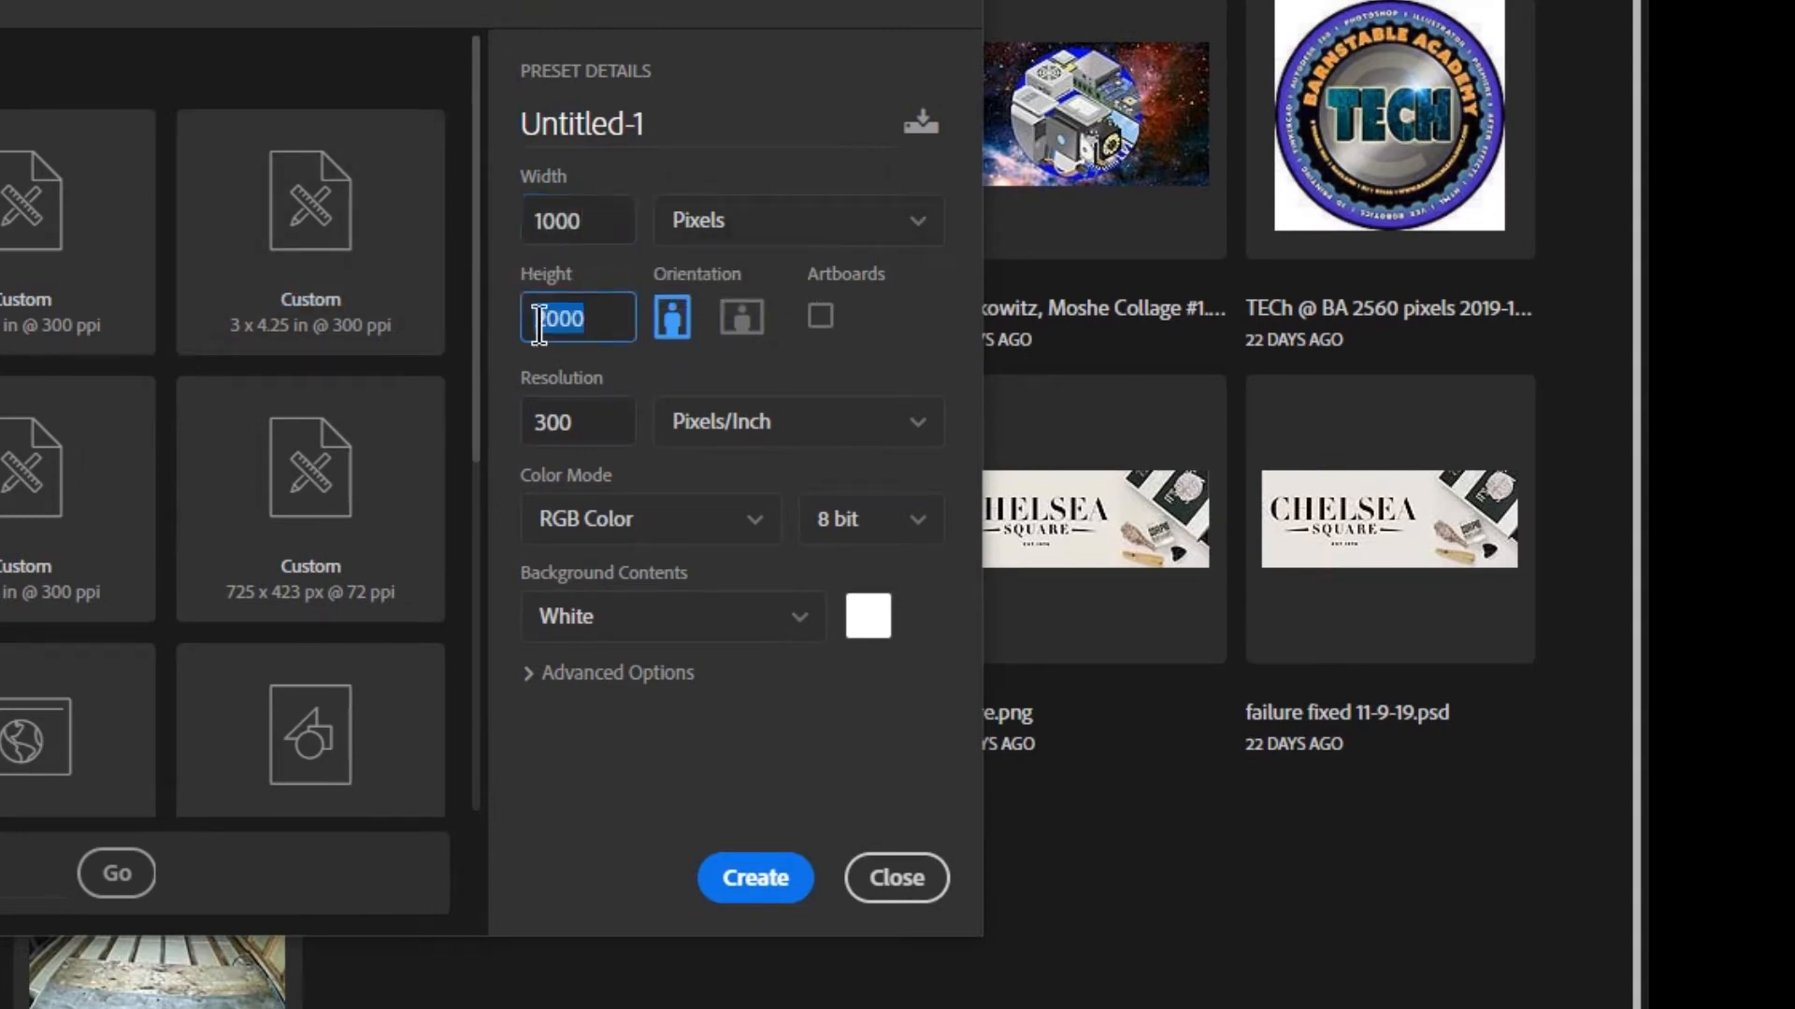
key("Backspace")
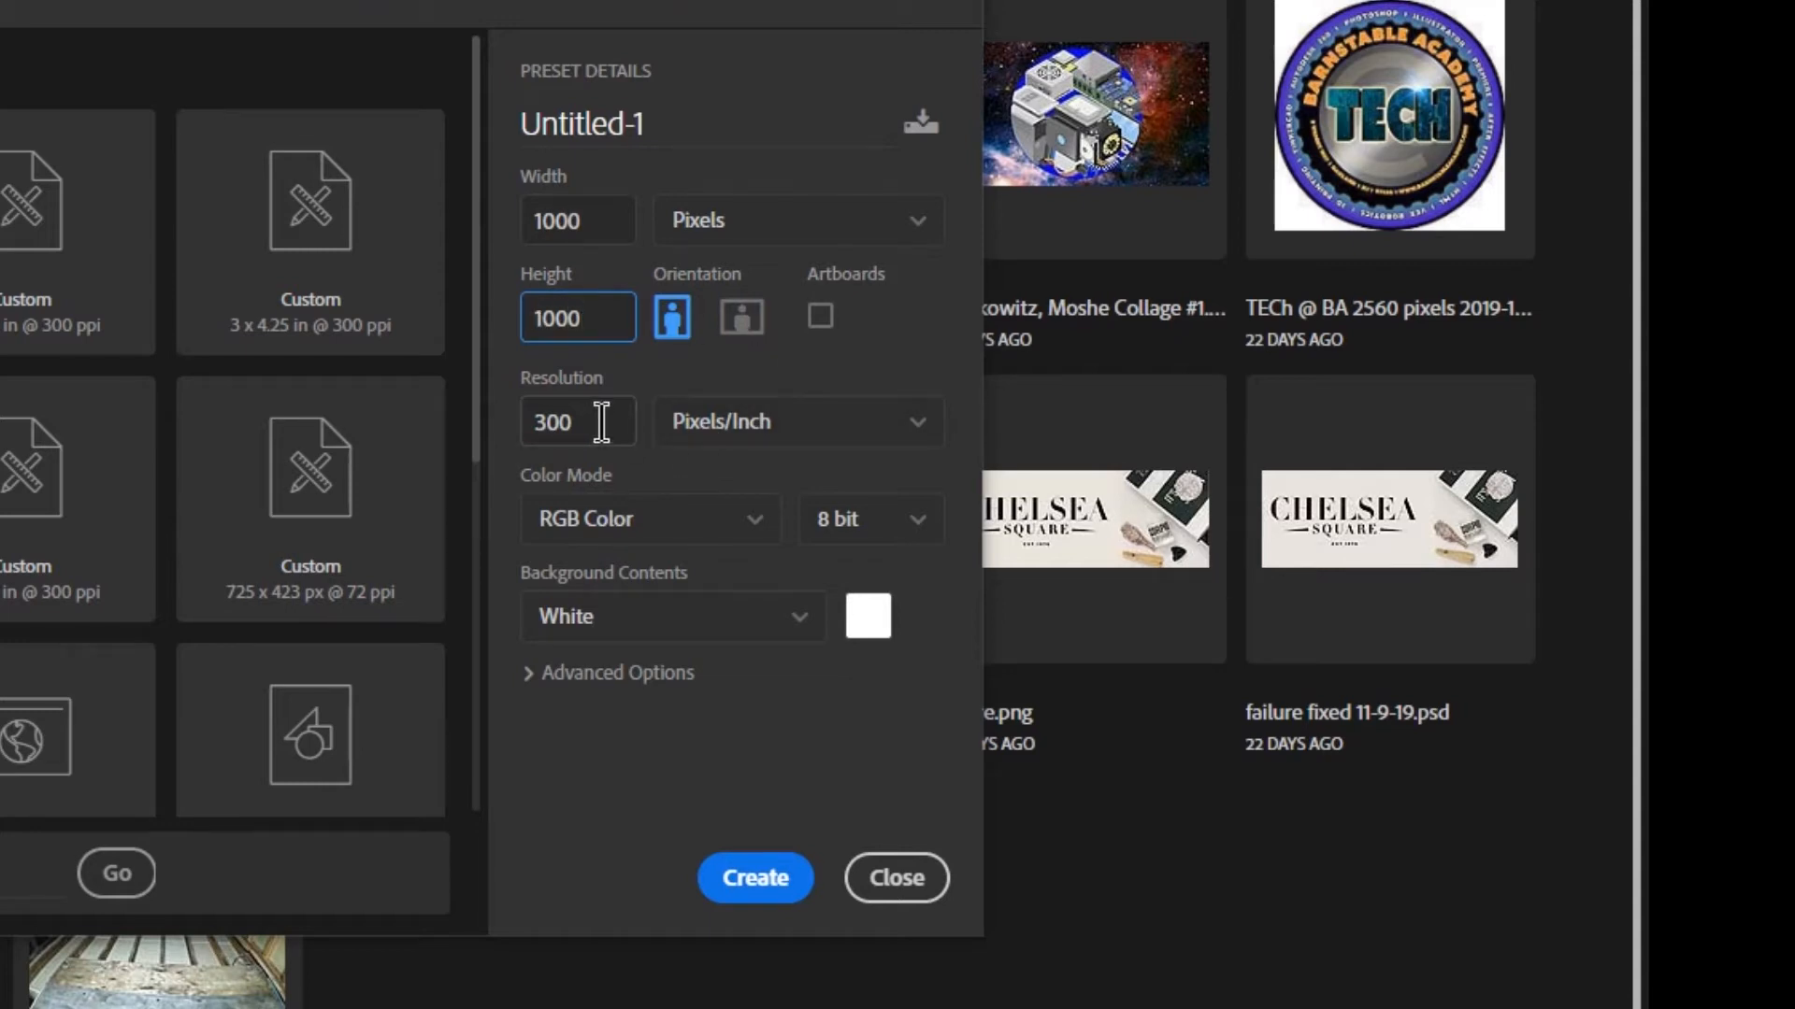
mouse_move(745, 451)
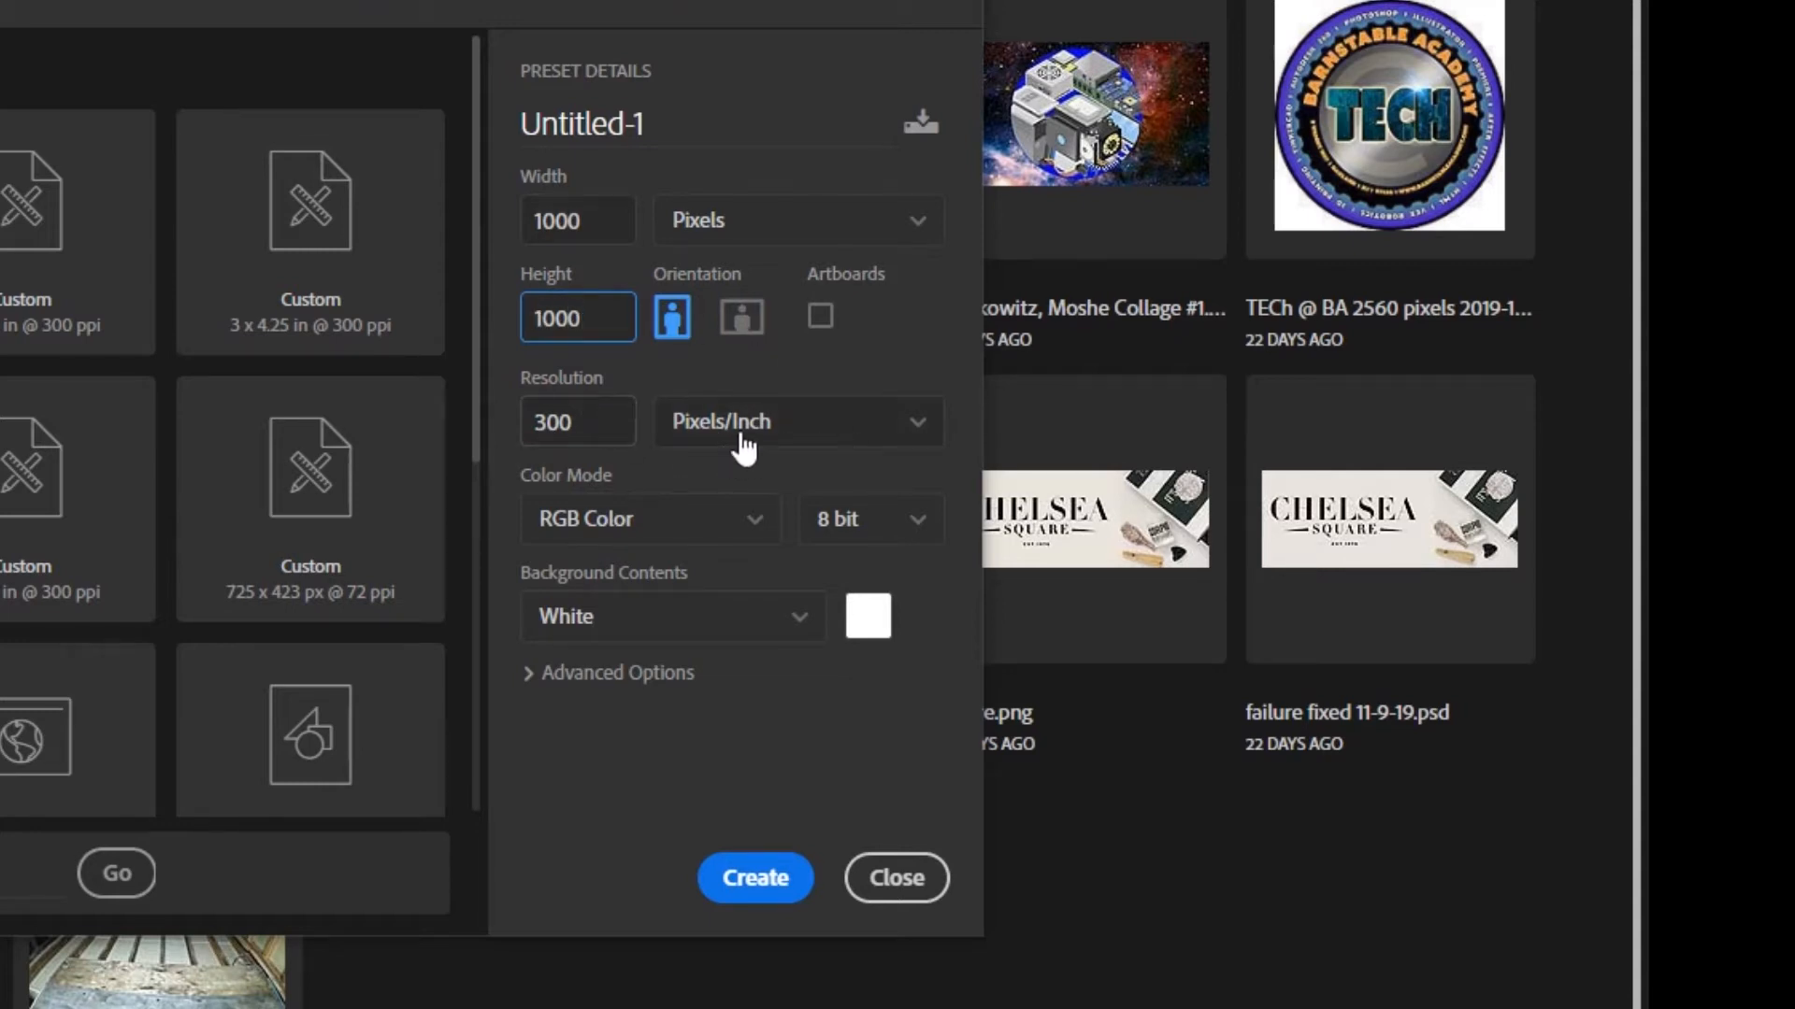
mouse_move(801, 639)
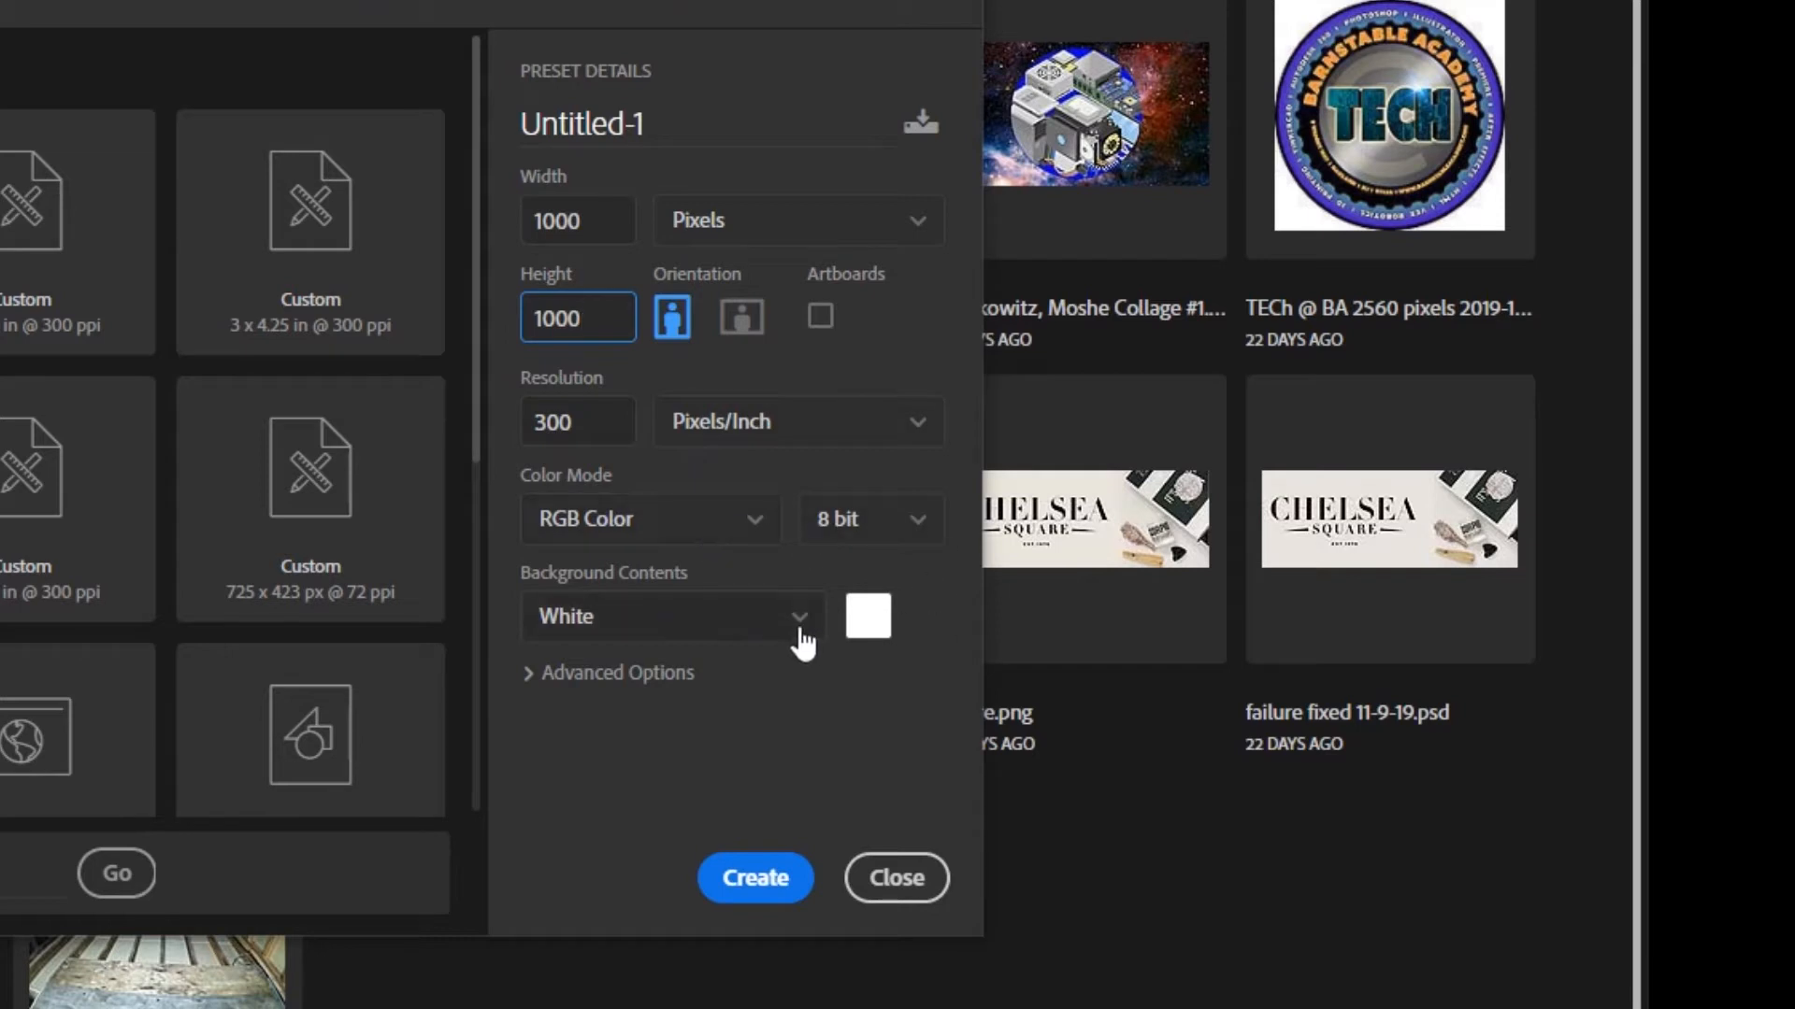
left_click(670, 617)
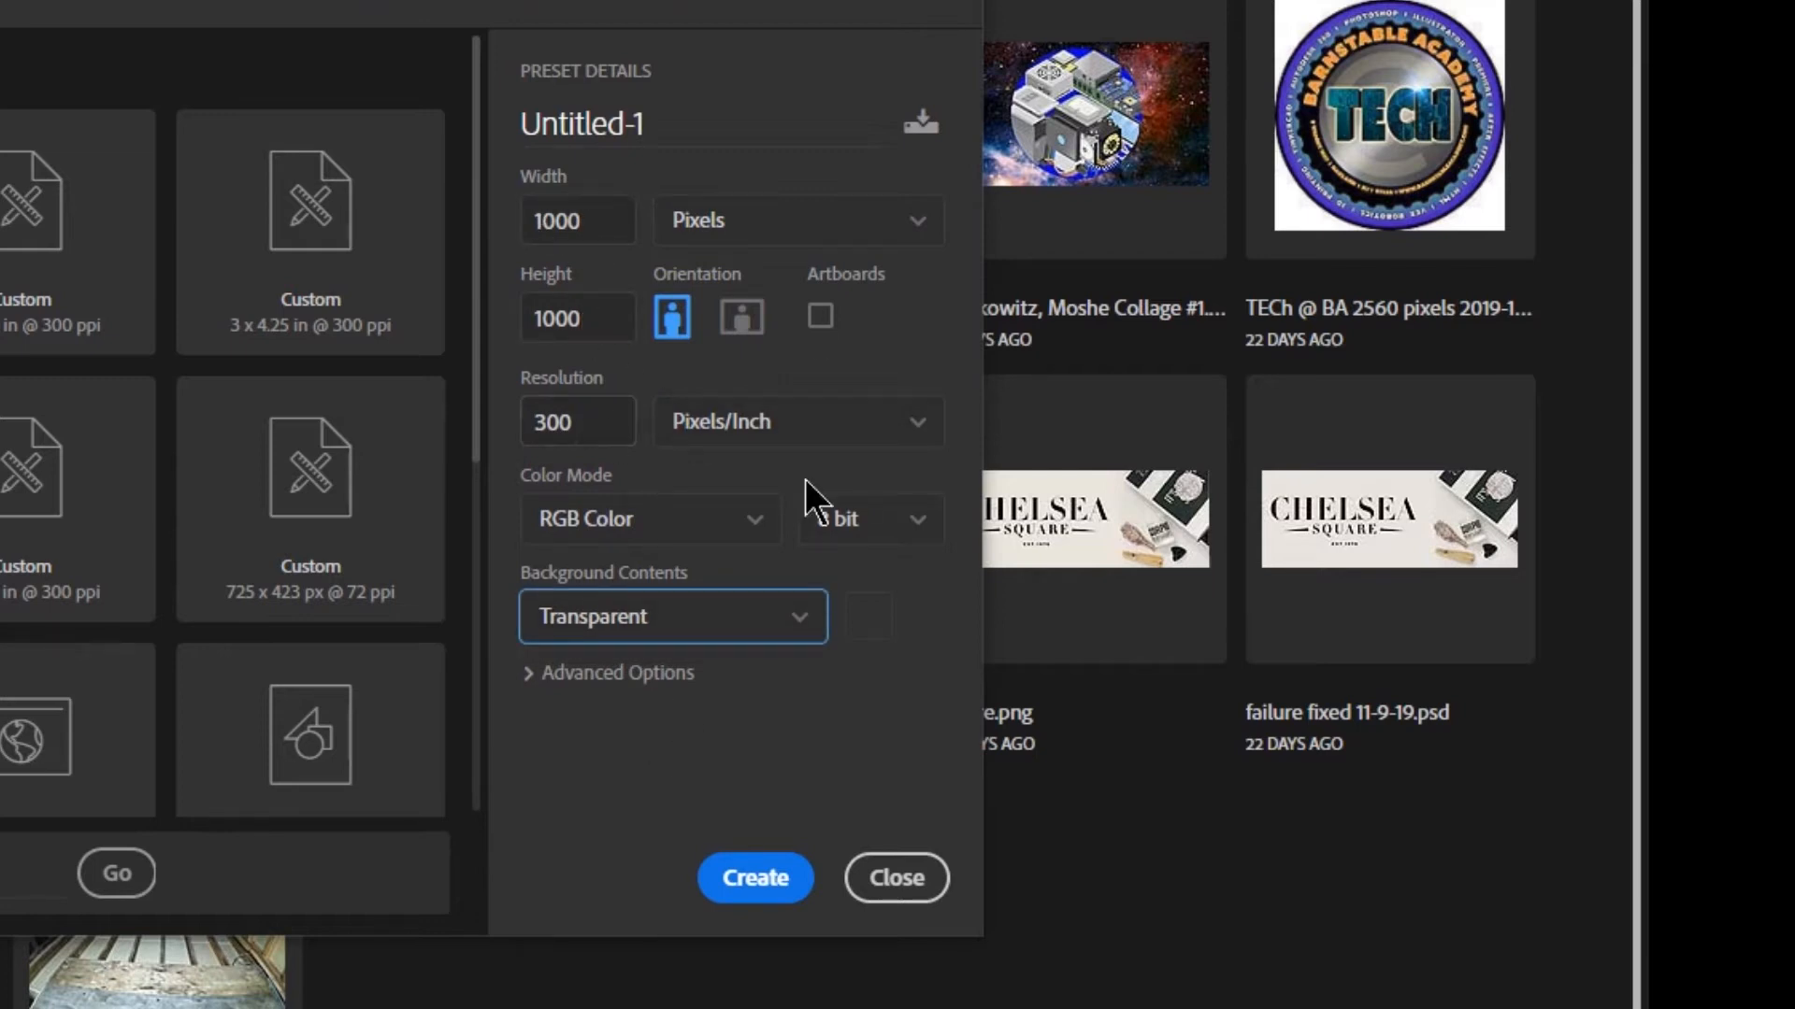
mouse_move(639, 557)
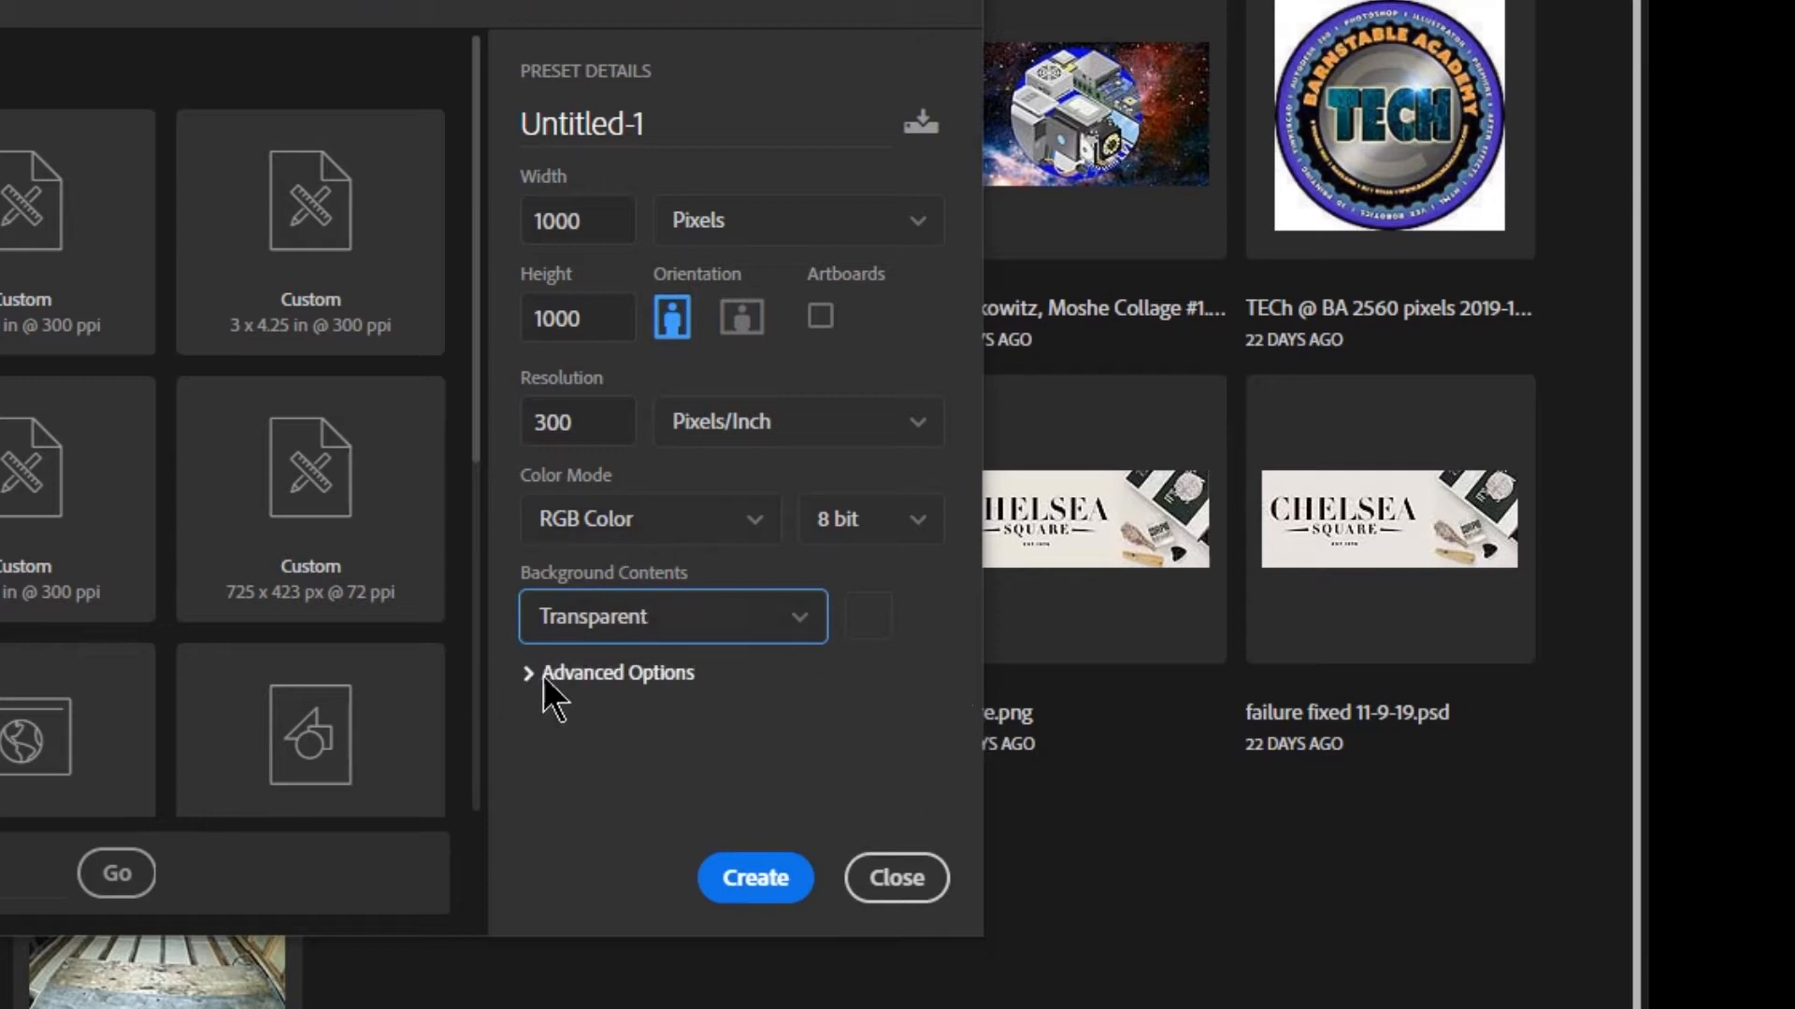
mouse_move(784, 900)
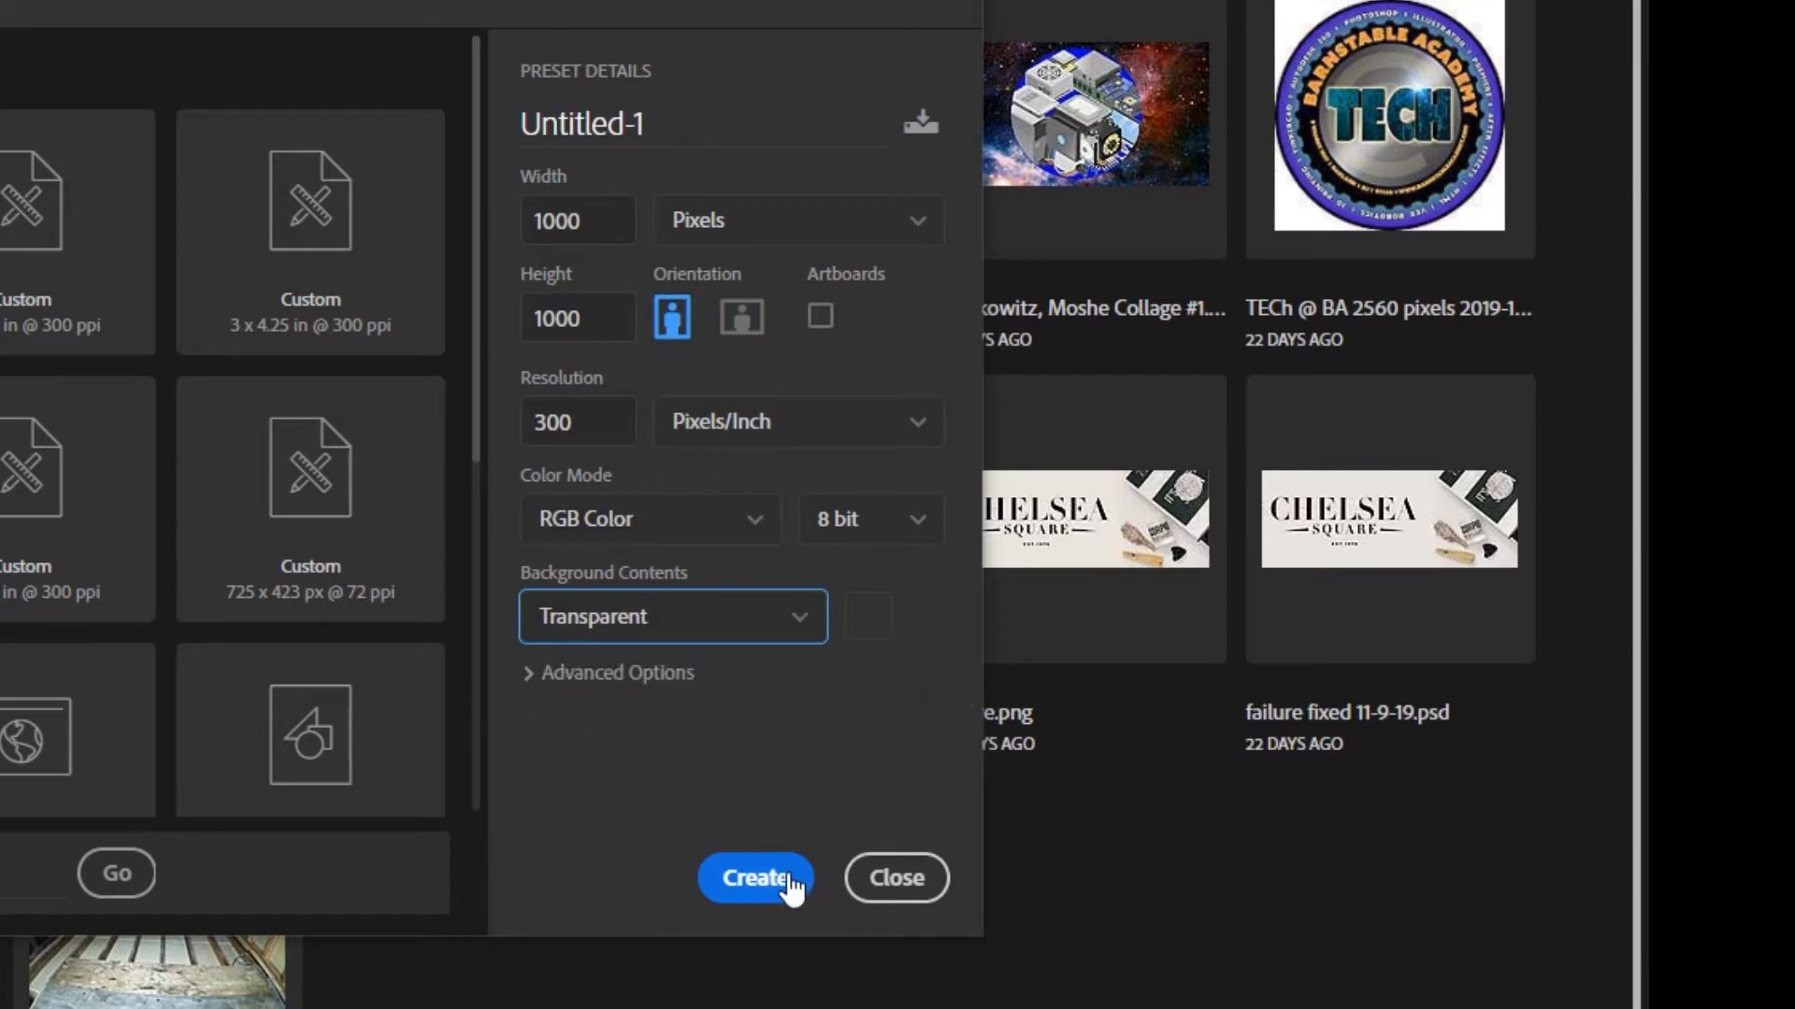
Step: Create the blank transparent document and select the Horizontal Type tool
left_click(754, 878)
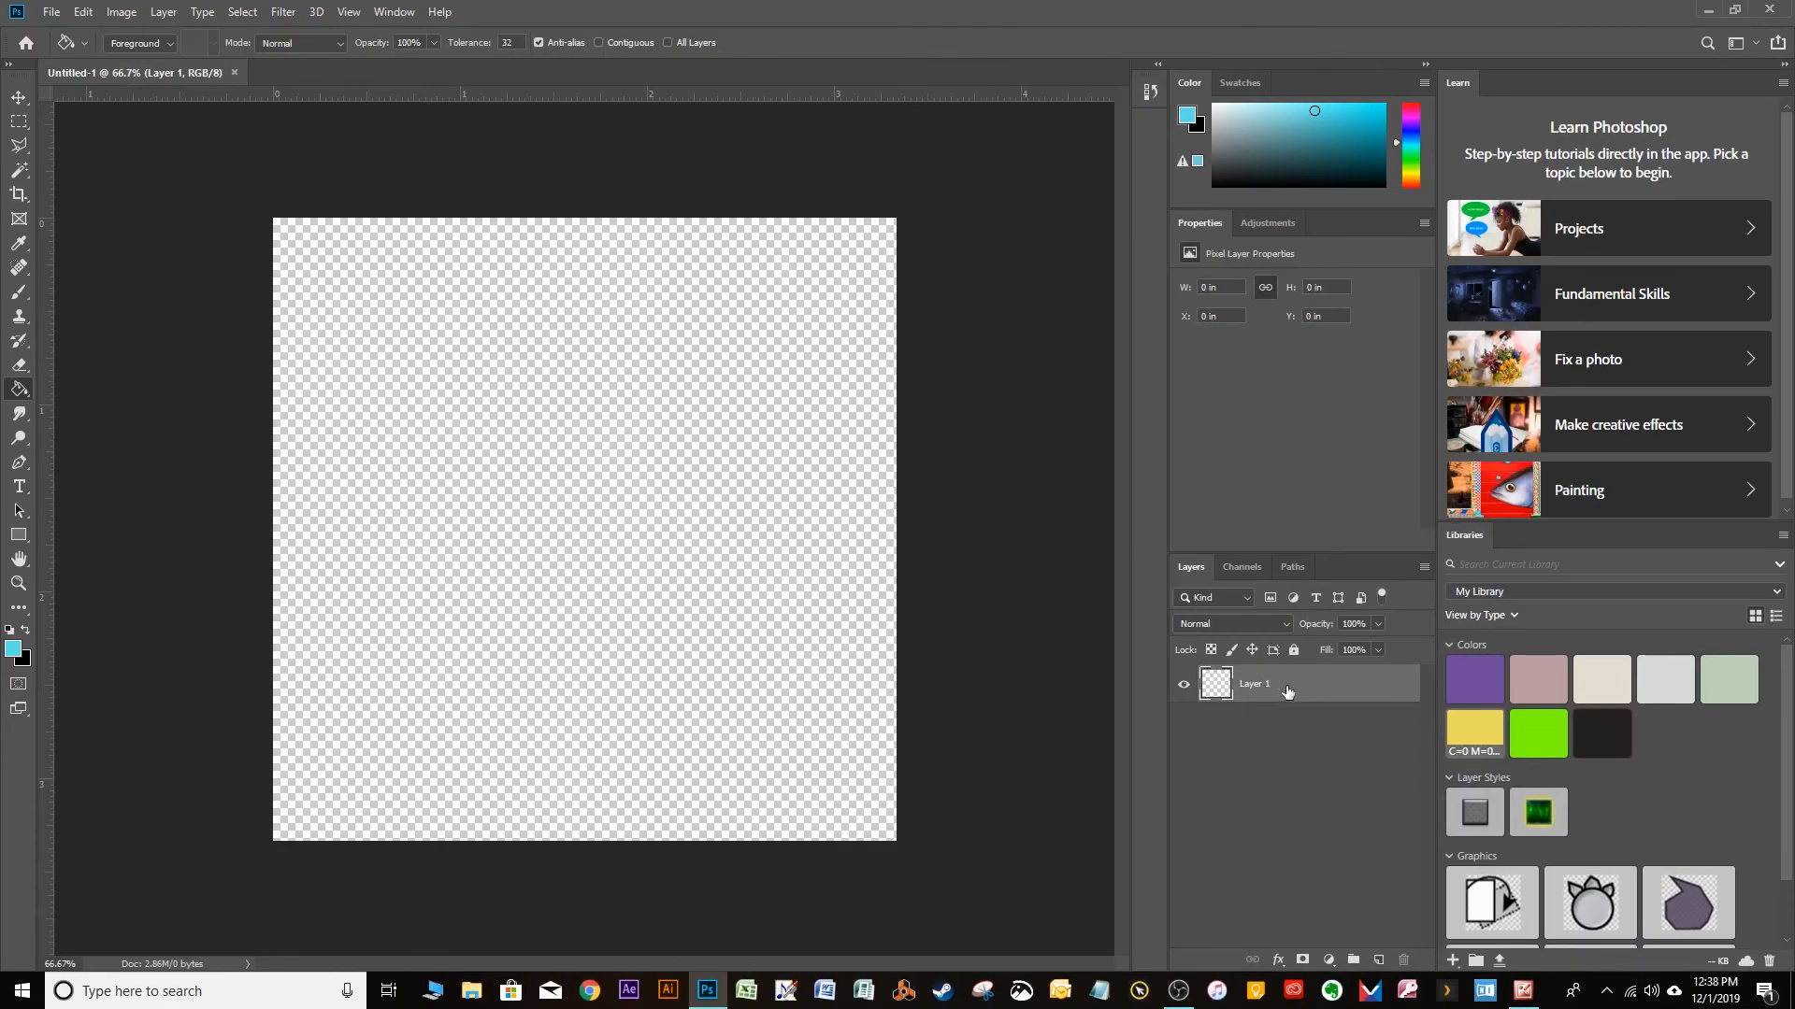
mouse_move(1324, 687)
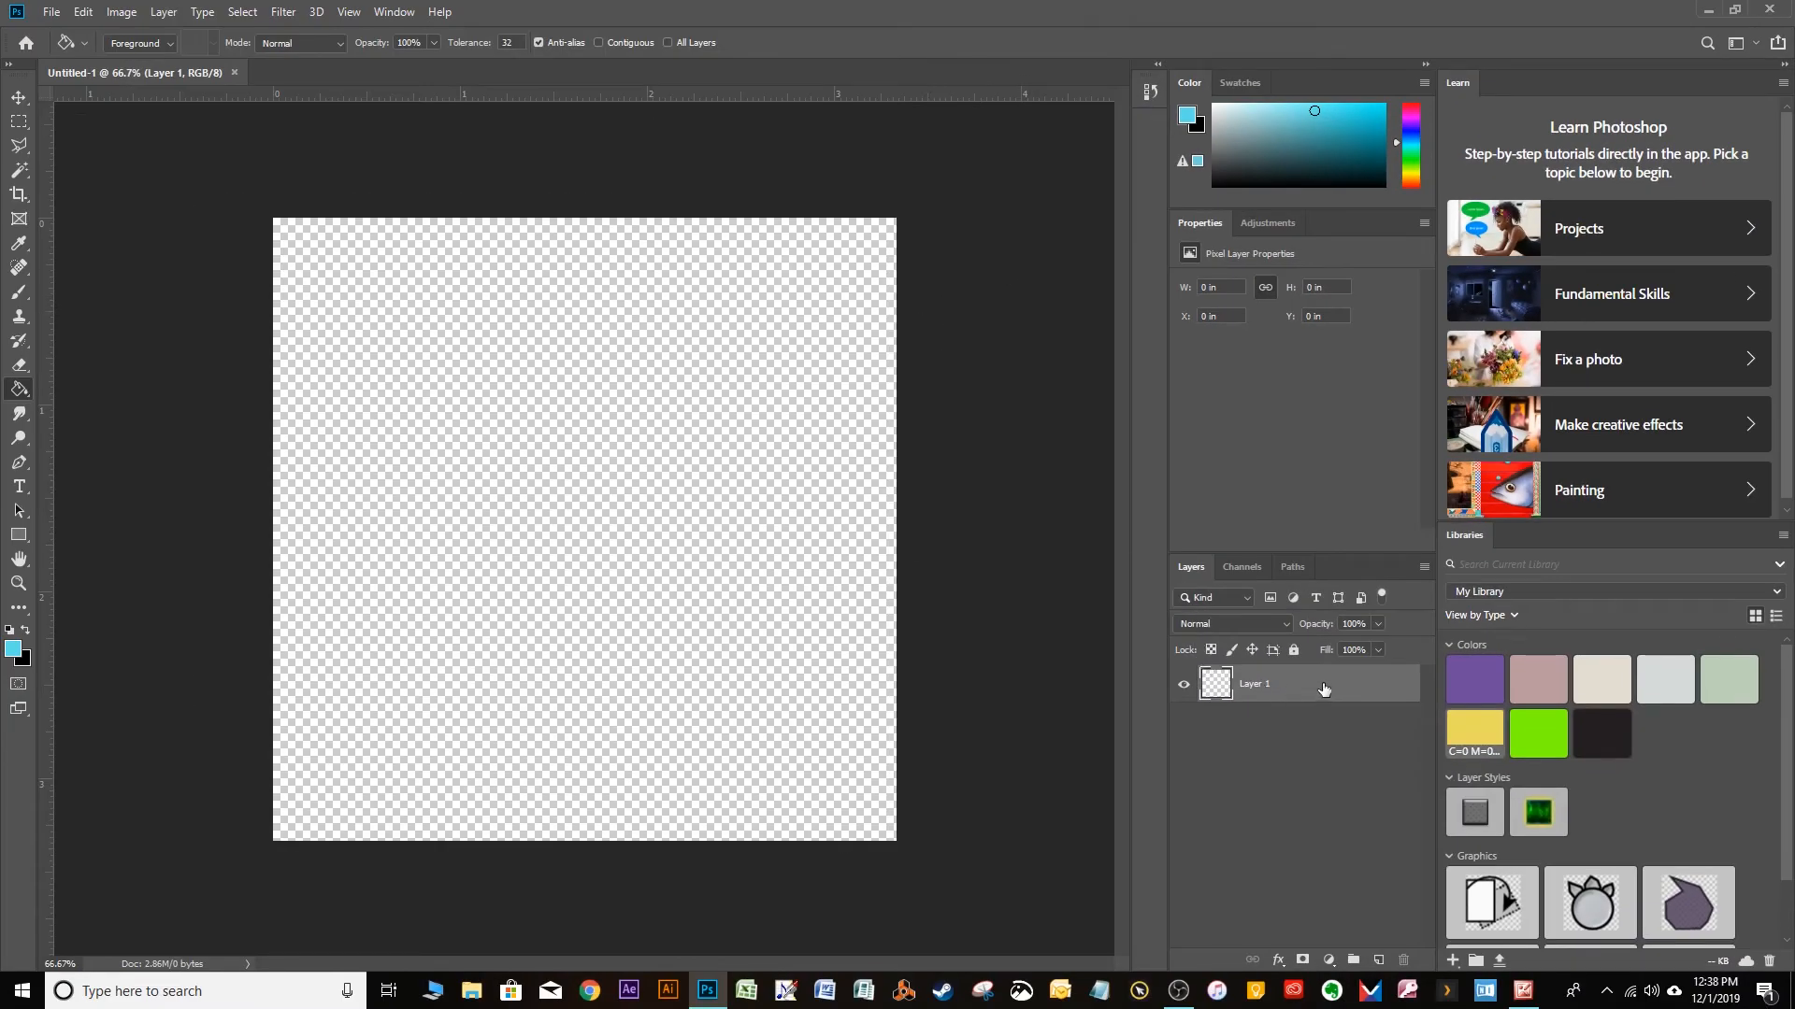
mouse_move(1321, 690)
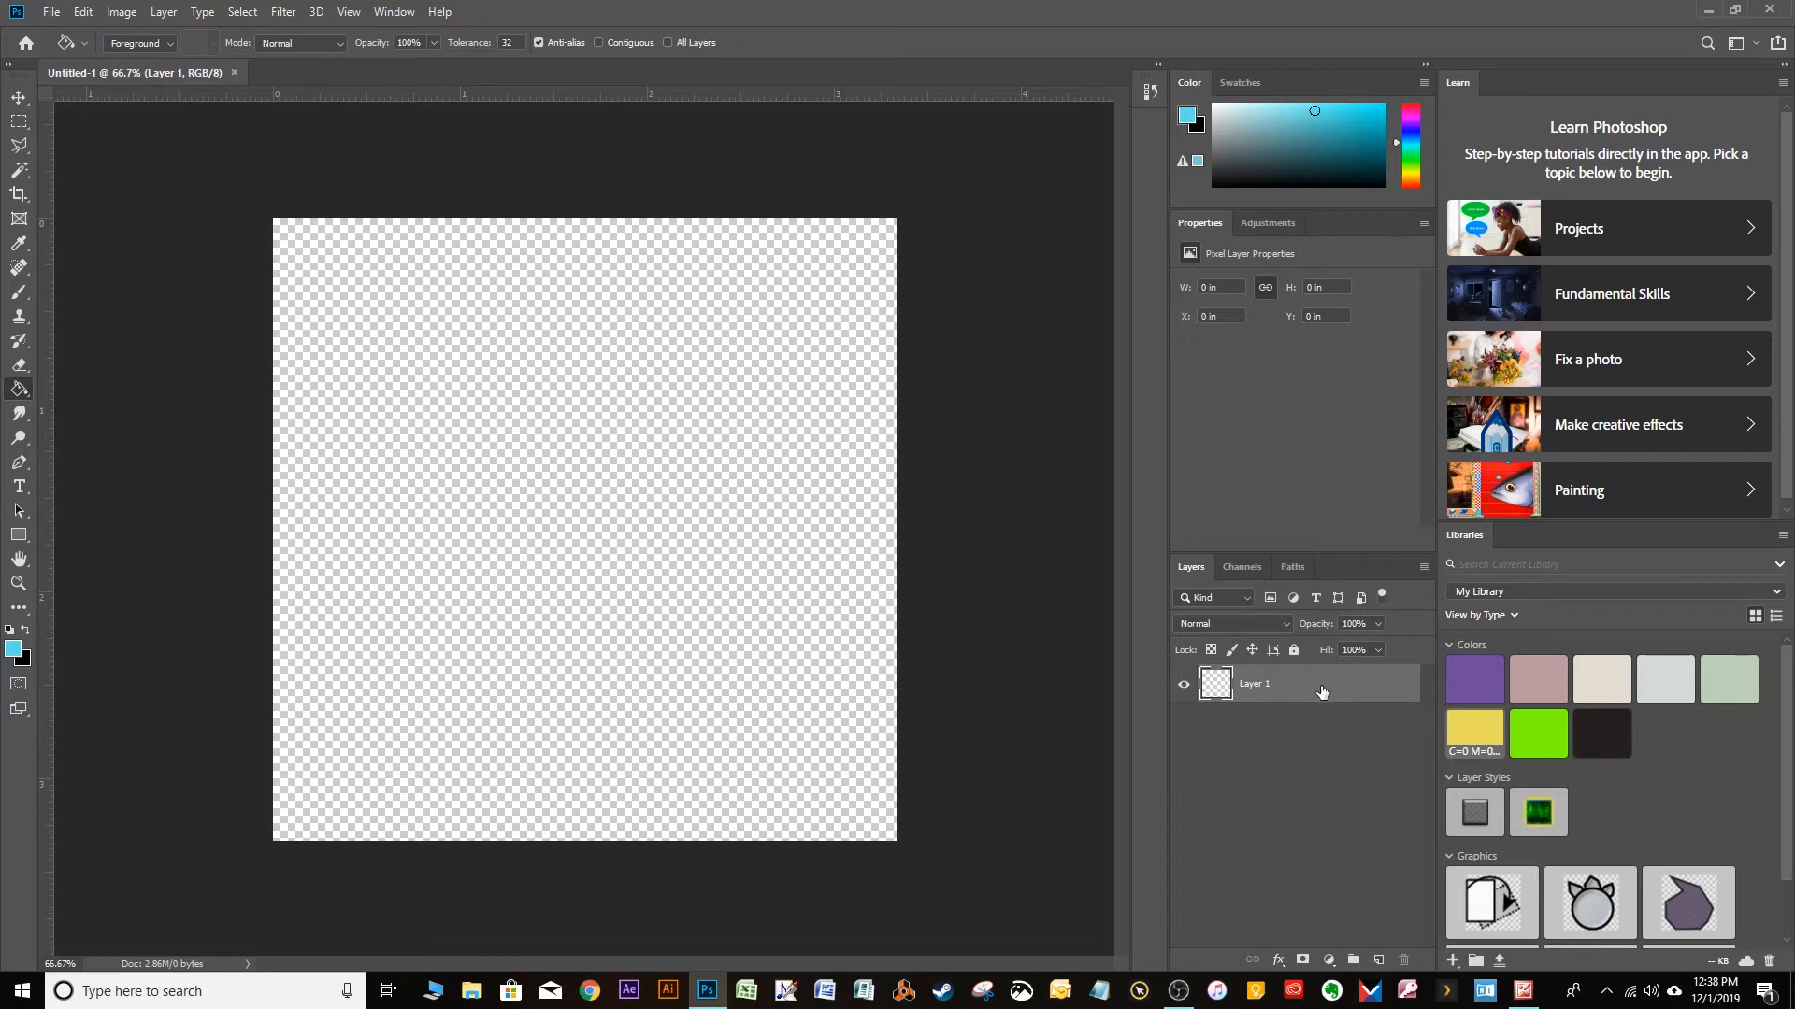
mouse_move(1324, 685)
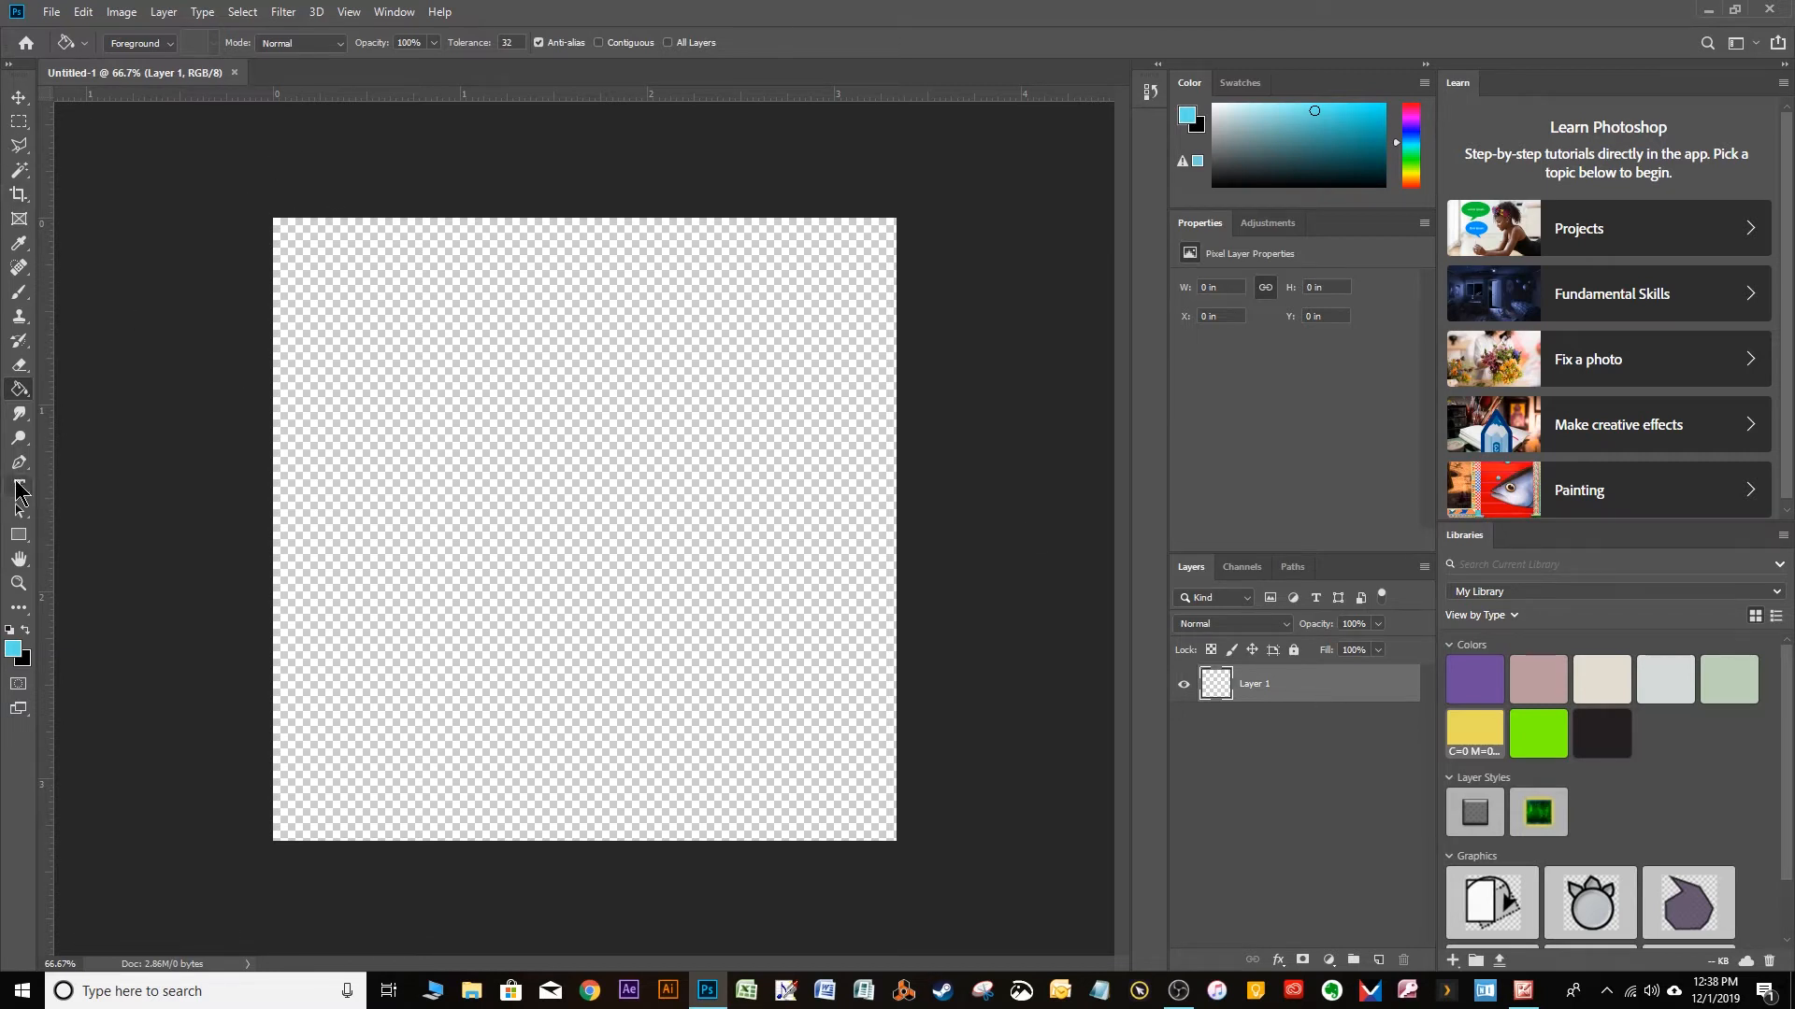
mouse_move(19, 485)
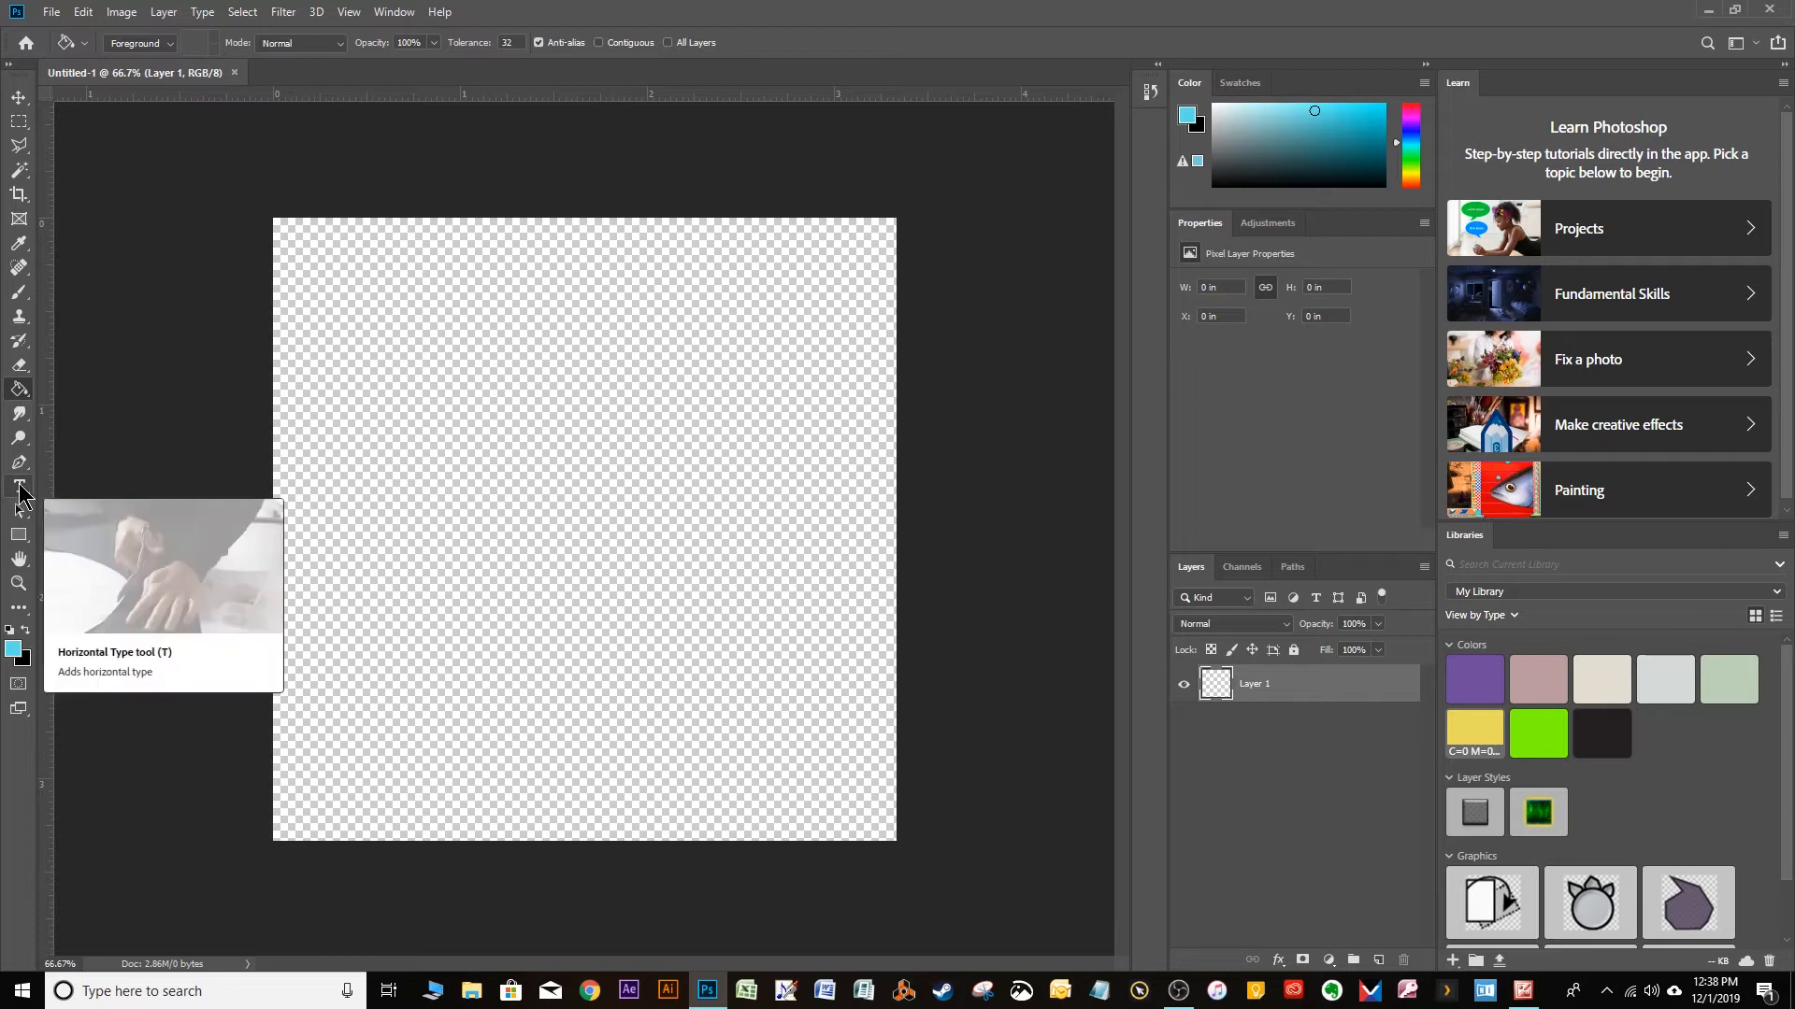
left_click(19, 486)
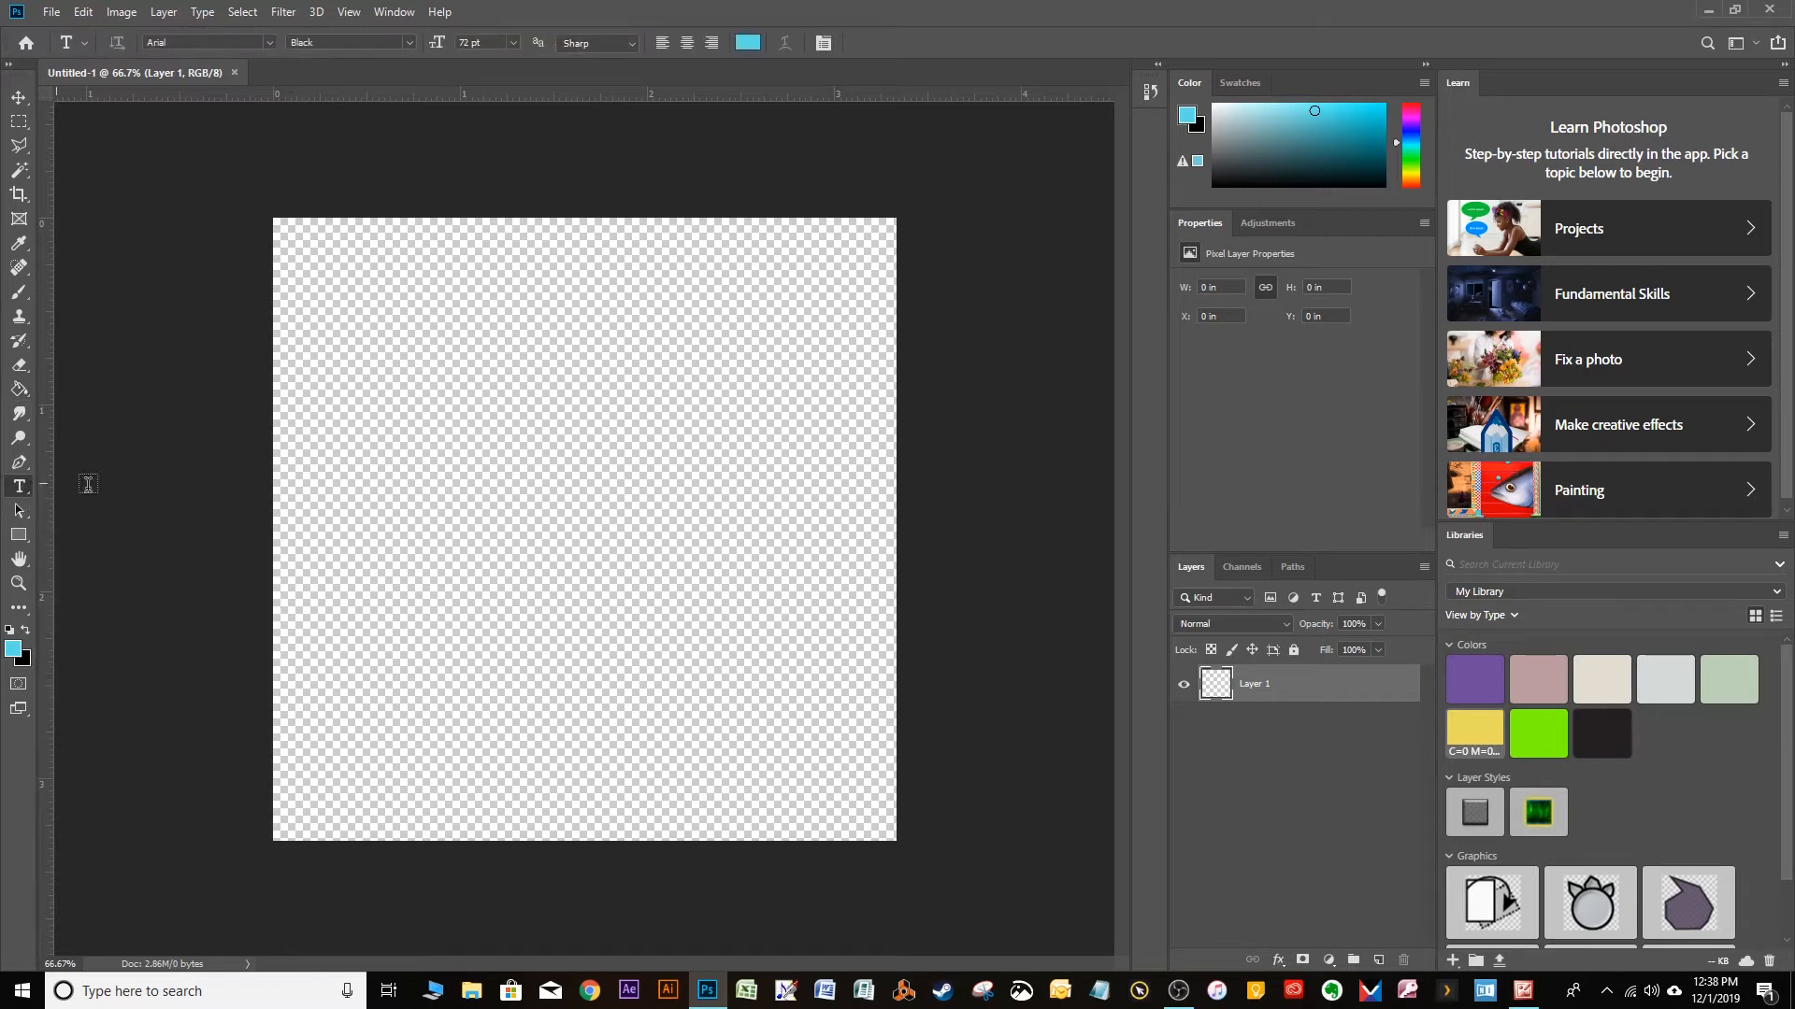
mouse_move(435, 486)
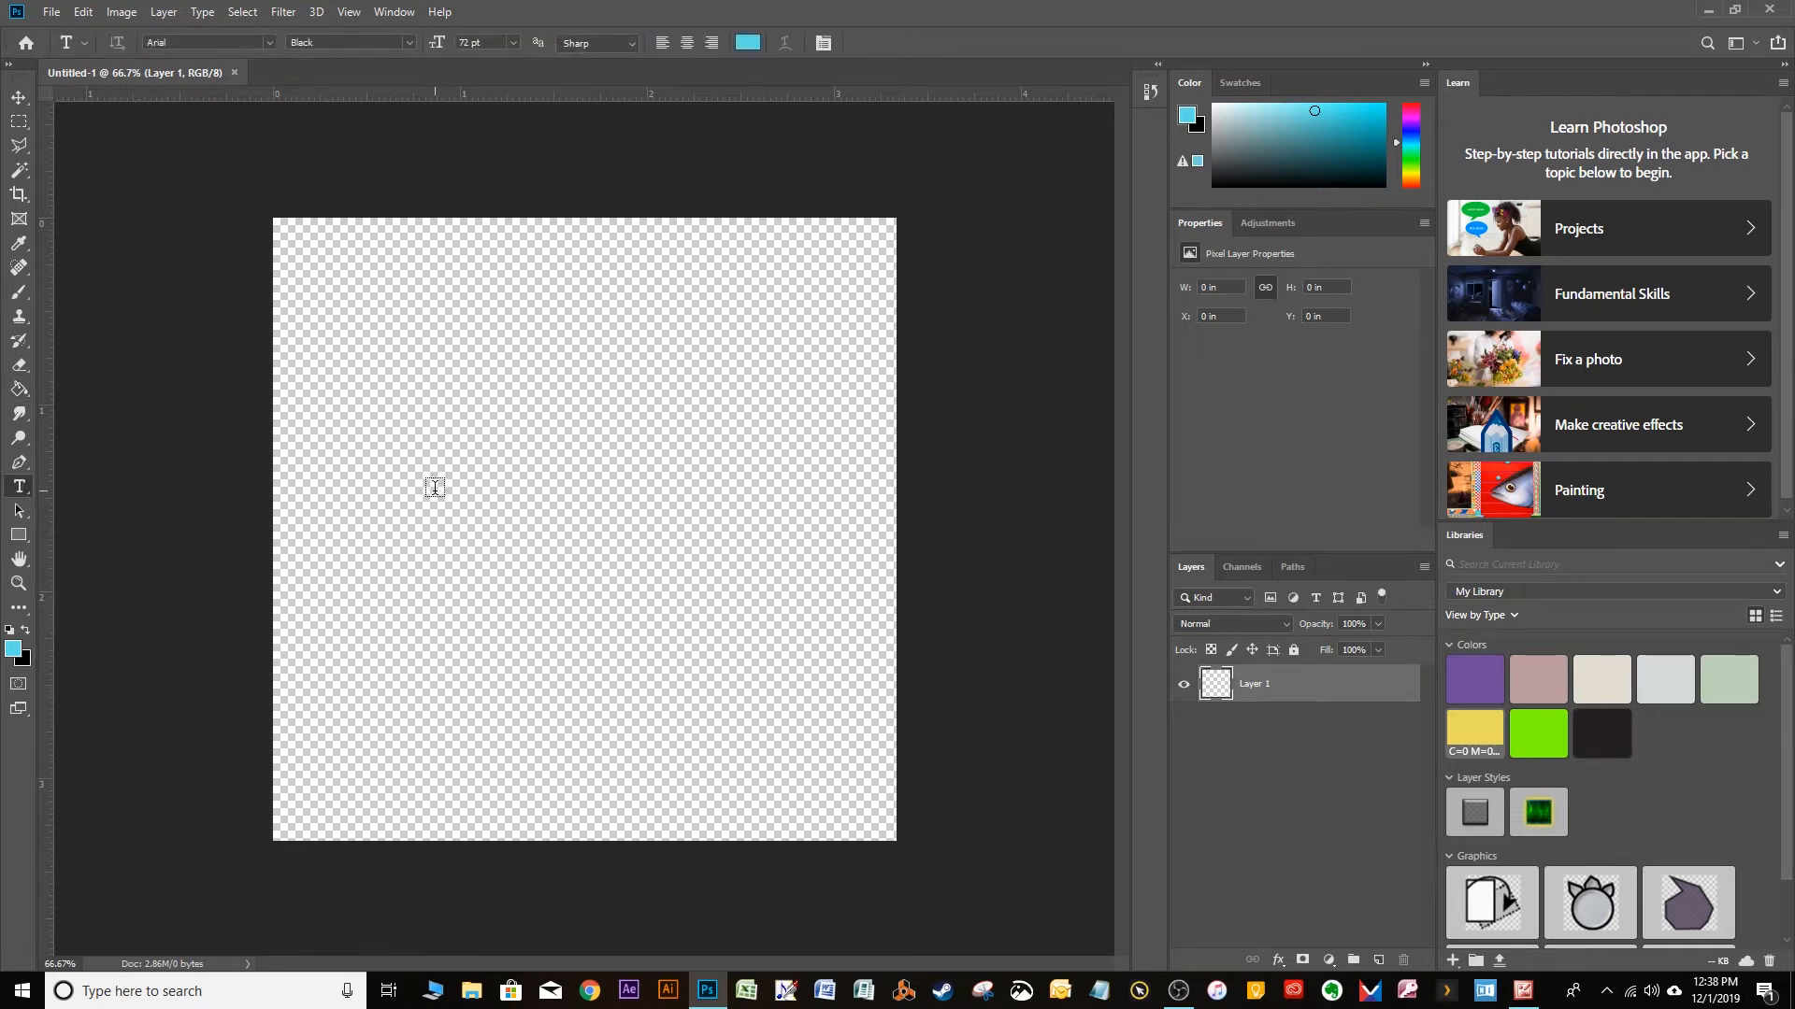
Step: Type 'Lorem' on the canvas, set it in Cooper Black, and colour it vivid purple
type("Lore")
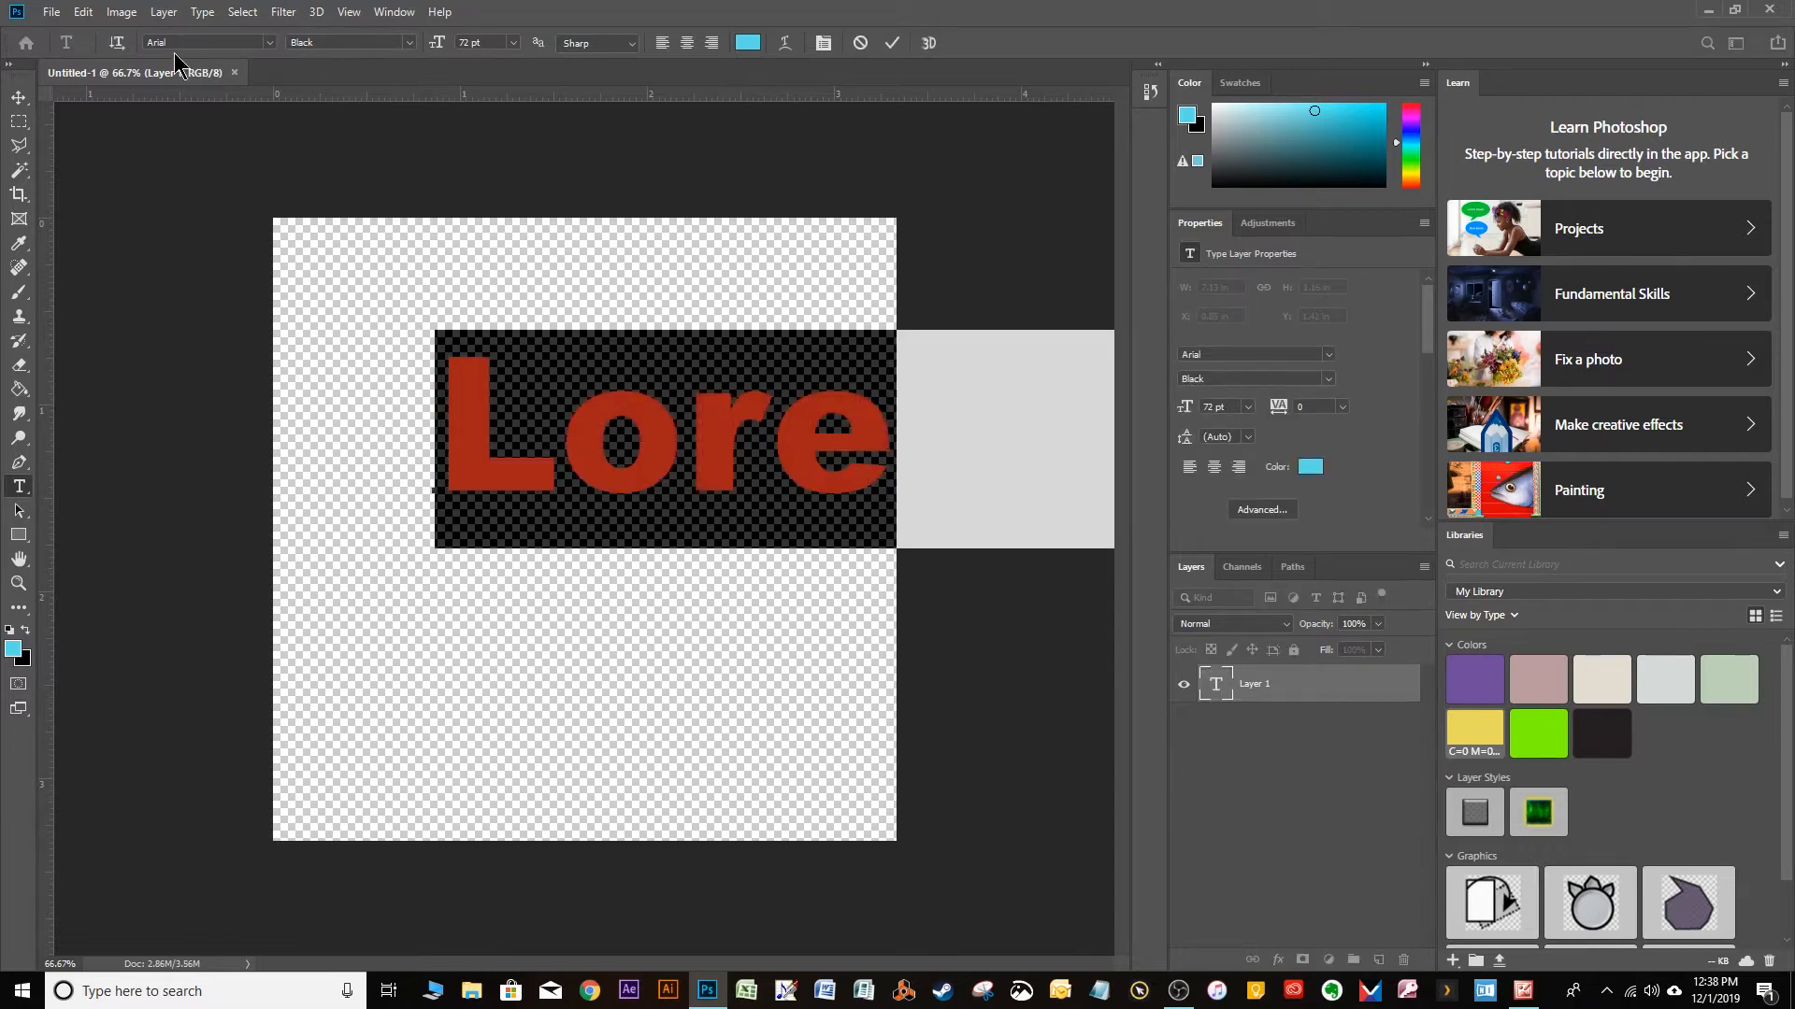
left_click(272, 42)
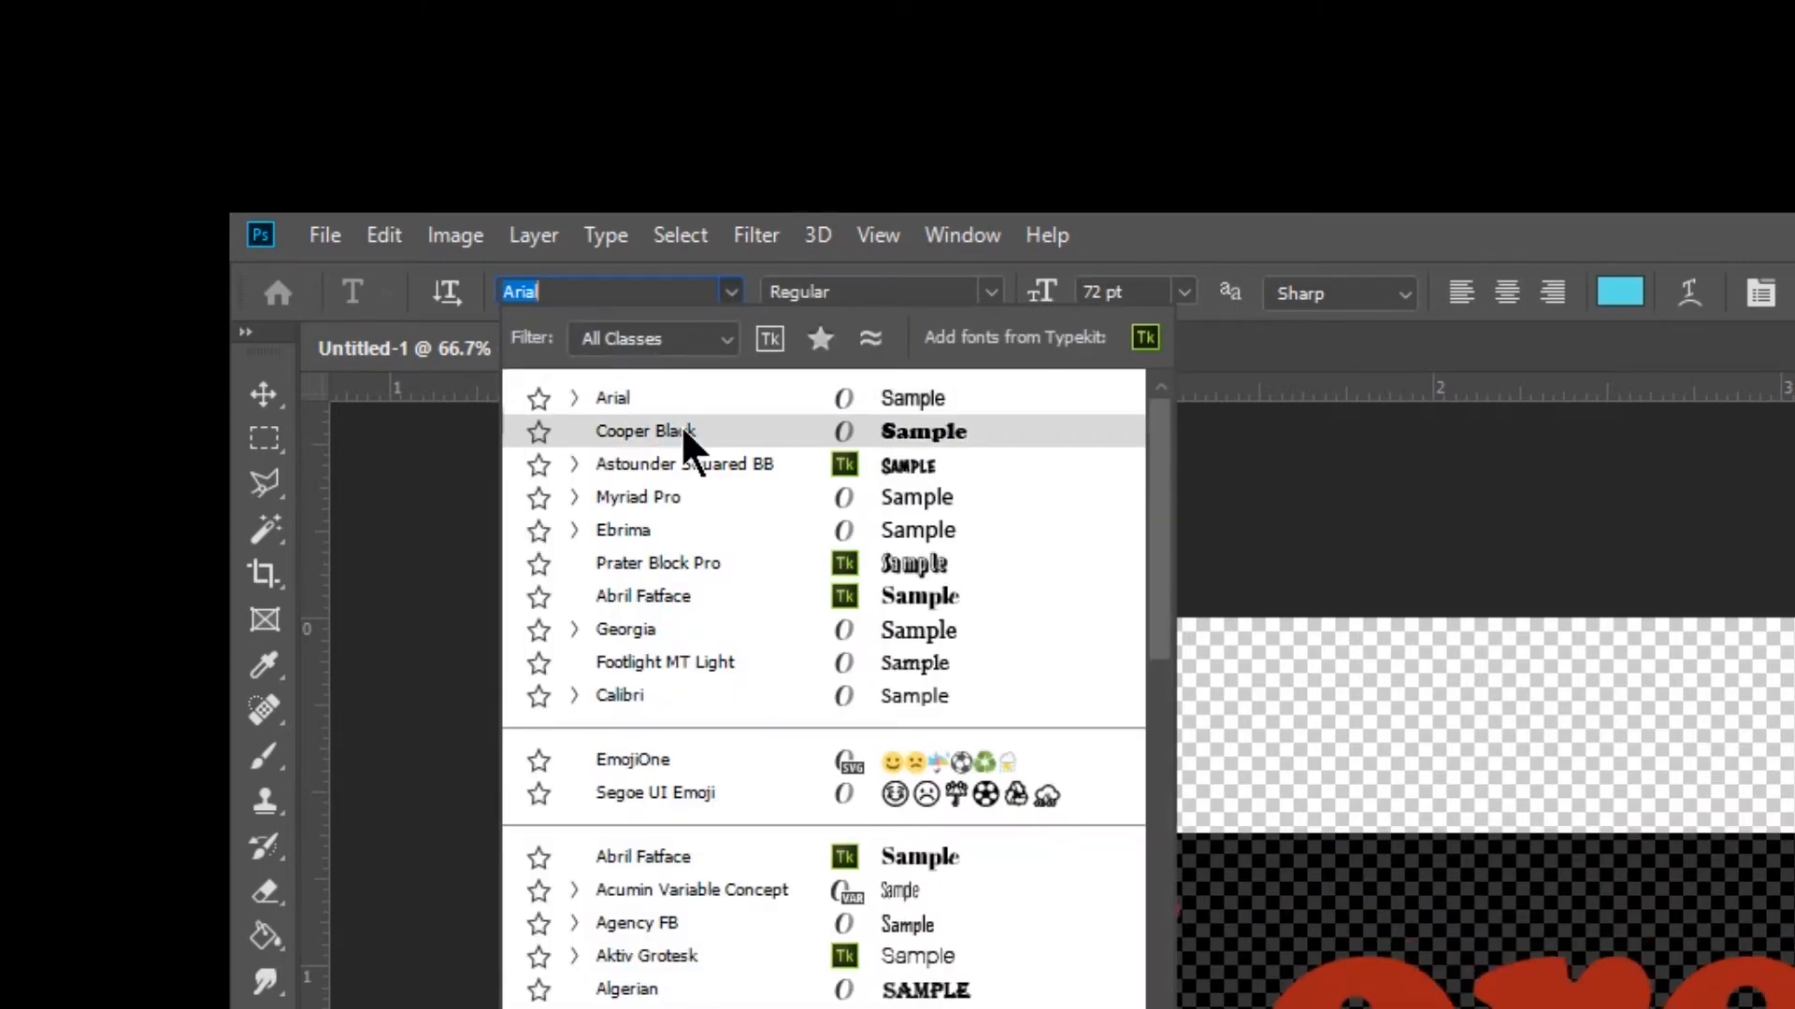
left_click(645, 431)
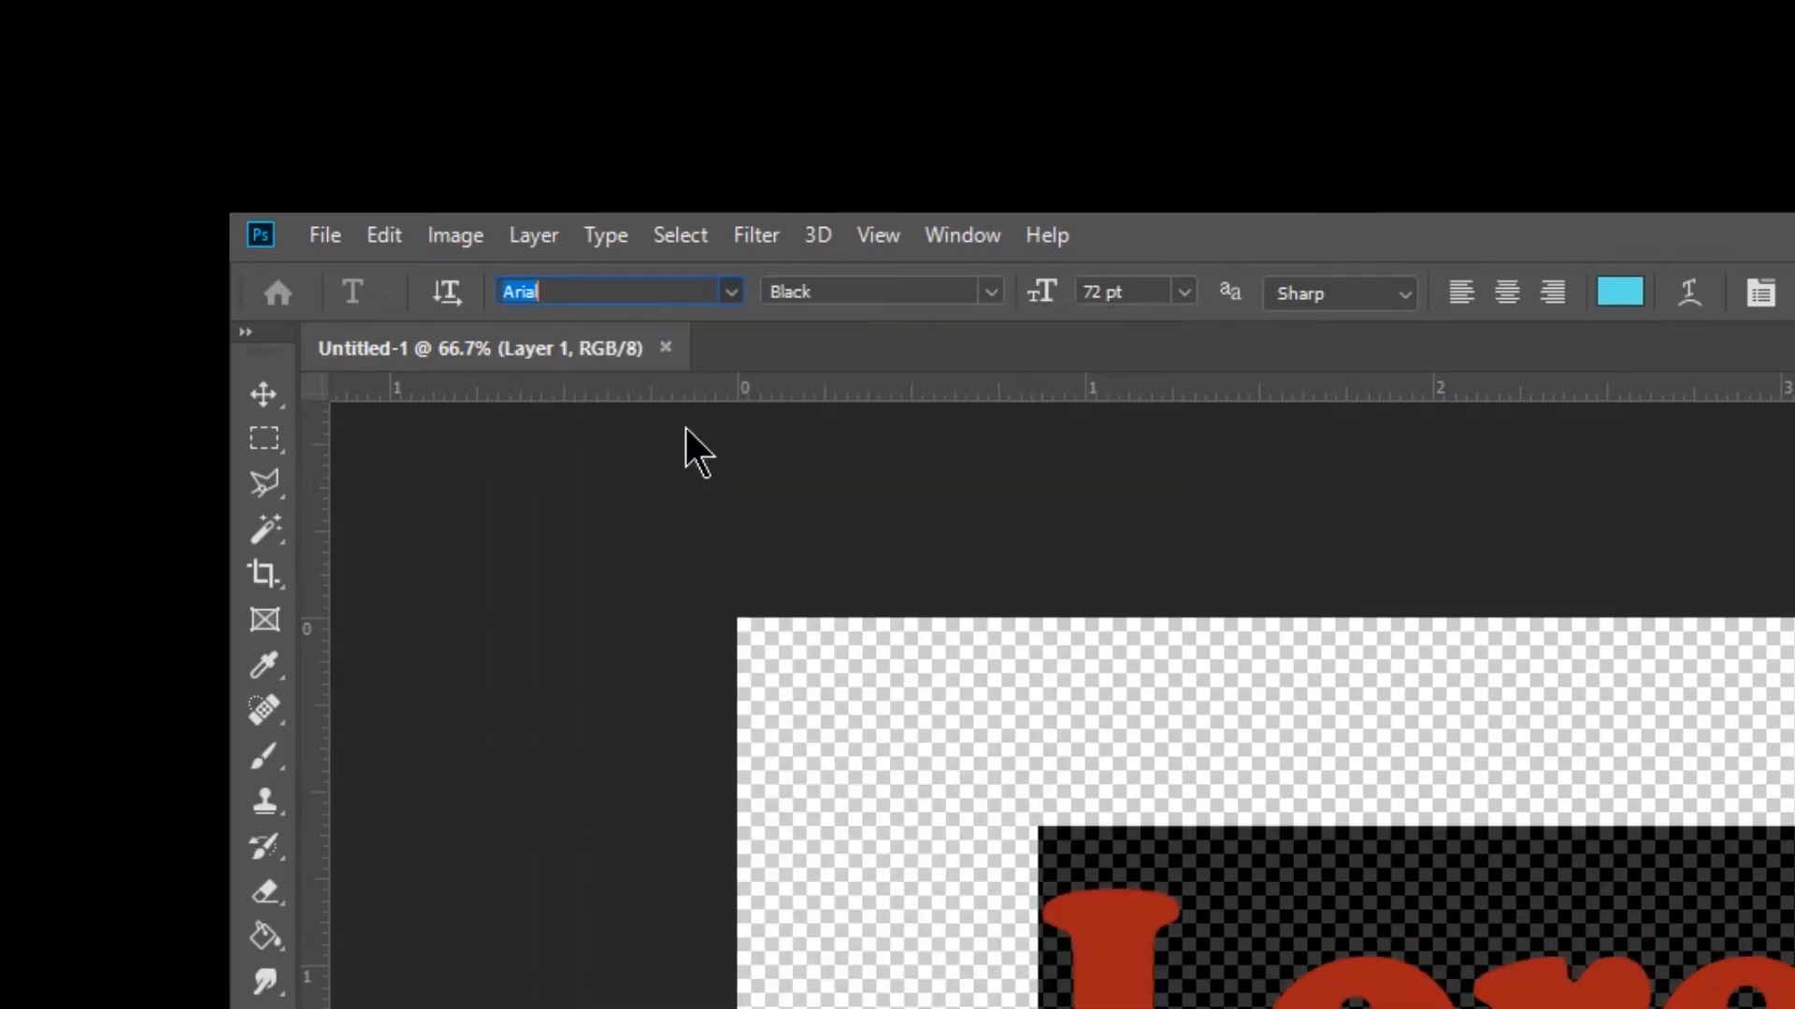
type("Cooper Black")
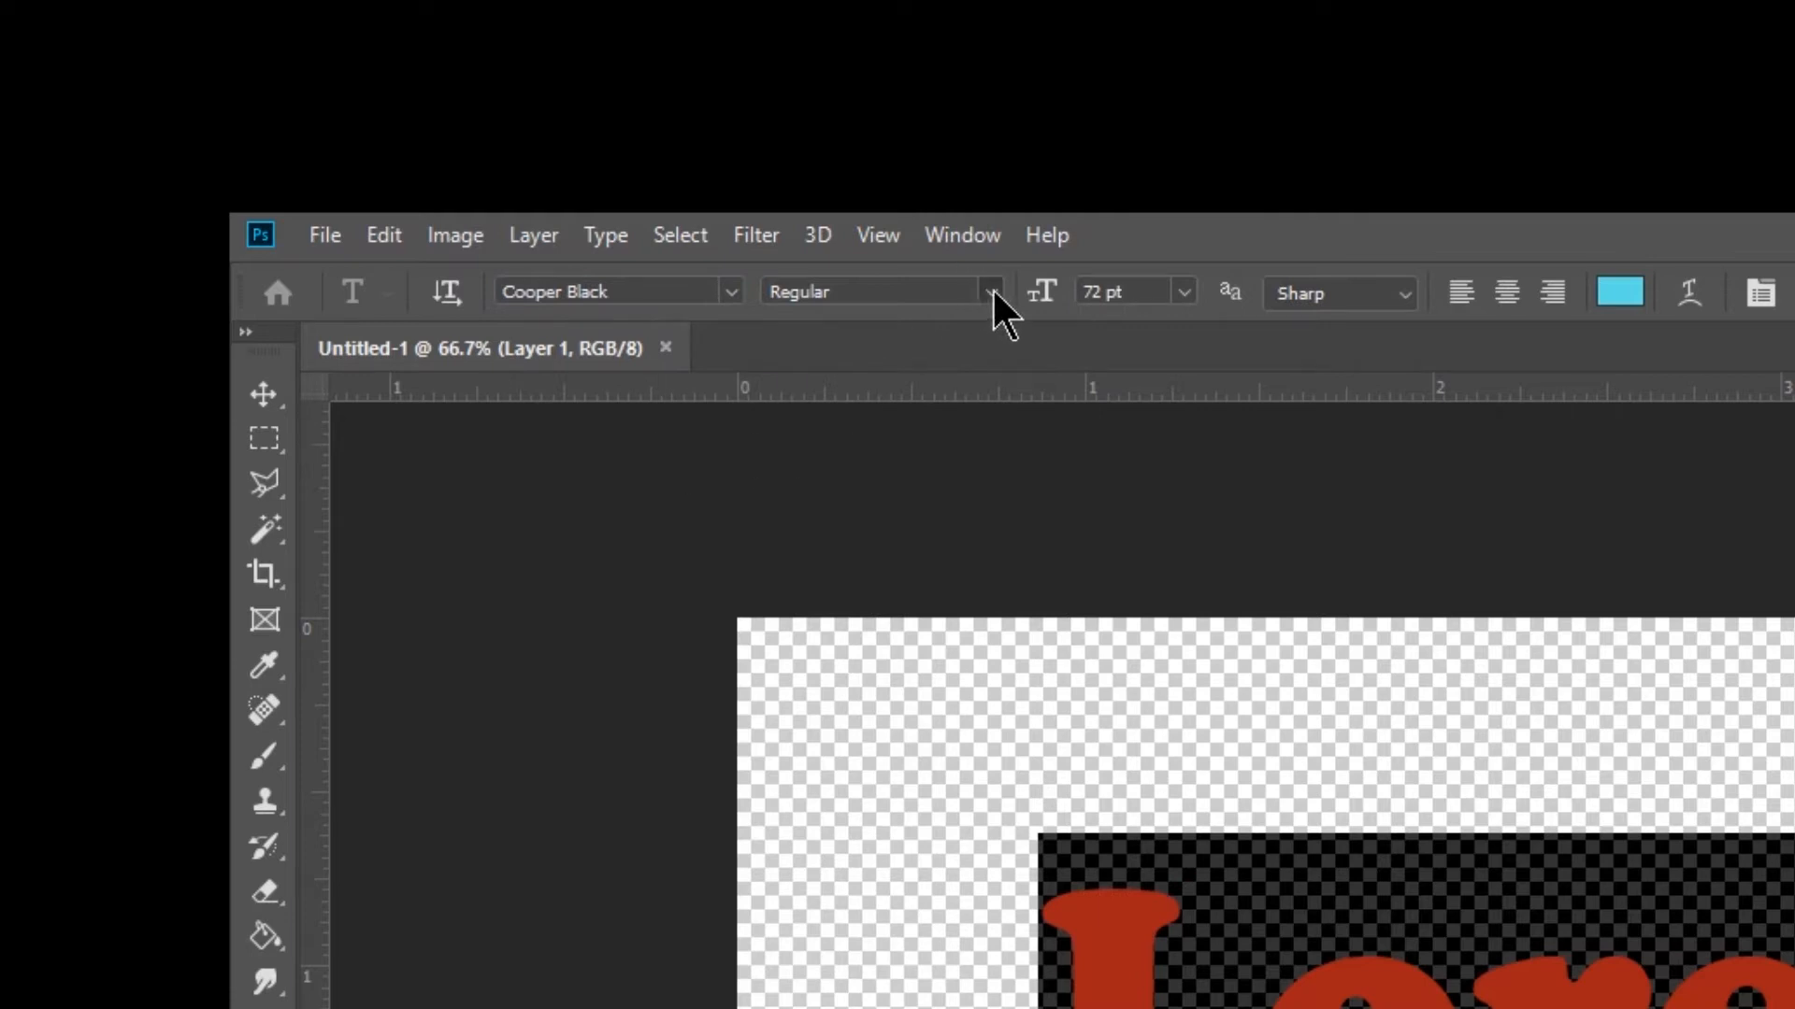
mouse_move(1230, 350)
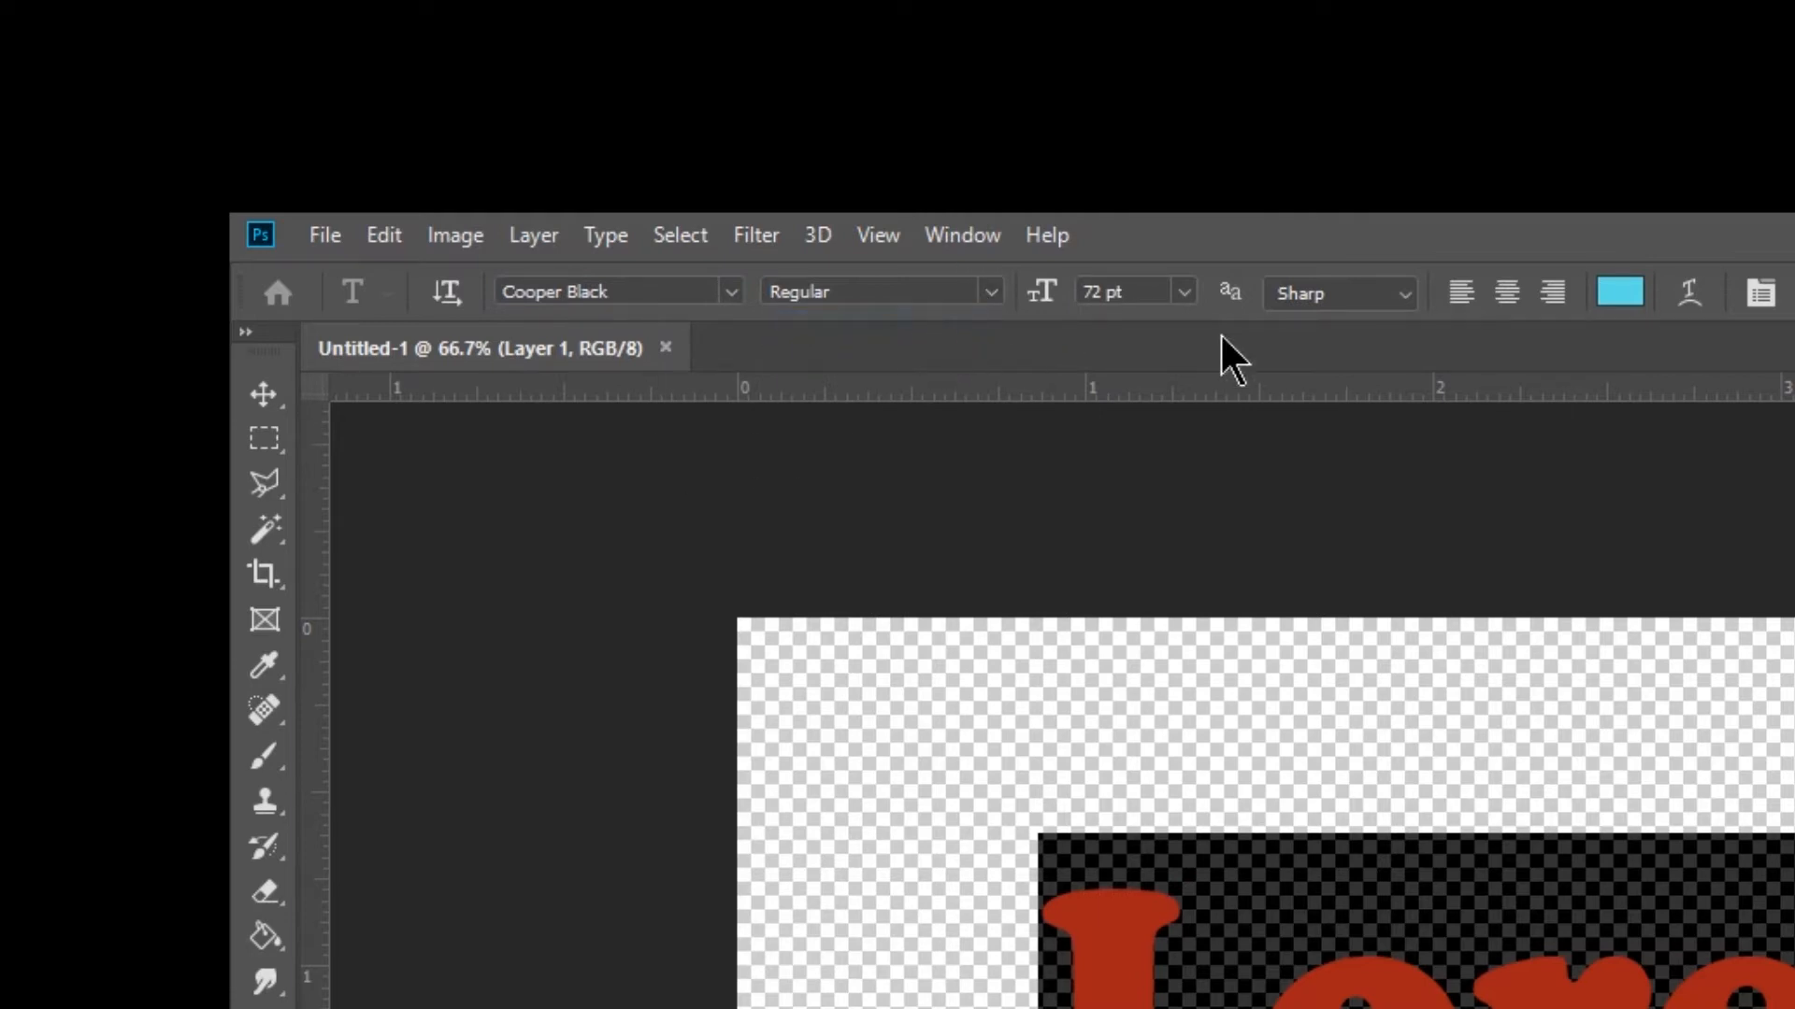
mouse_move(1163, 292)
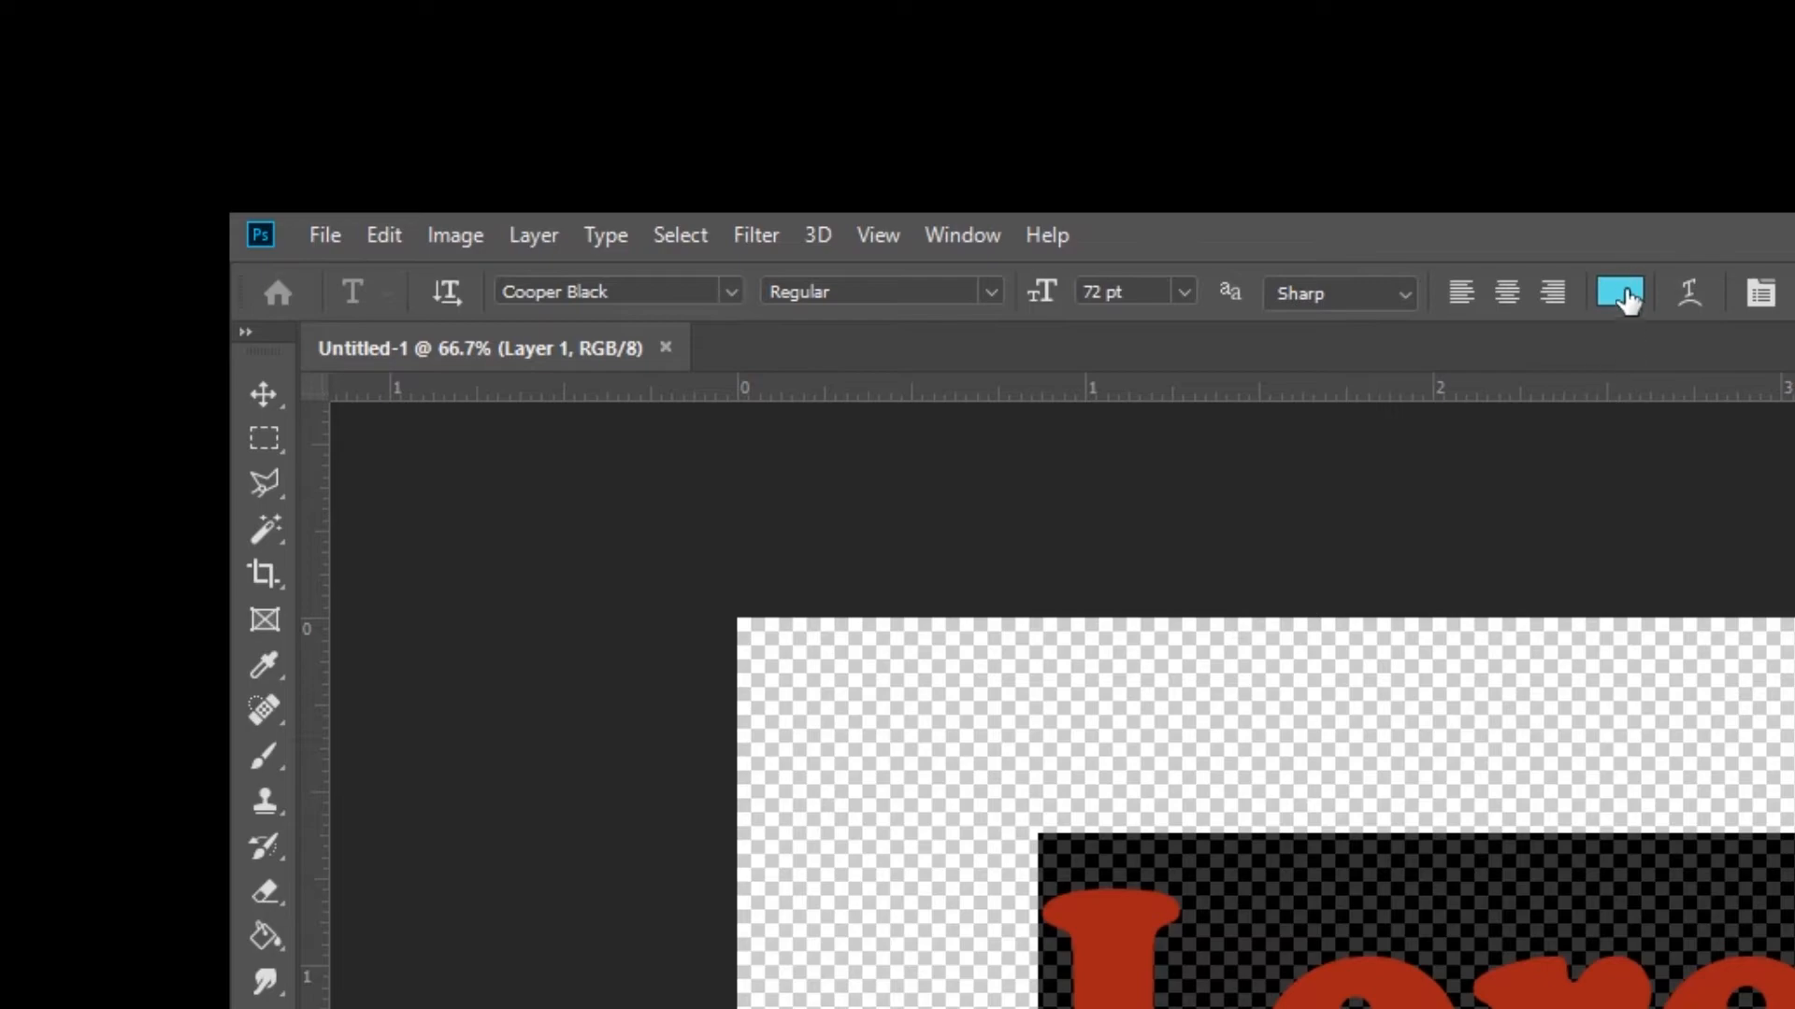
left_click(1618, 292)
type("b05ee8")
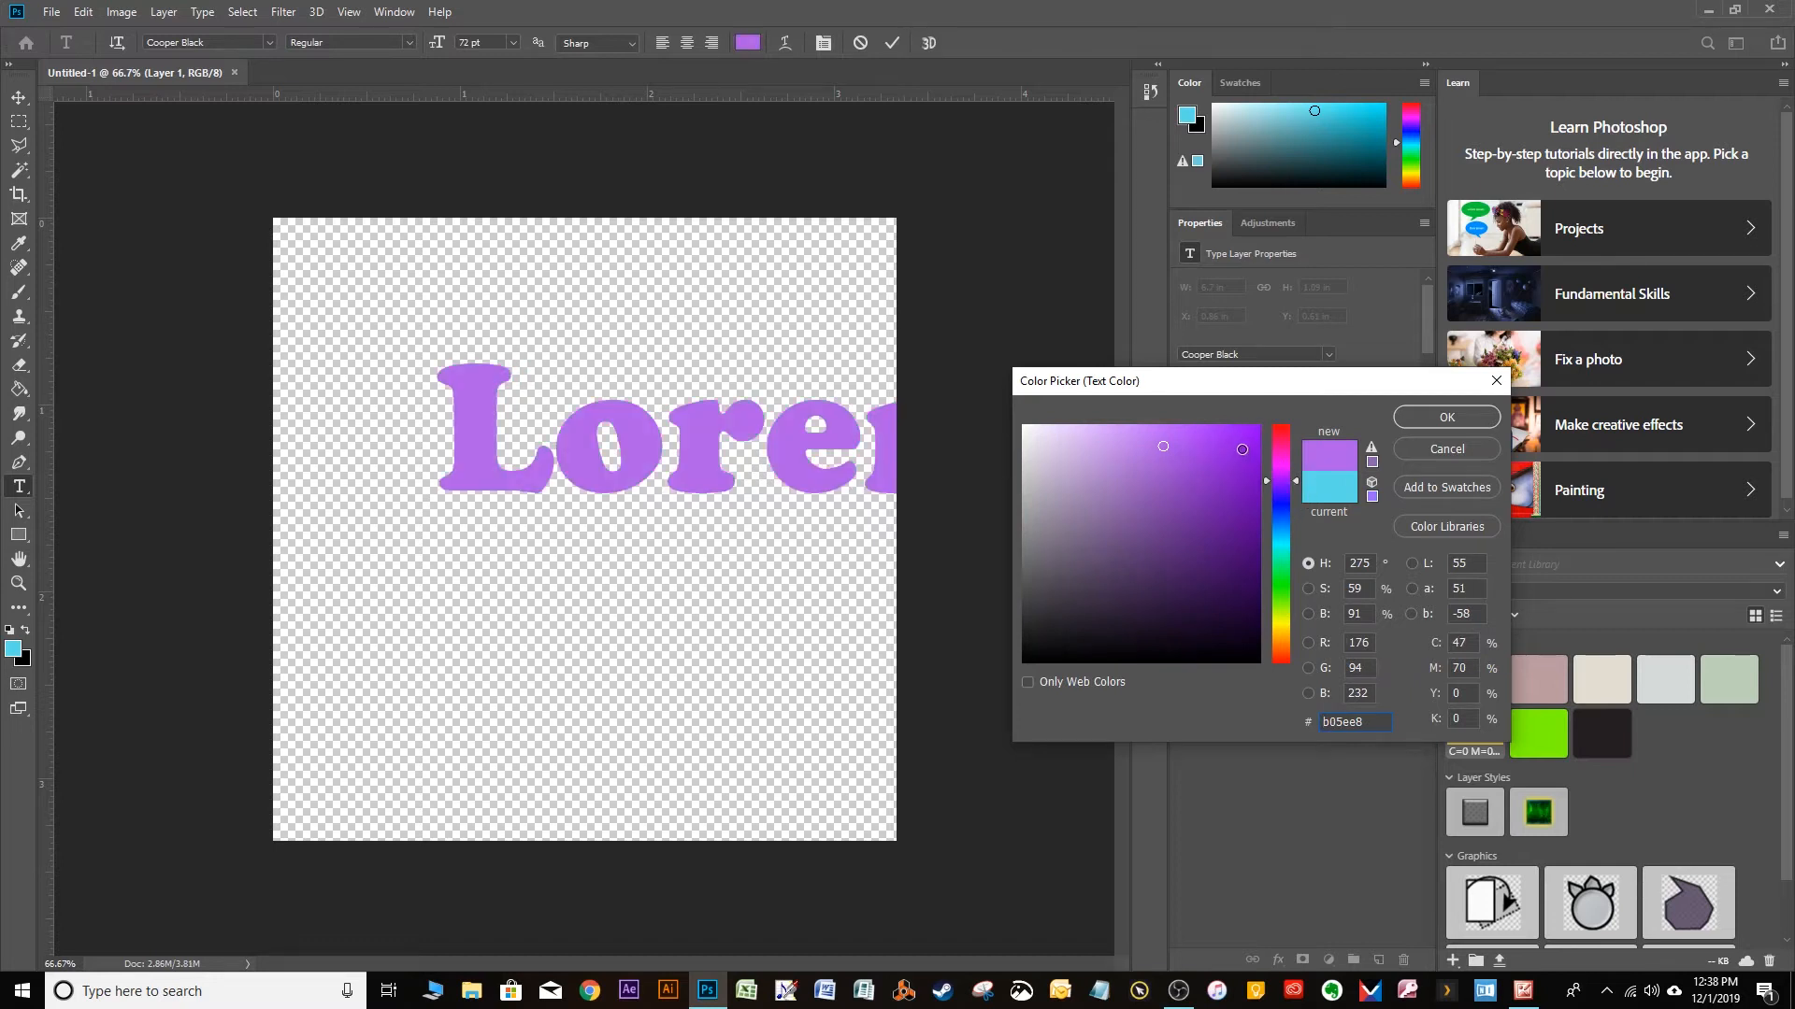
left_click(1238, 449)
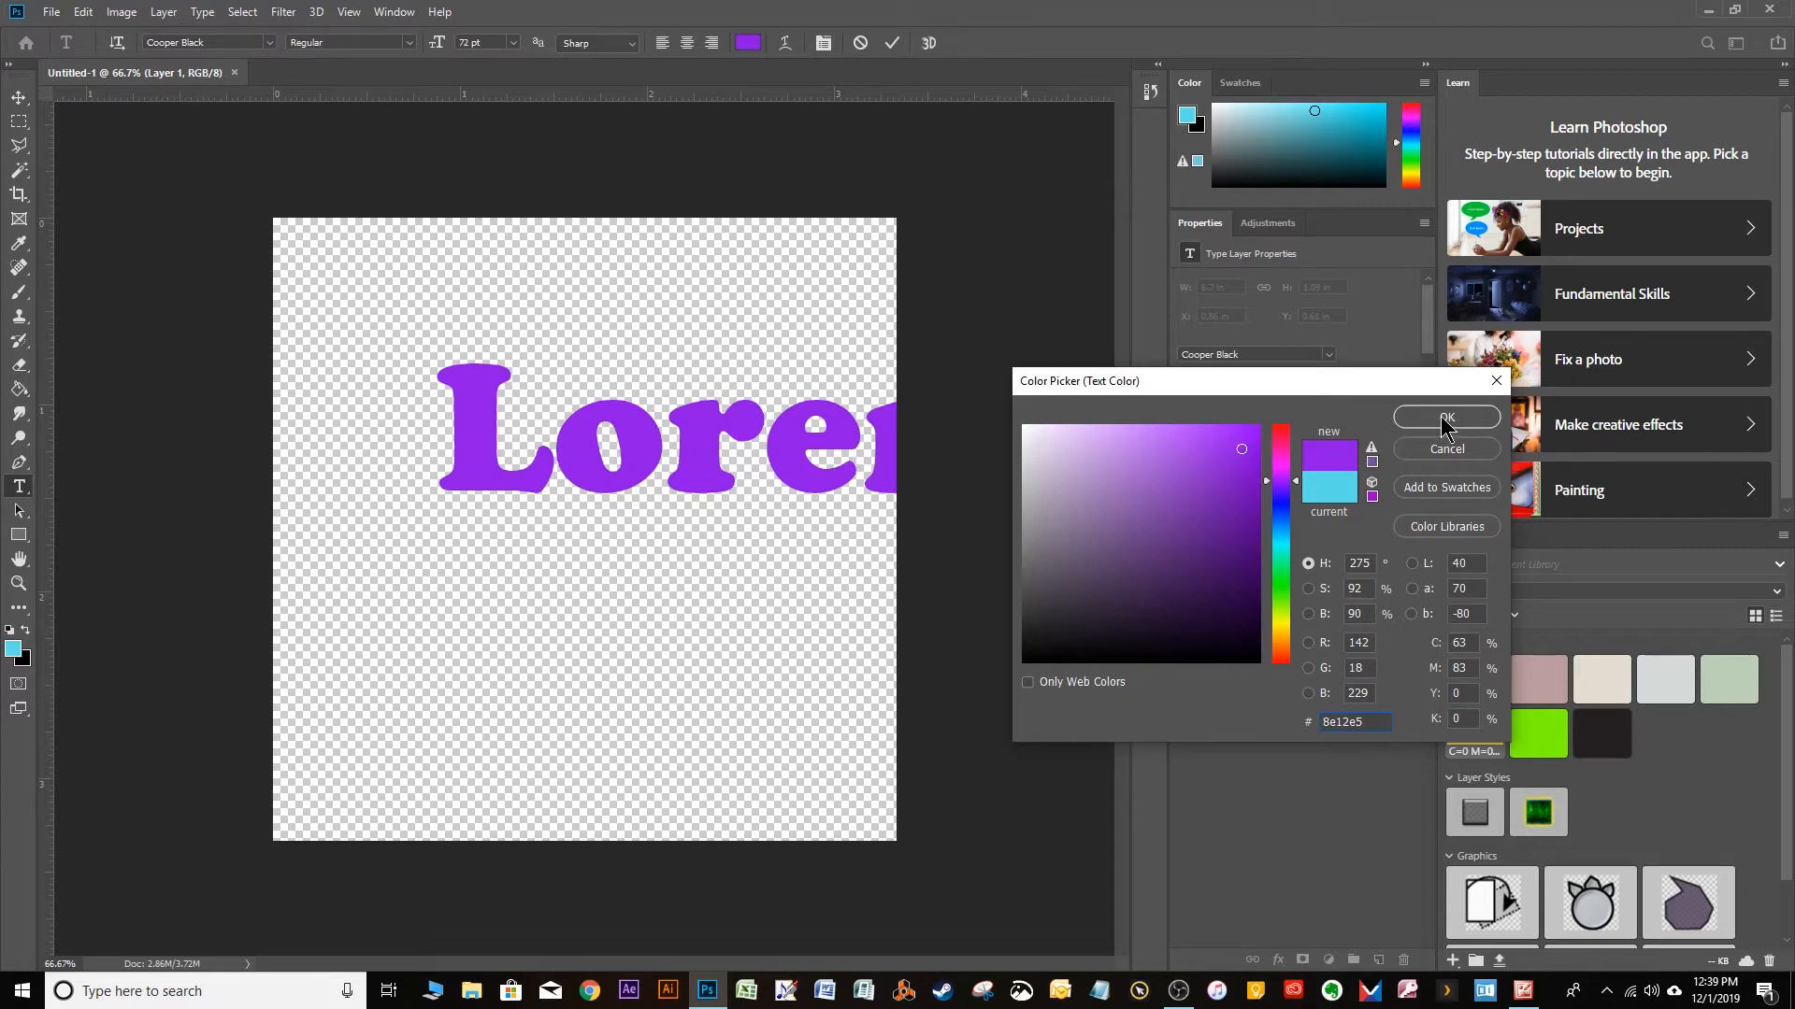
Step: Confirm the purple colour, change the text to 'AC1', and scale it up to about 94 pt
left_click(1446, 417)
type("AC")
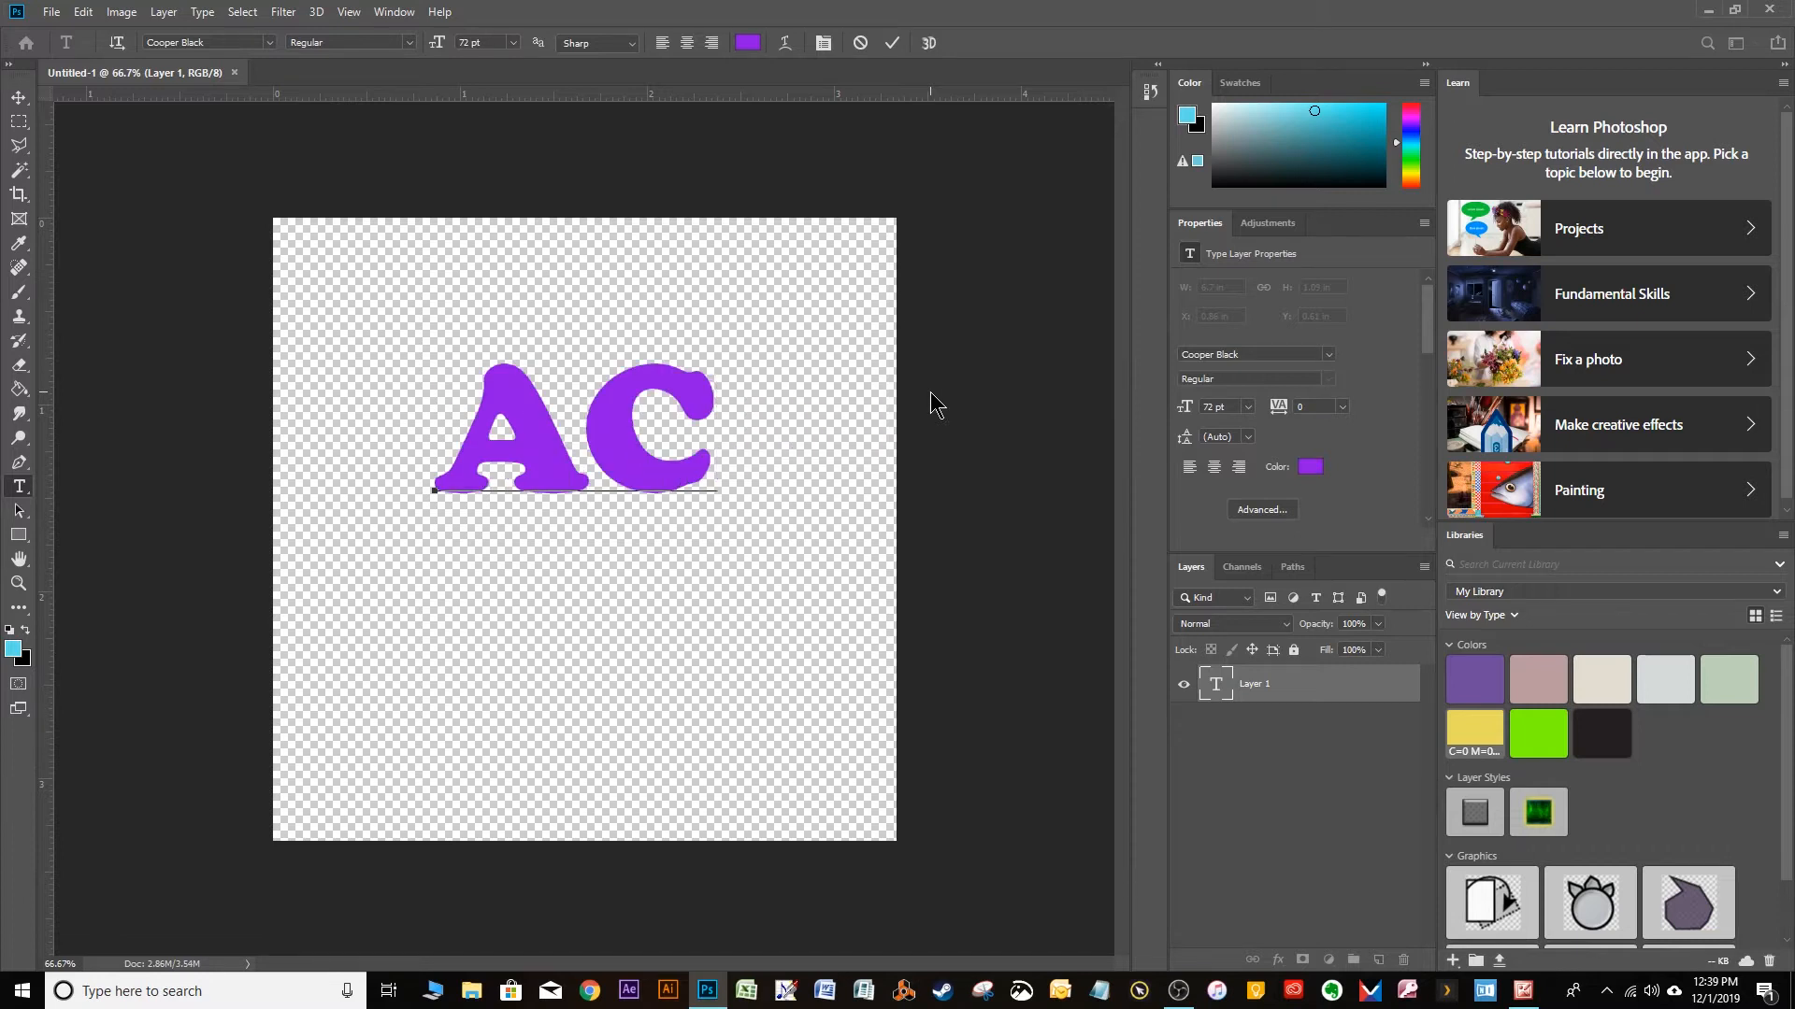
type("I")
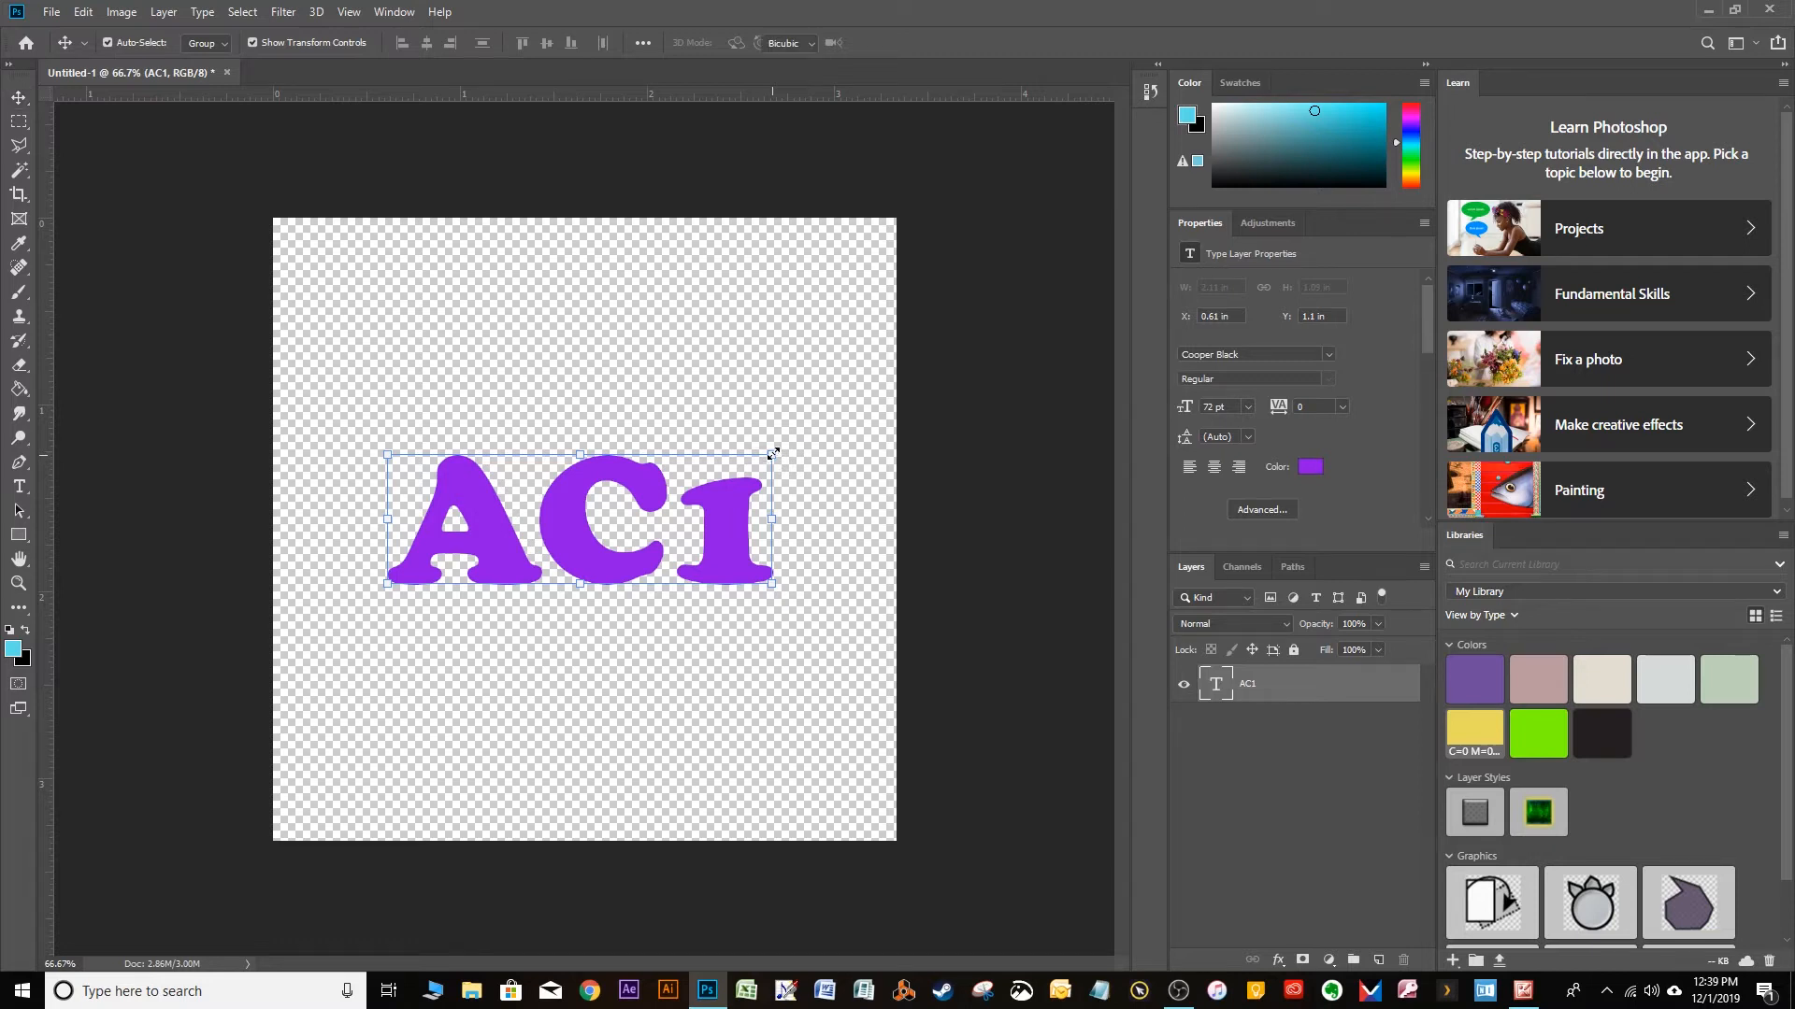
left_click_drag(775, 454, 760, 445)
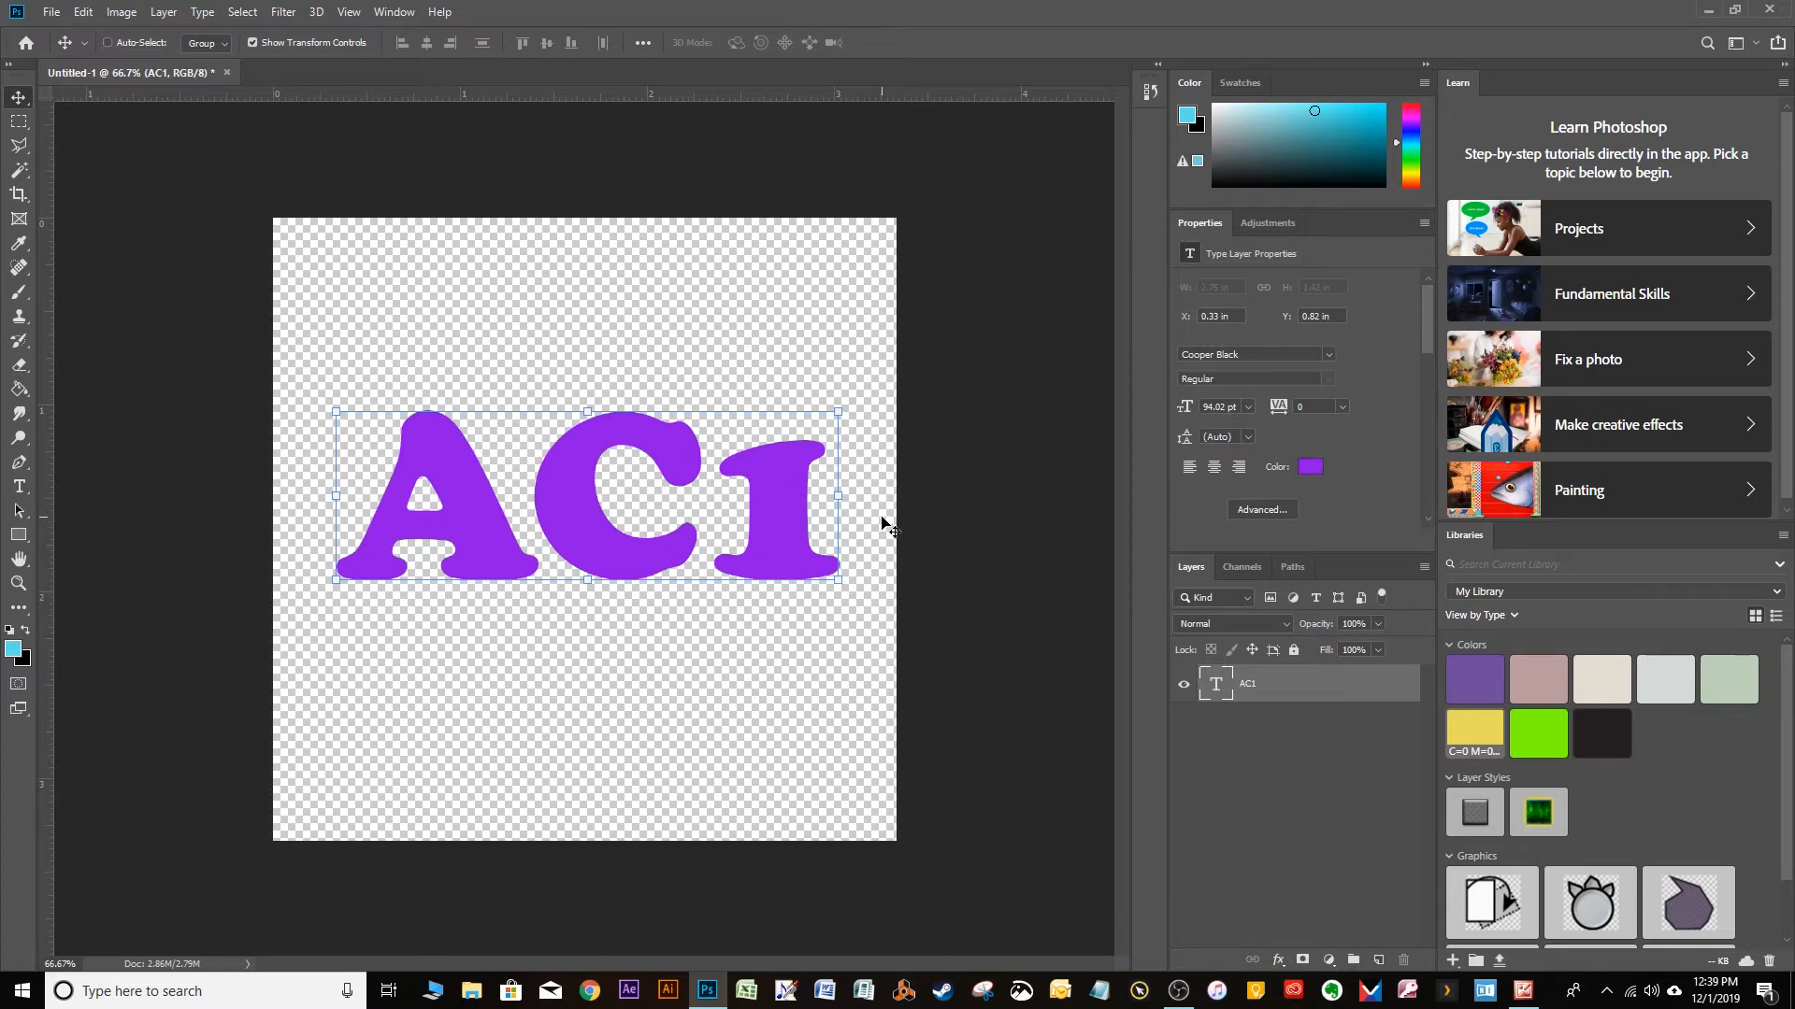
Step: Resize and reposition the AC1 text with Free Transform, settling at about 95 pt
left_click(110, 42)
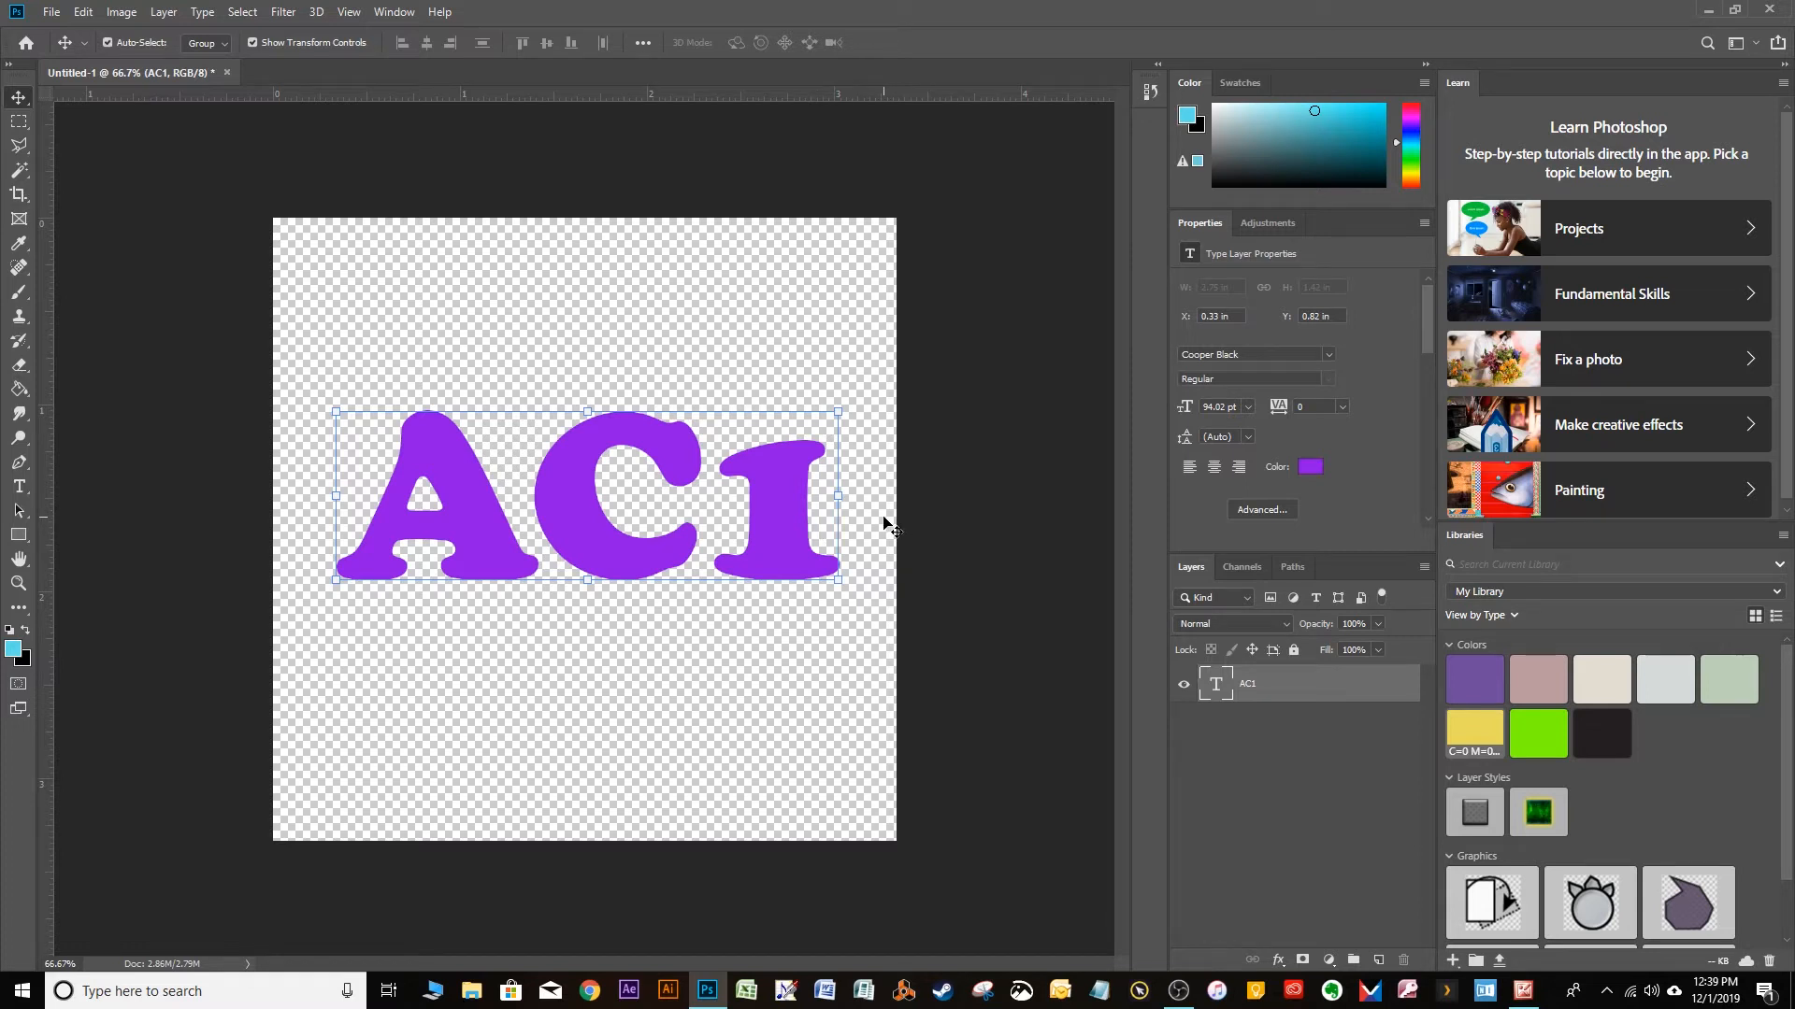
key("Ctrl+t")
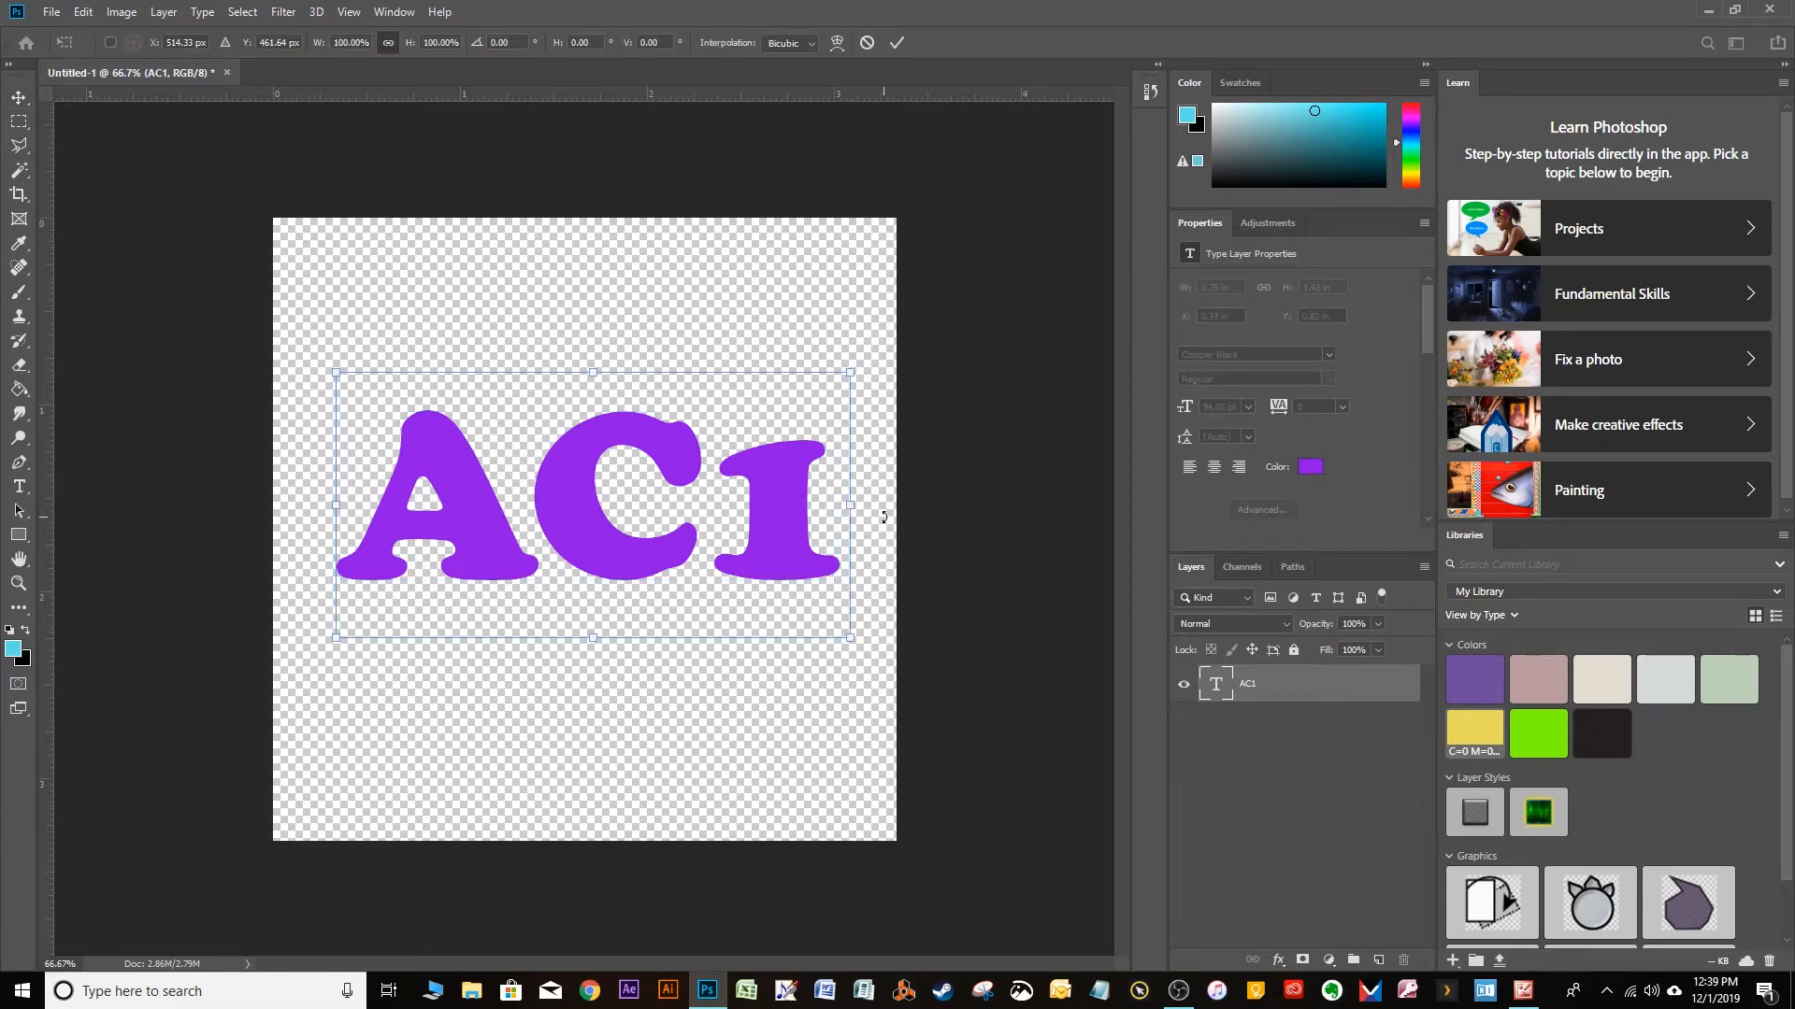
mouse_move(850, 372)
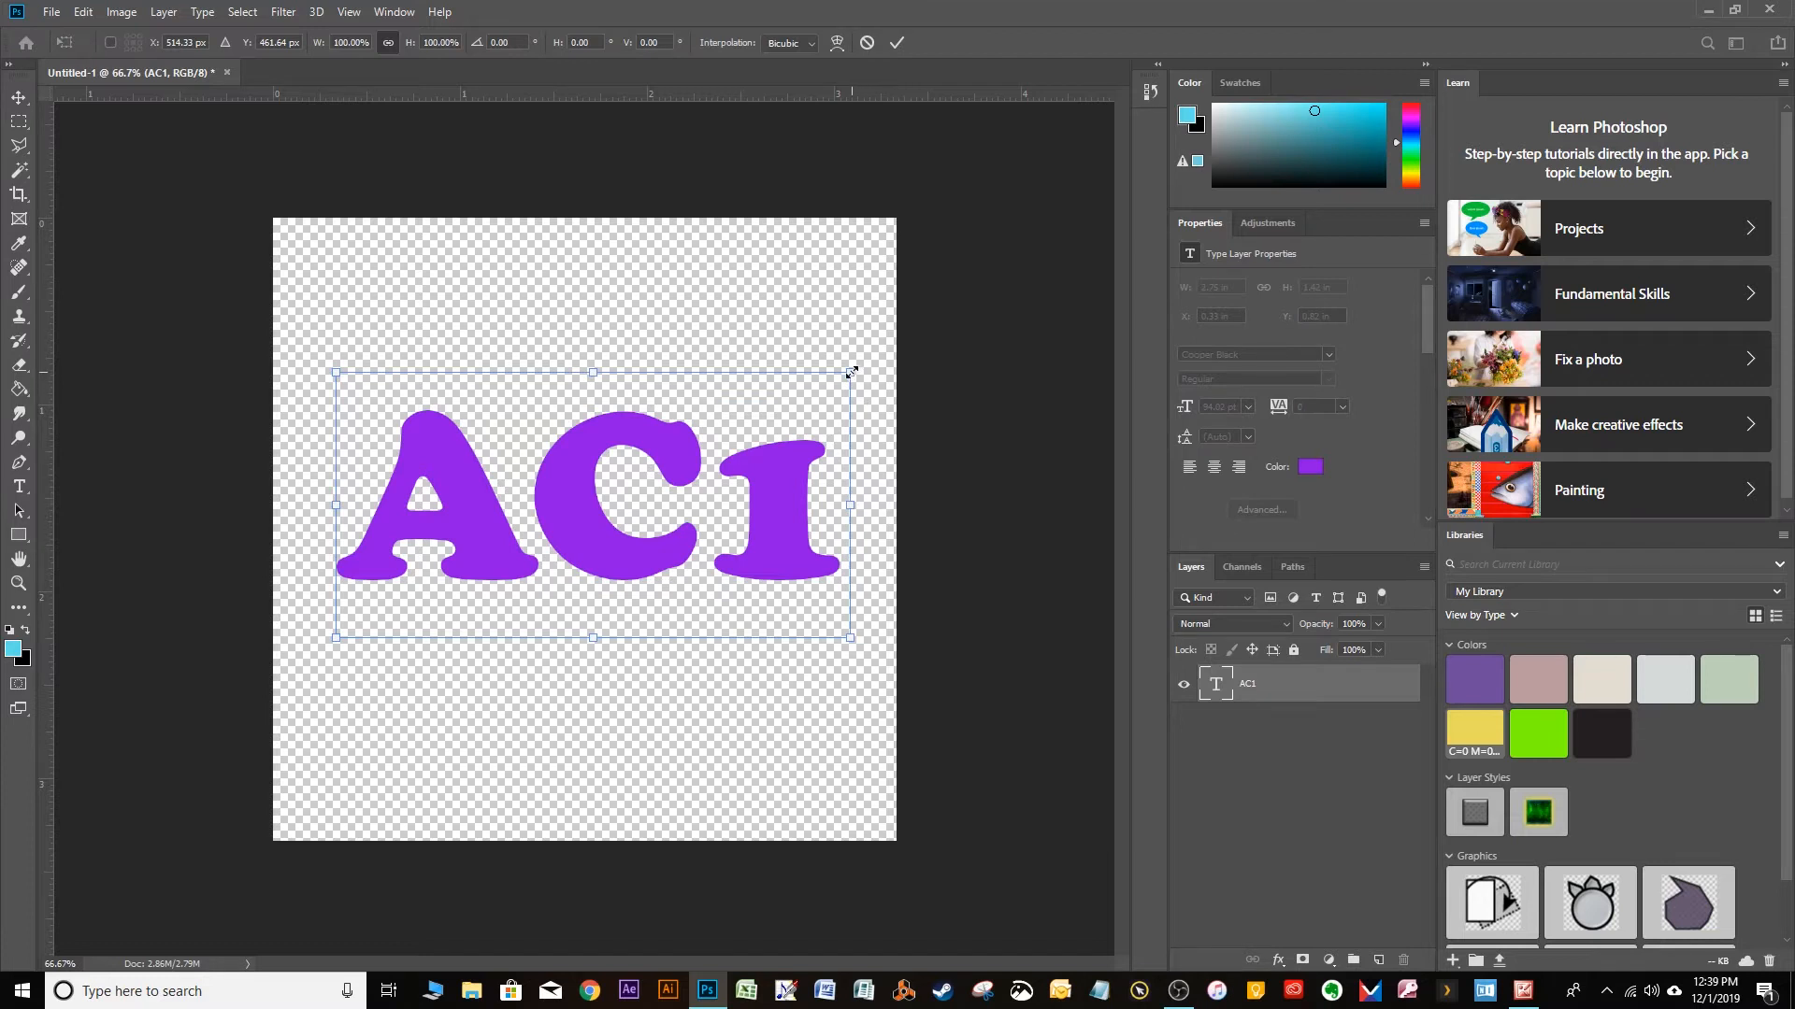
left_click_drag(852, 372, 907, 337)
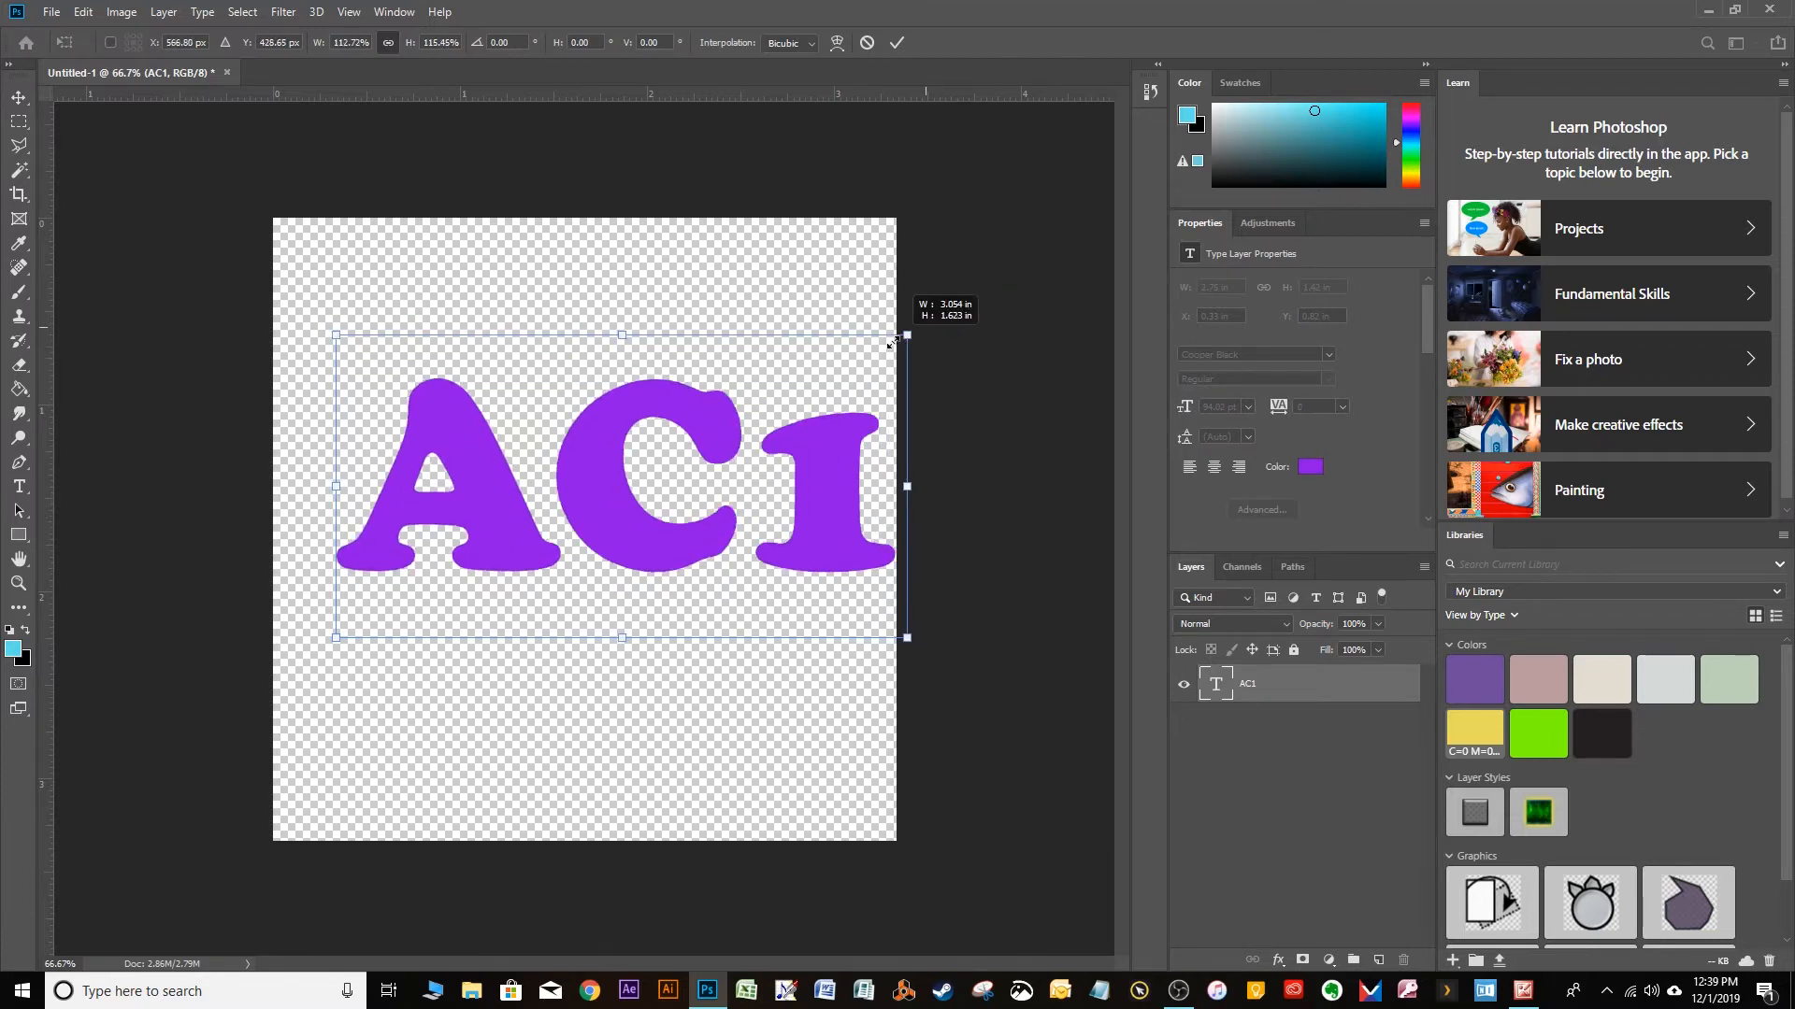
left_click_drag(907, 335, 809, 394)
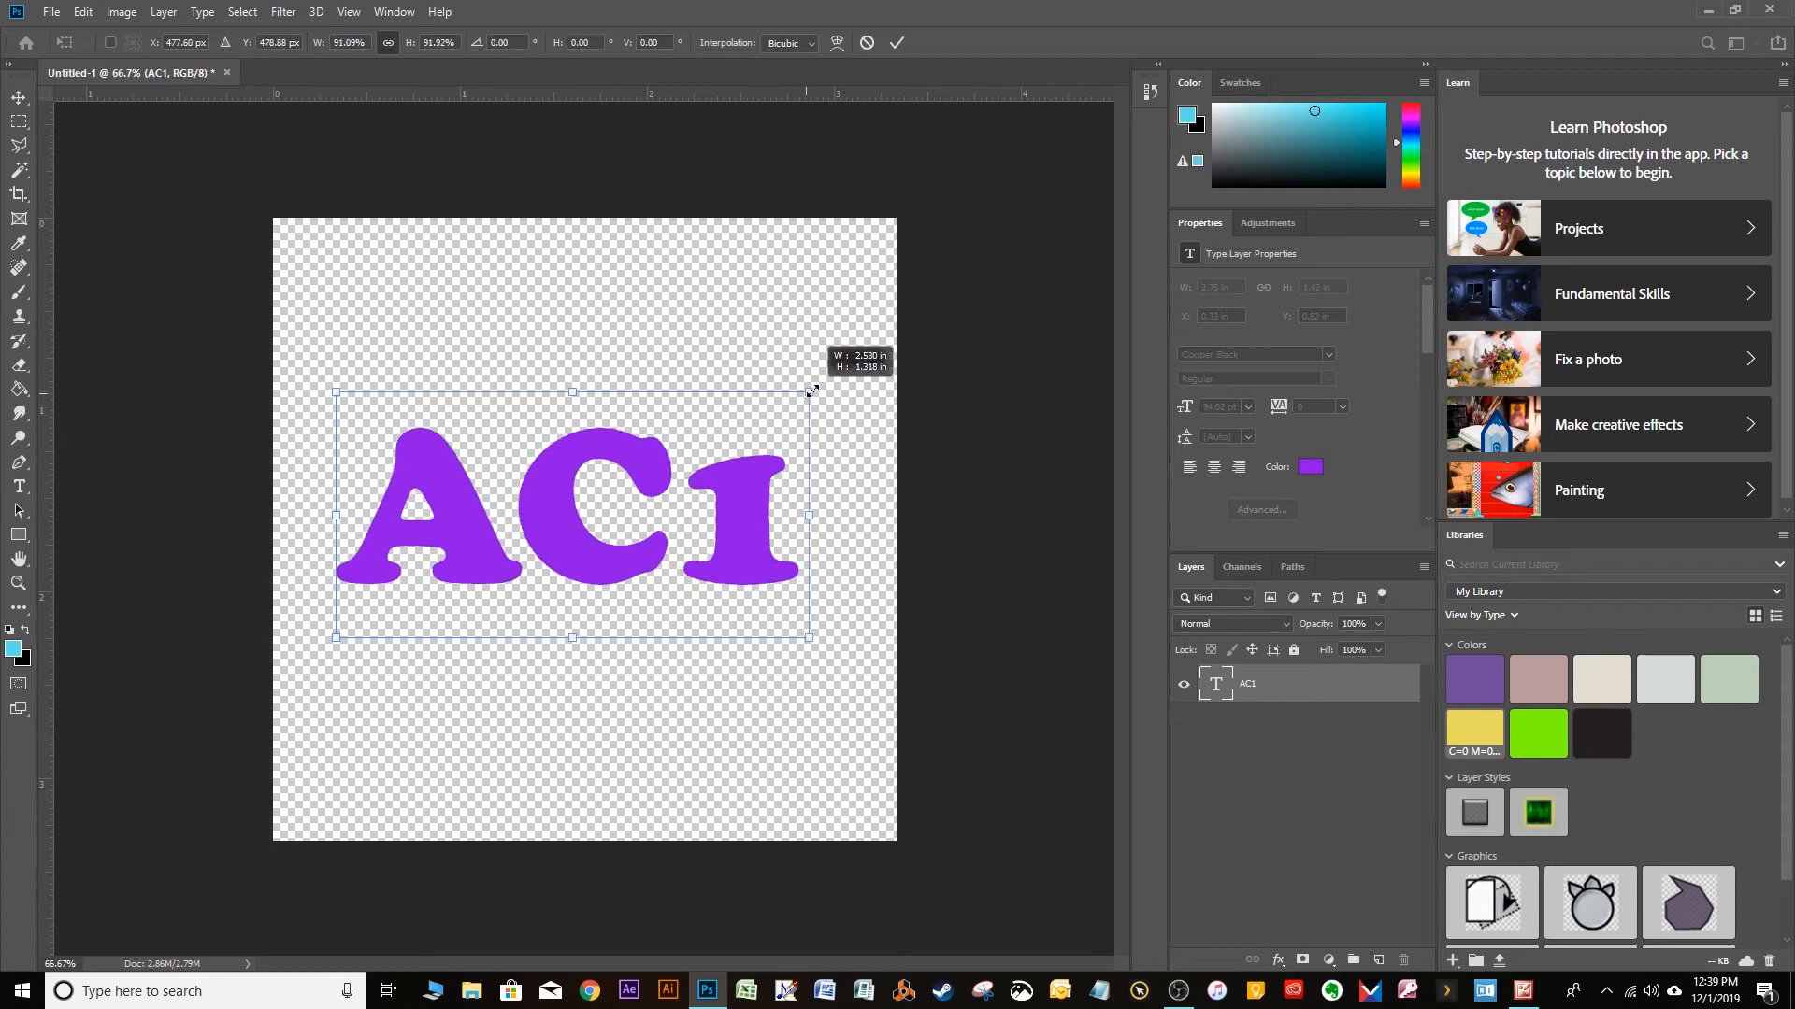
left_click_drag(810, 389, 841, 374)
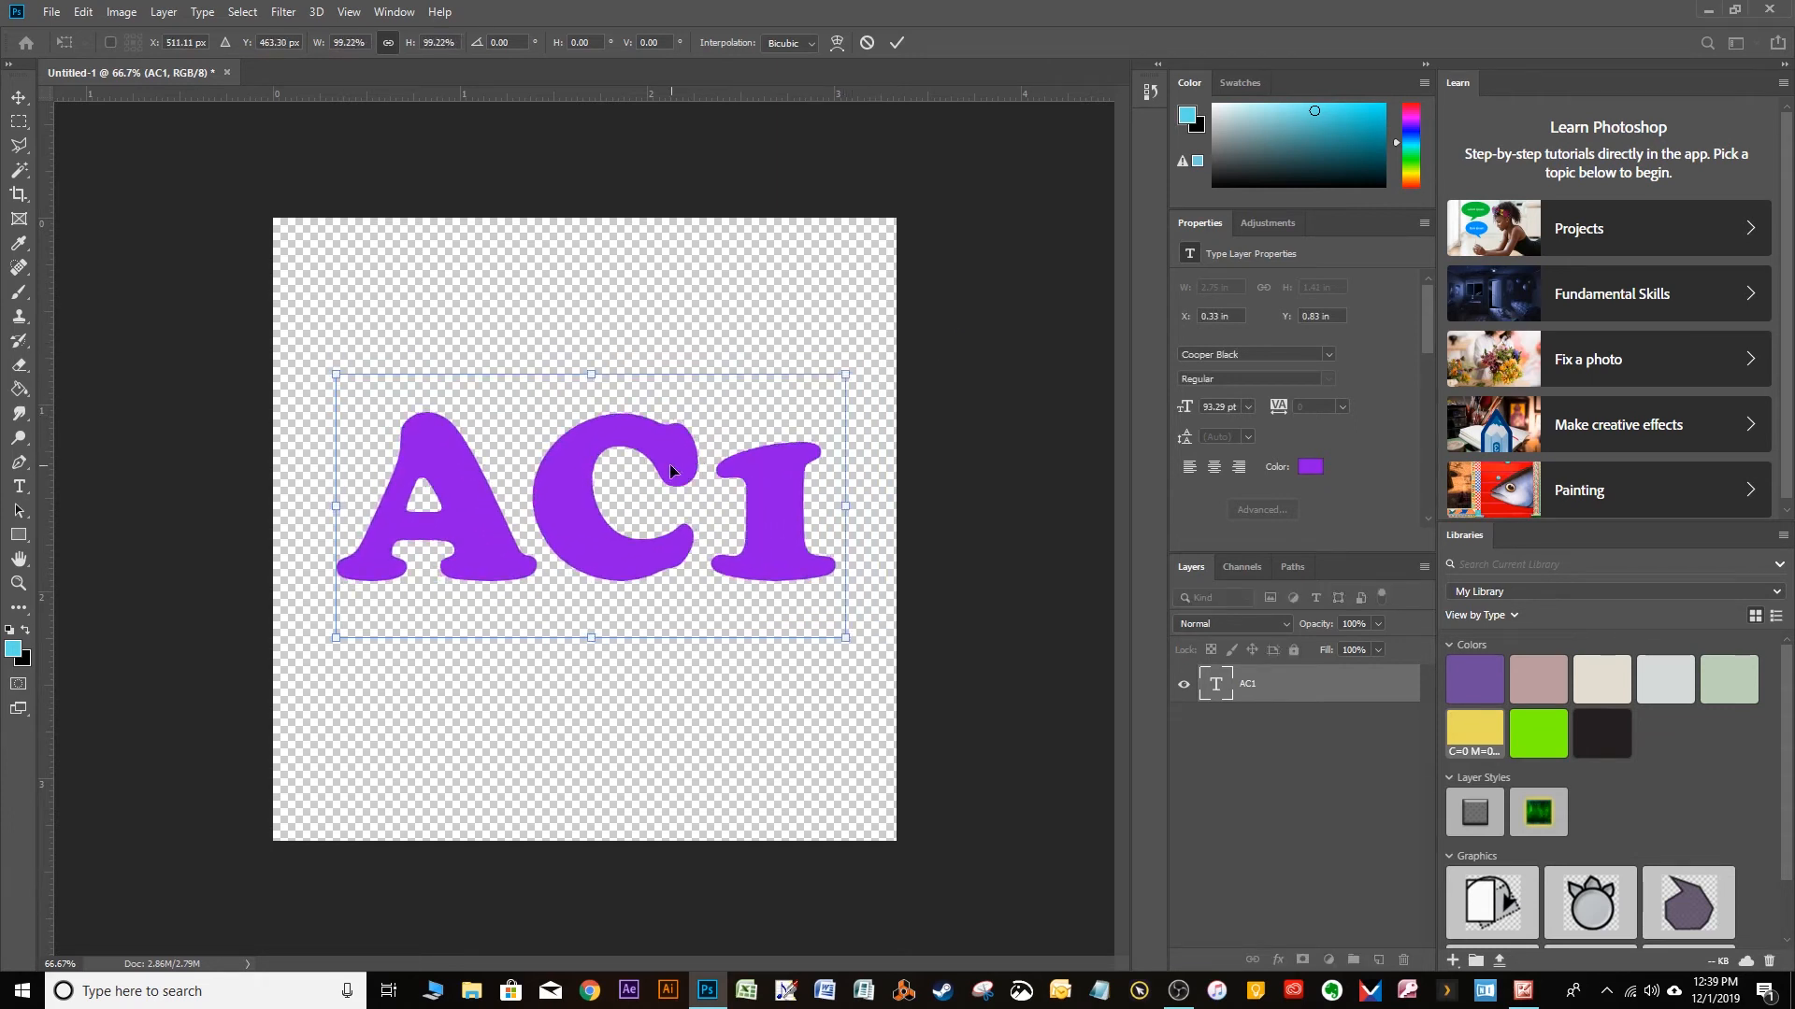
left_click_drag(847, 374, 841, 374)
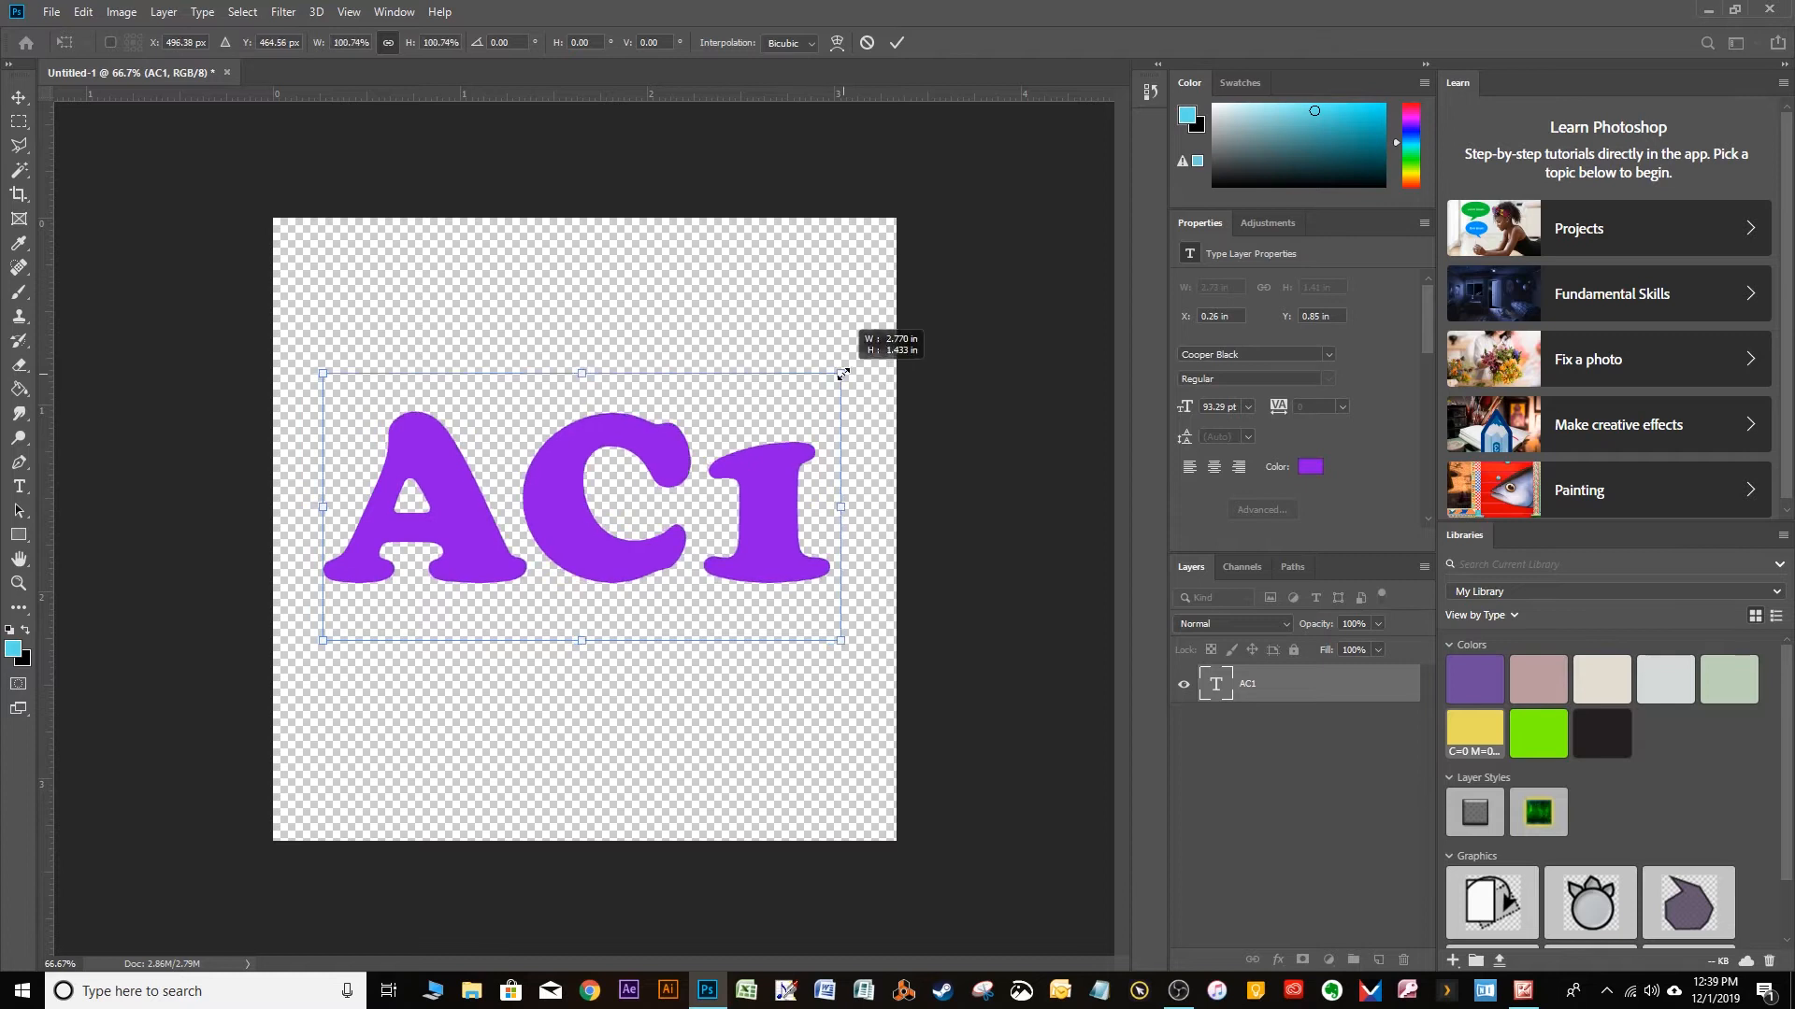
left_click_drag(841, 372, 836, 389)
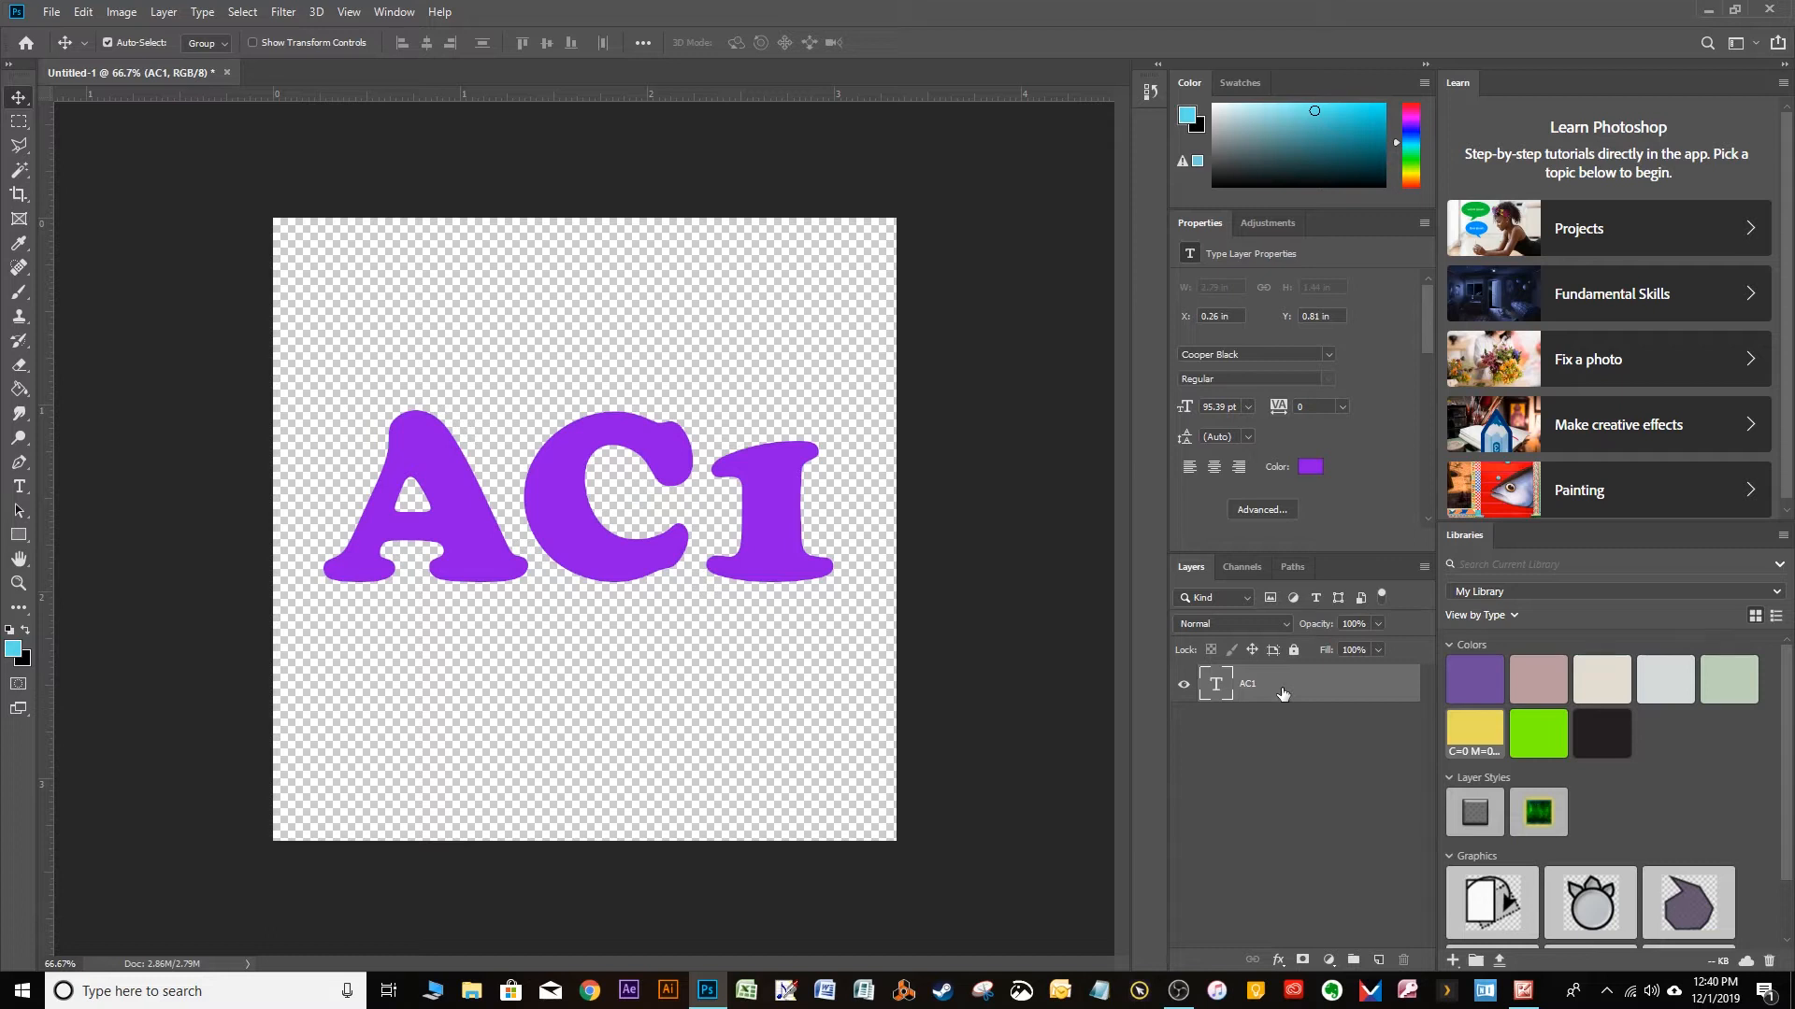
mouse_move(1310, 676)
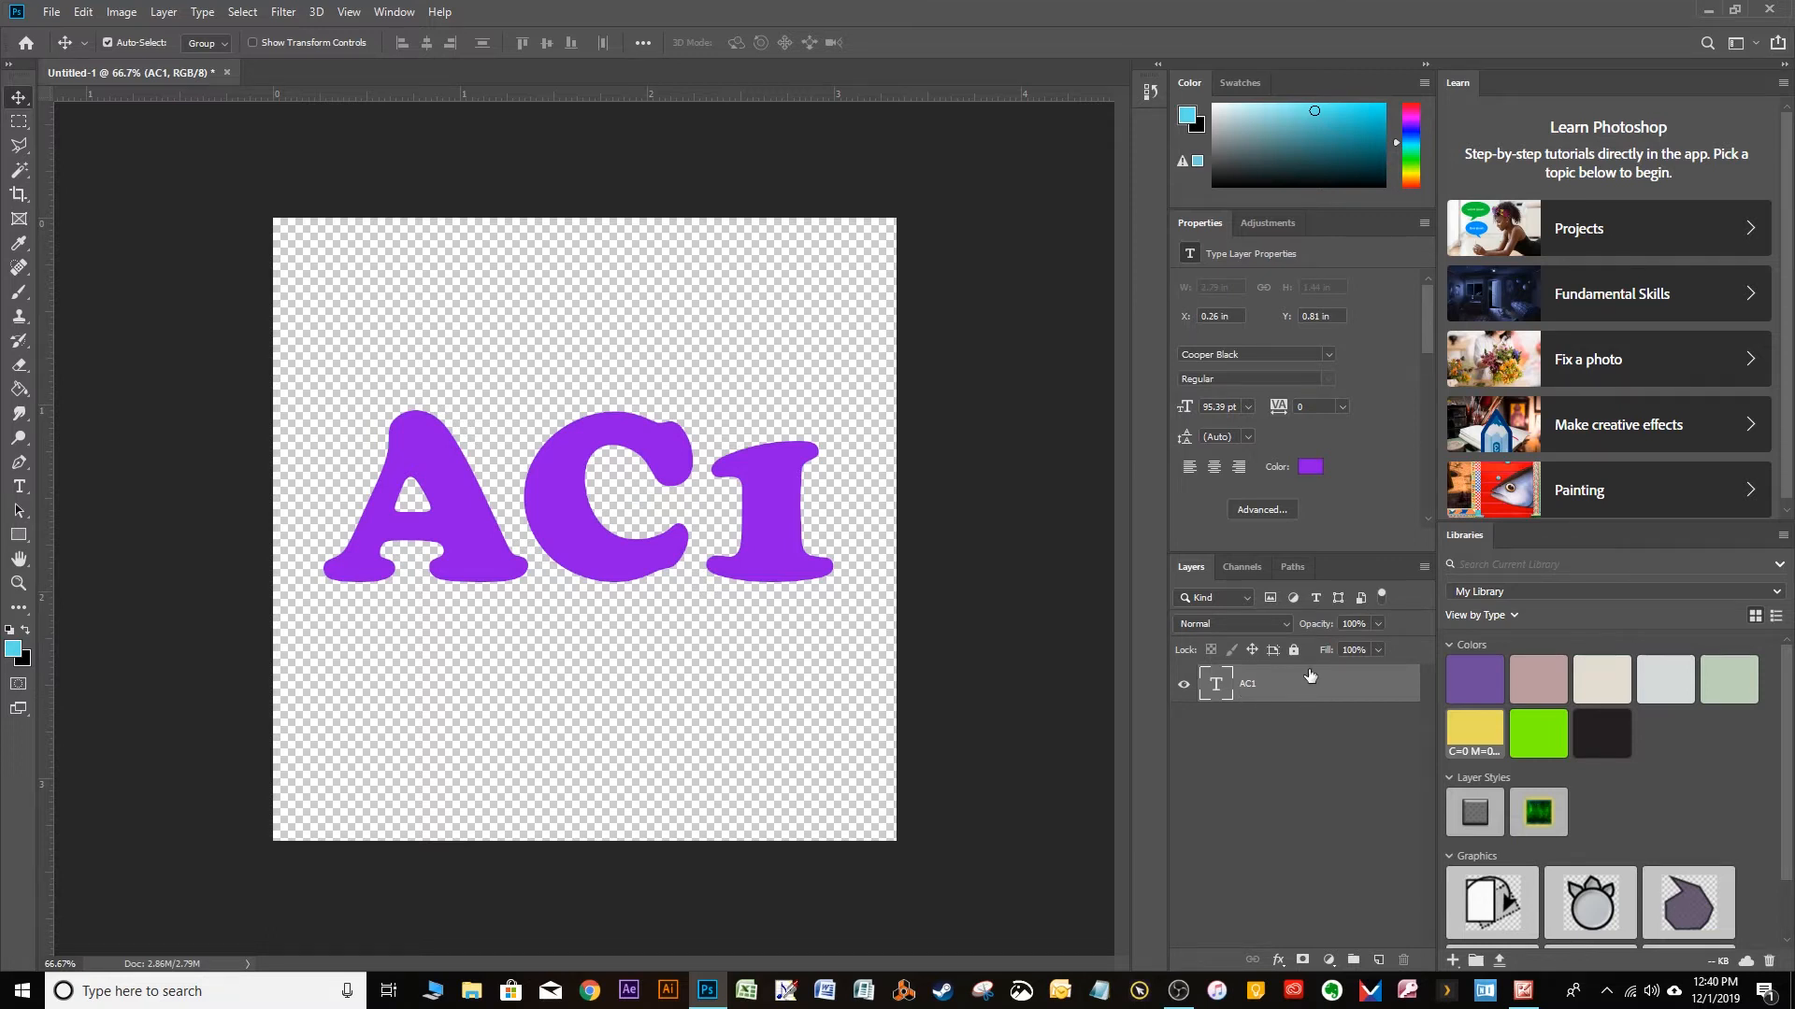
Step: Duplicate the AC1 layer into AC1 copy and AC1 copy 2, then select the layers
key("Ctrl+J")
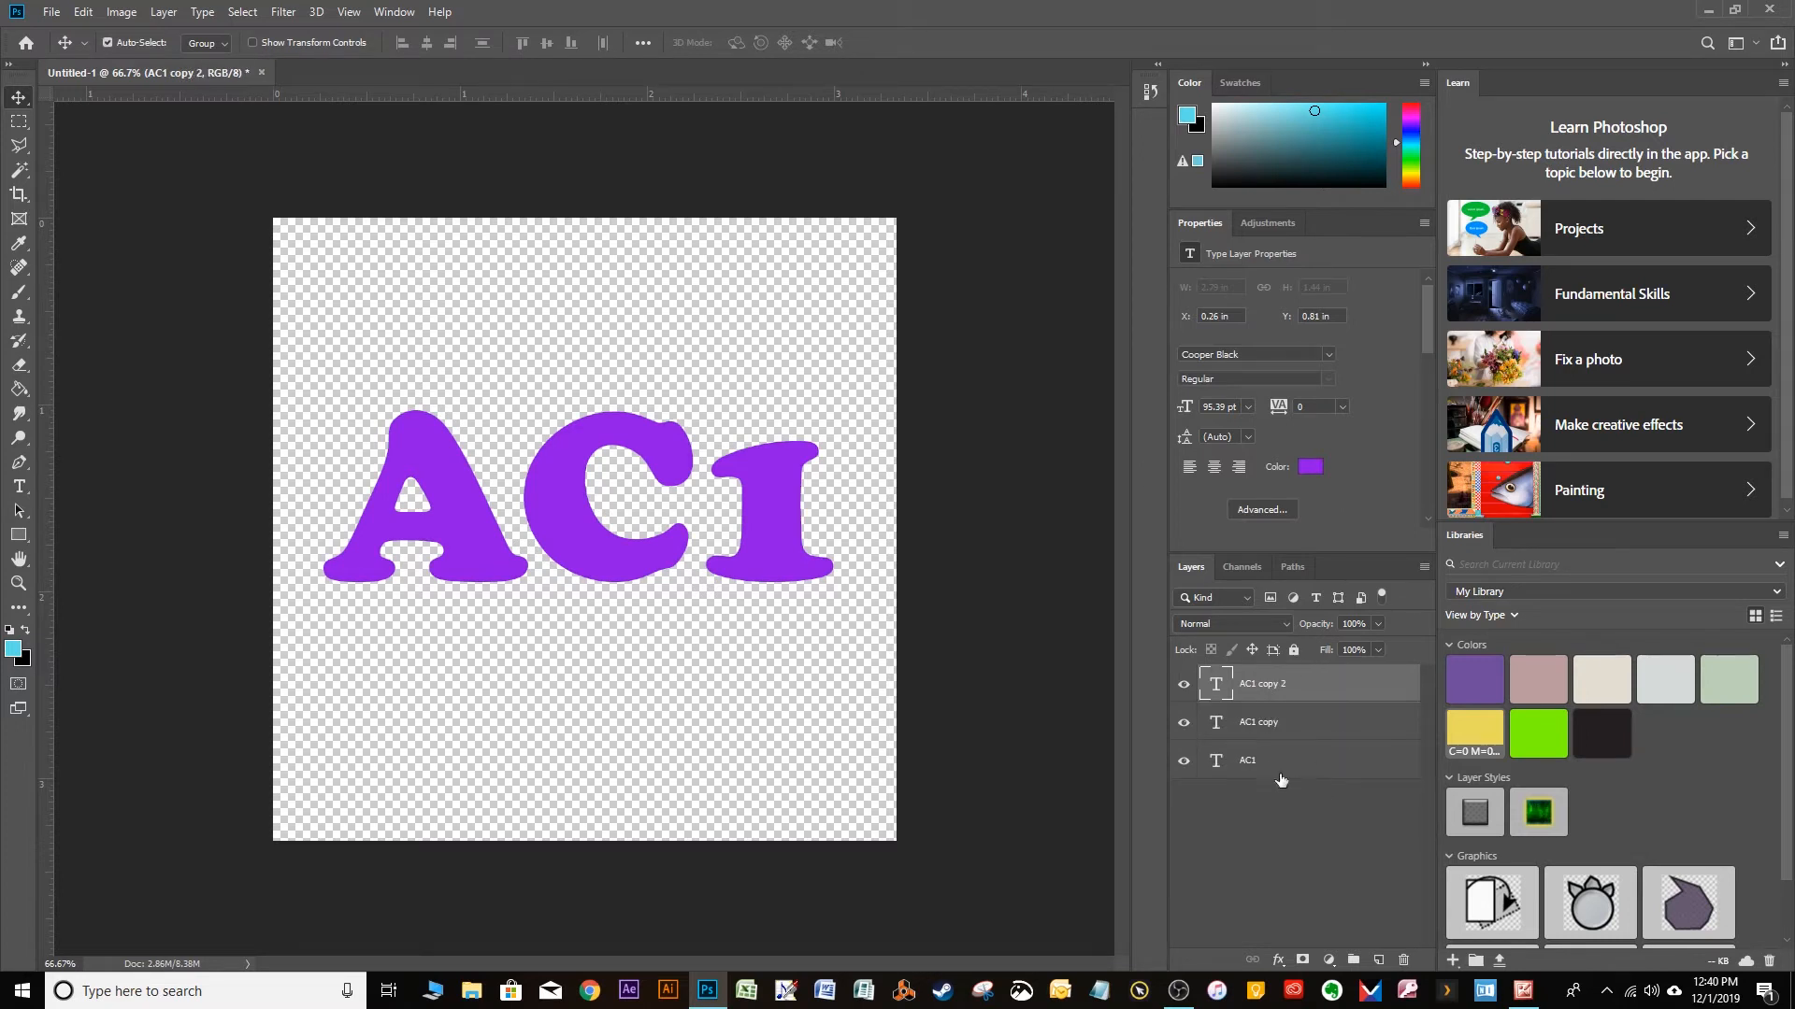
left_click(1295, 722)
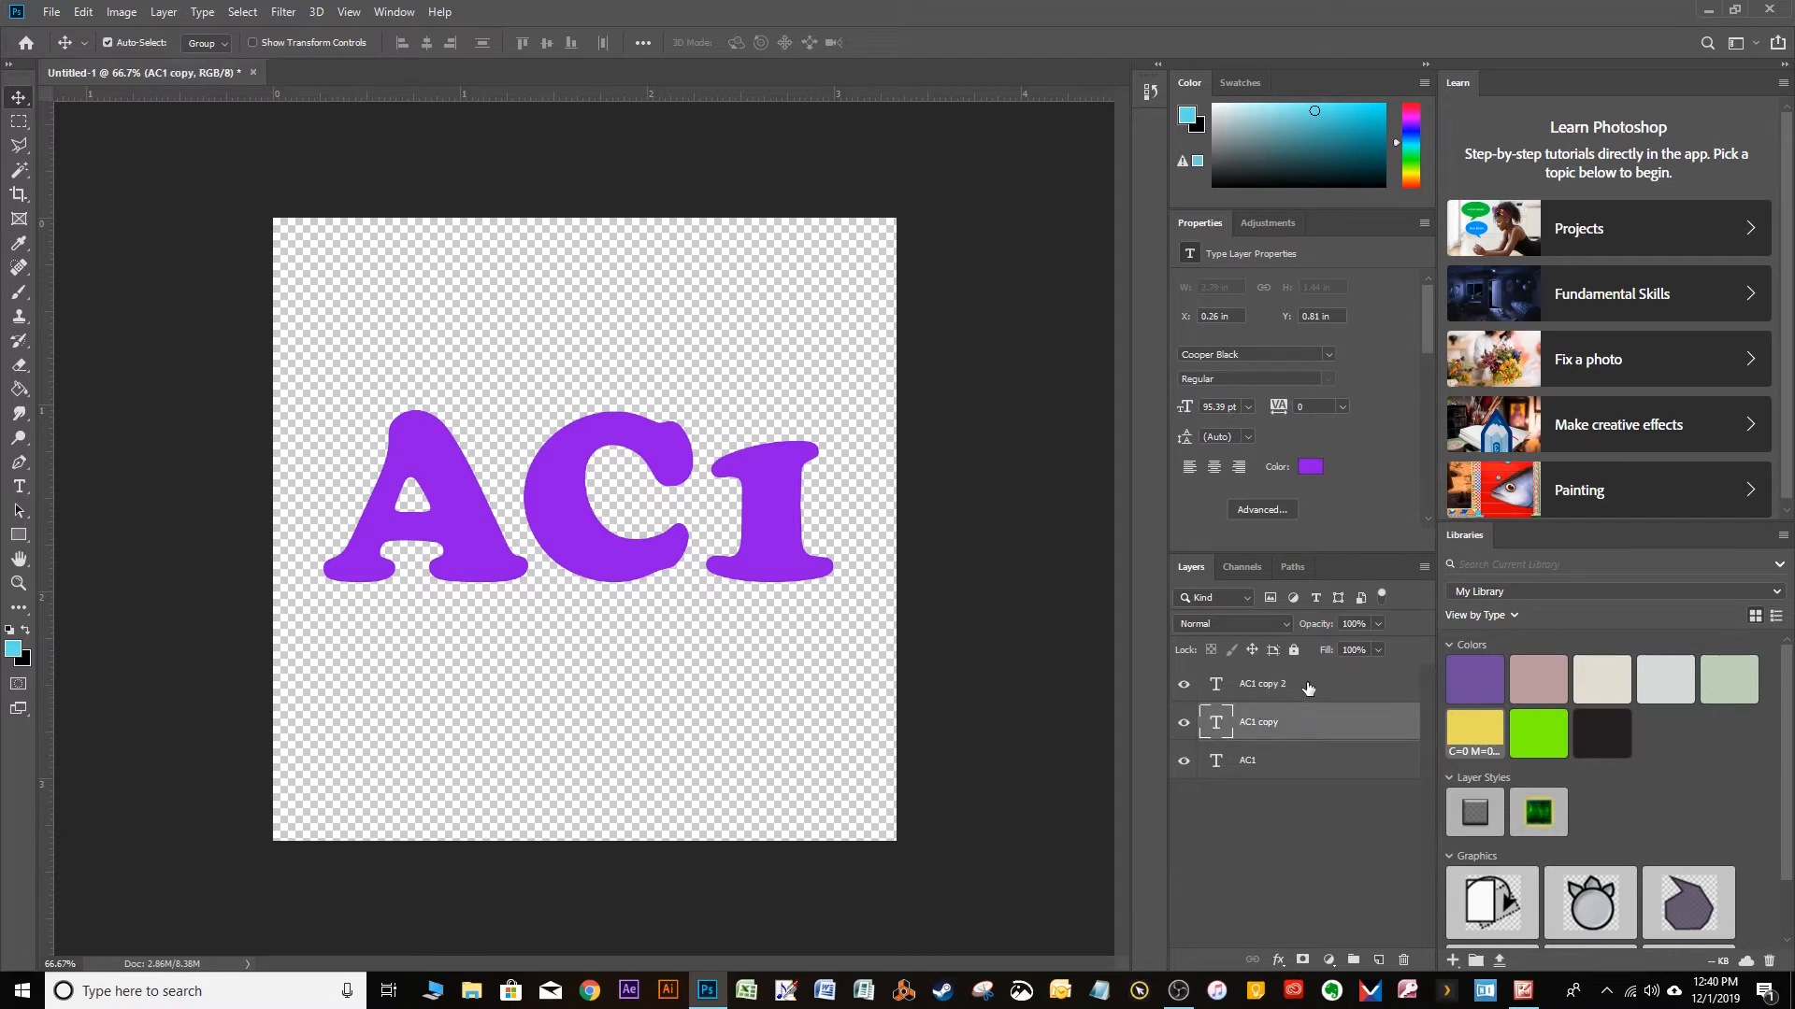
left_click(1247, 760)
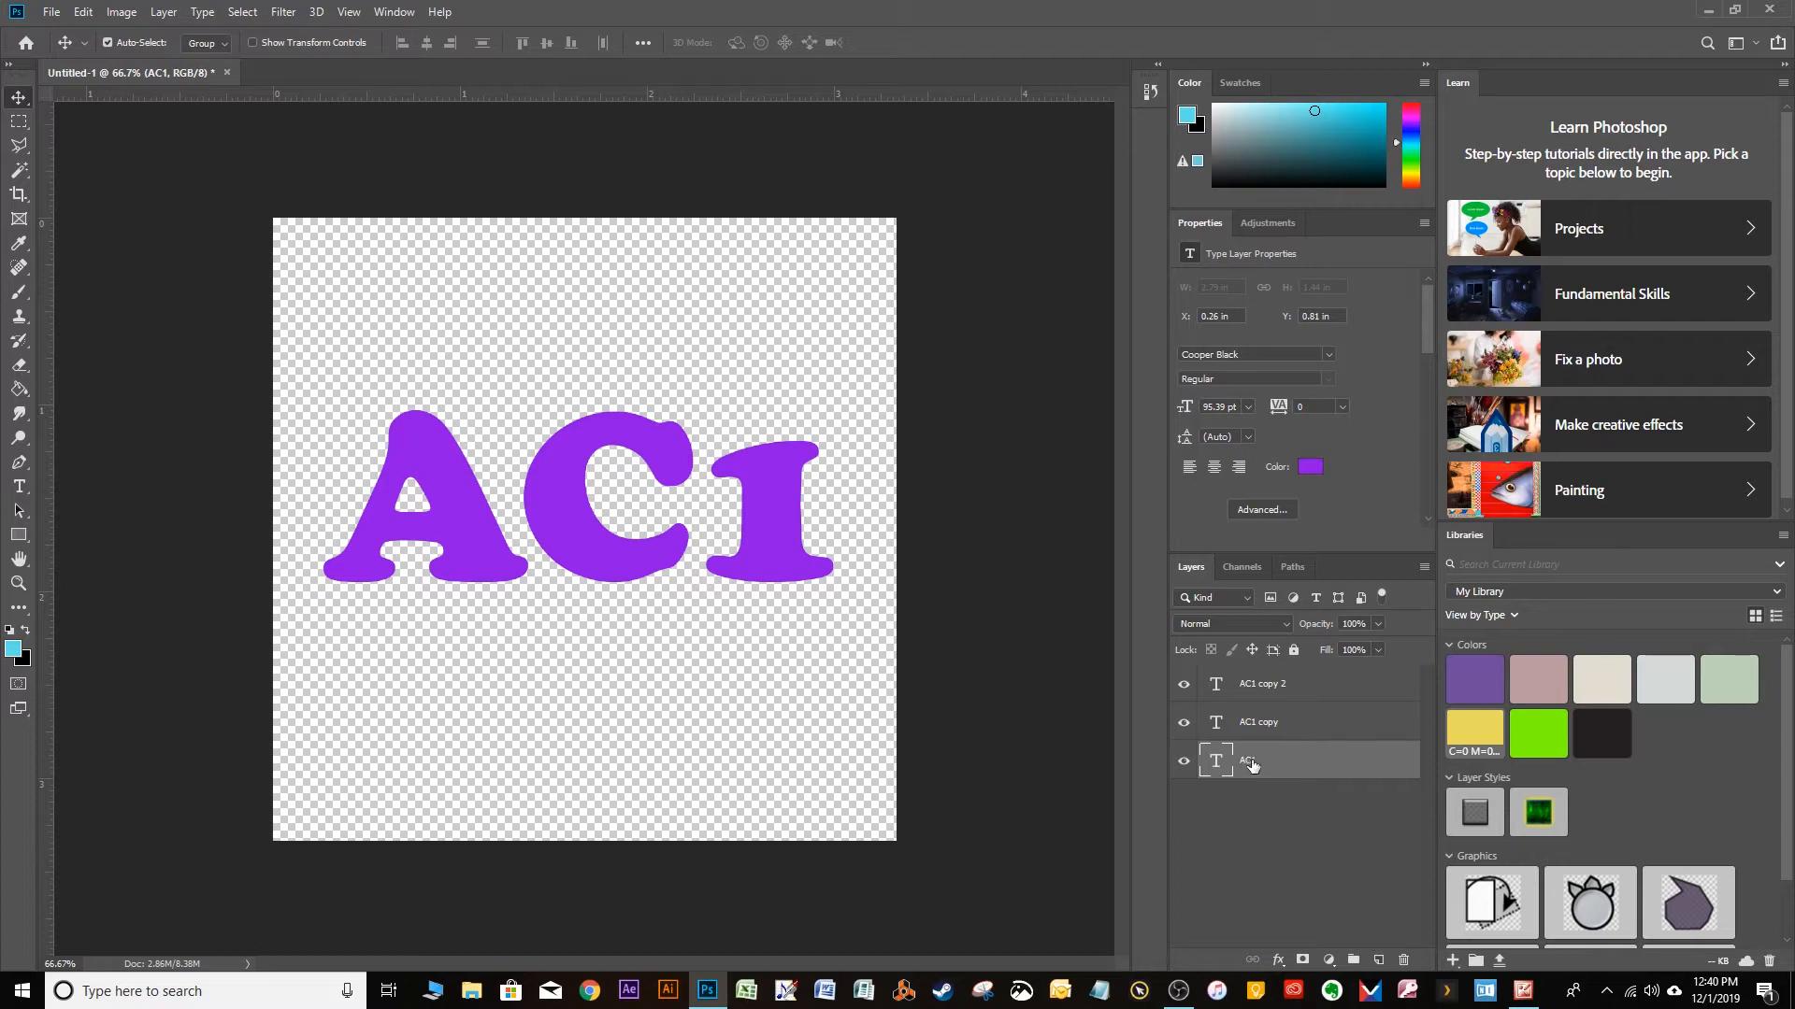
Step: Name the original layer Bottom, the first copy Middle, and the second copy Top
double_click(1248, 760)
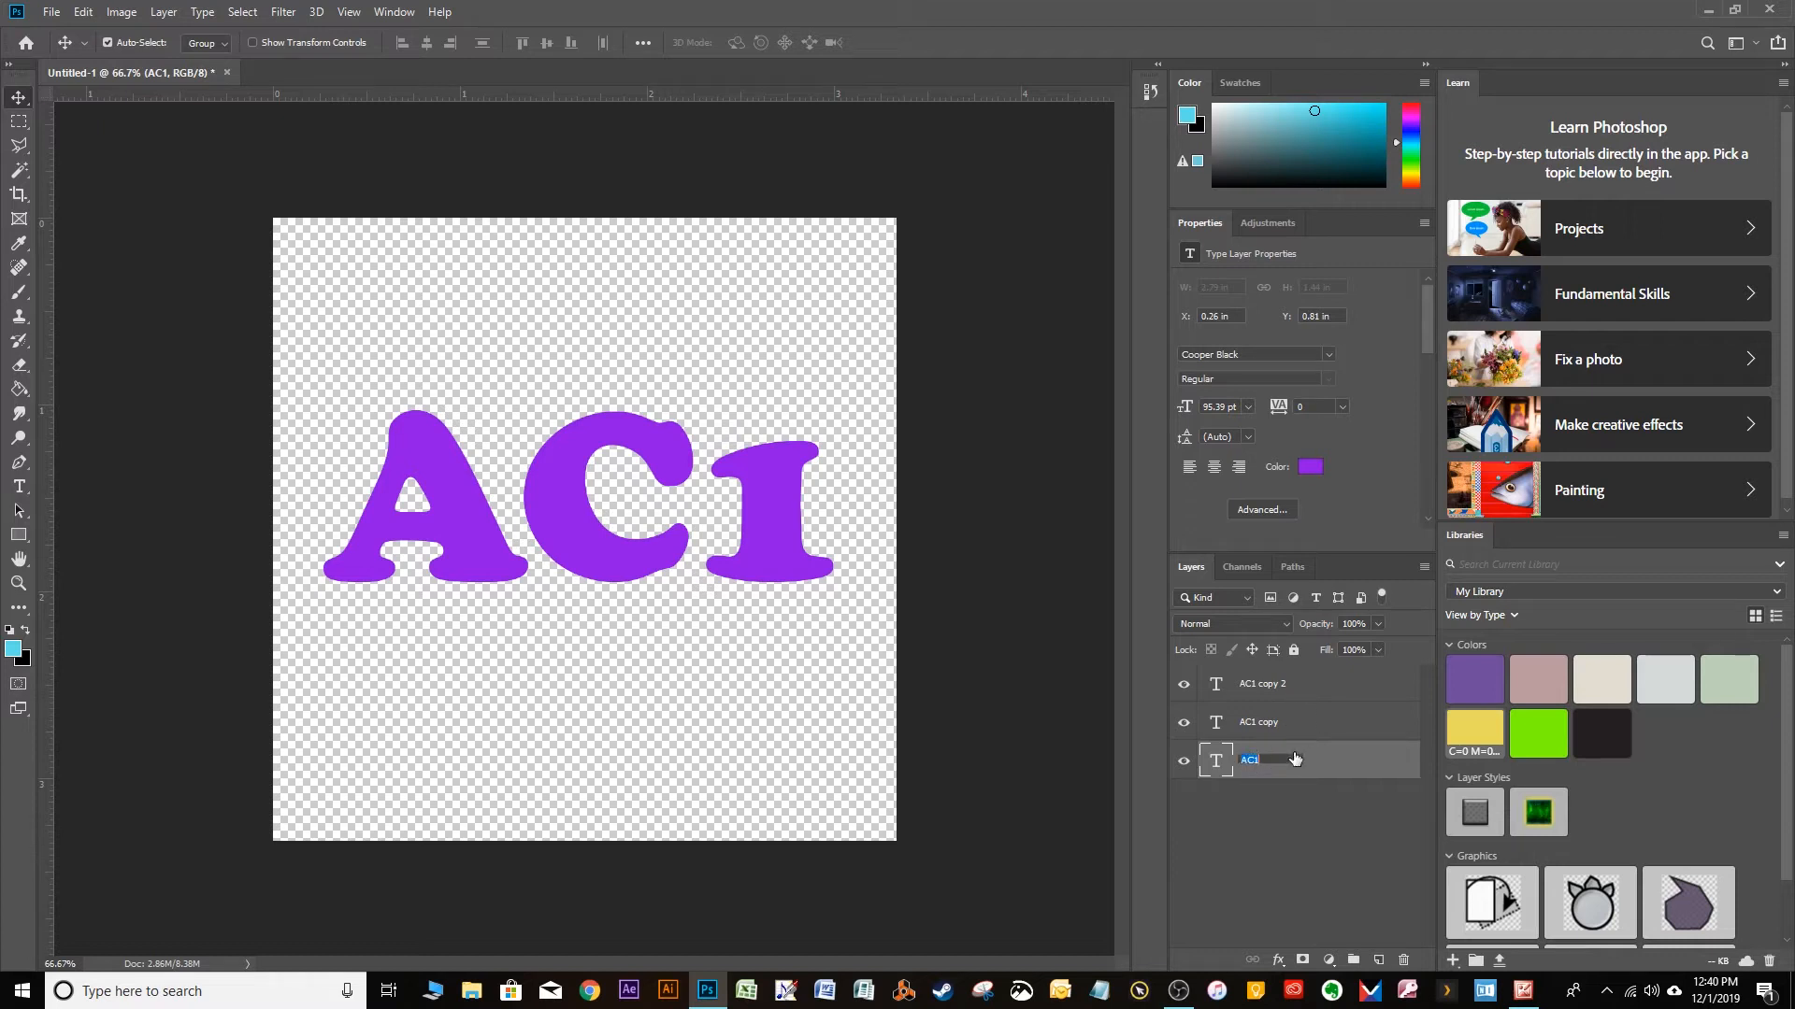
type("Bottom")
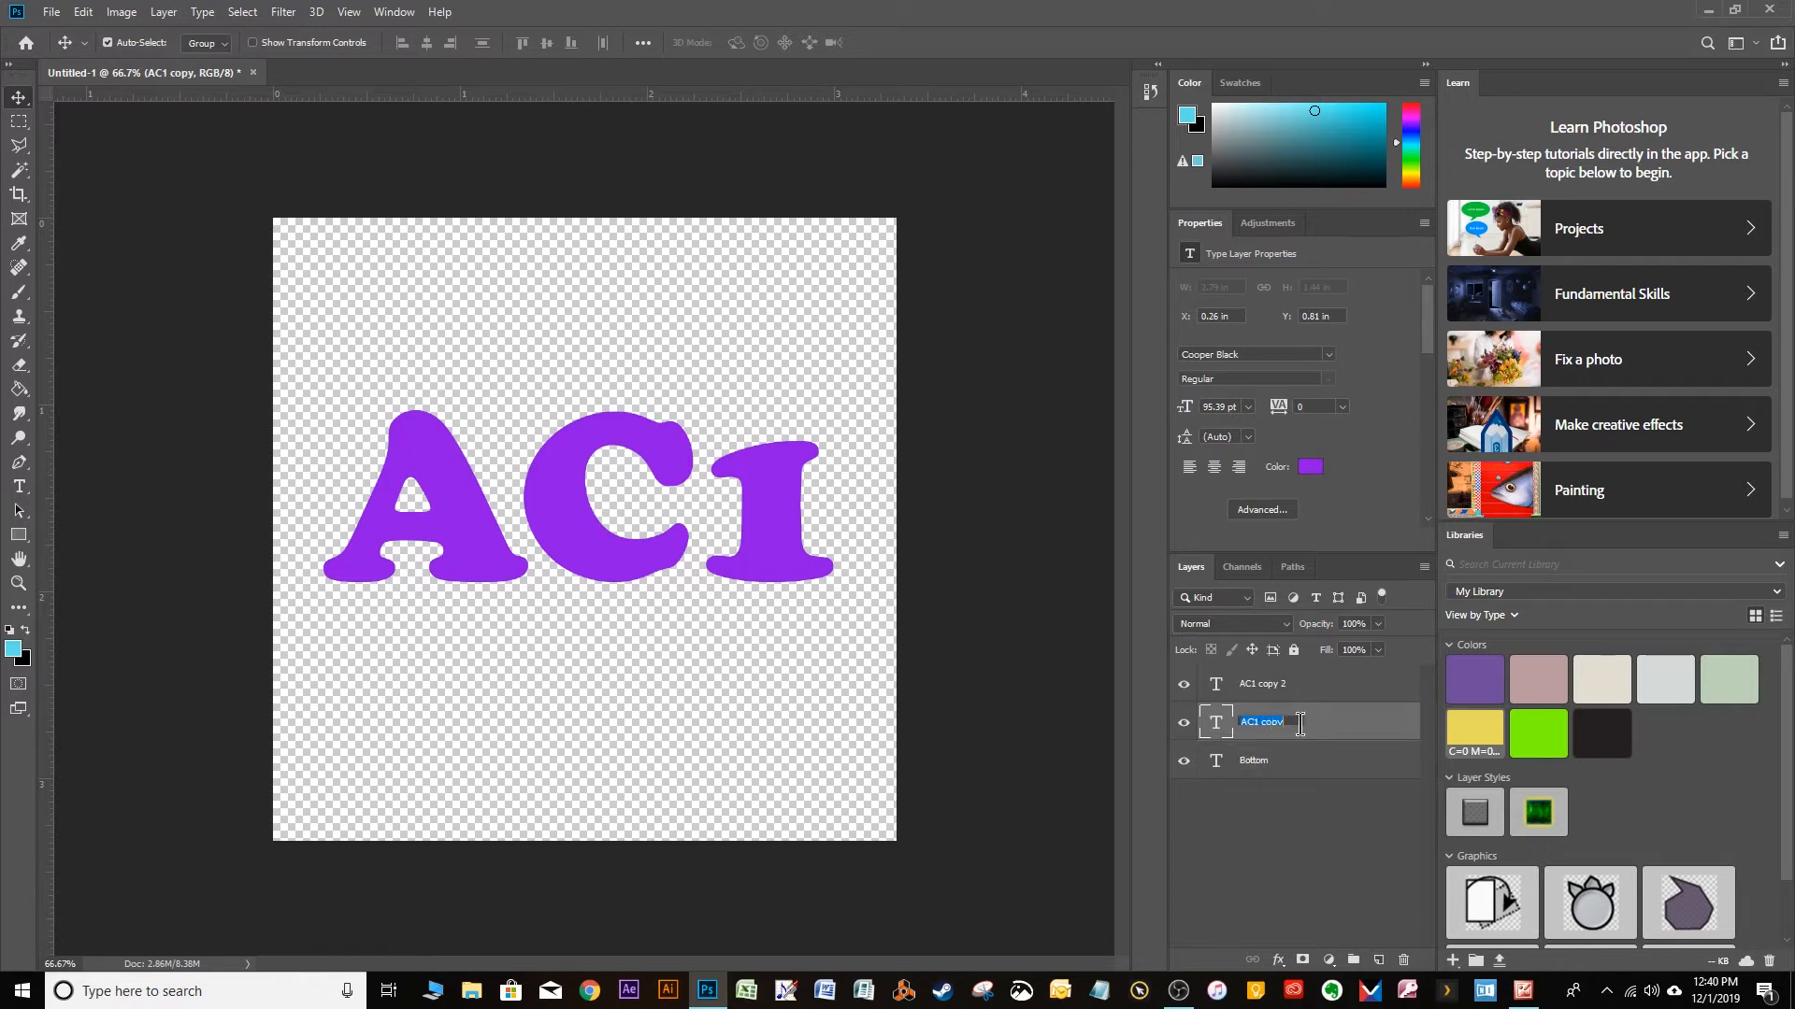
type("Middle")
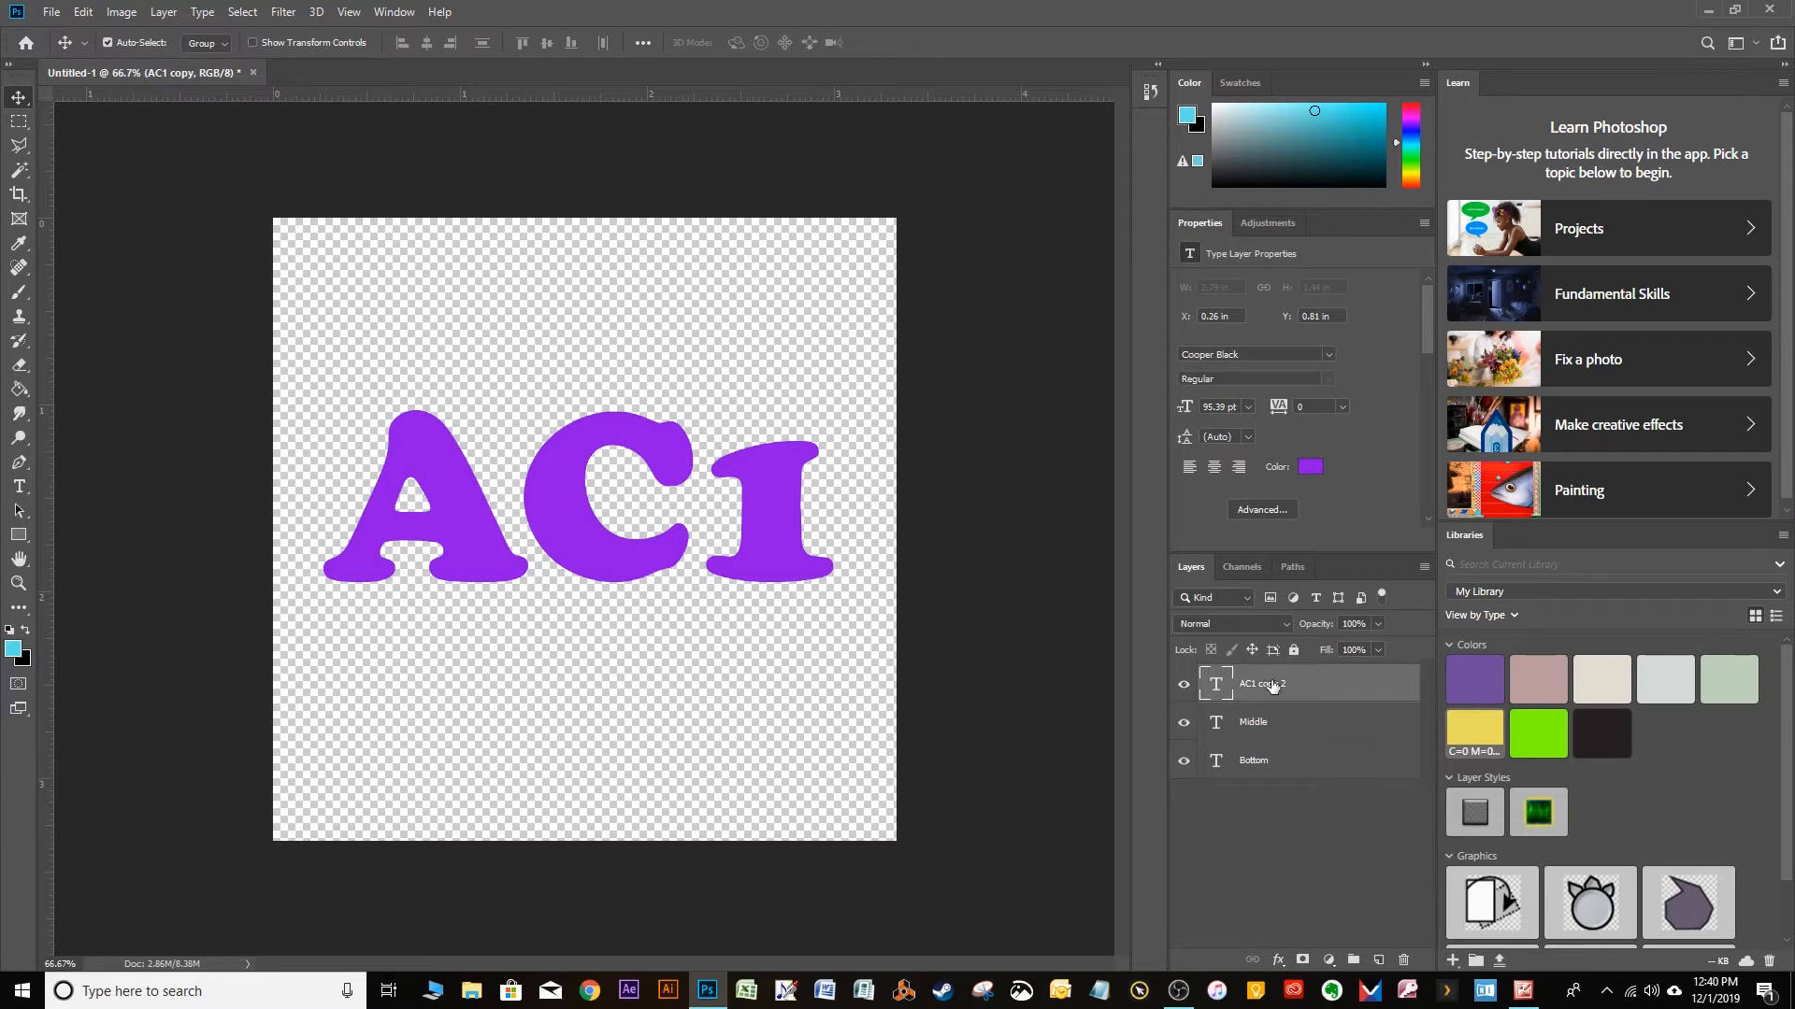
double_click(1264, 683)
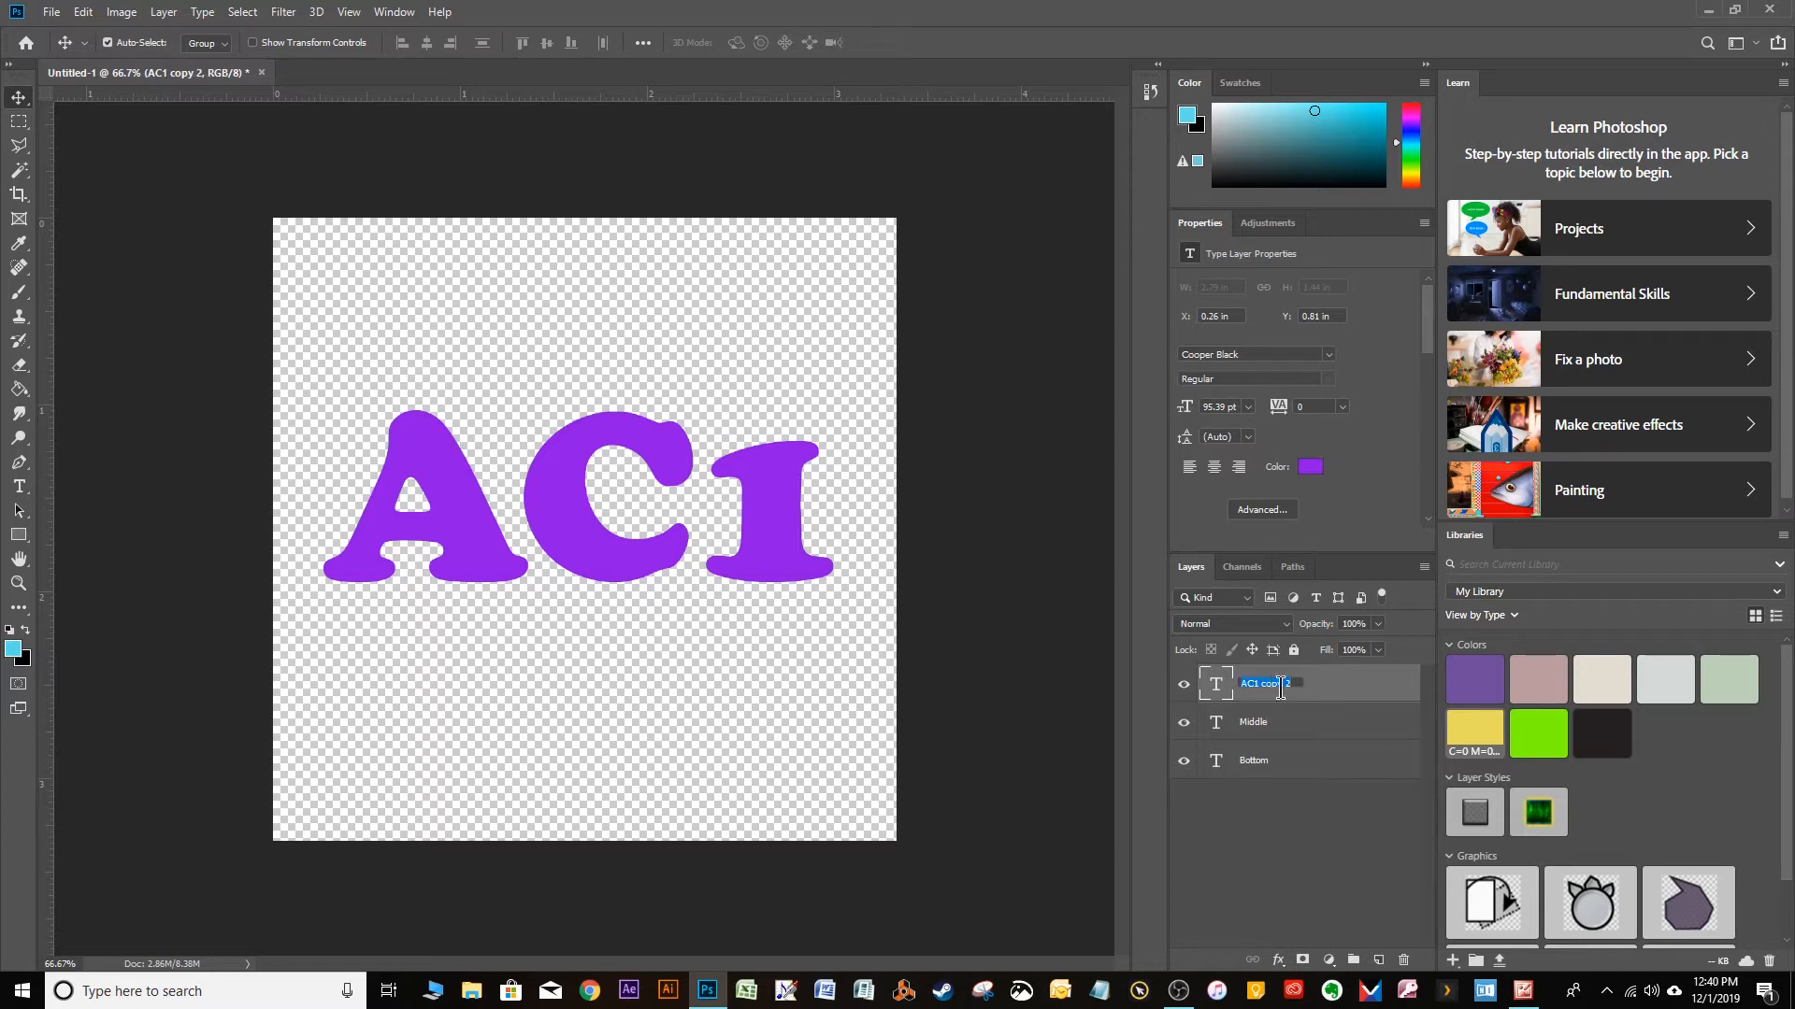
type("Top")
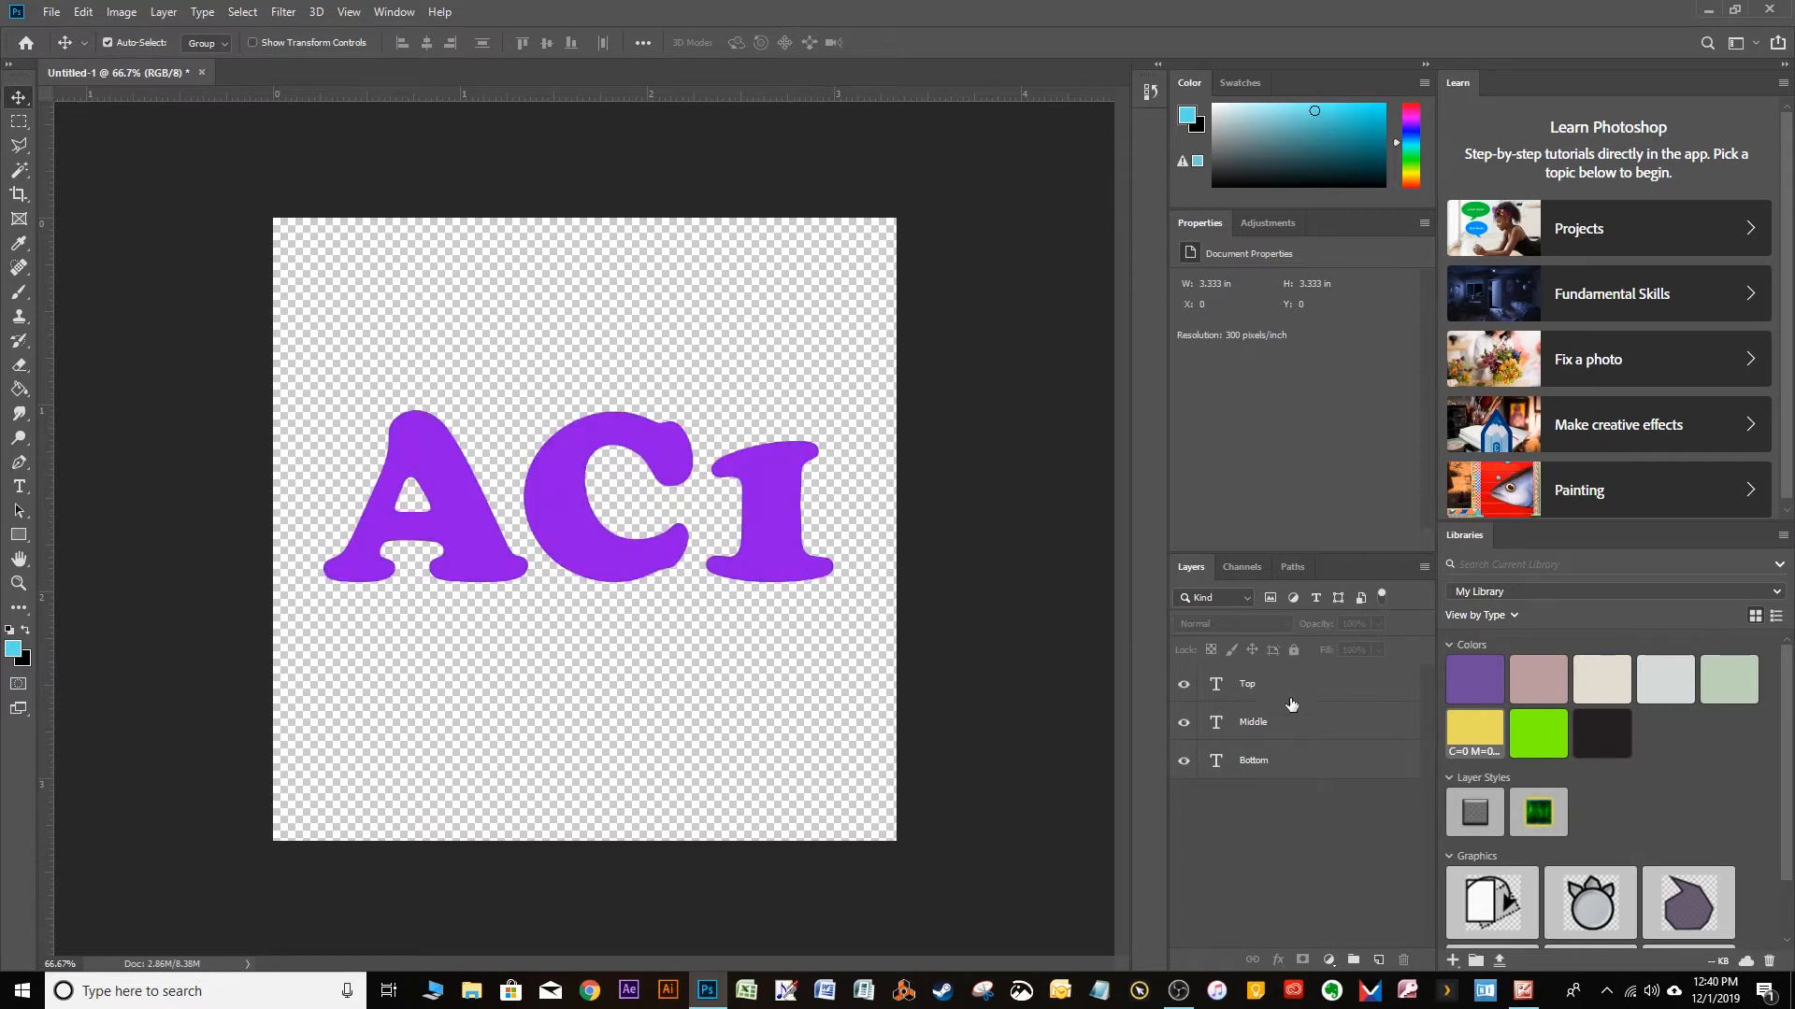
Step: Hide Top, colour the Middle layer's text dark green, then show Top again
left_click(1252, 721)
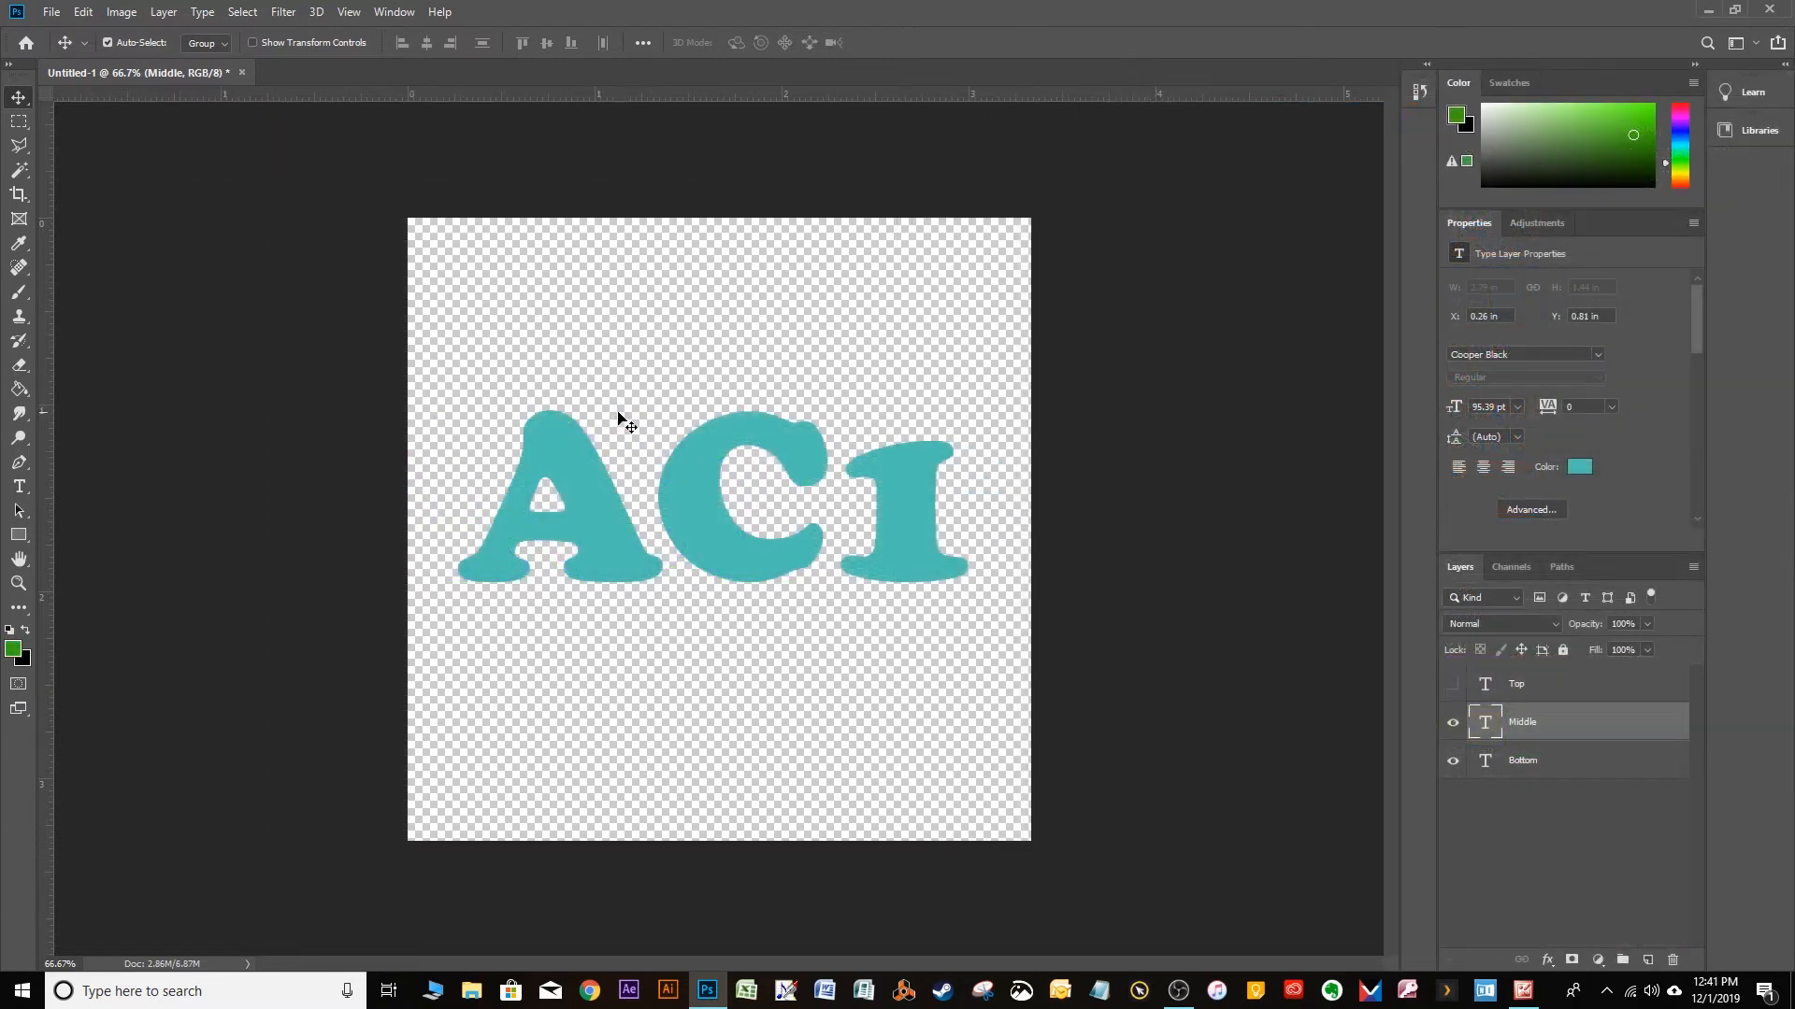
left_click(19, 487)
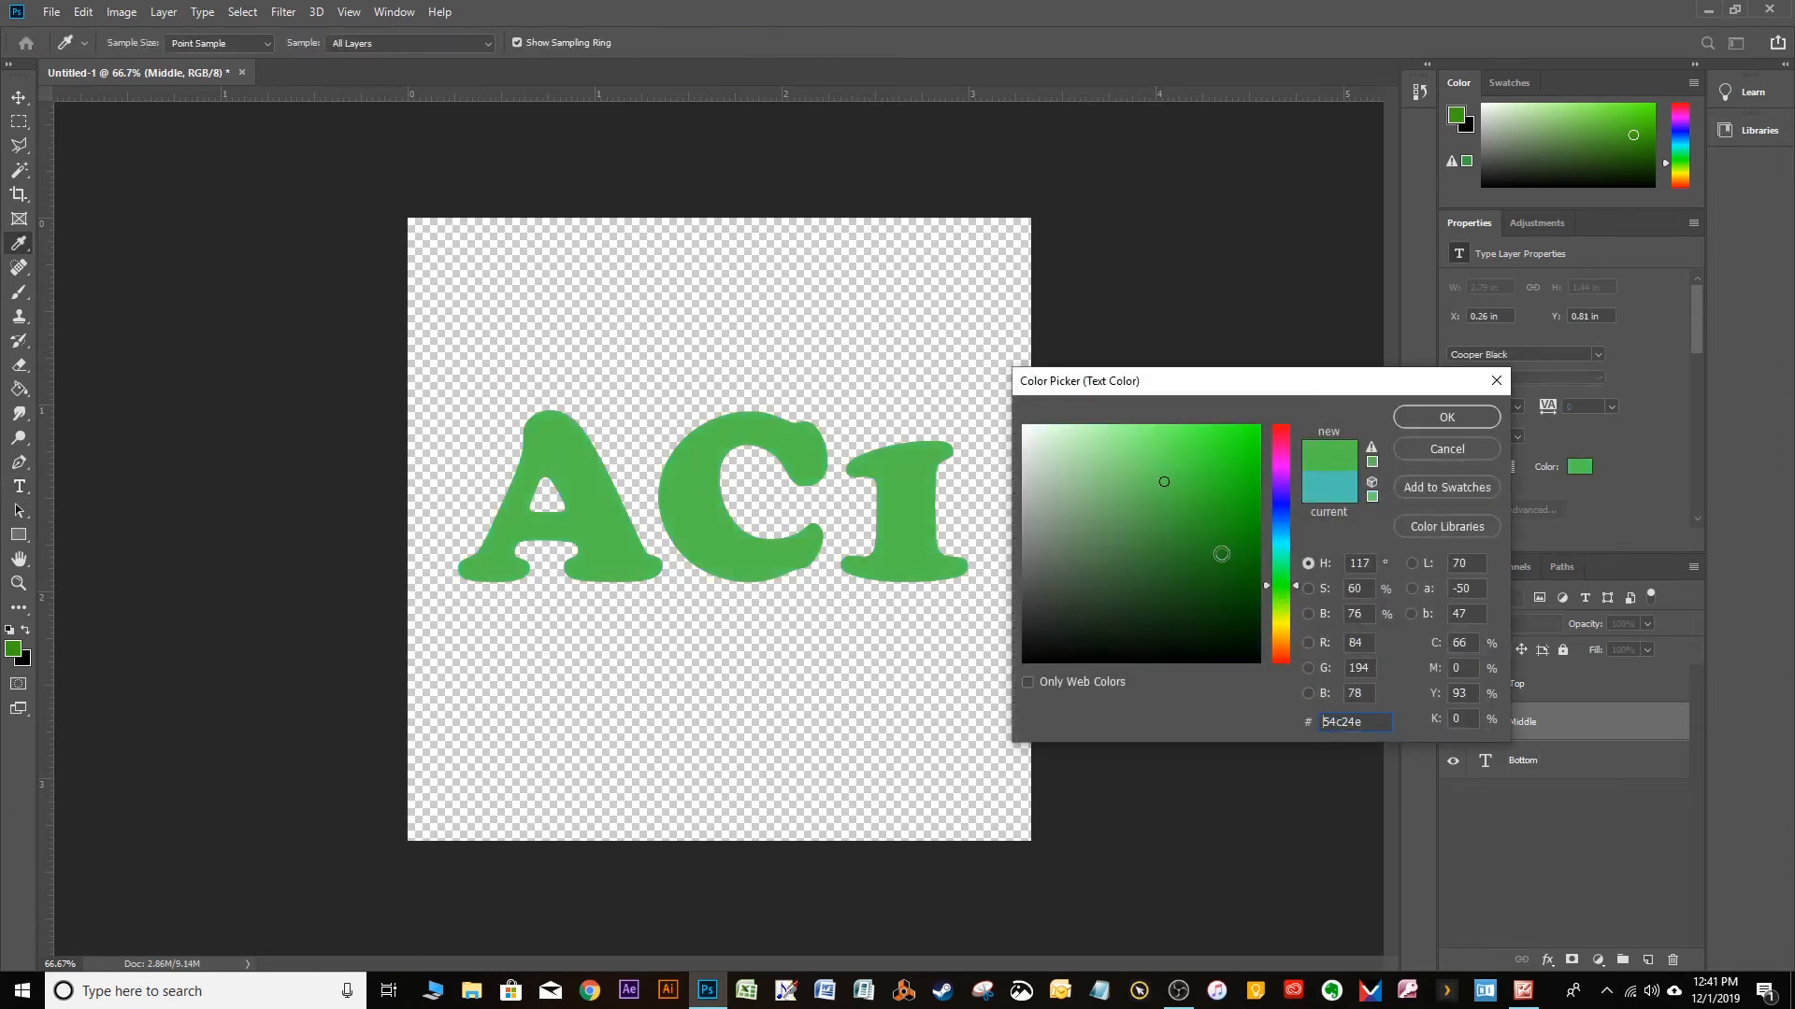
left_click(1446, 417)
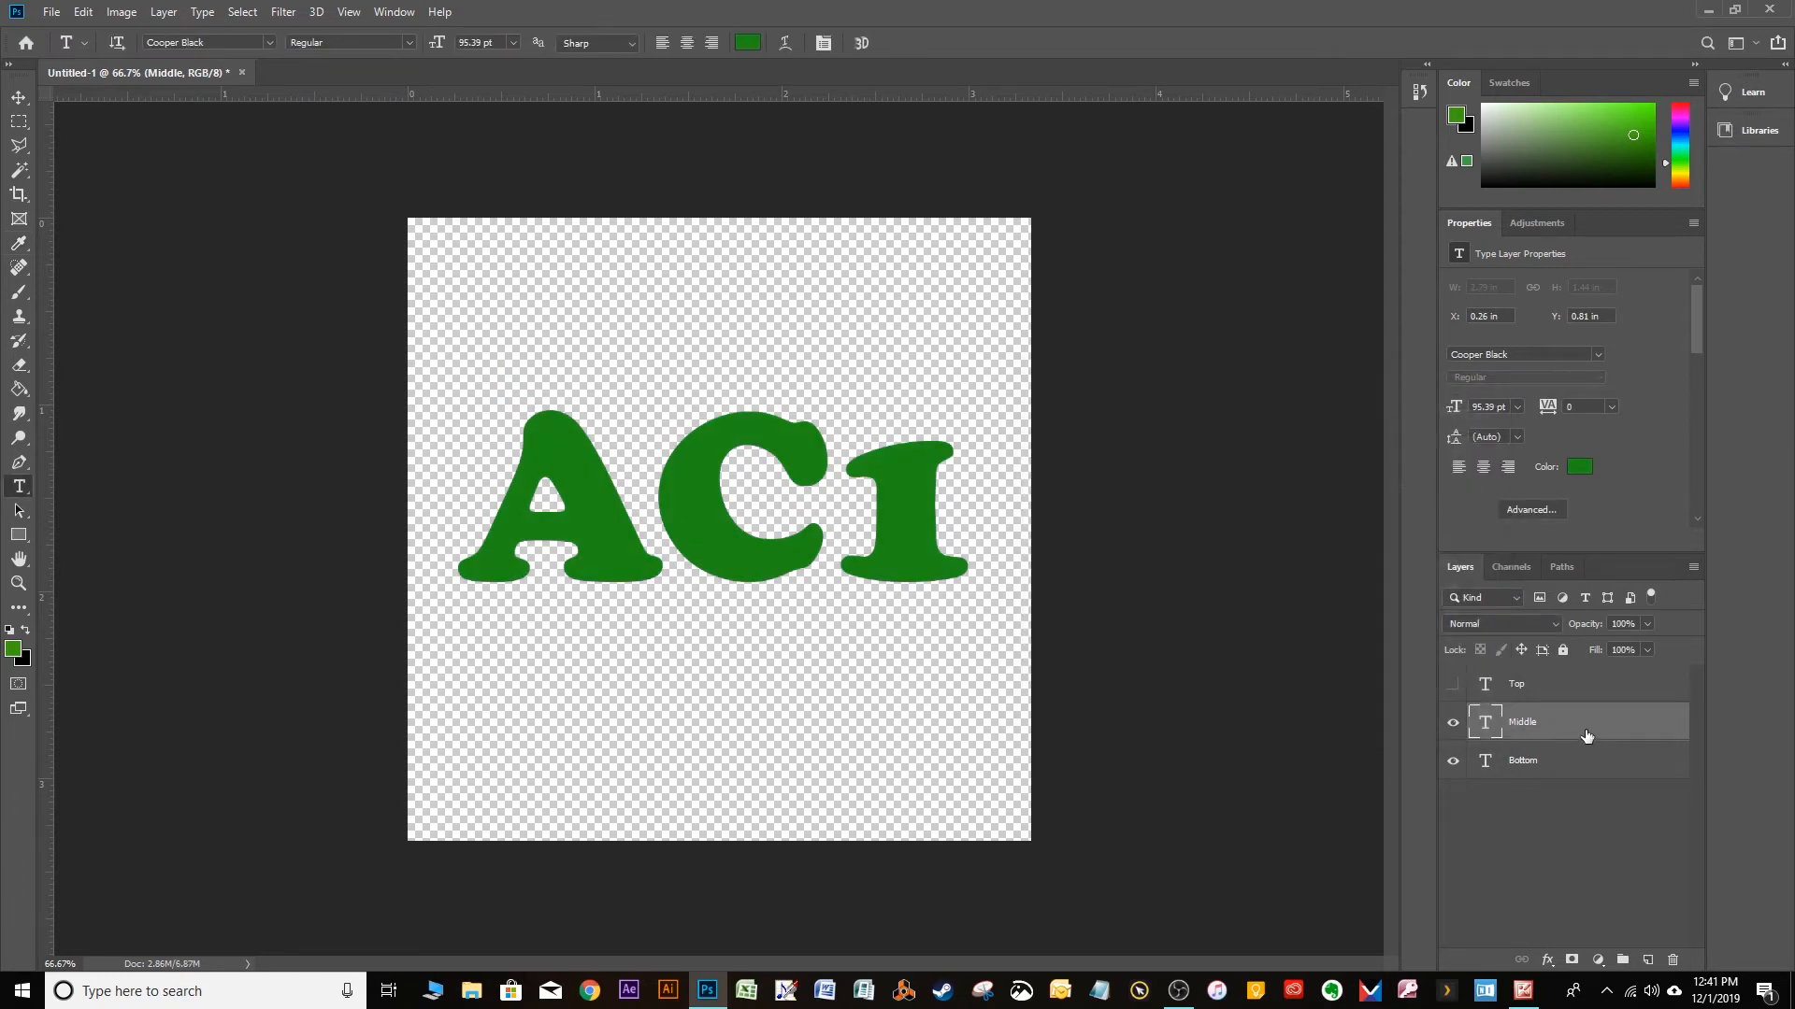
left_click(1452, 684)
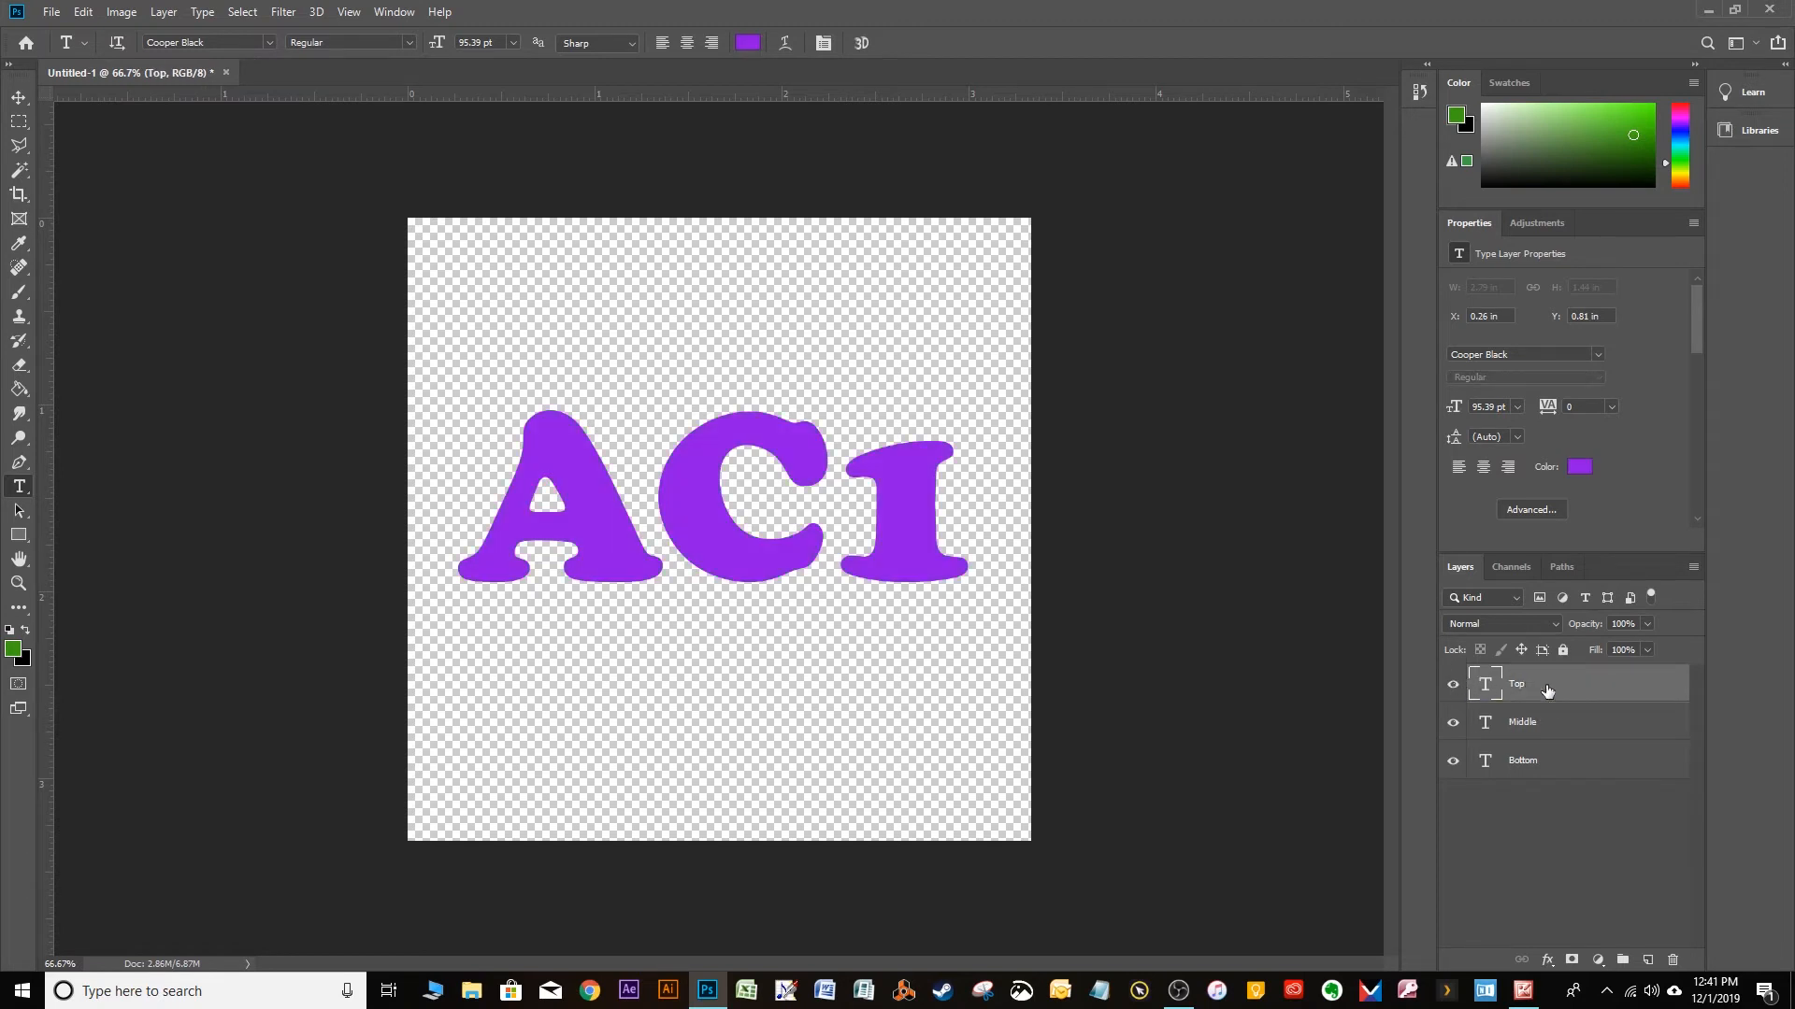
Step: Colour the Top layer's text yellow, hide Middle, and select the Bottom layer
left_click(1579, 466)
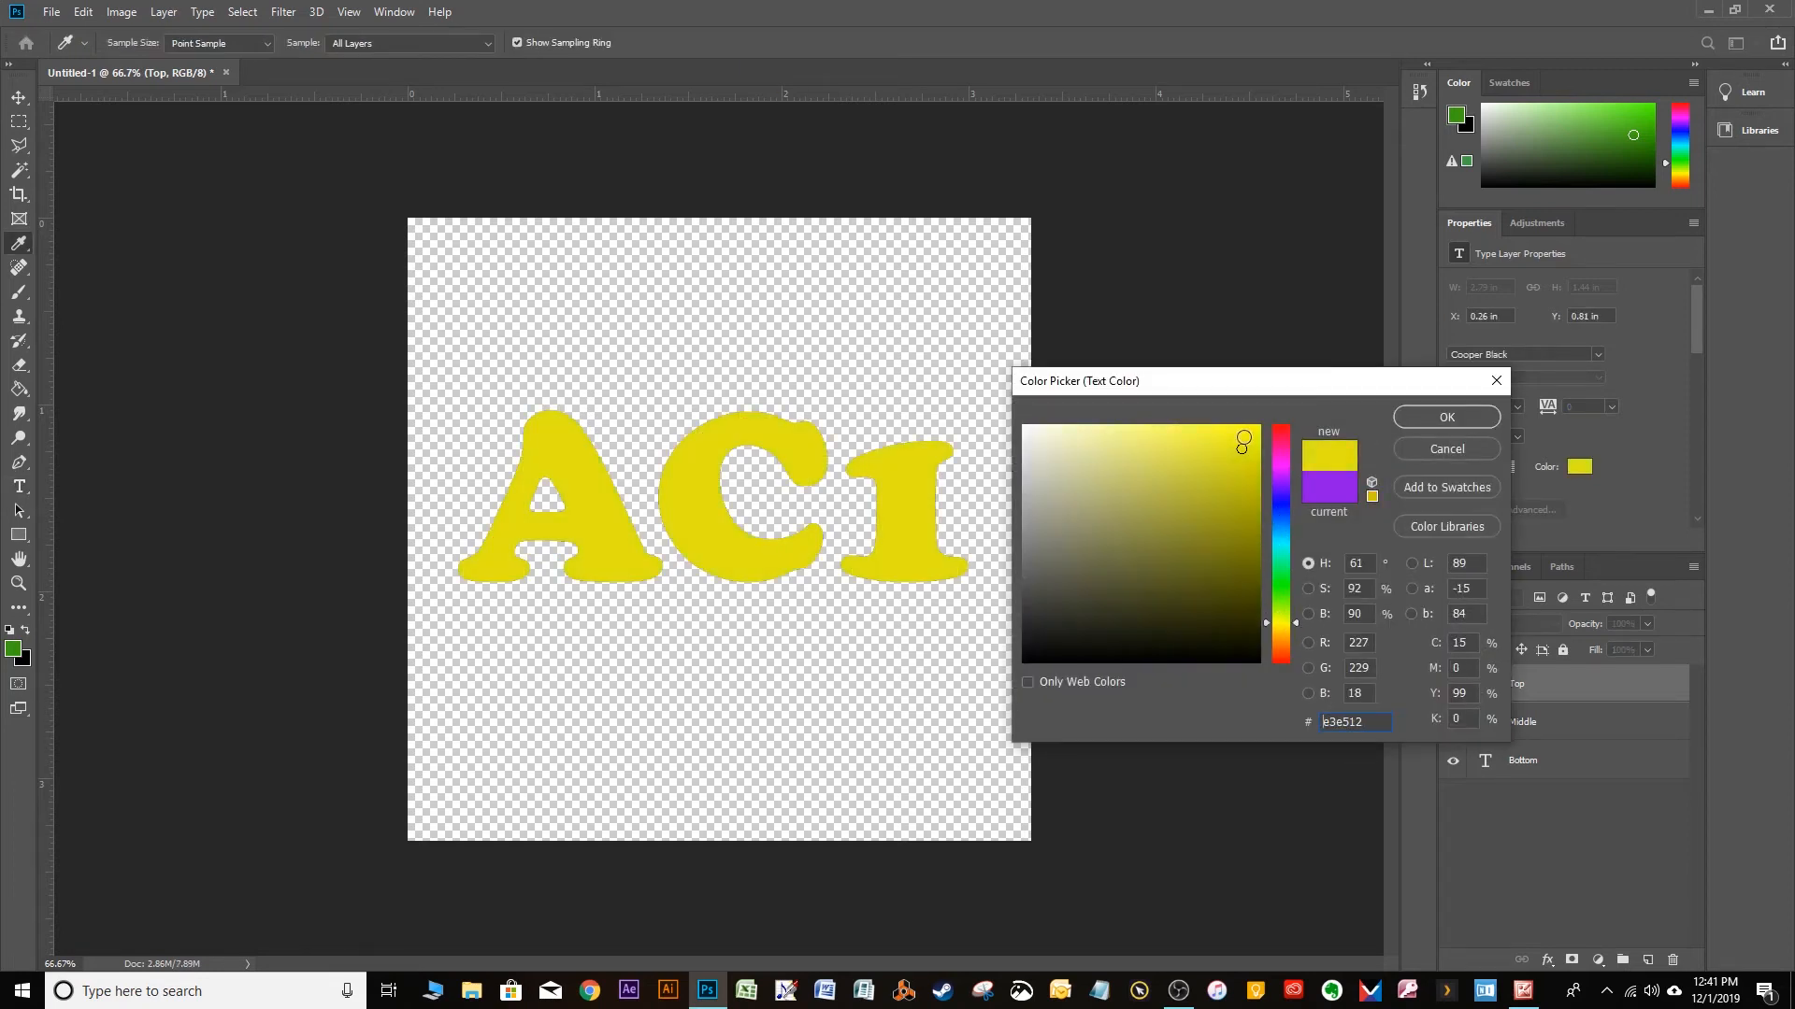
left_click(1446, 416)
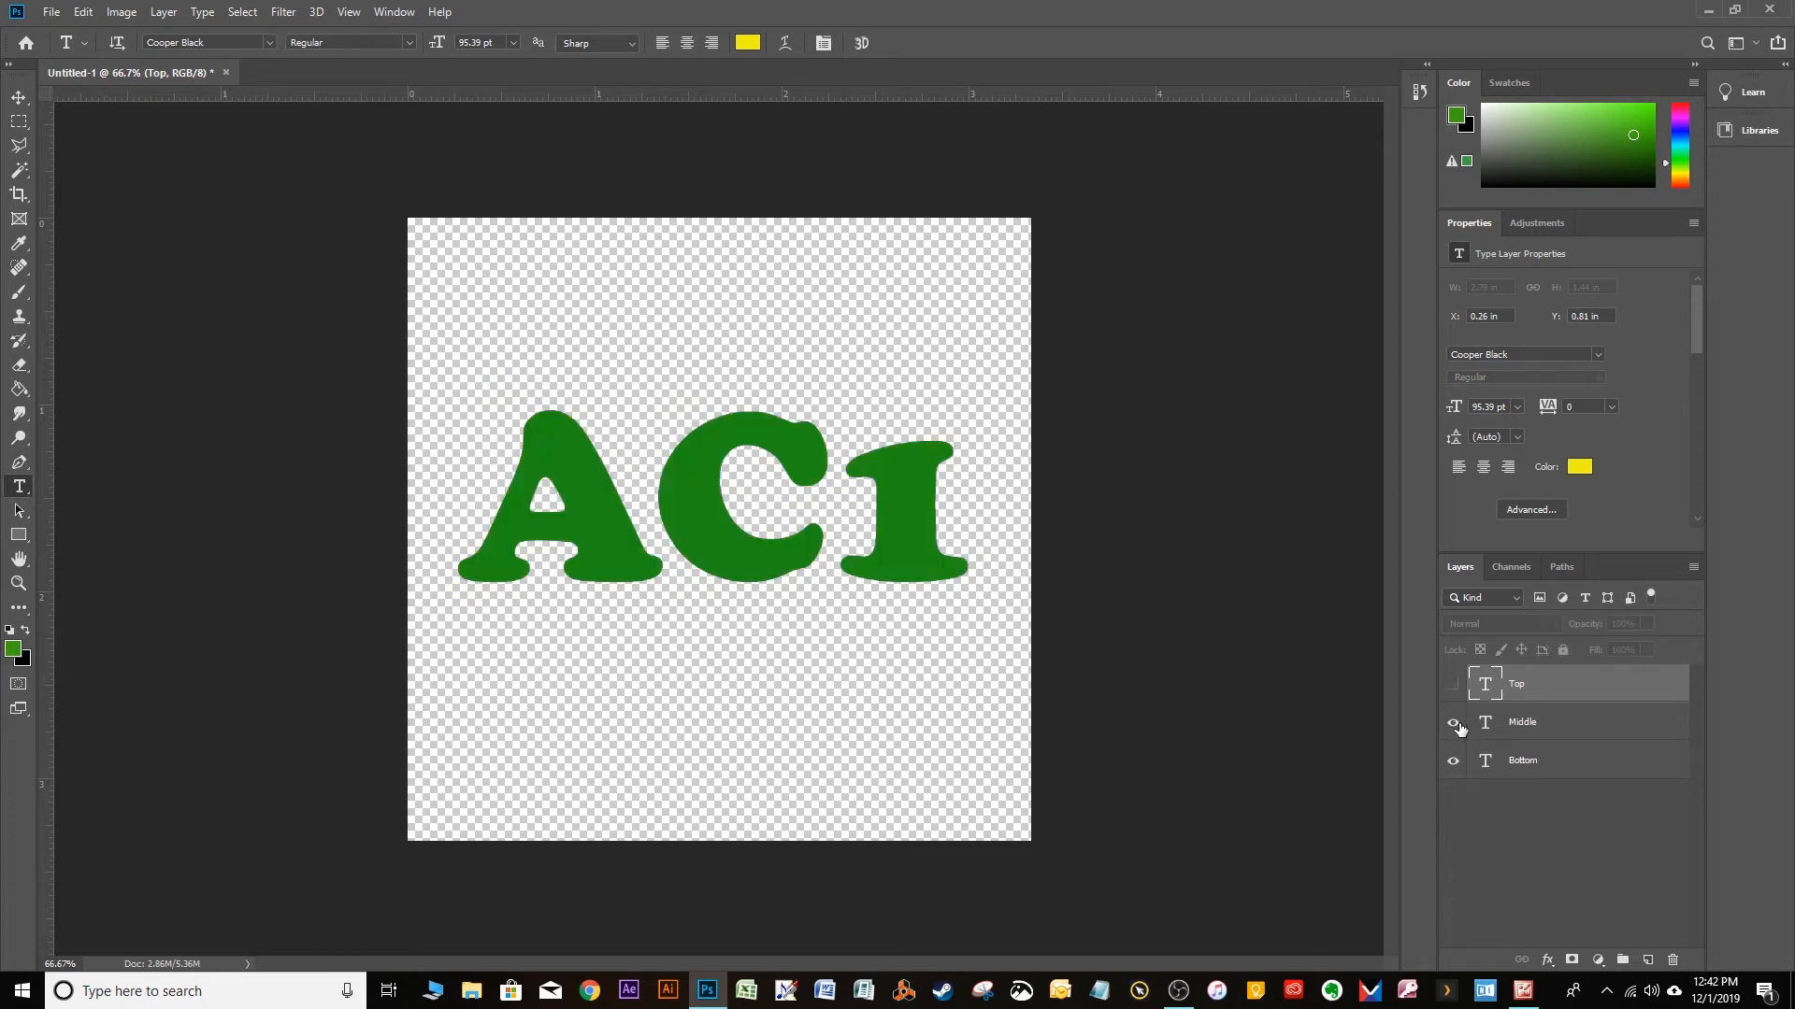
left_click(1452, 722)
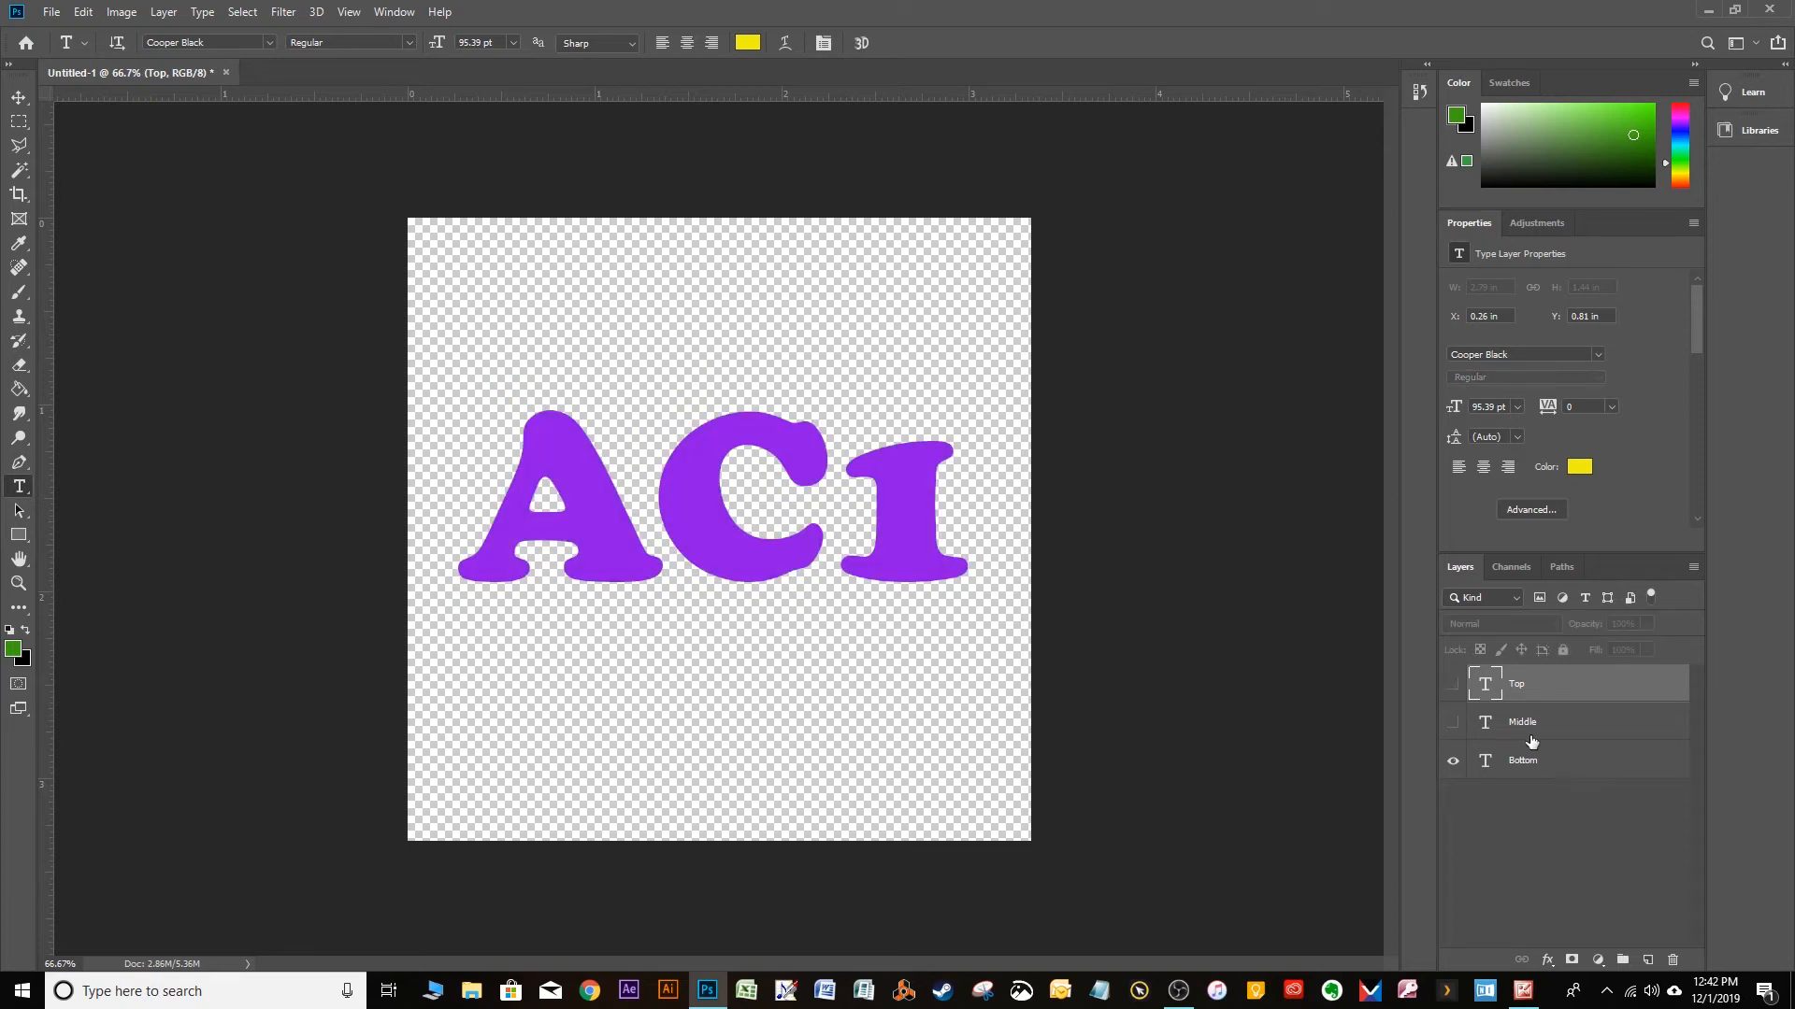
mouse_move(1609, 741)
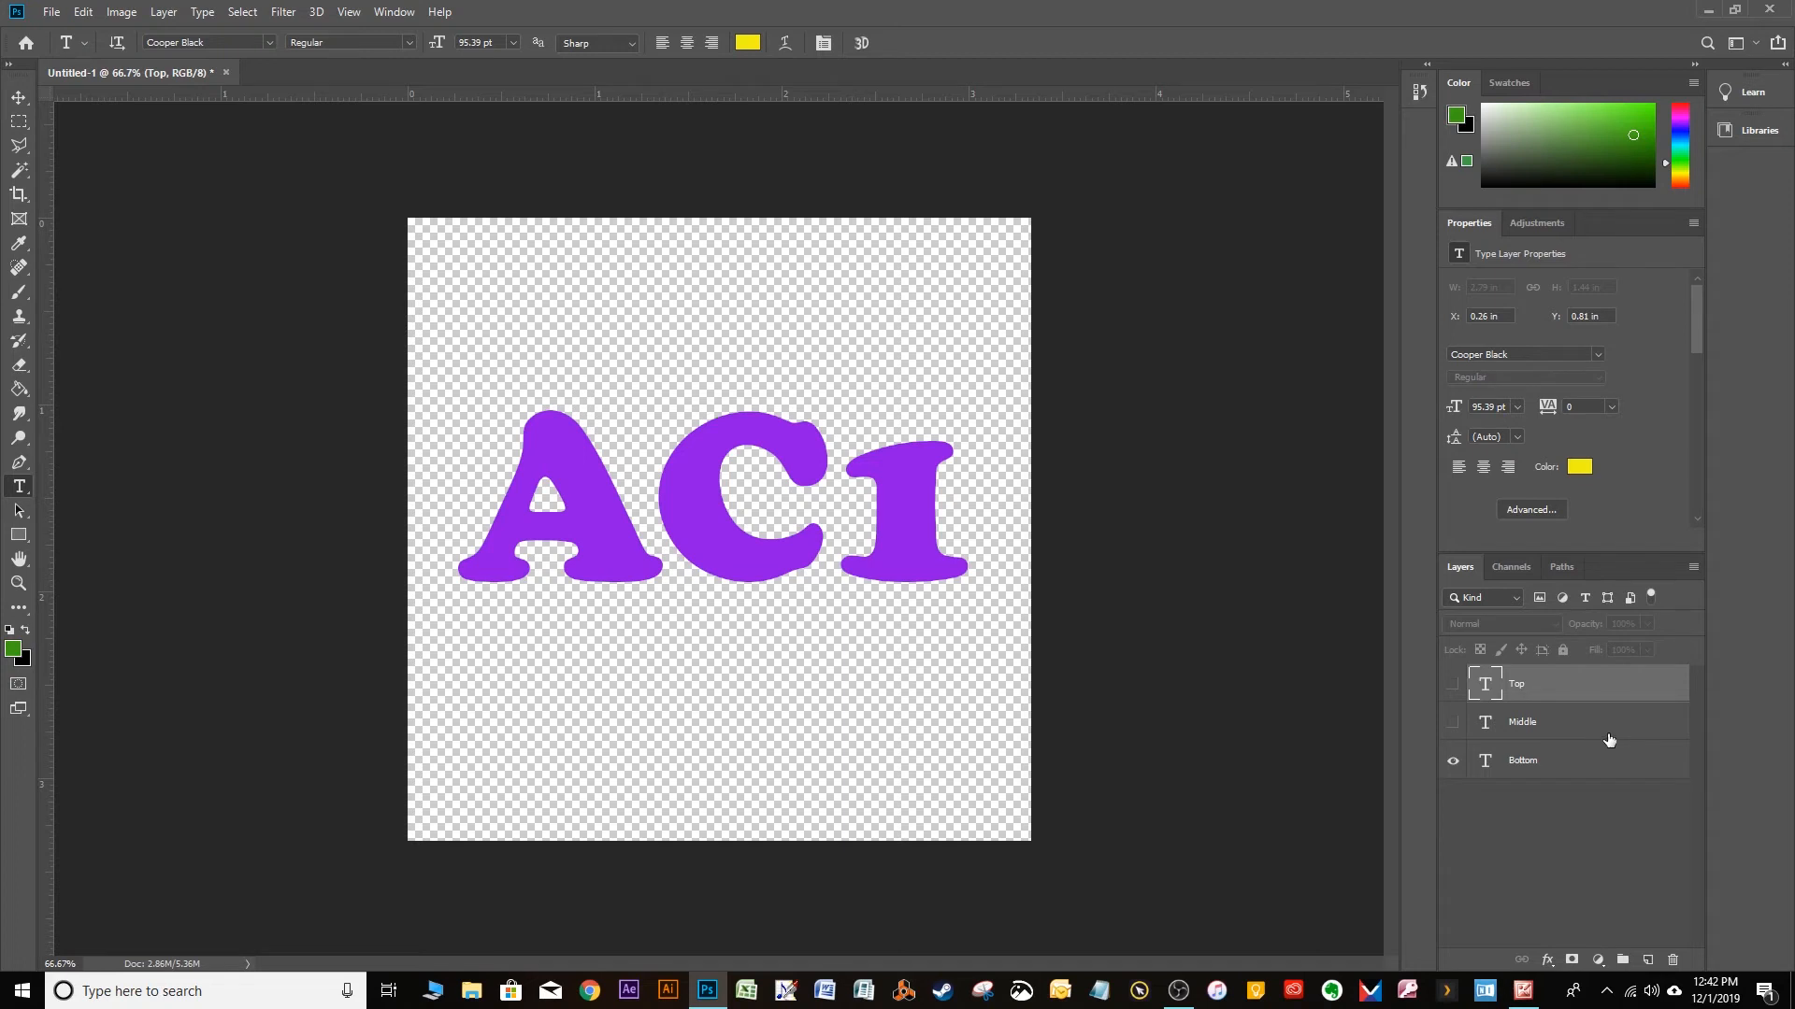
mouse_move(1618, 699)
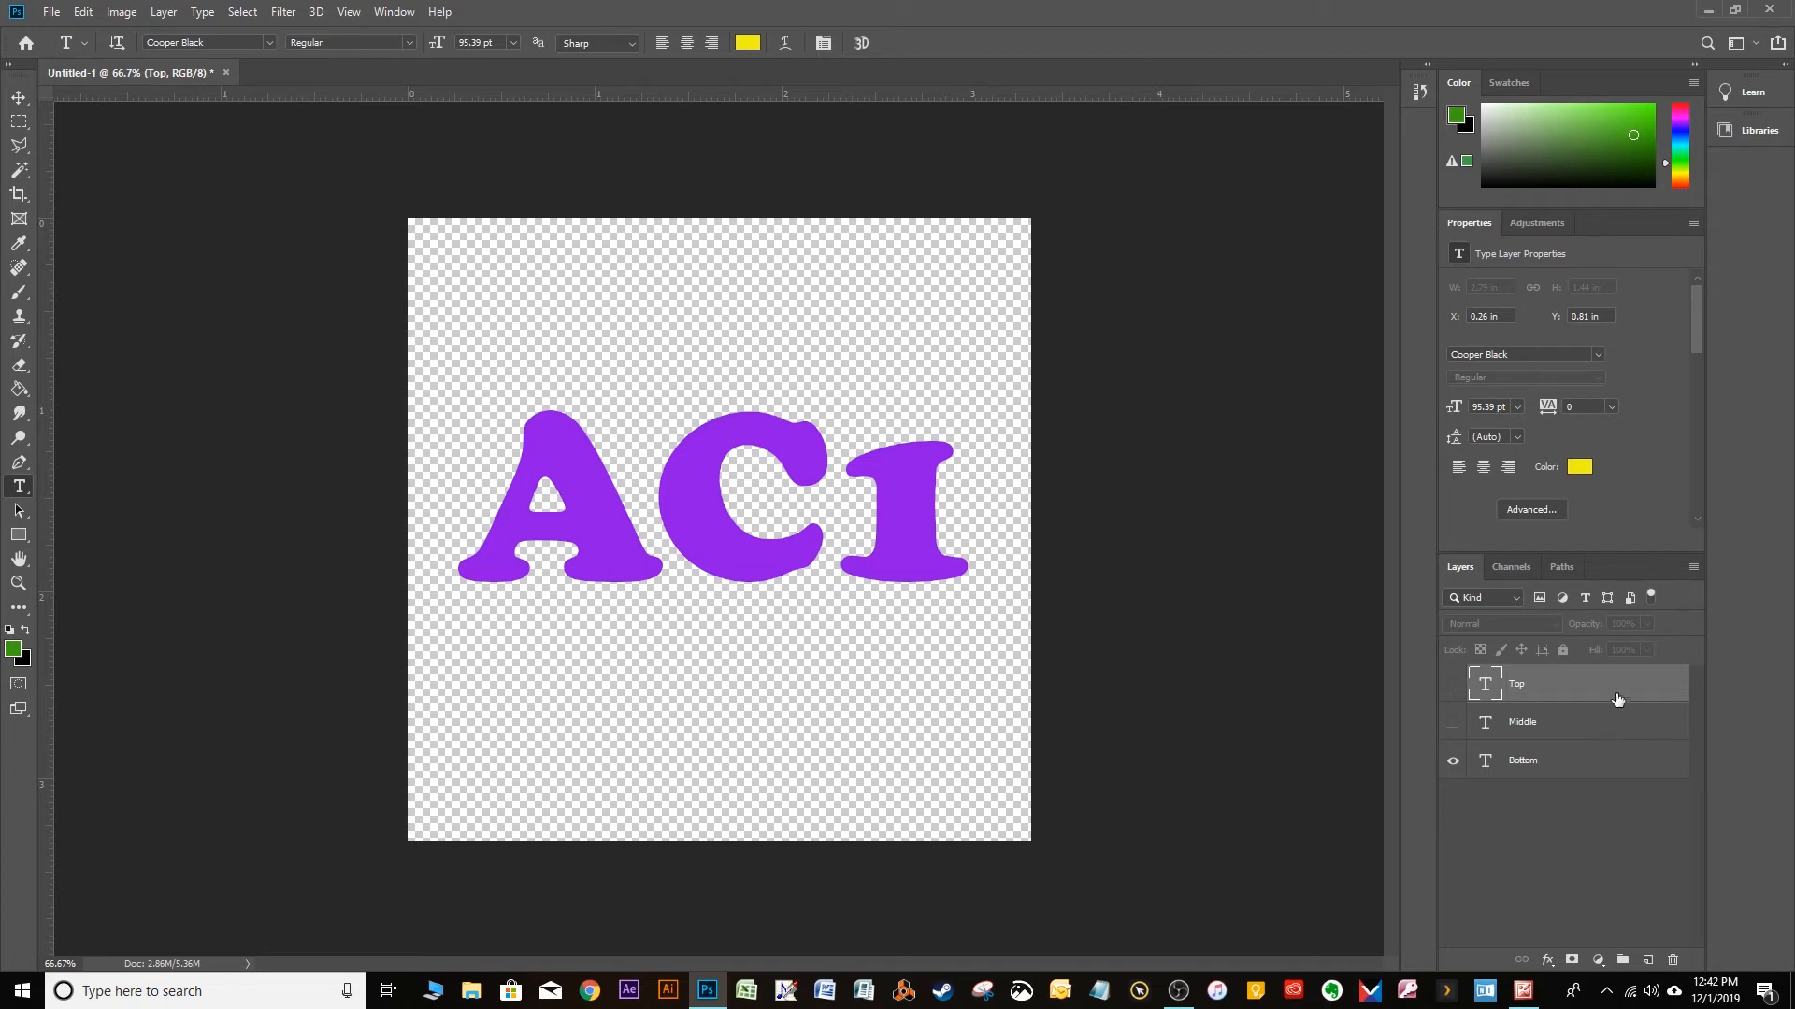
mouse_move(1587, 751)
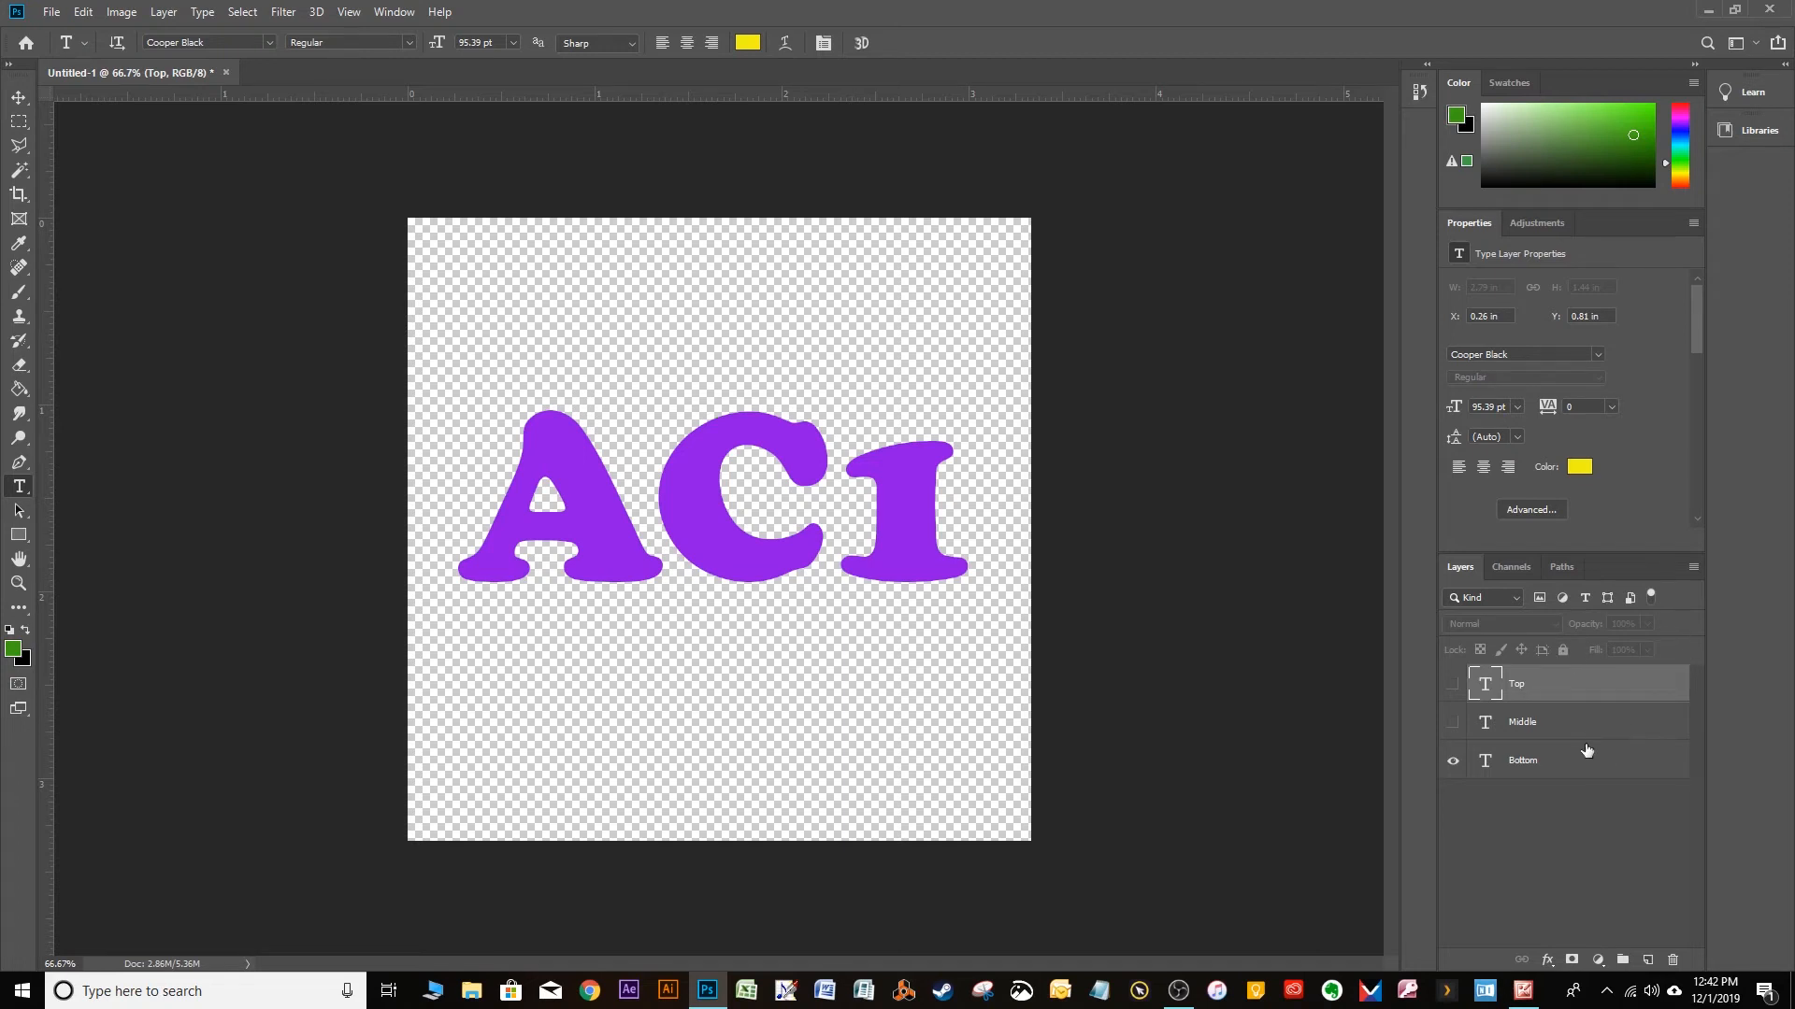
mouse_move(1570, 767)
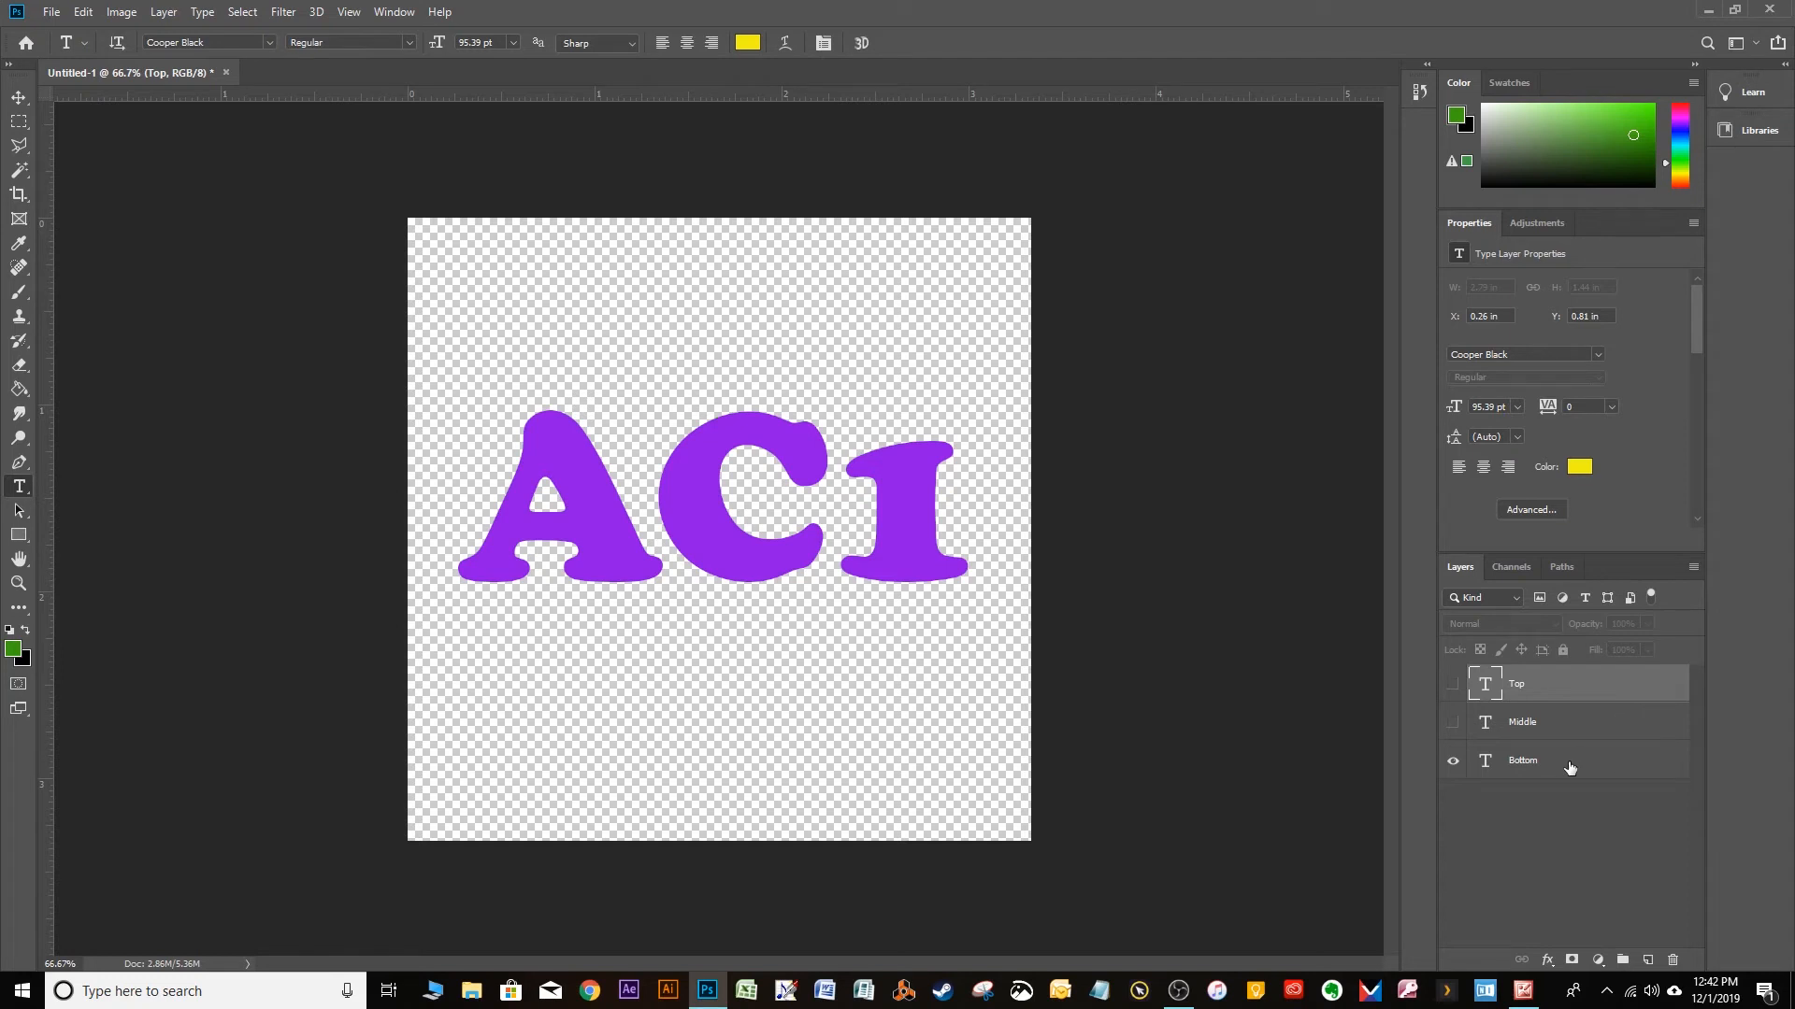
left_click(1559, 760)
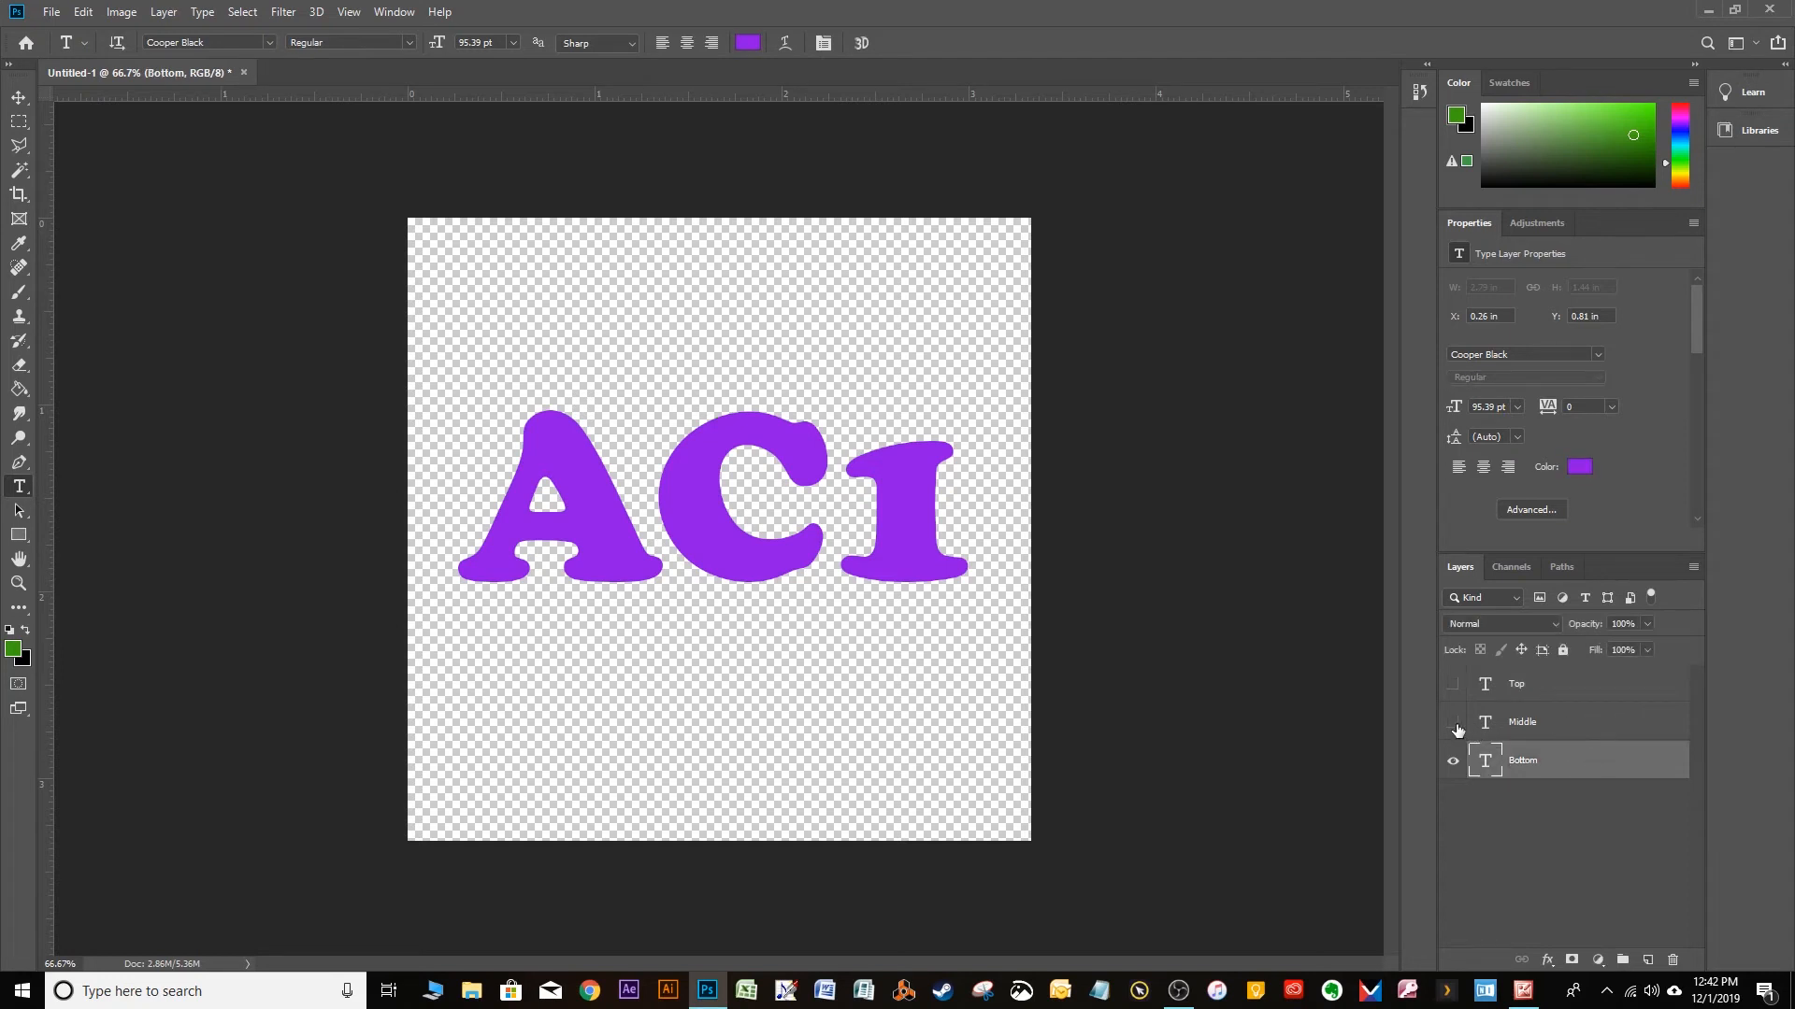
Step: Show the green Middle layer, add a white layer mask, and target the mask
left_click(1452, 723)
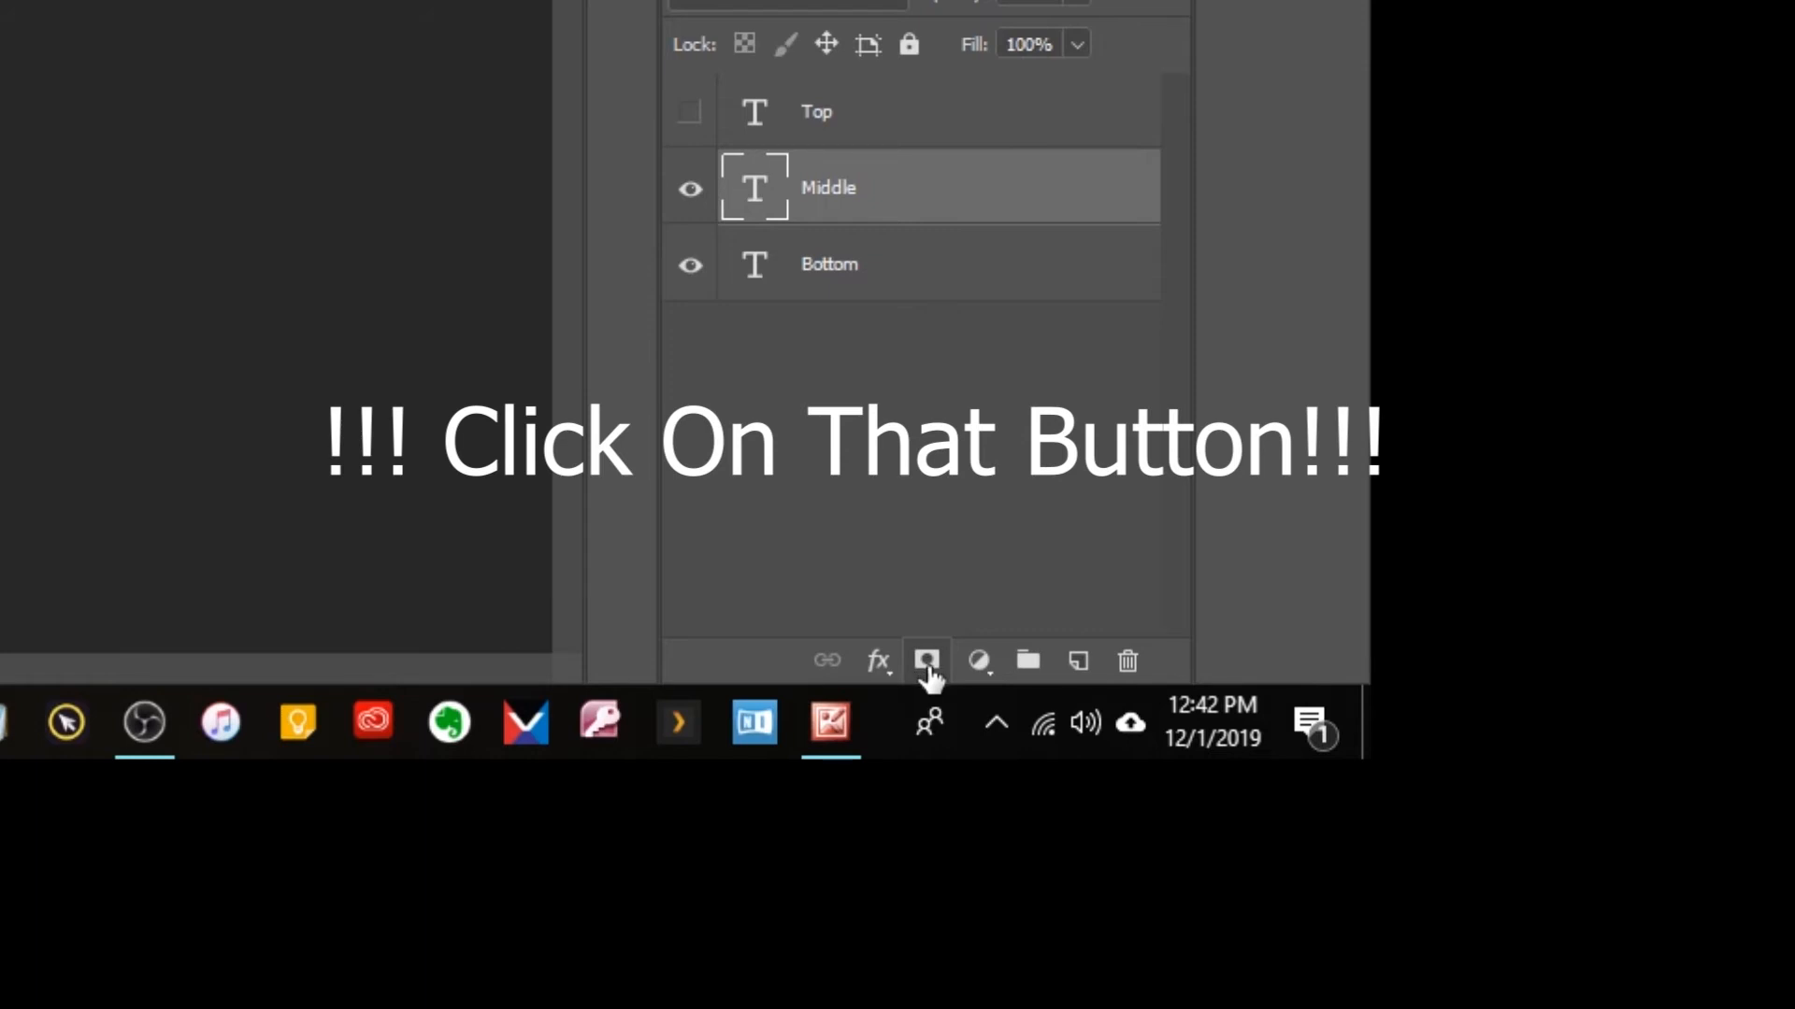
left_click(927, 660)
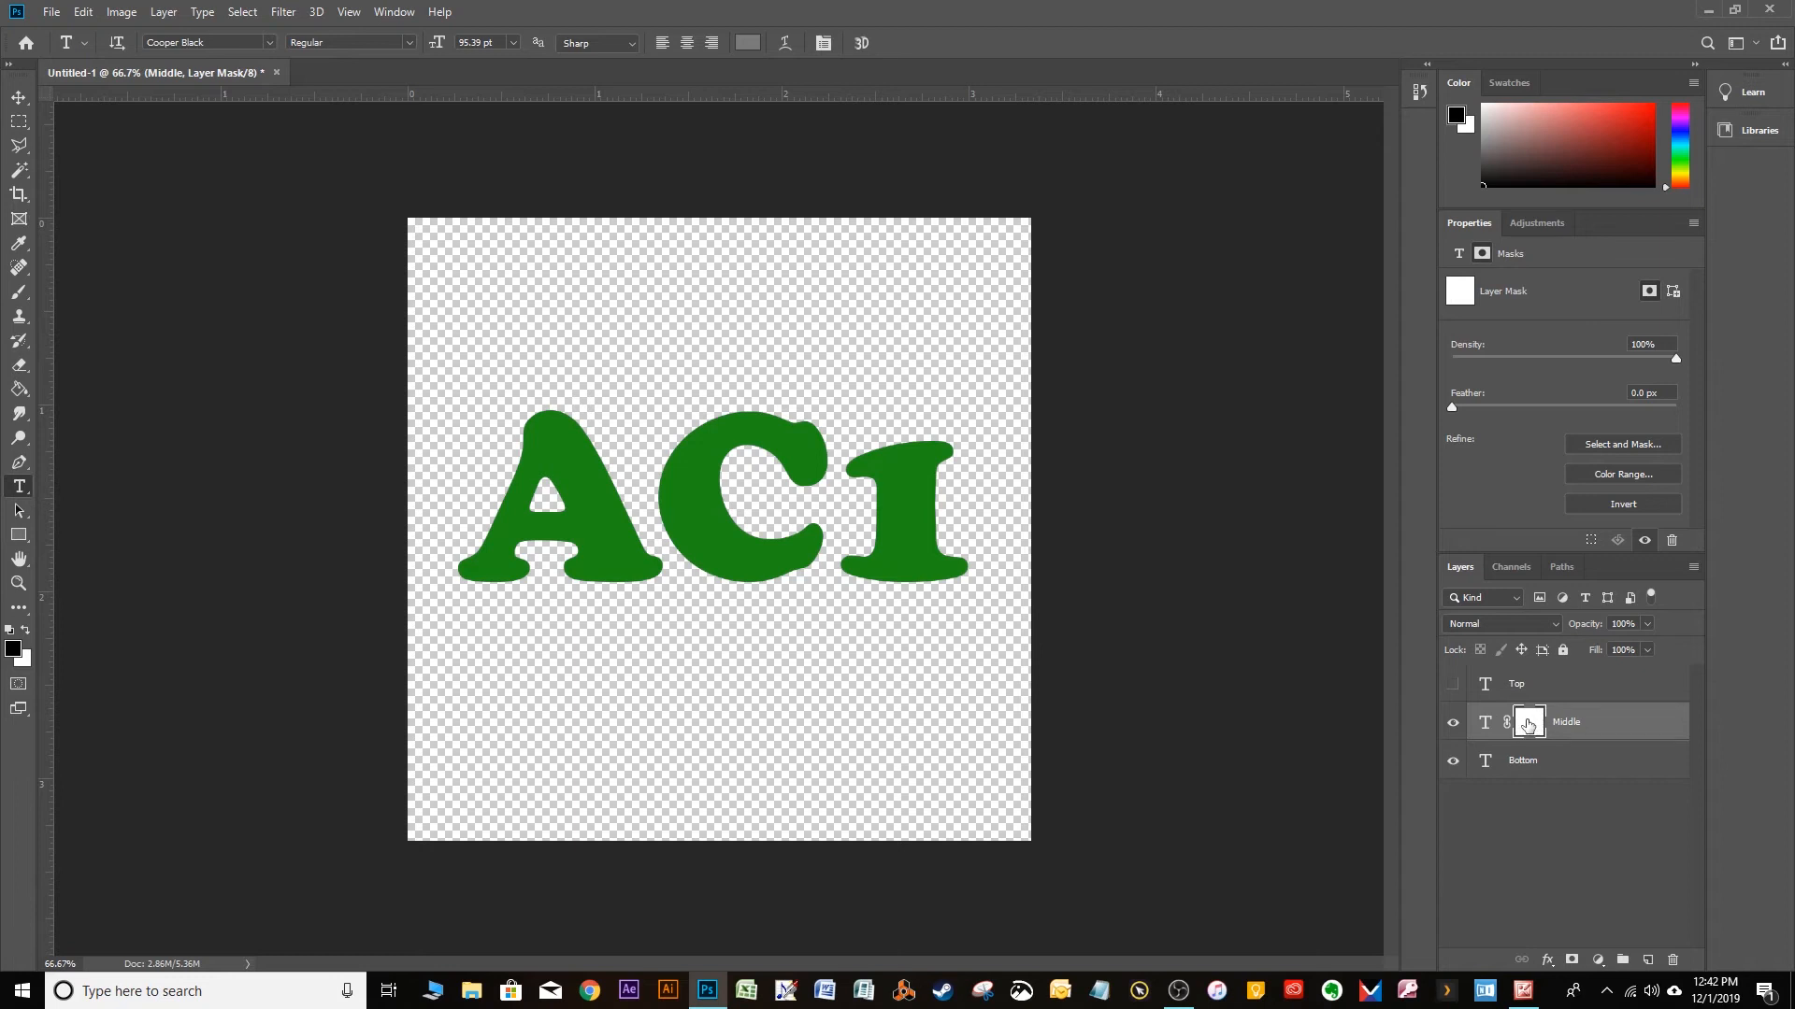
left_click(1485, 722)
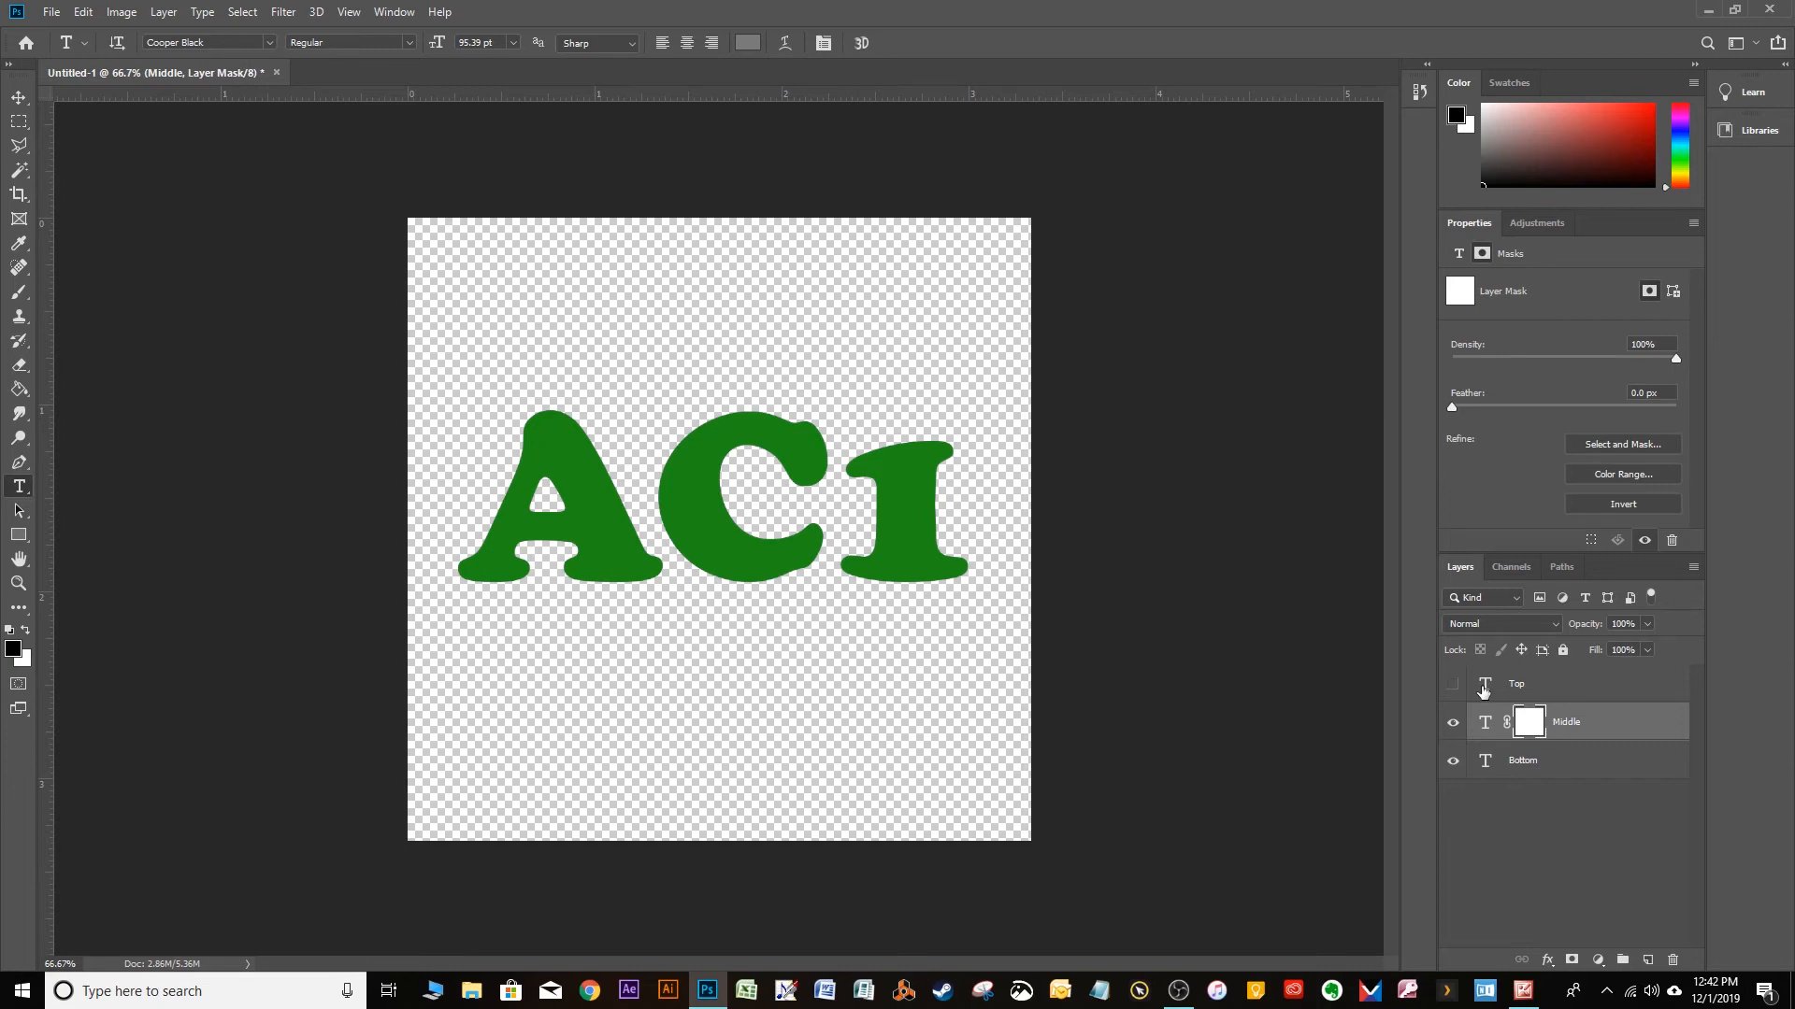
mouse_move(243, 392)
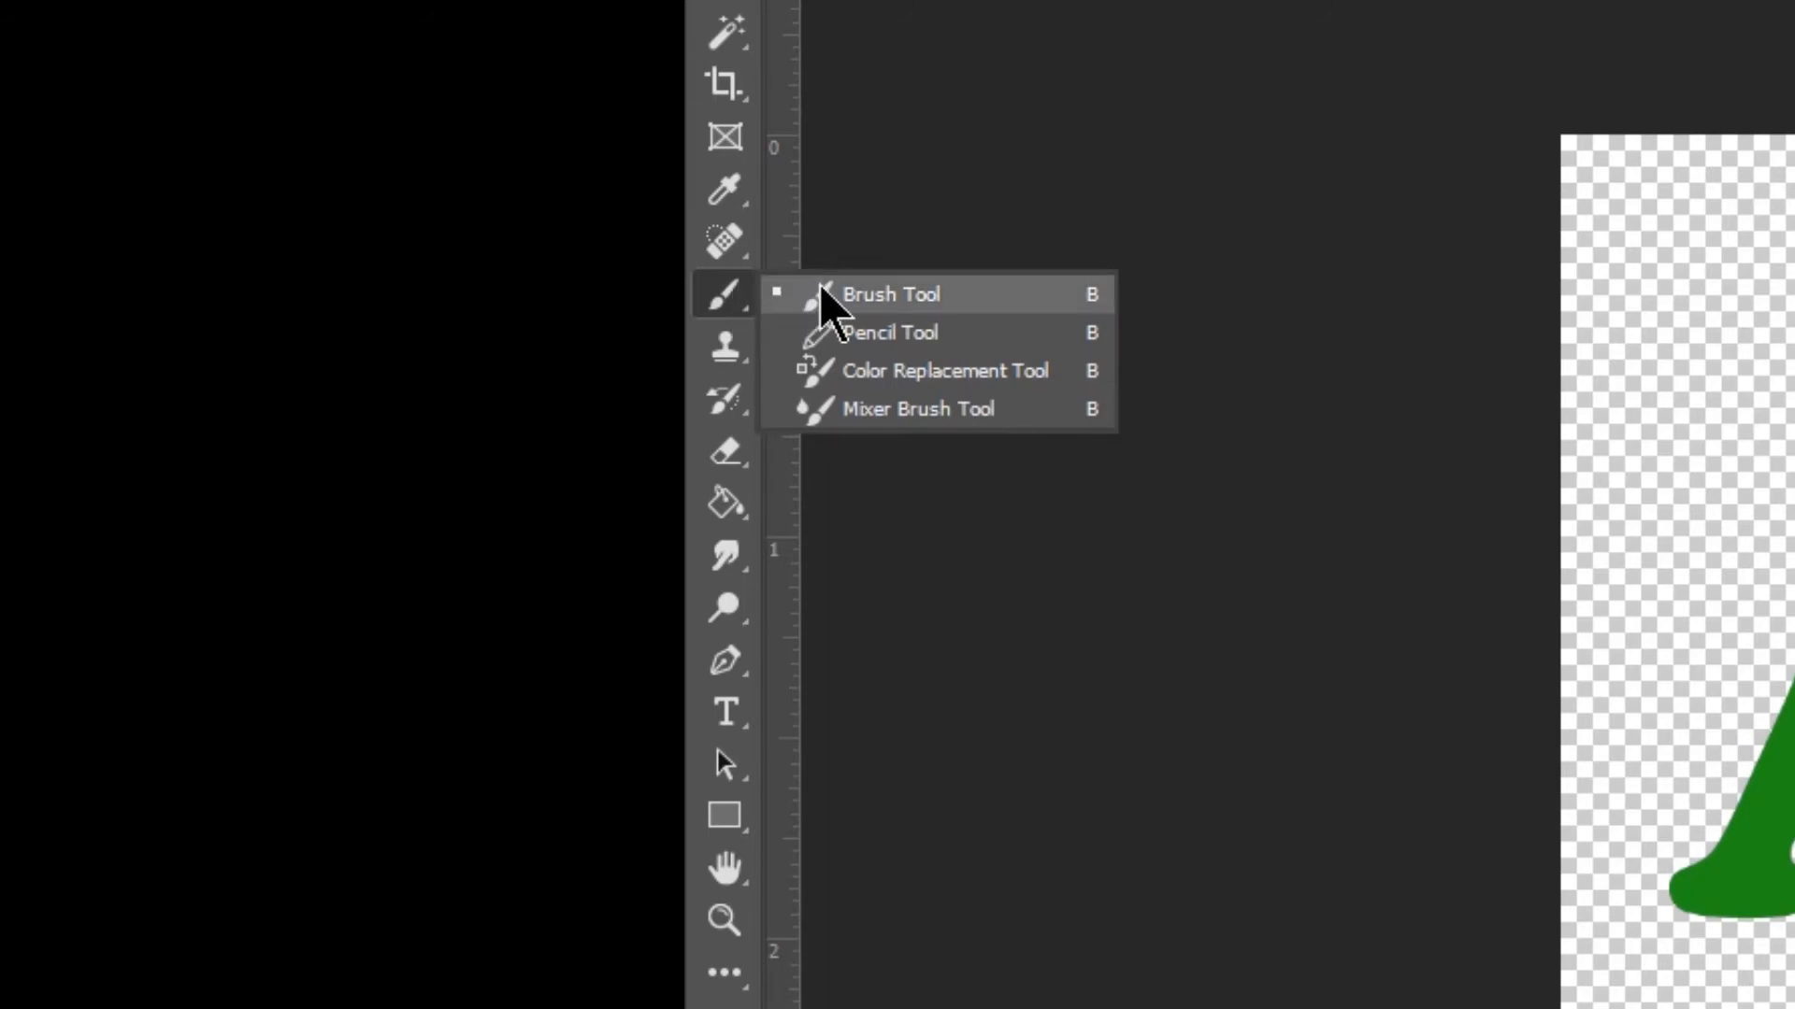
Step: Select the Brush Tool and open its size and hardness settings
left_click(890, 293)
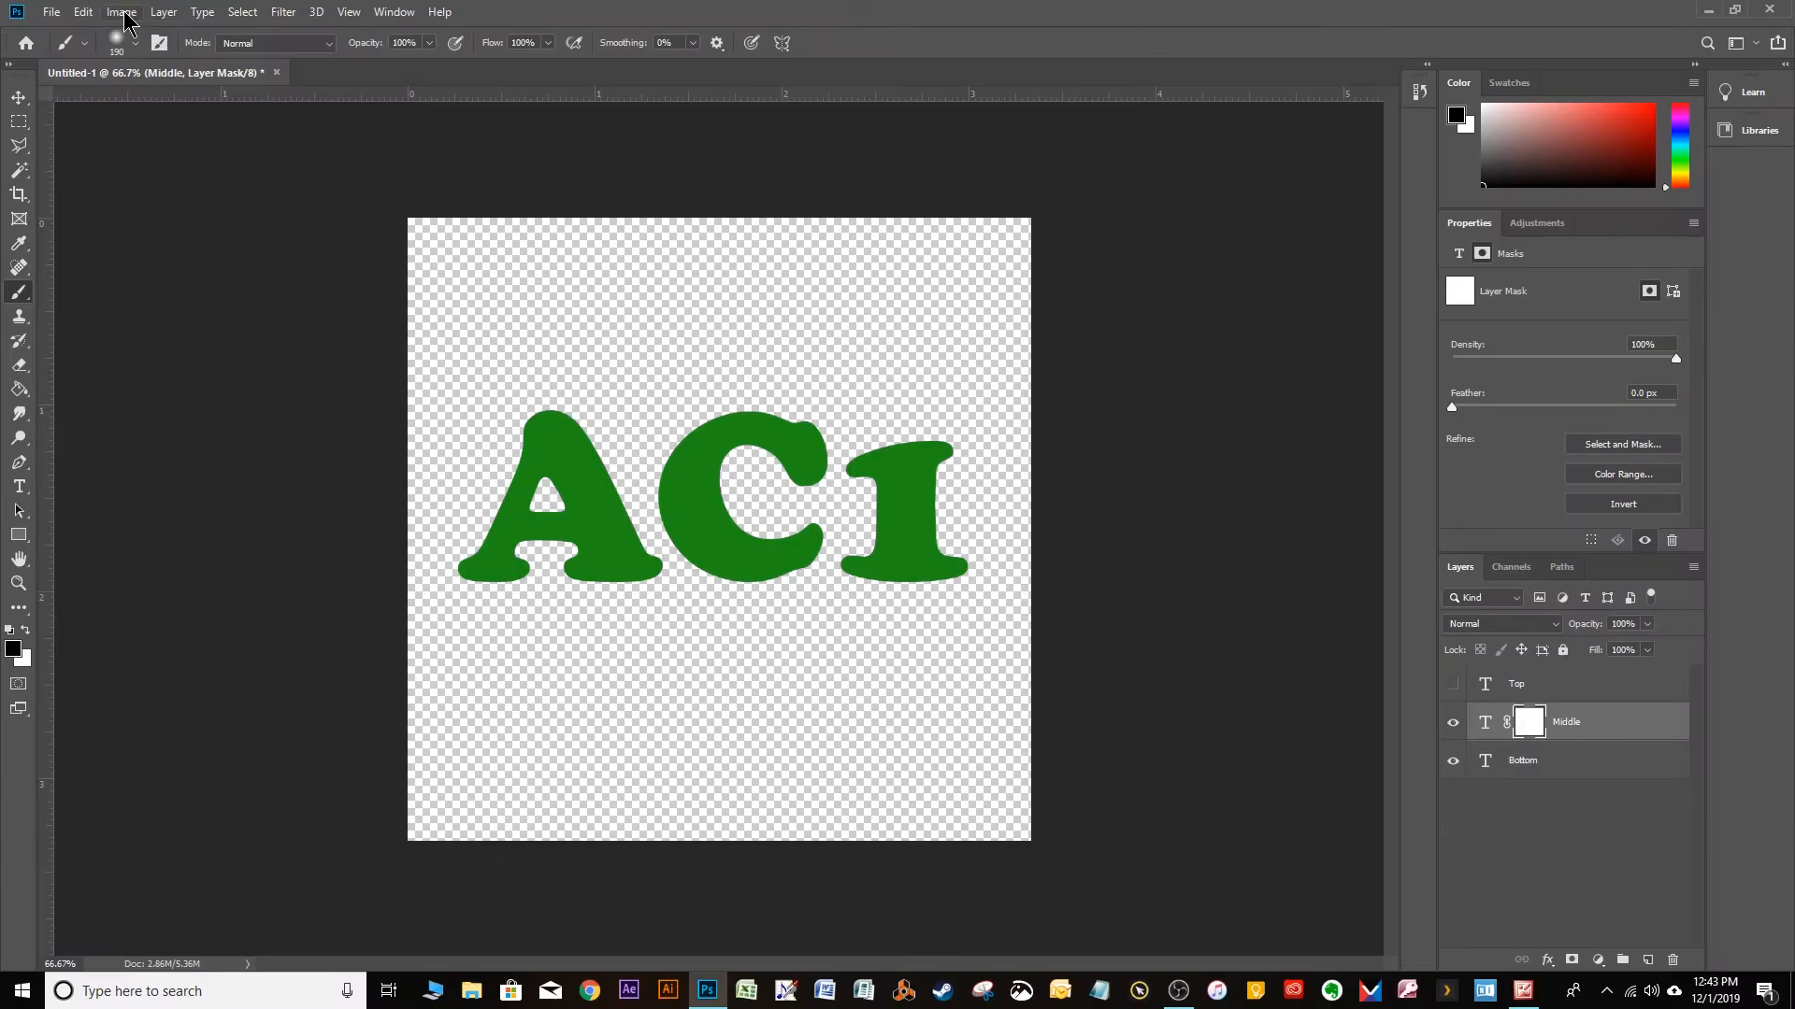
left_click(134, 45)
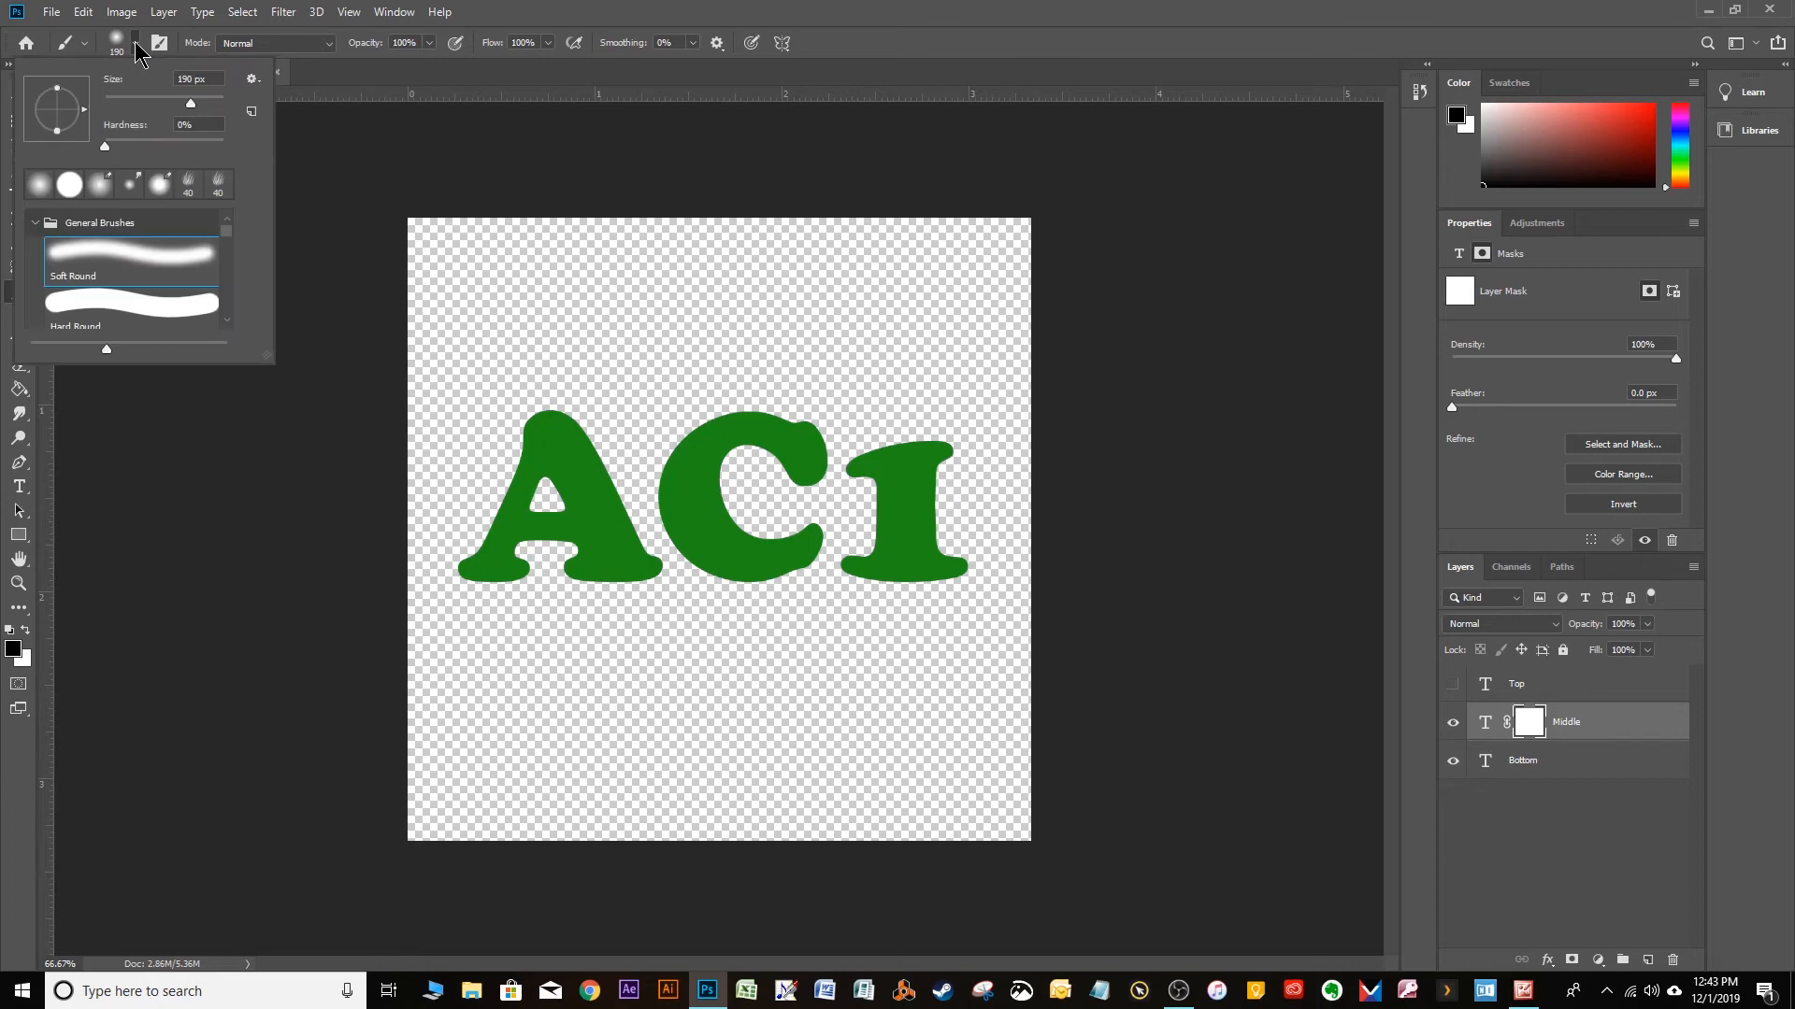
mouse_move(487, 400)
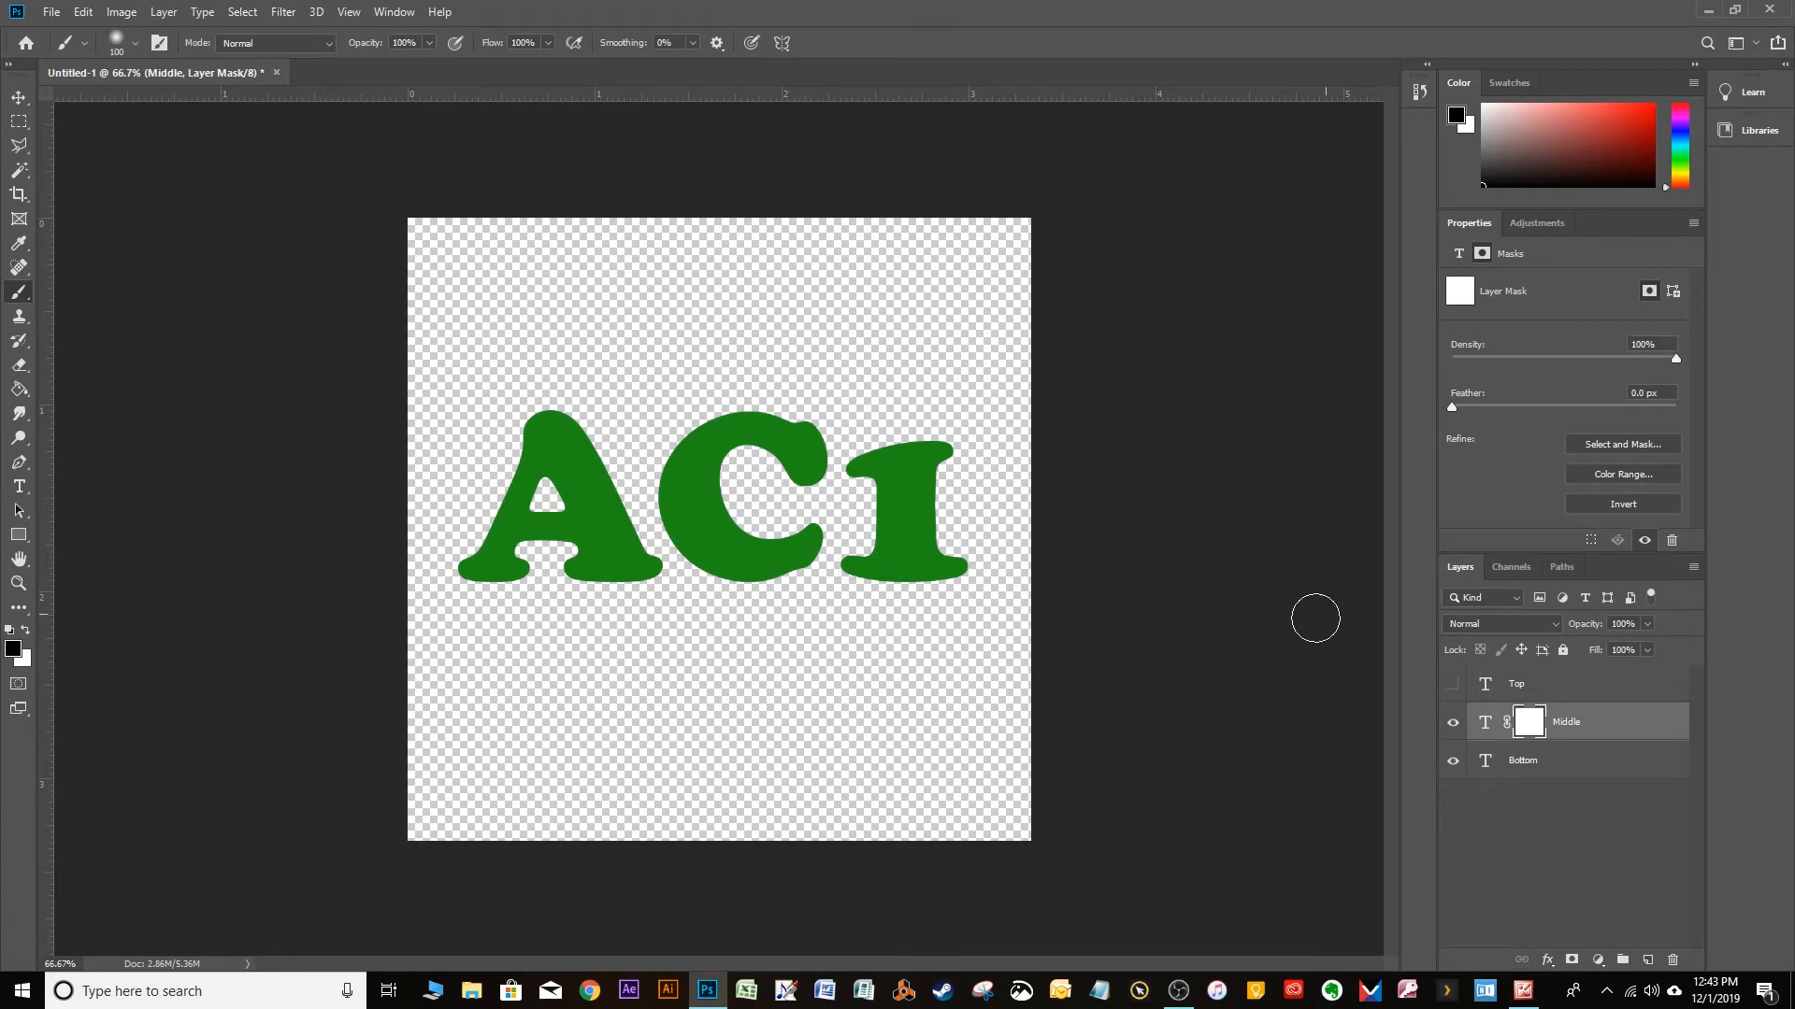
mouse_move(1362, 674)
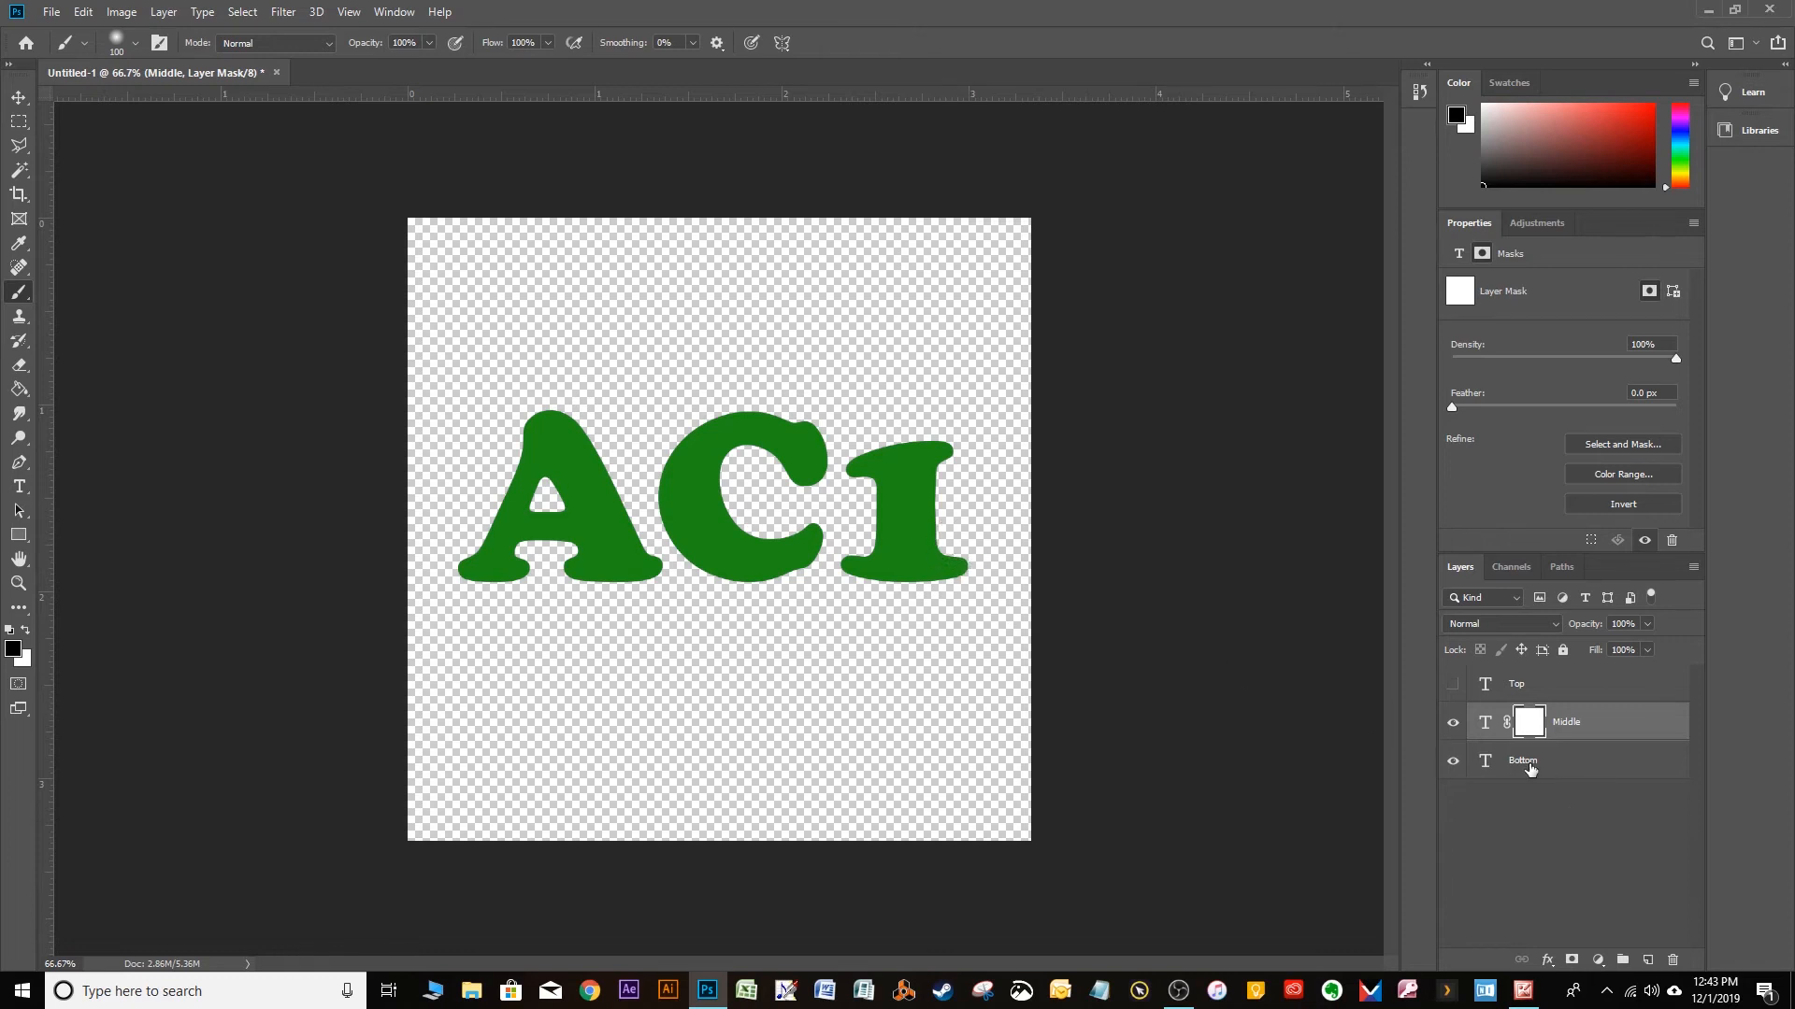
mouse_move(1551, 770)
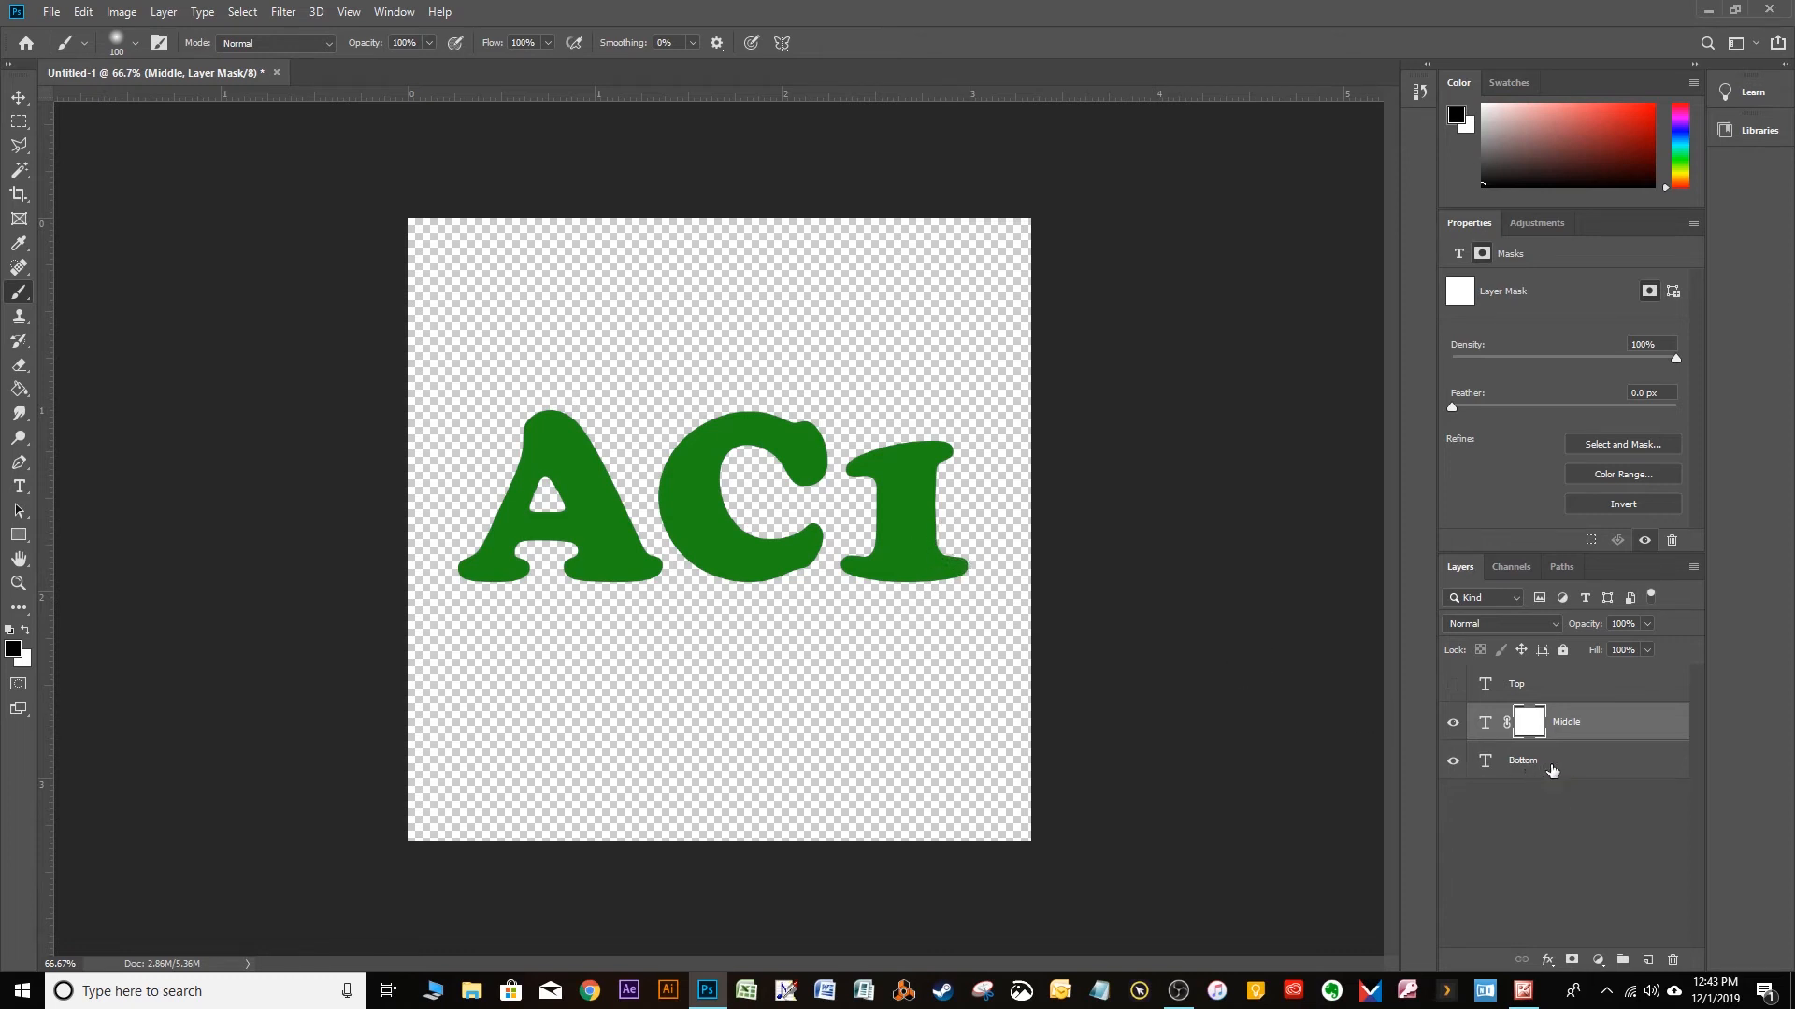
mouse_move(892, 549)
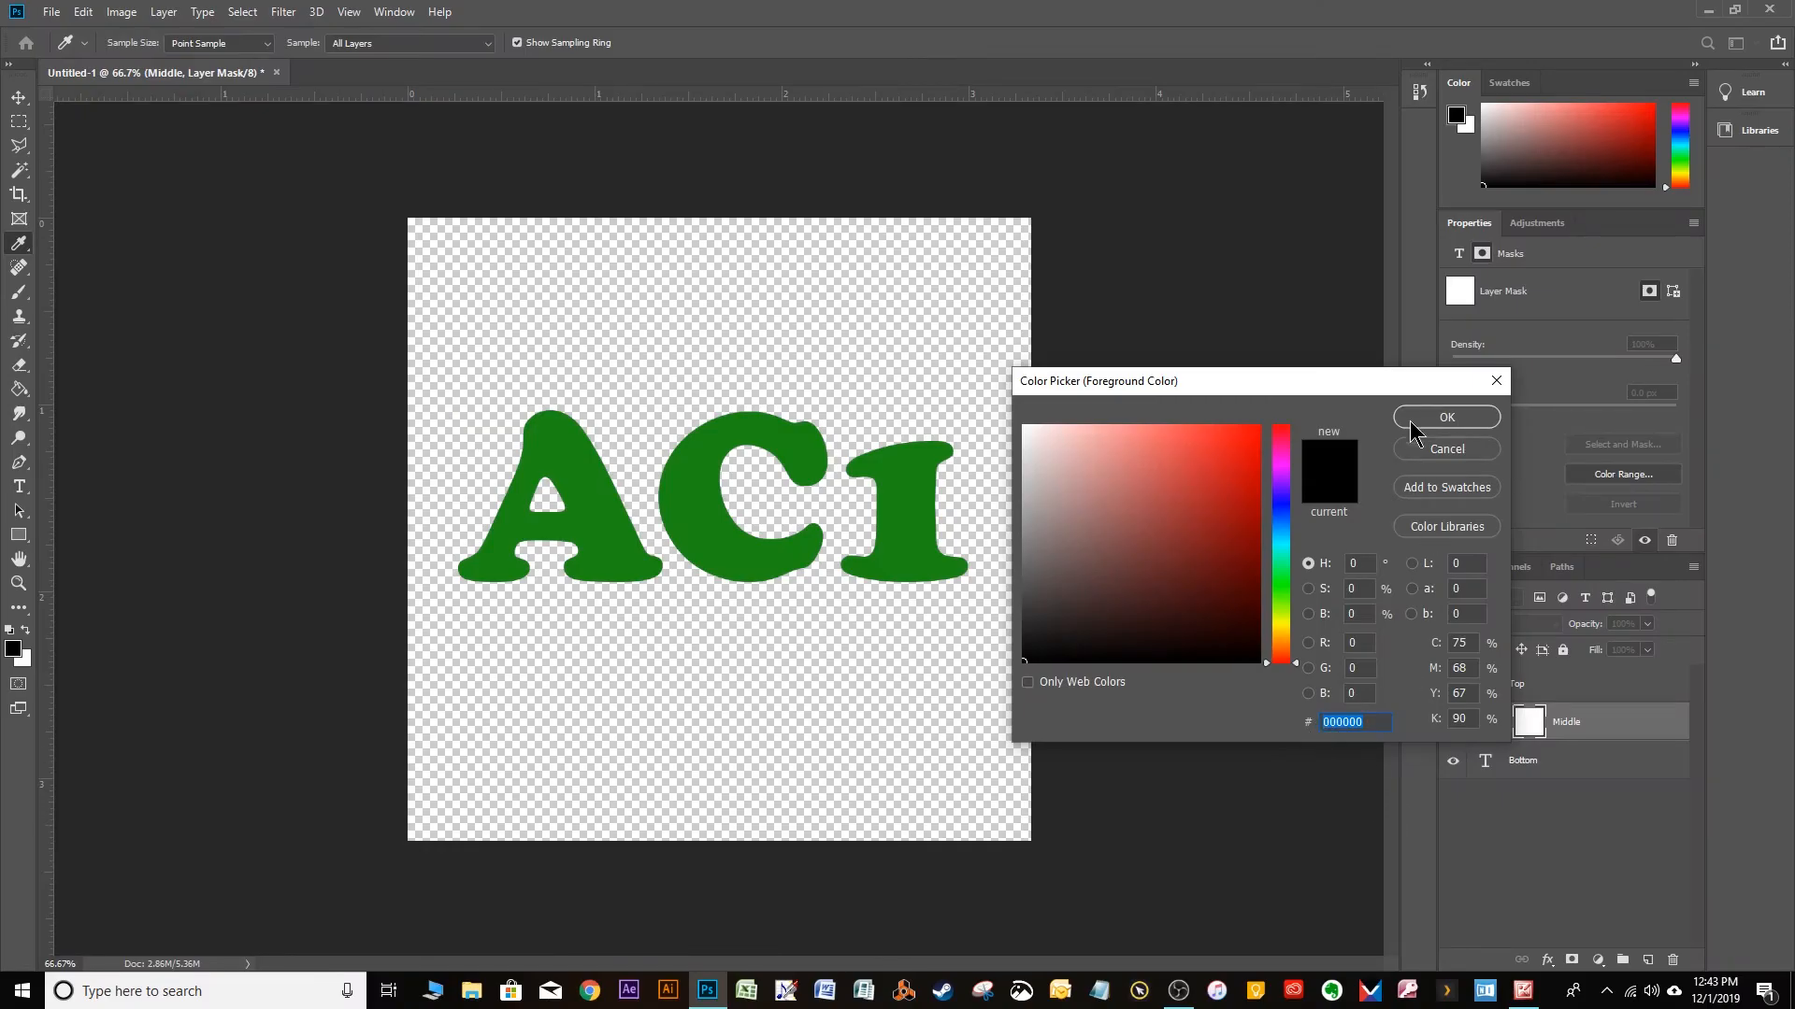
left_click(1446, 417)
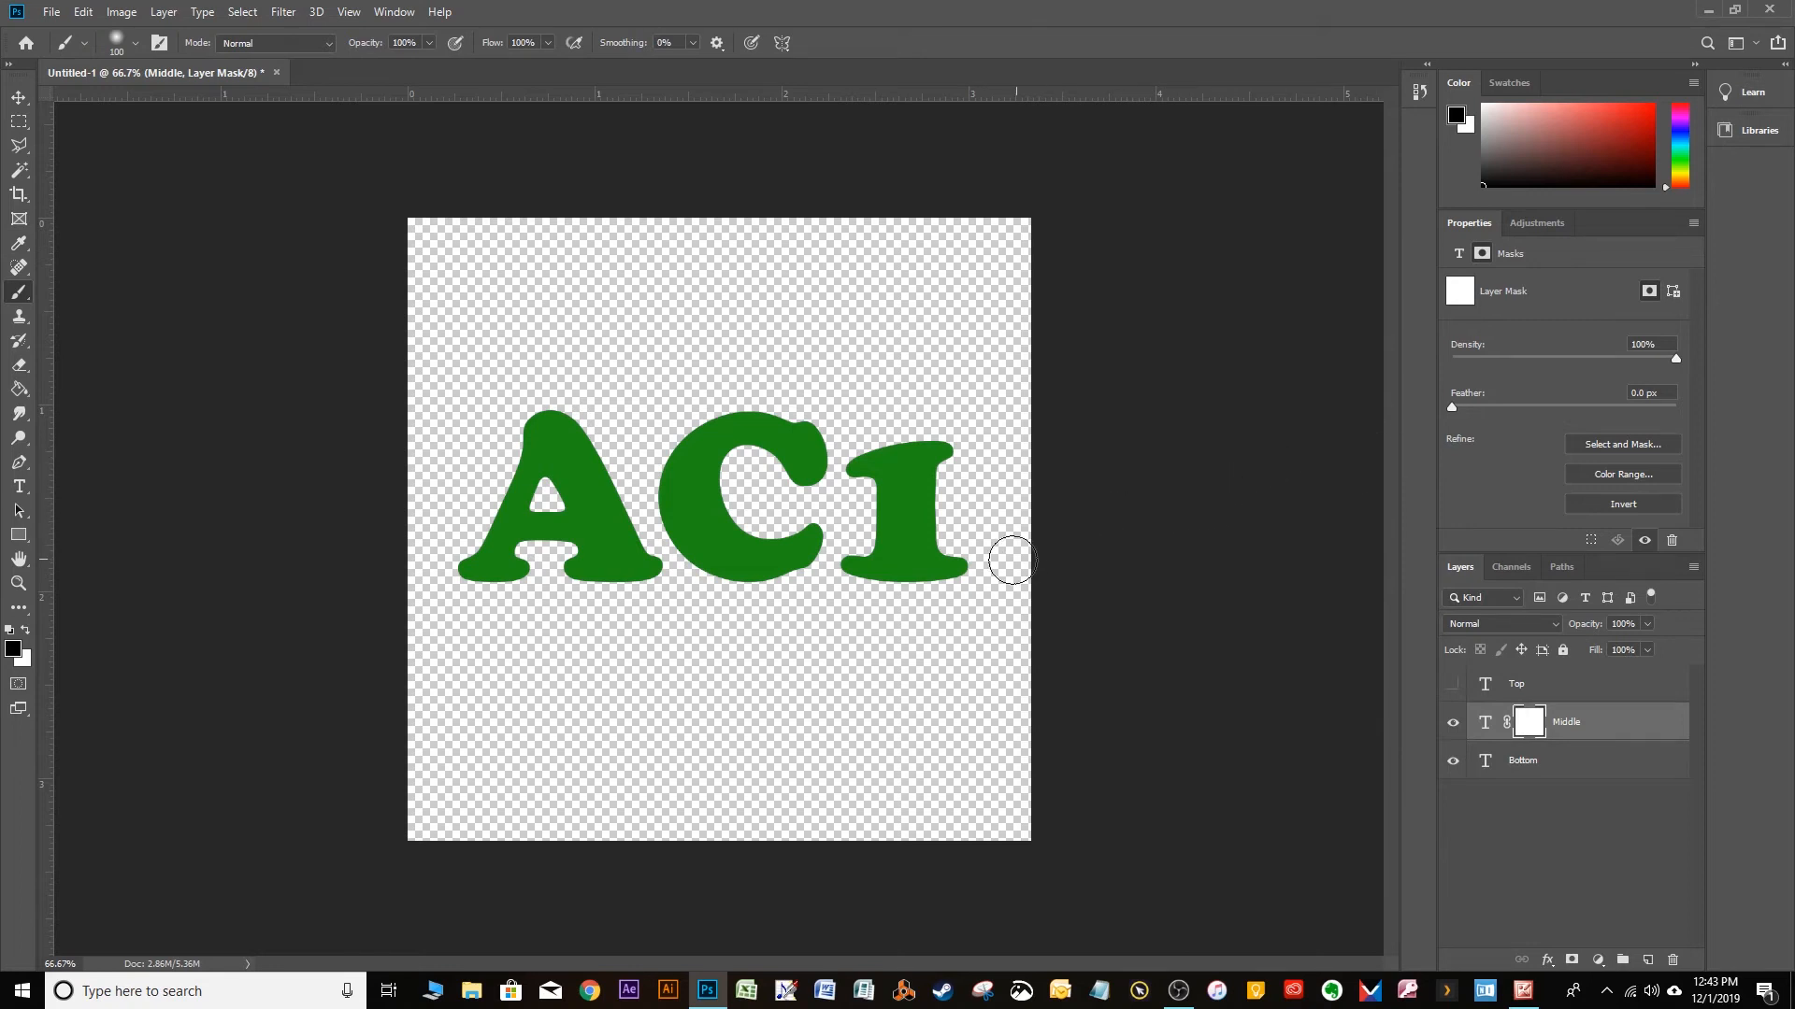
mouse_move(997, 550)
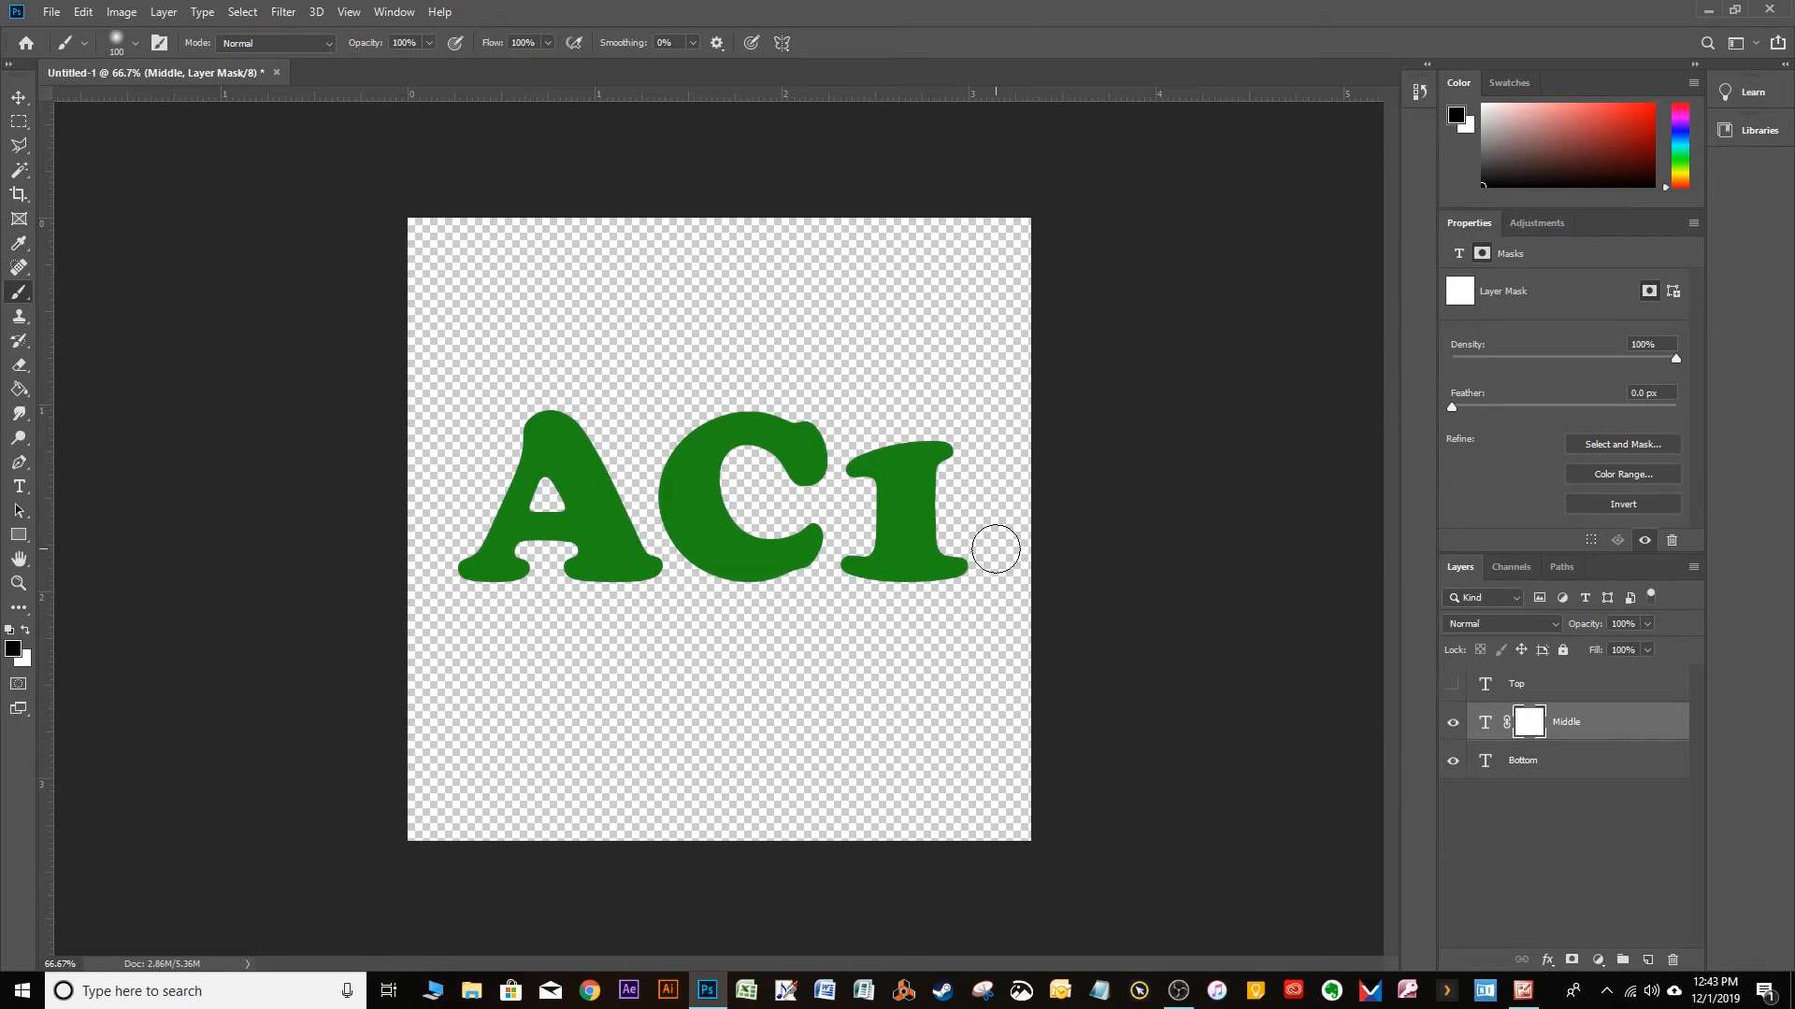
Step: Paint black on the Middle mask along the bottoms of A, C and 1 for a wavy purple band
left_click_drag(995, 549, 945, 561)
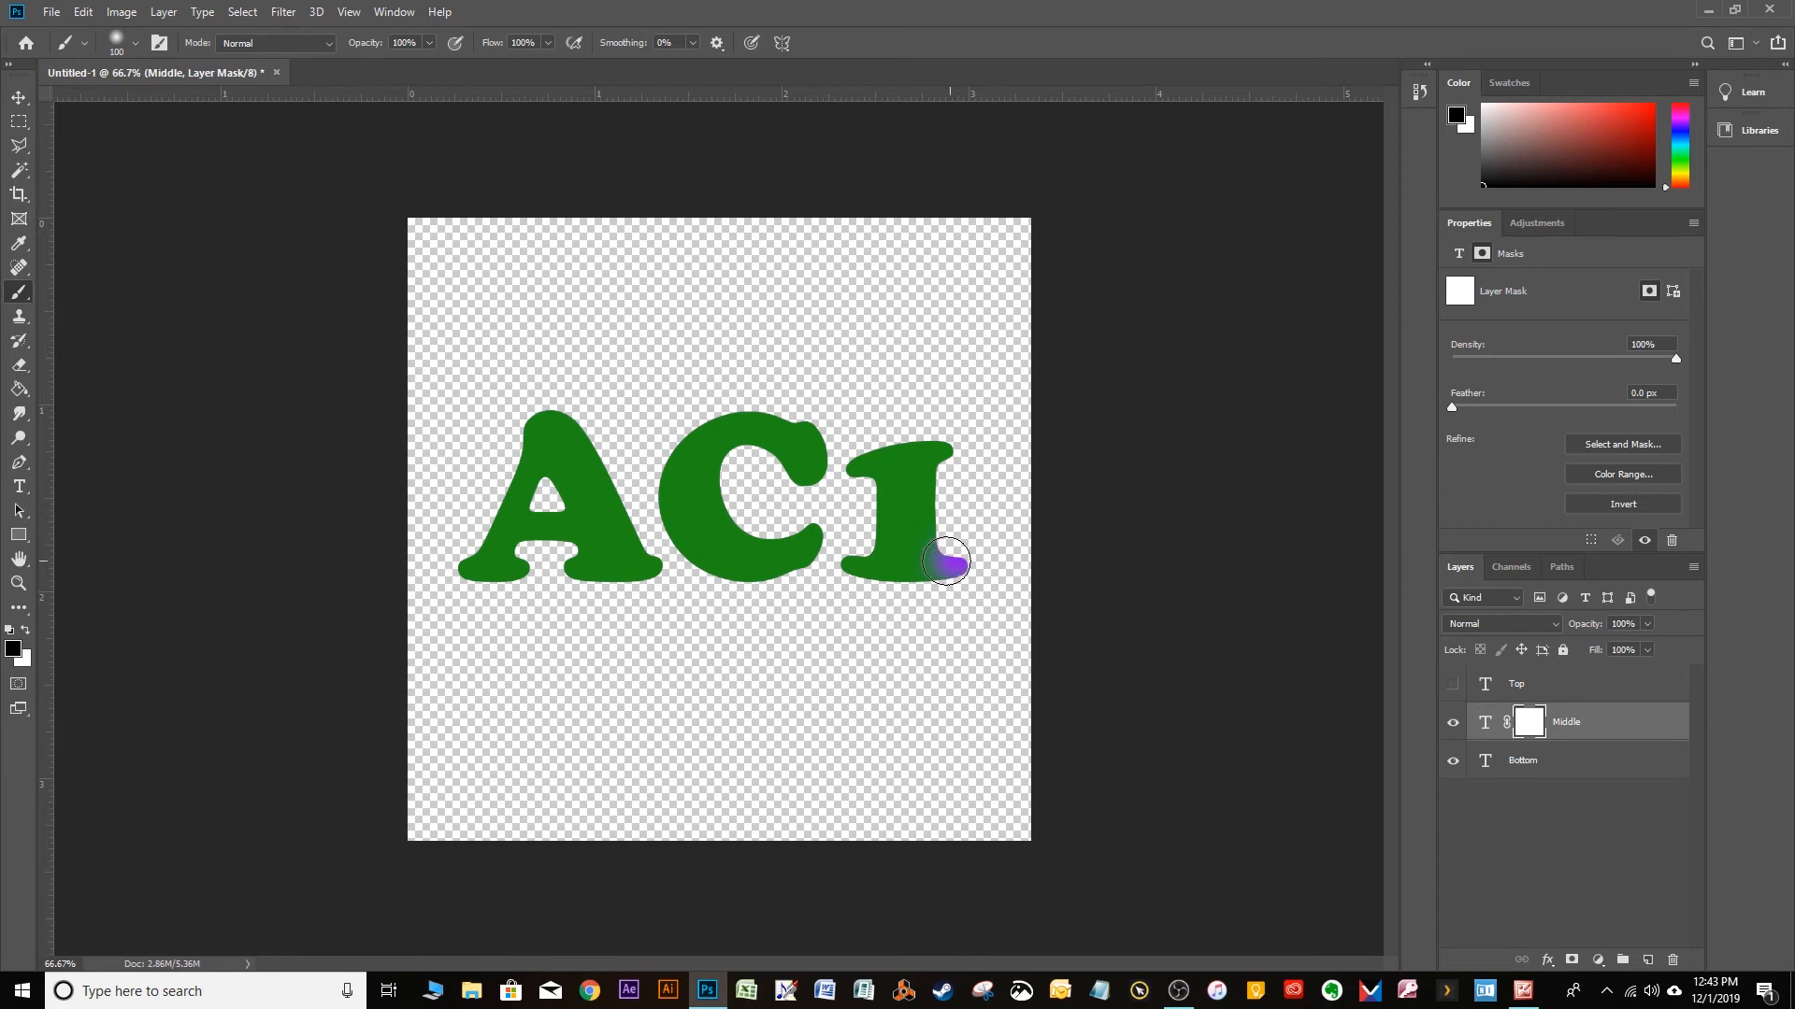
left_click_drag(944, 561, 841, 561)
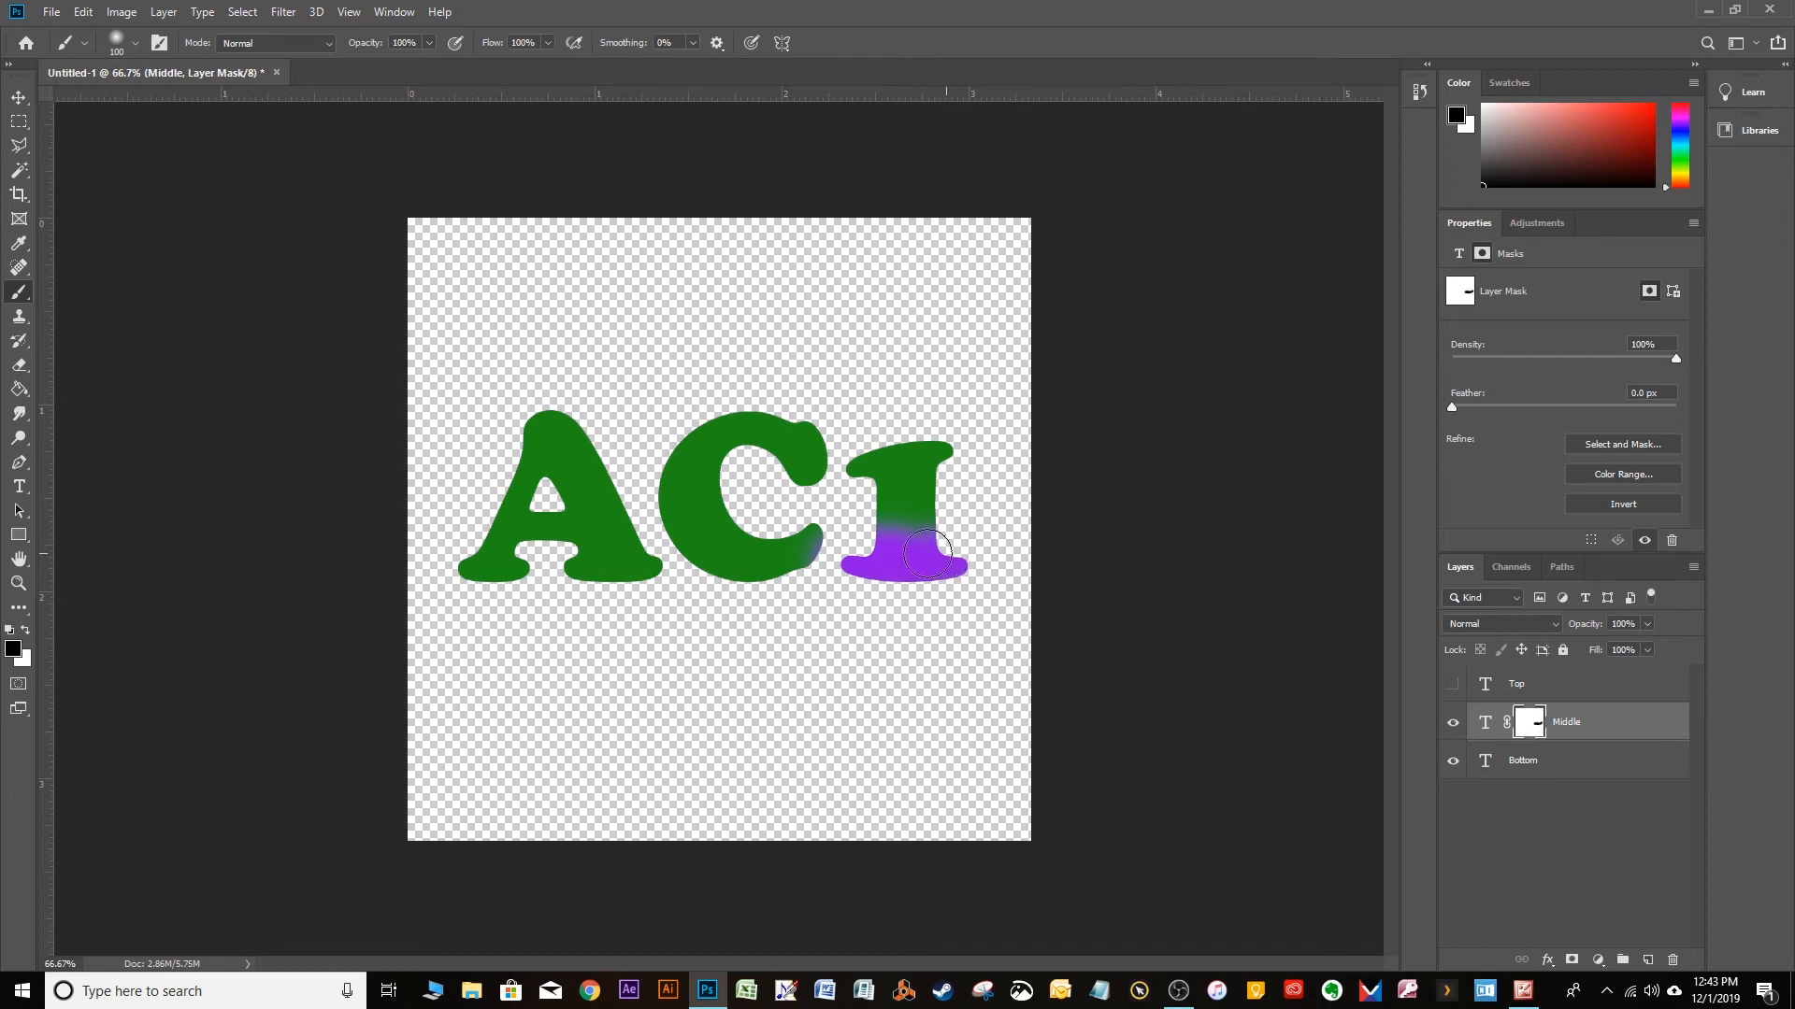
left_click_drag(916, 555, 669, 539)
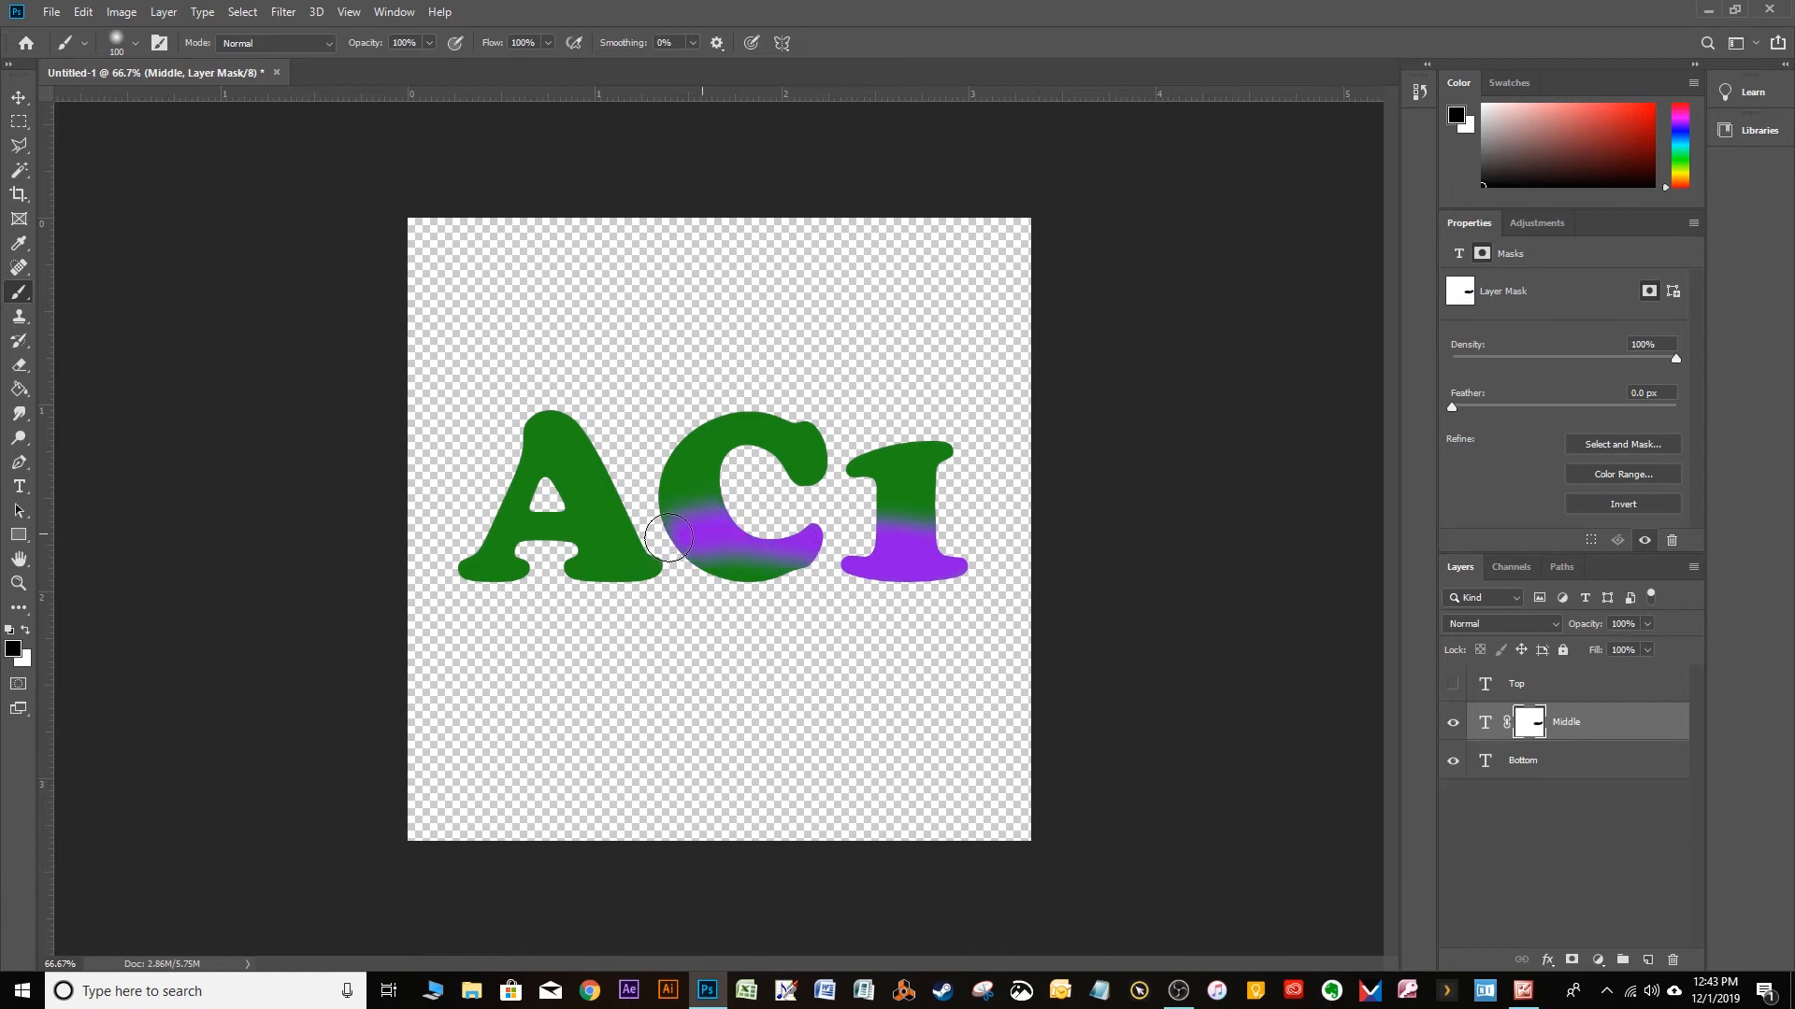
left_click_drag(669, 538, 550, 555)
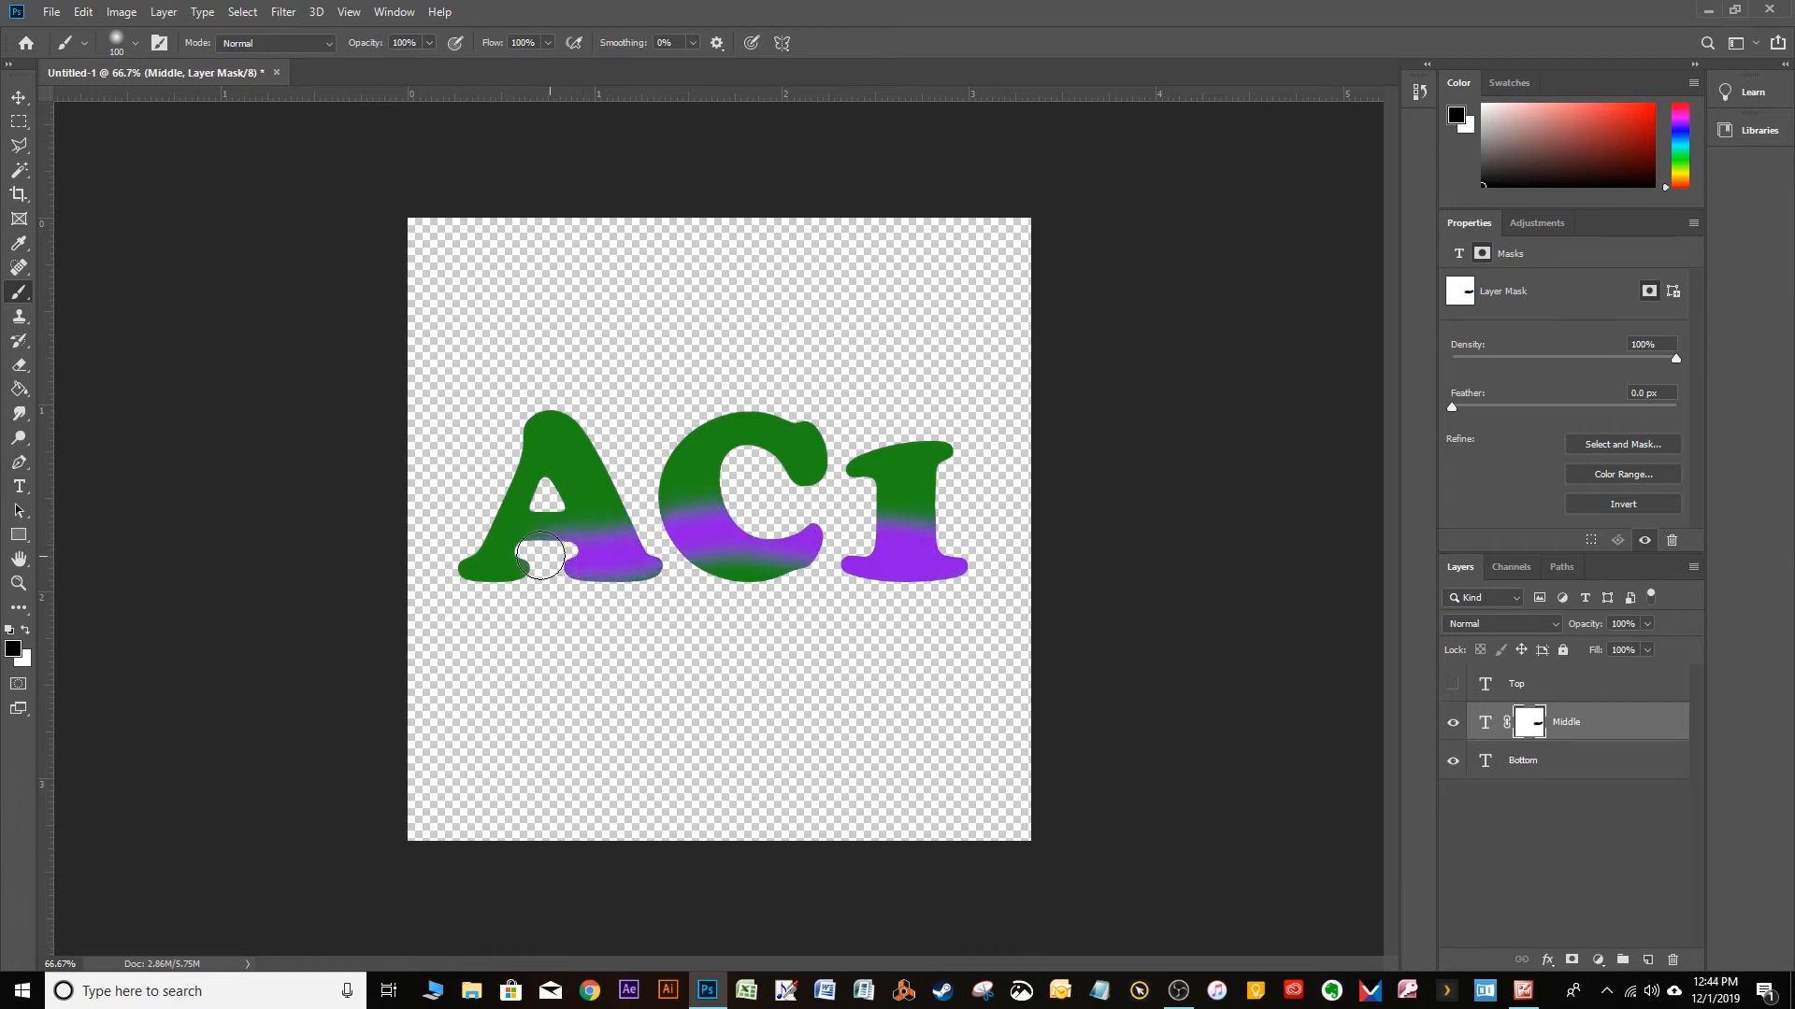
left_click_drag(544, 555, 469, 560)
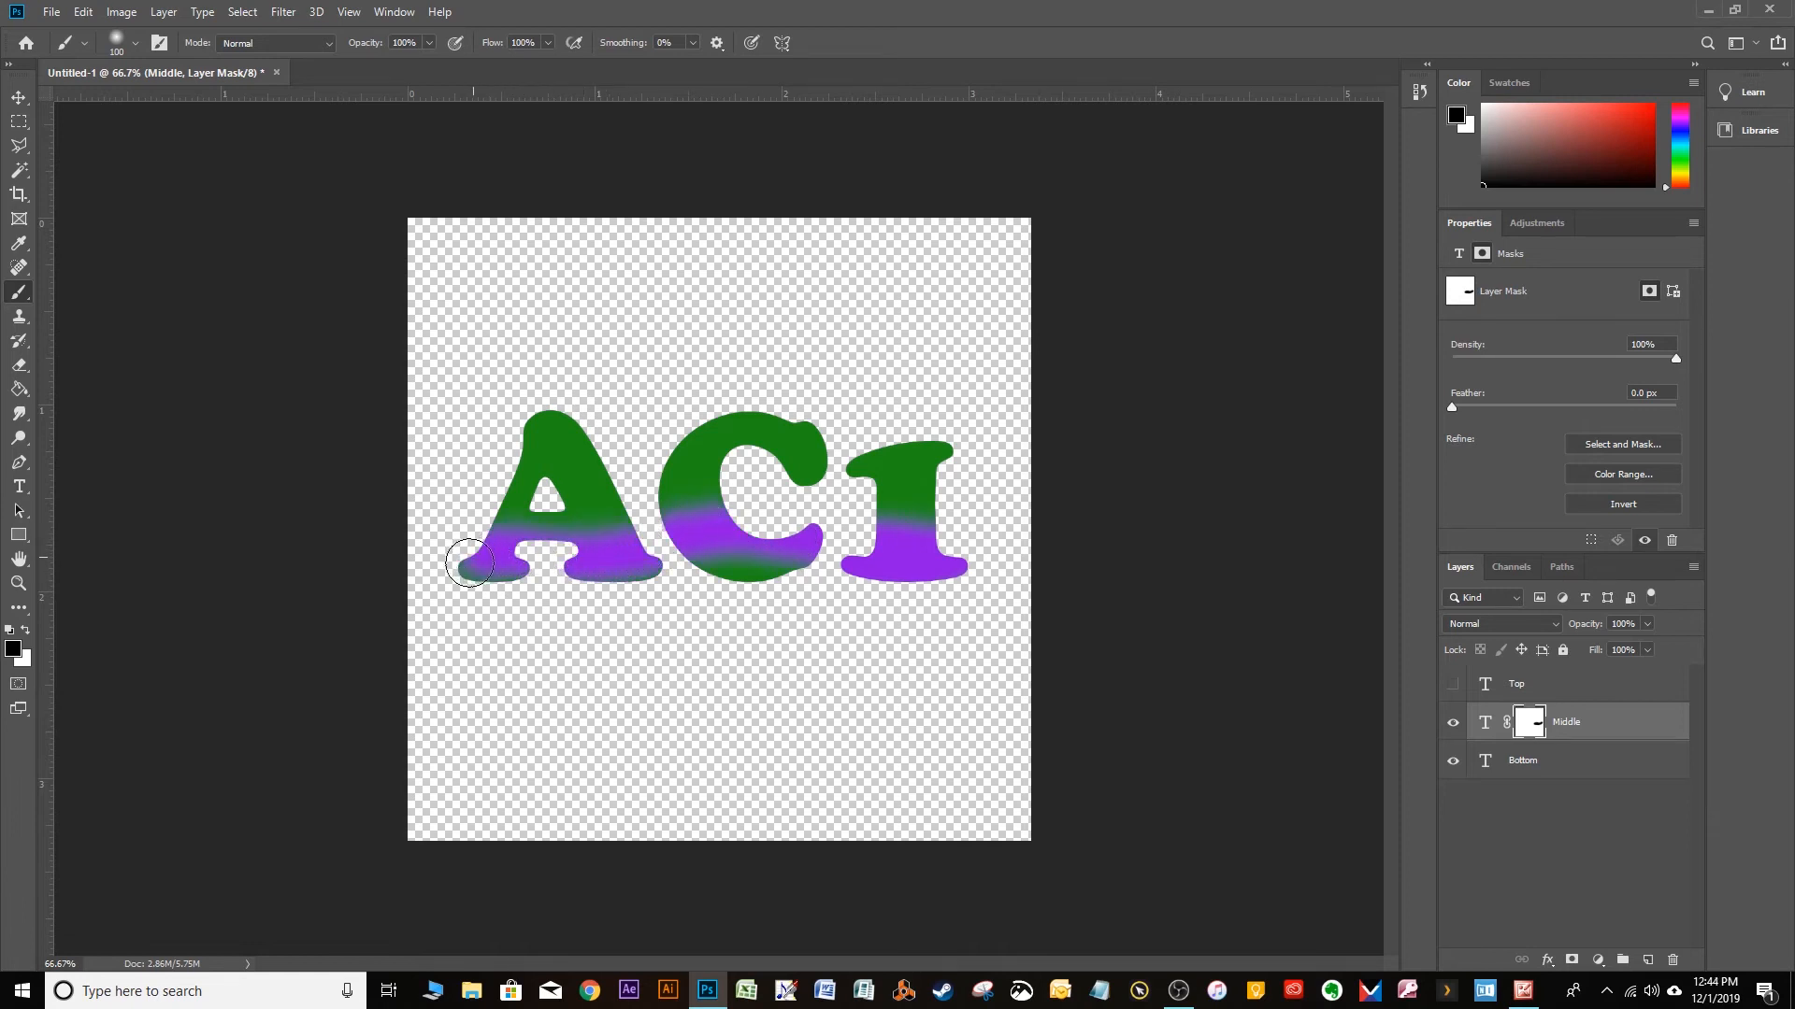
left_click_drag(469, 561, 784, 572)
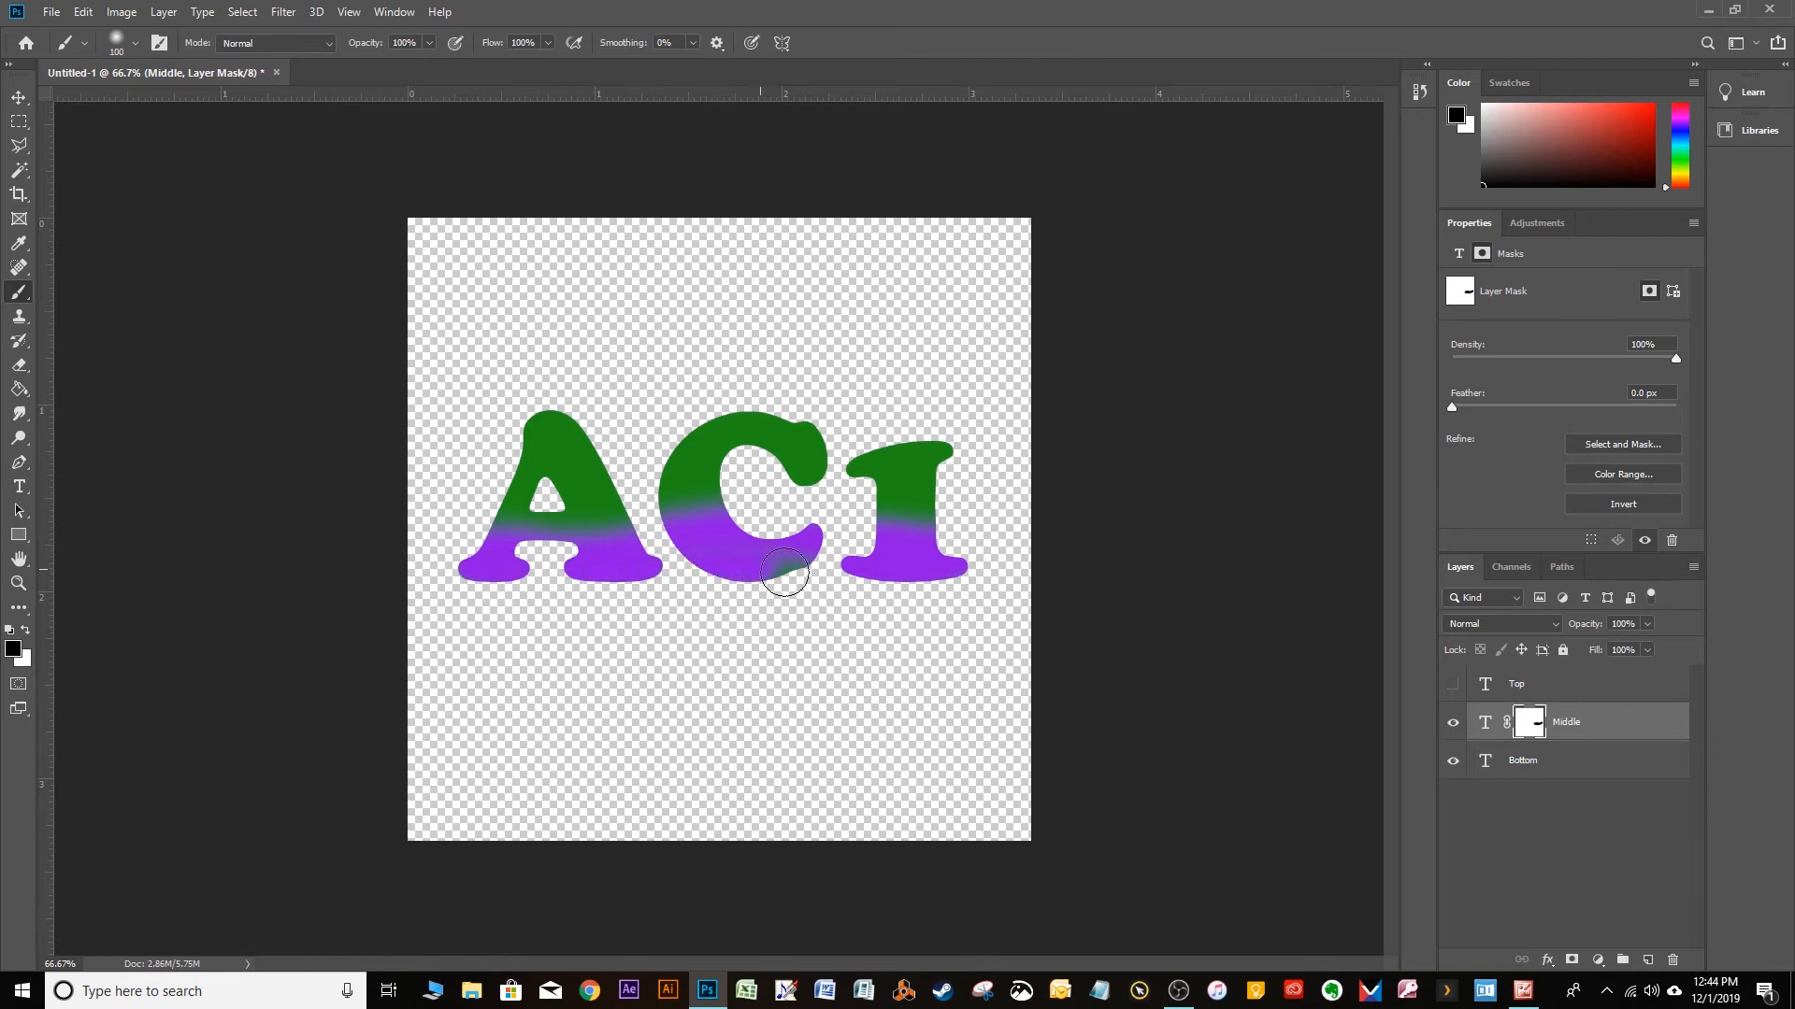
left_click_drag(784, 572, 939, 546)
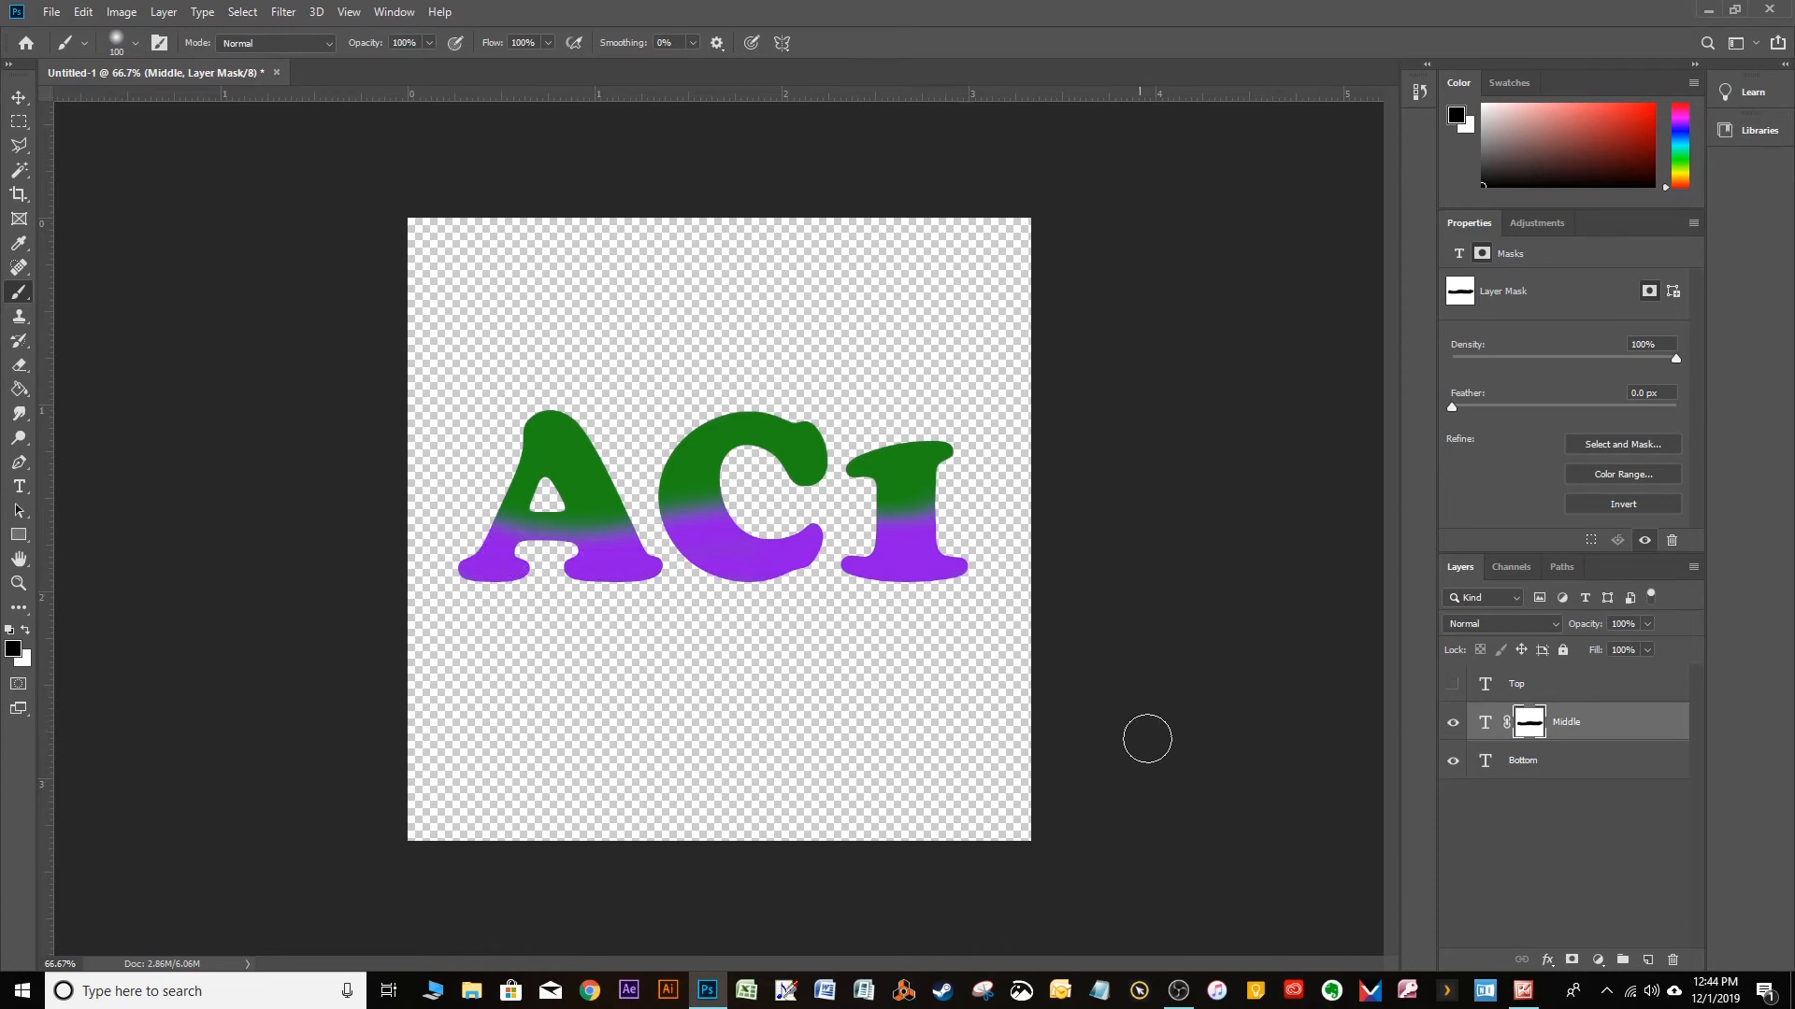
mouse_move(1620, 725)
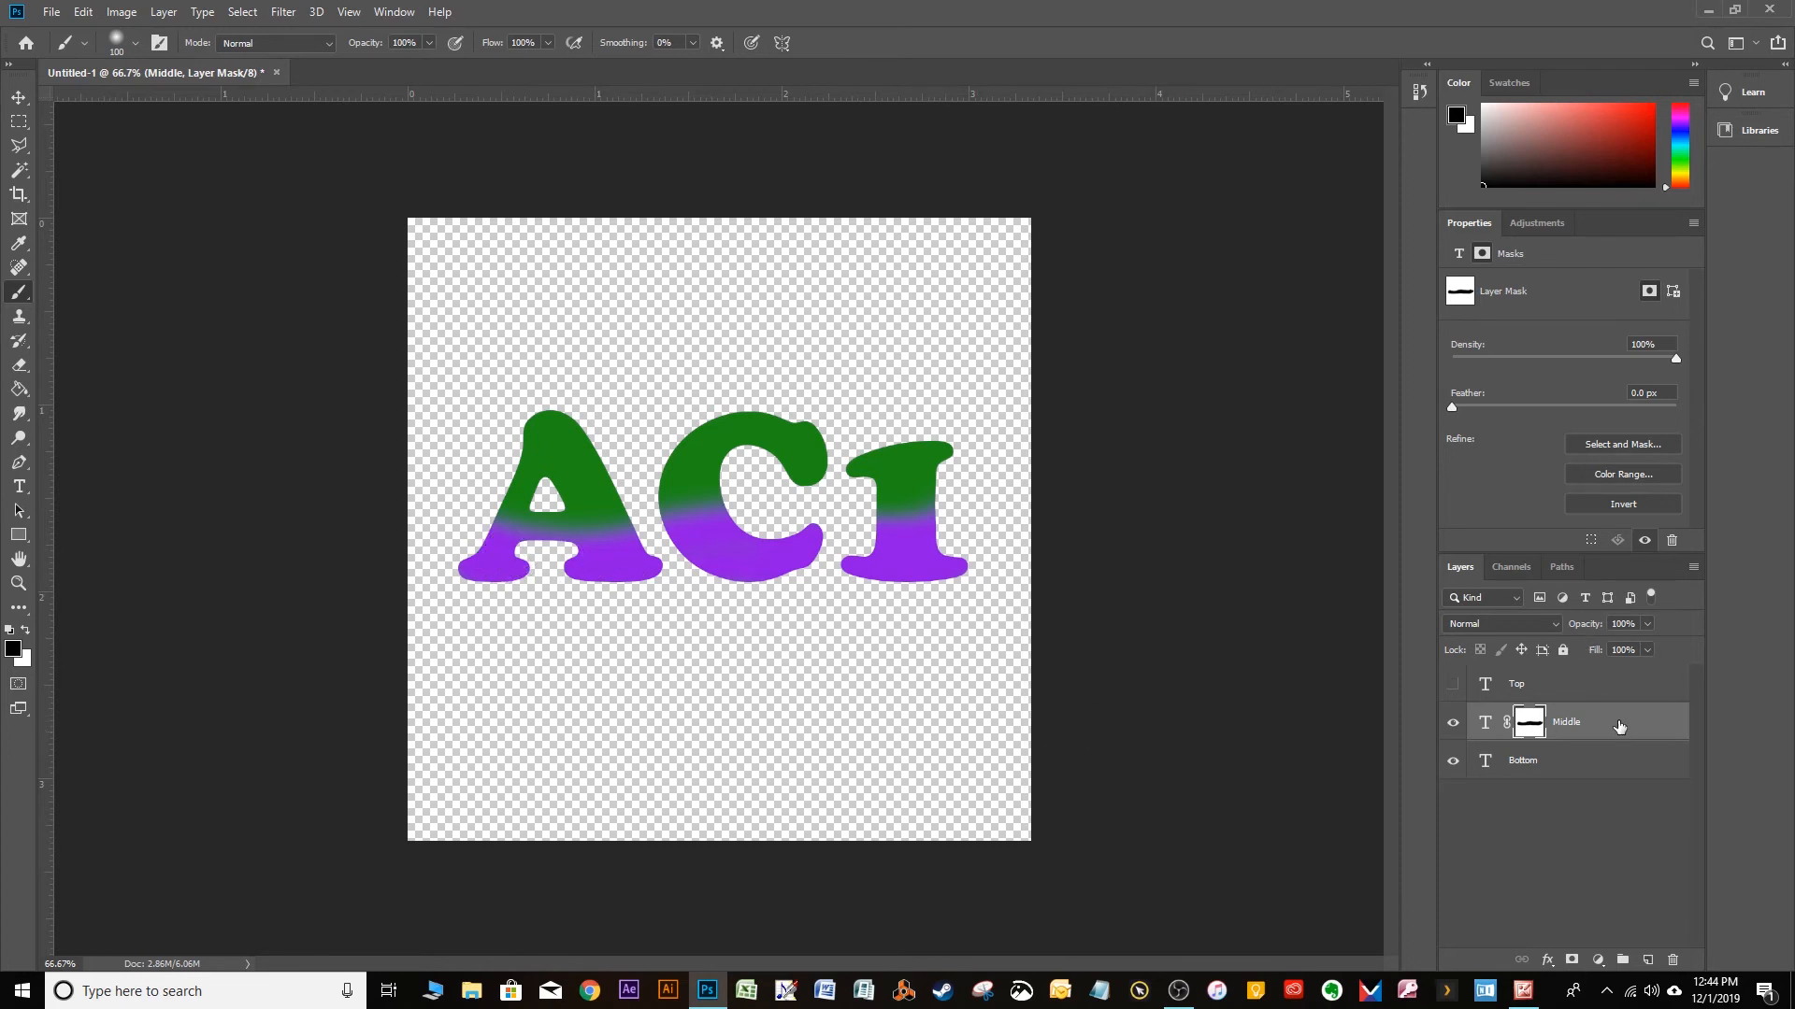
mouse_move(1602, 732)
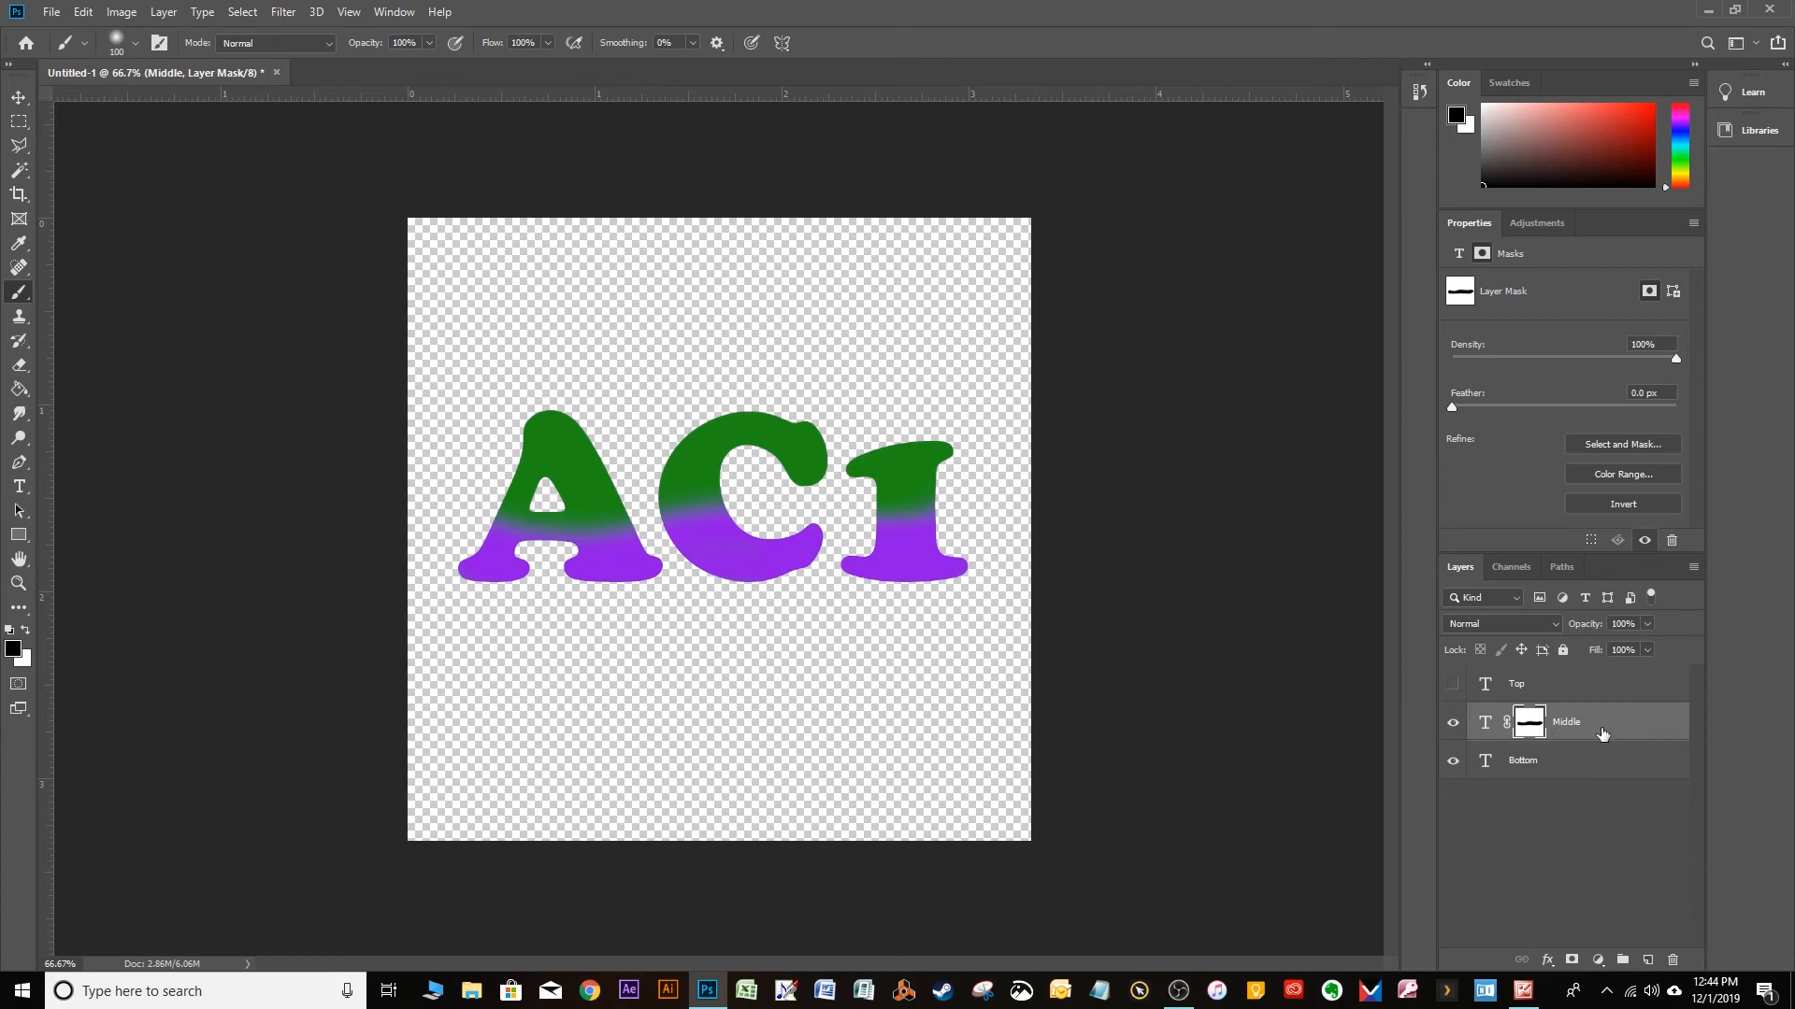
Step: Make the yellow Top text layer visible again
left_click(1516, 683)
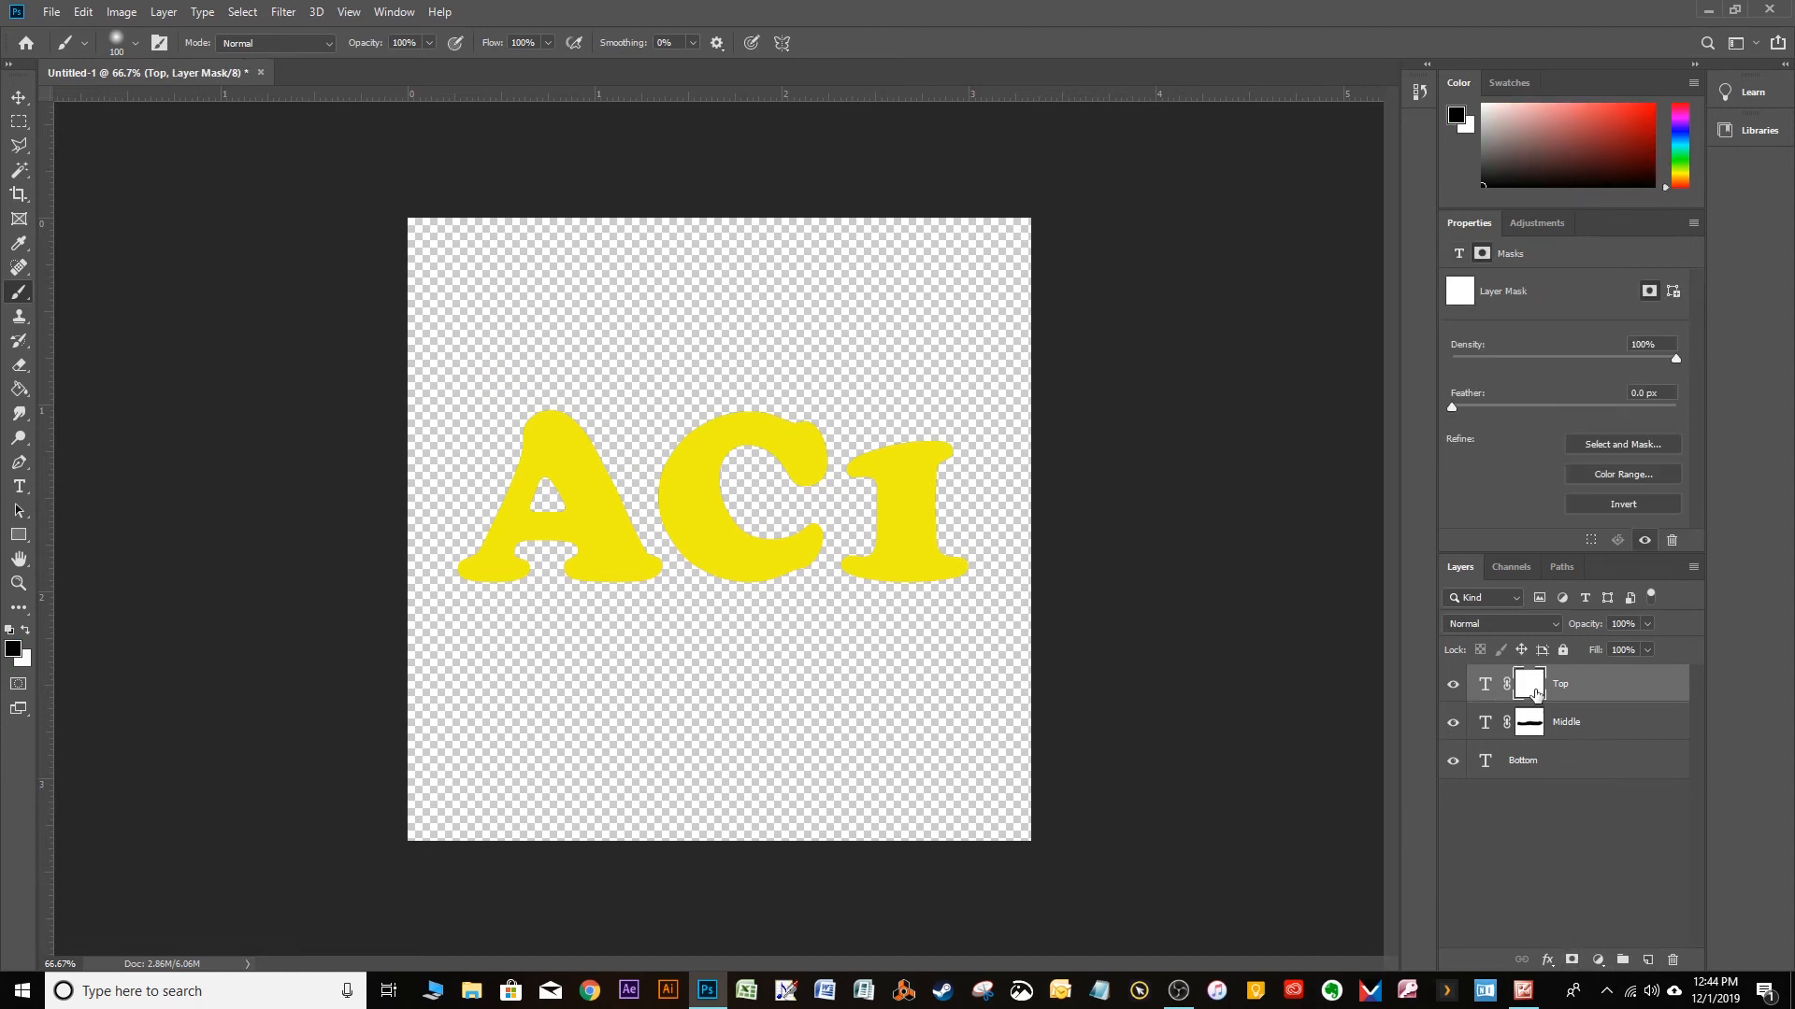
mouse_move(419, 535)
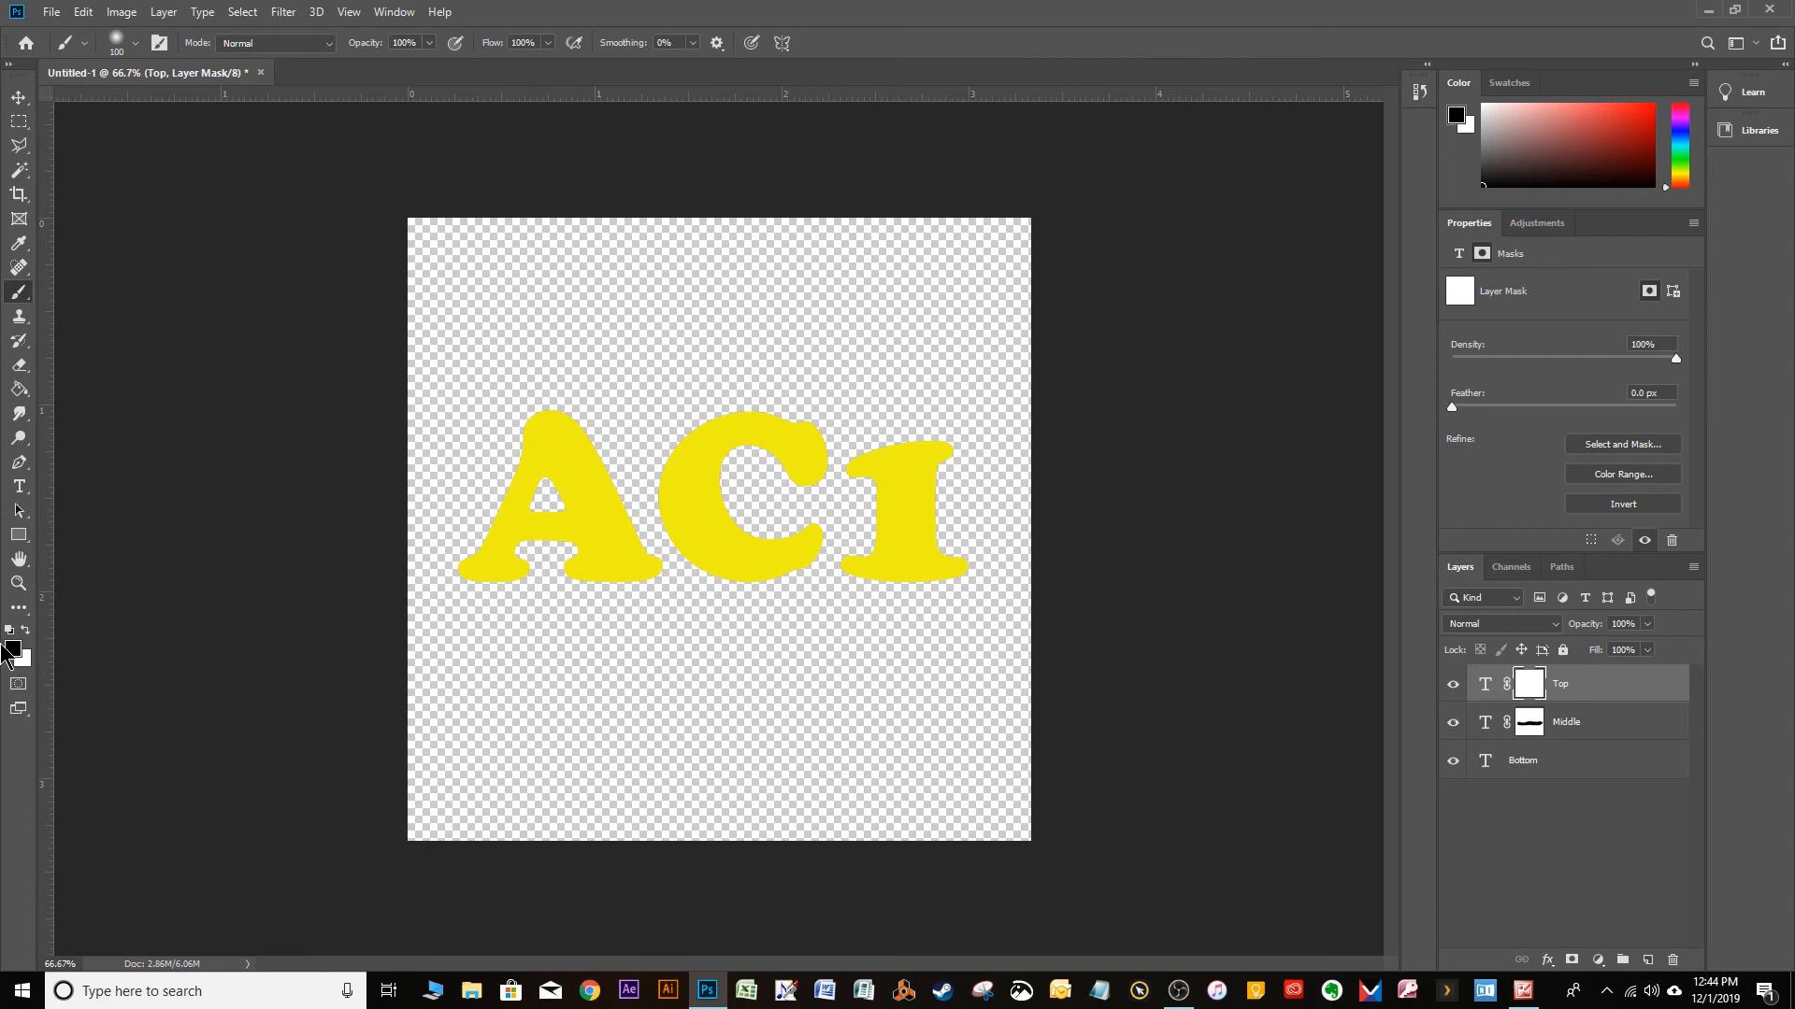
mouse_move(662, 725)
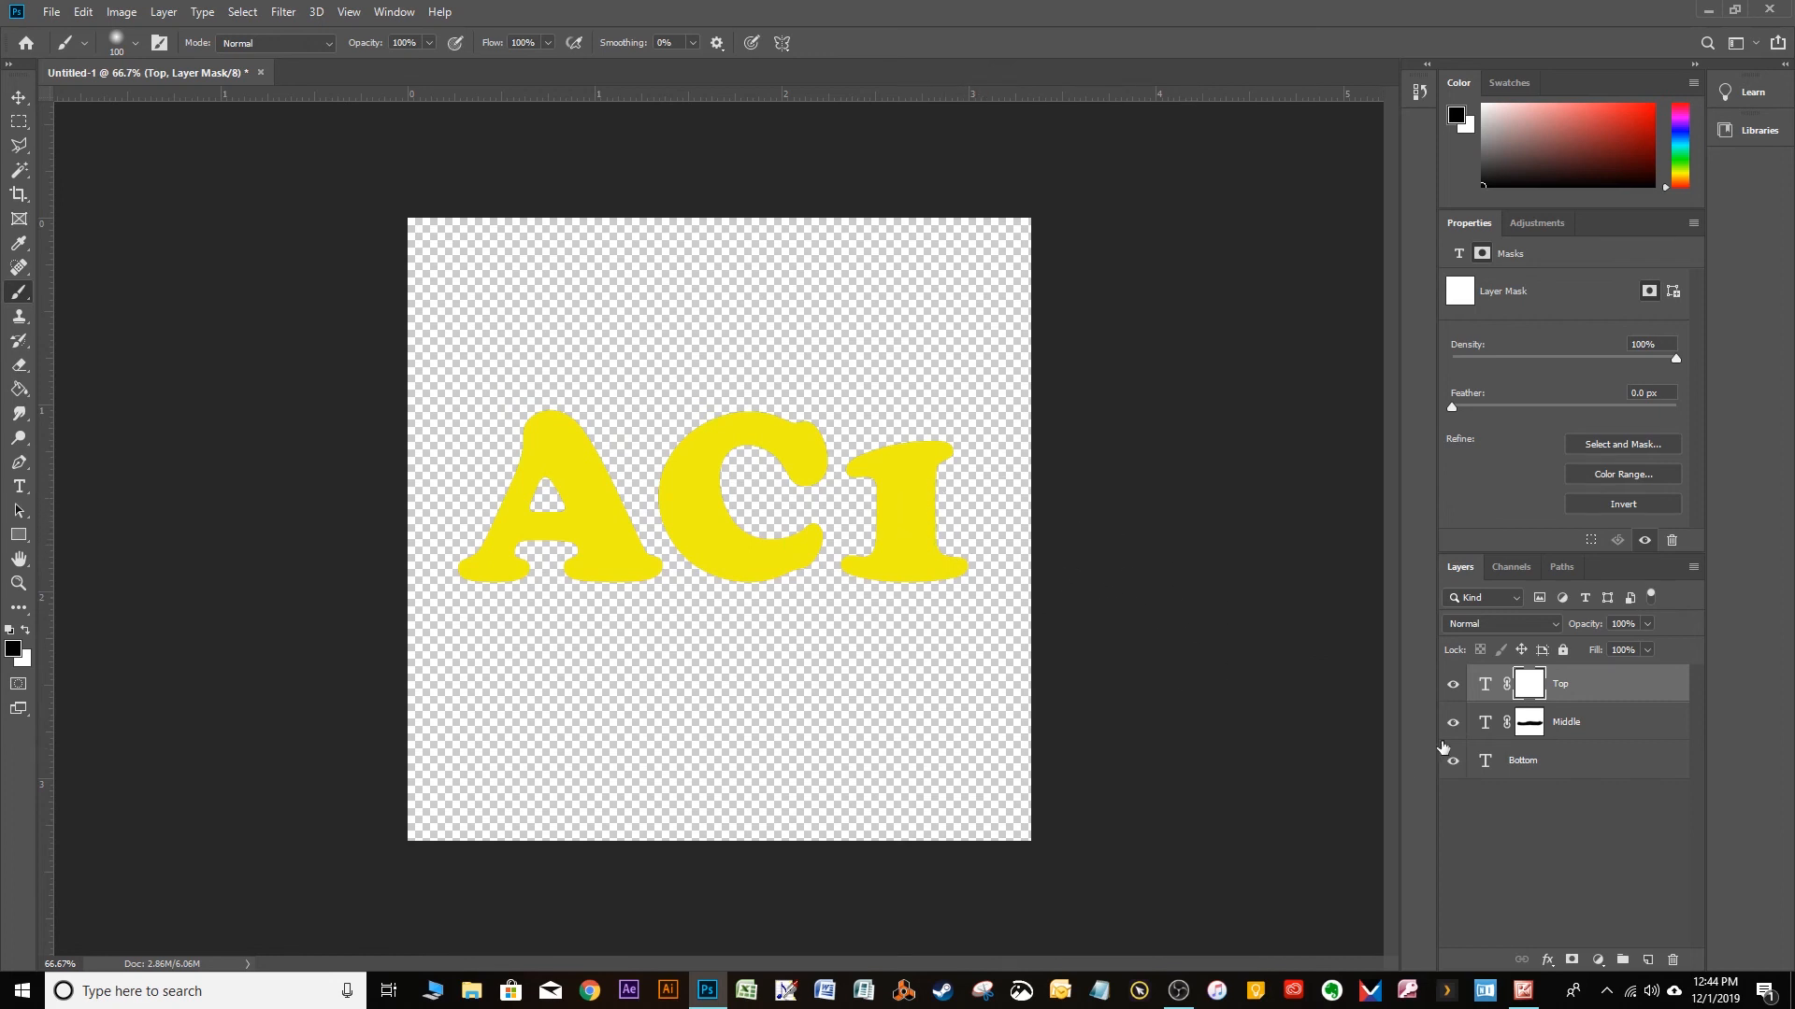
mouse_move(992, 696)
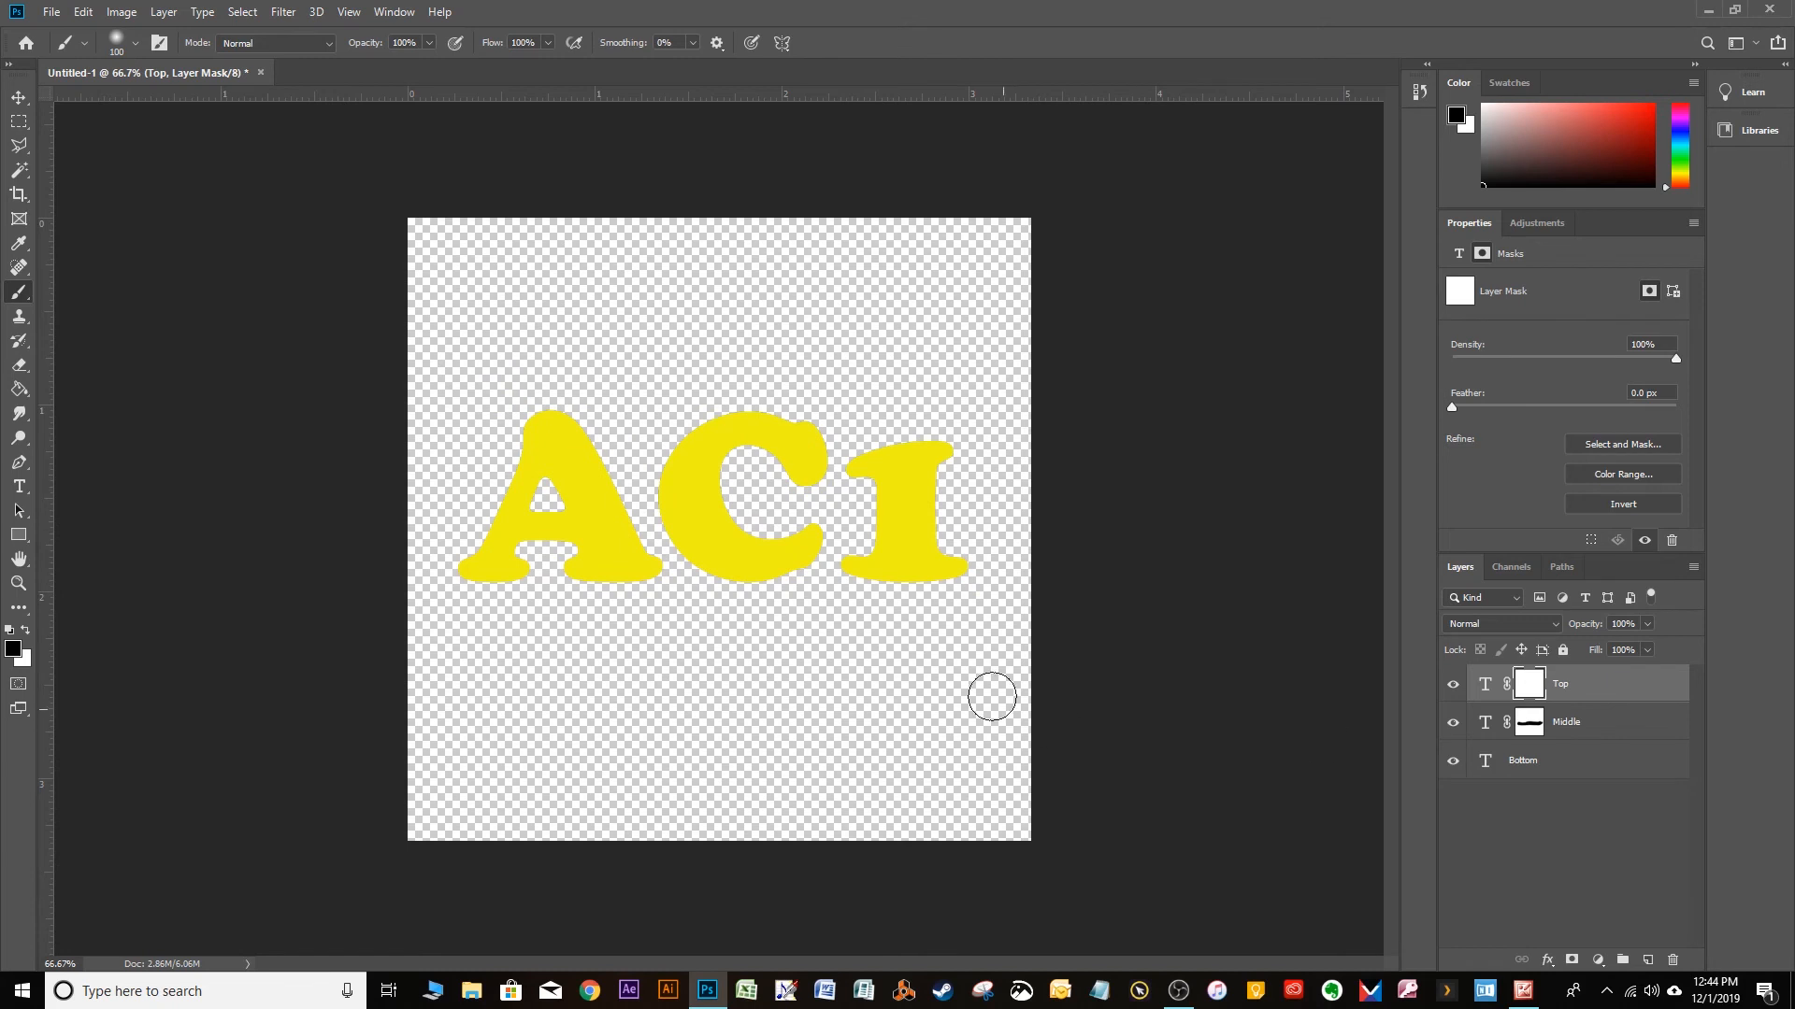
mouse_move(959, 495)
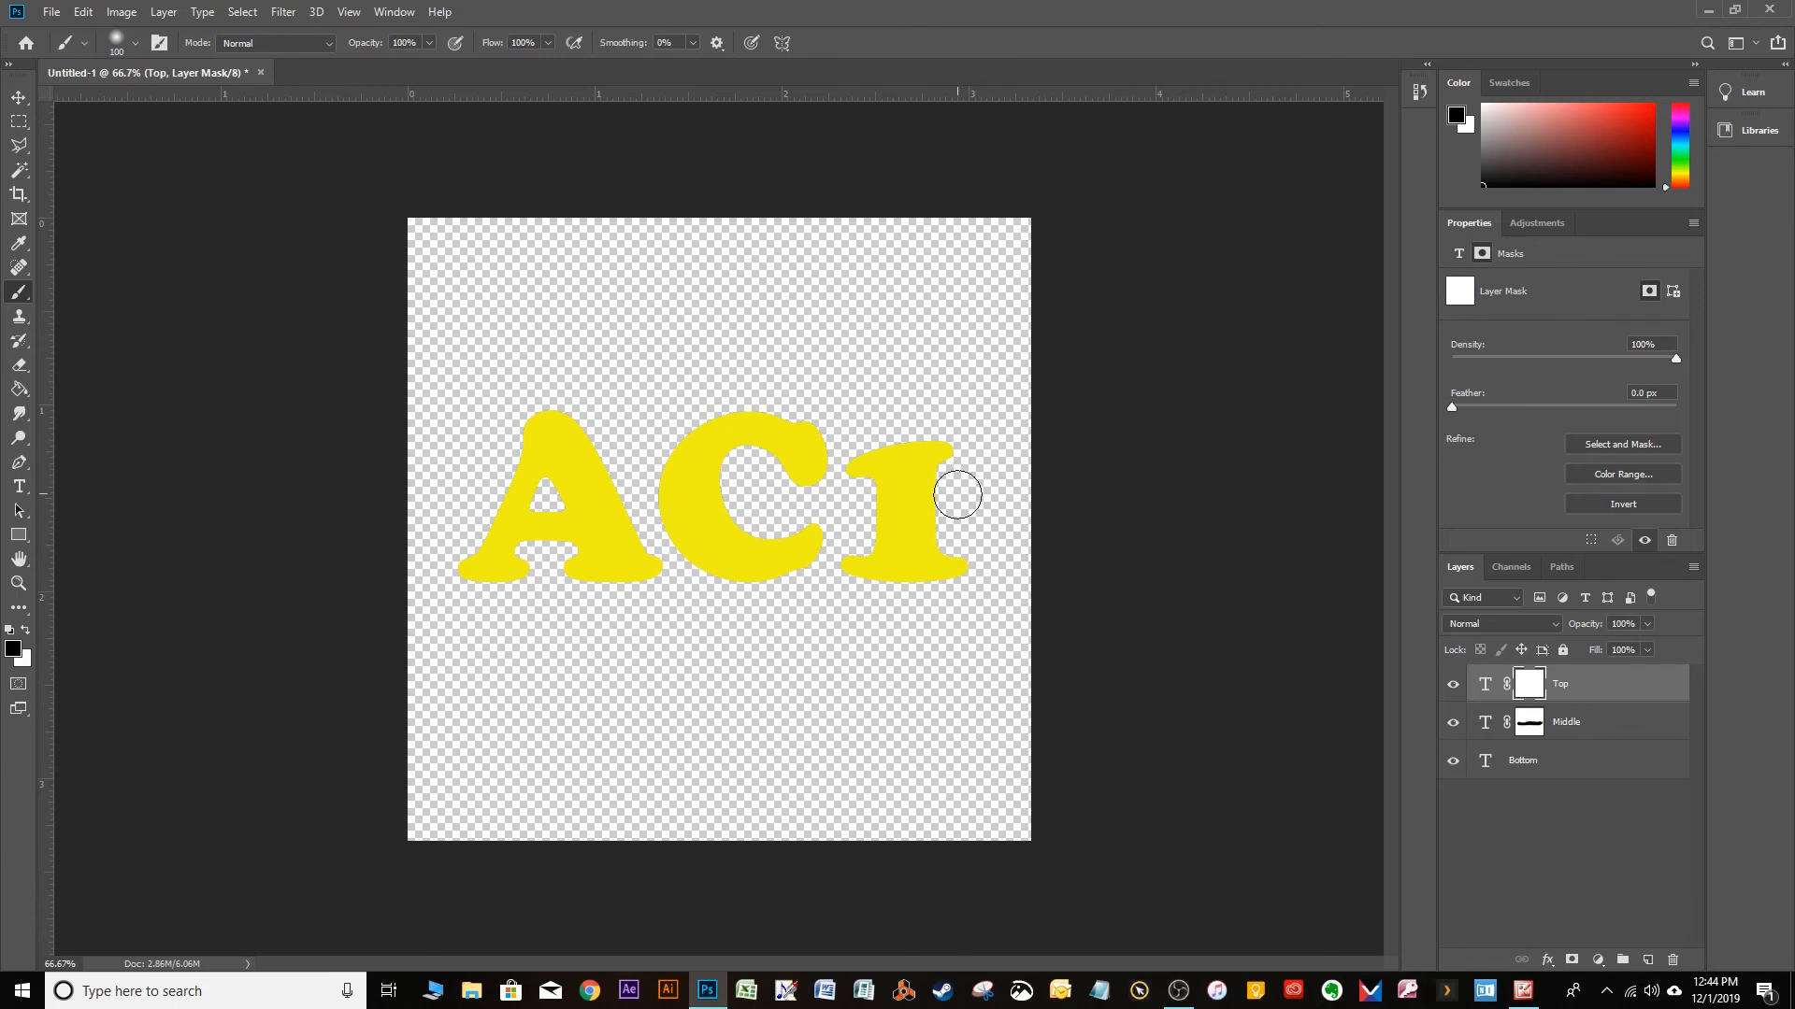
Step: Paint black on the Top mask across the lower A, C and 1, revealing green and purple
left_click_drag(958, 493, 935, 518)
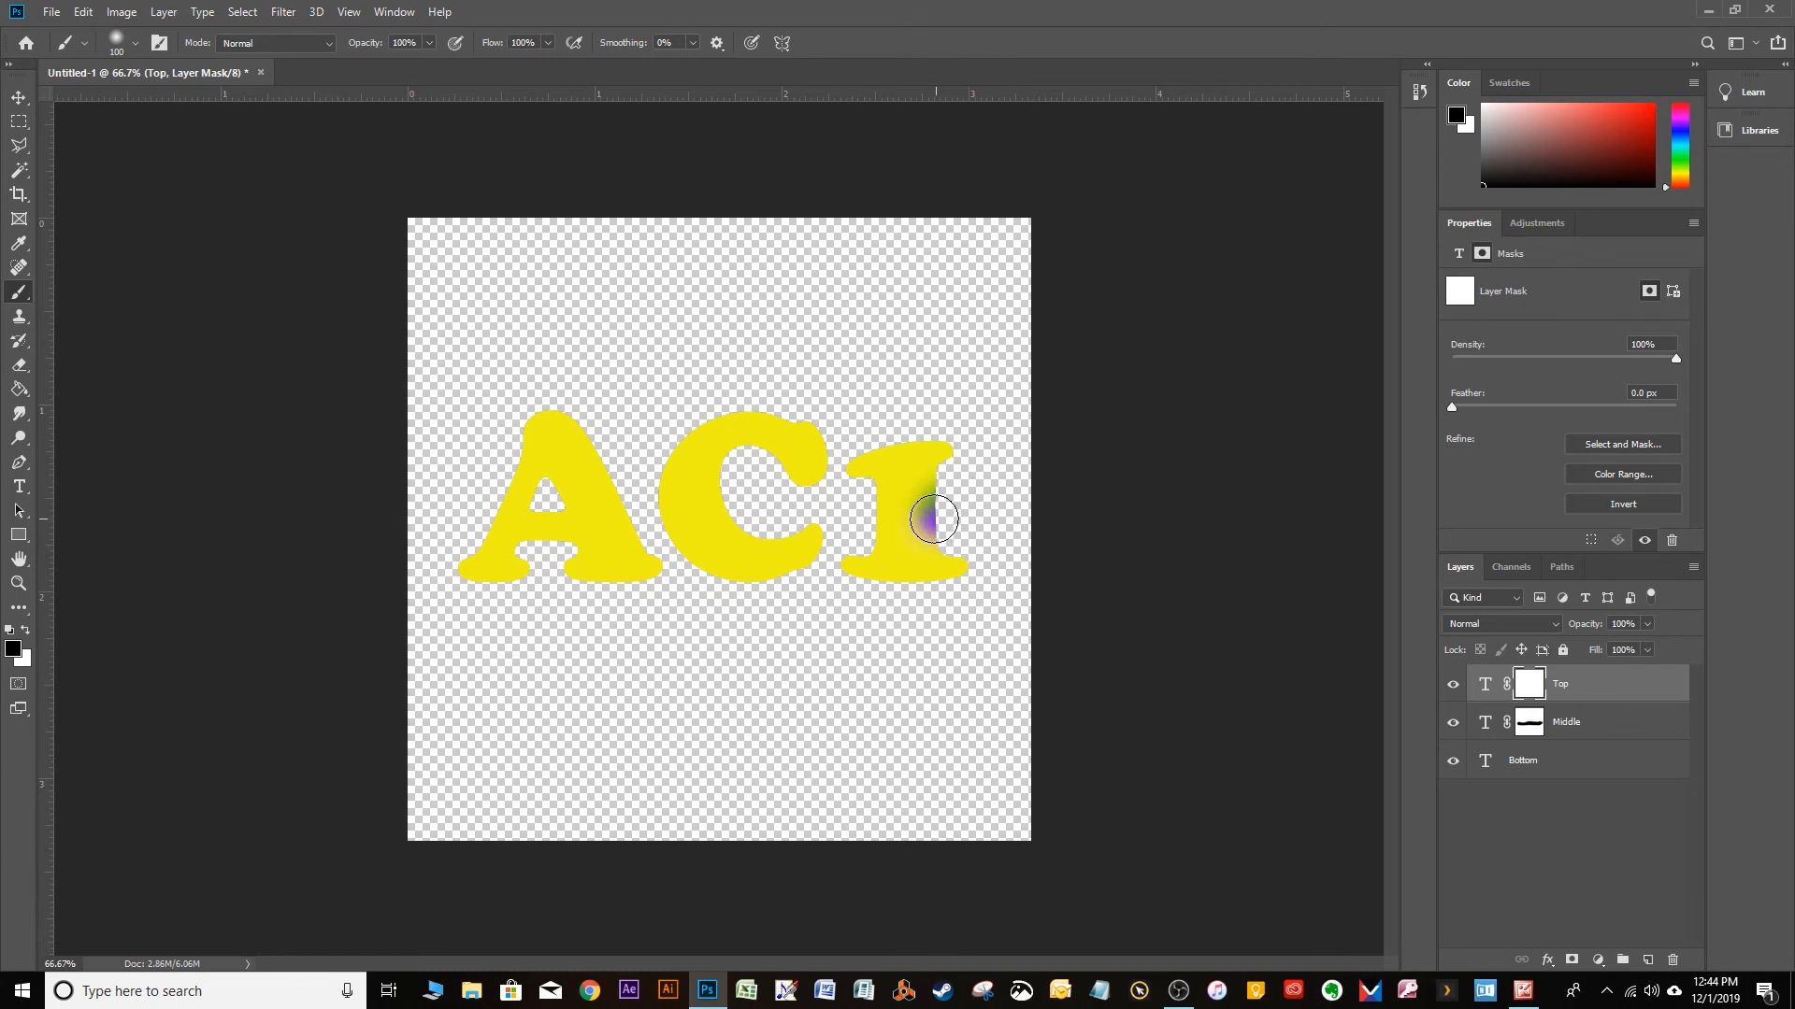
left_click_drag(933, 518, 769, 514)
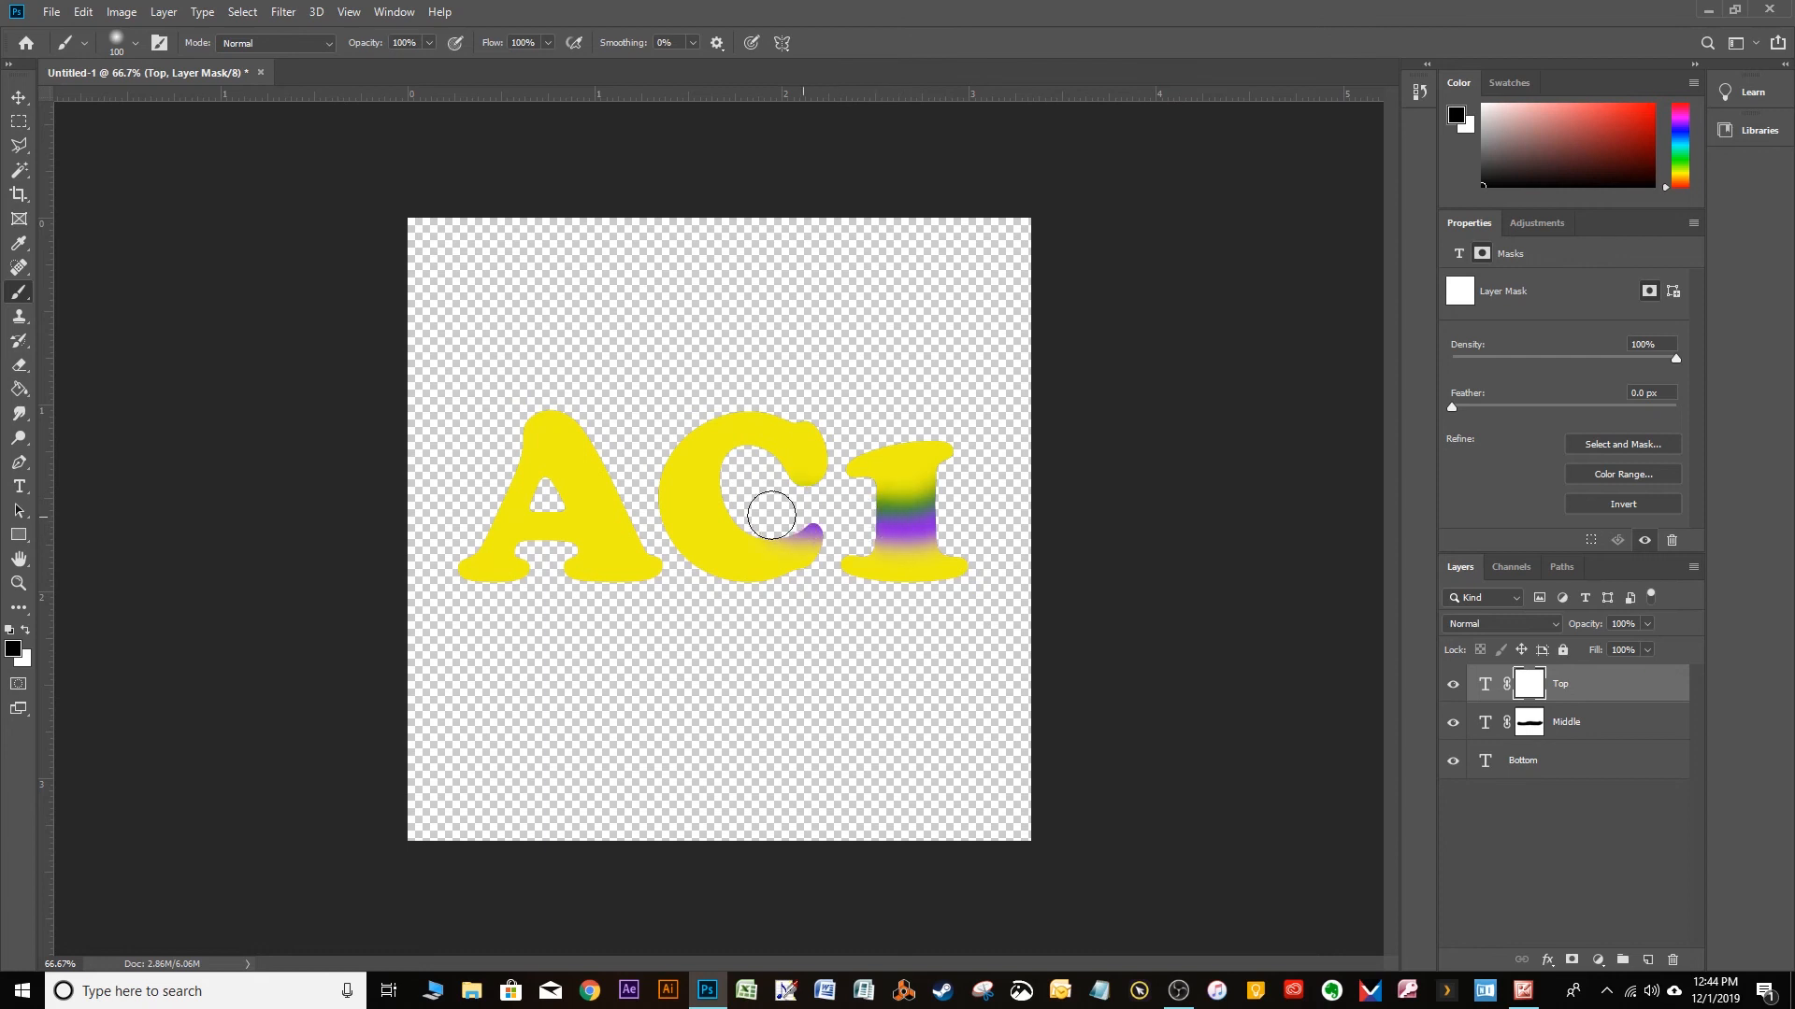
left_click_drag(766, 515, 559, 495)
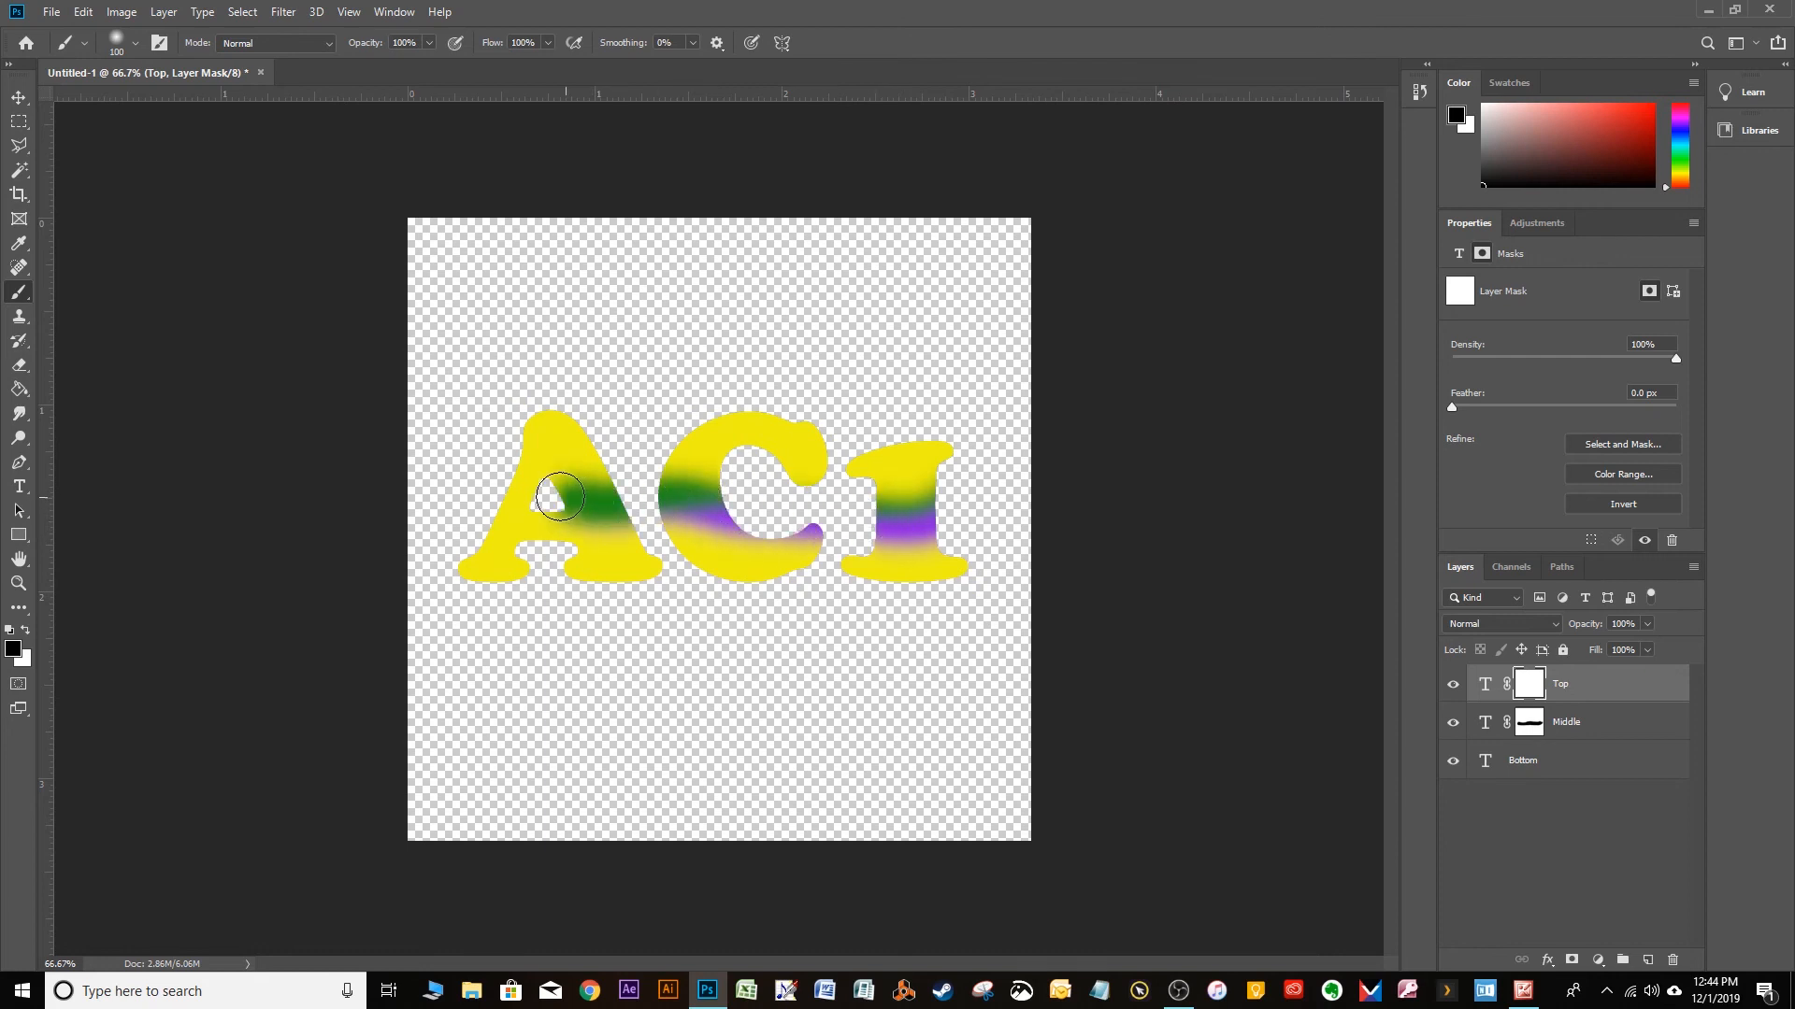
left_click_drag(561, 495, 583, 539)
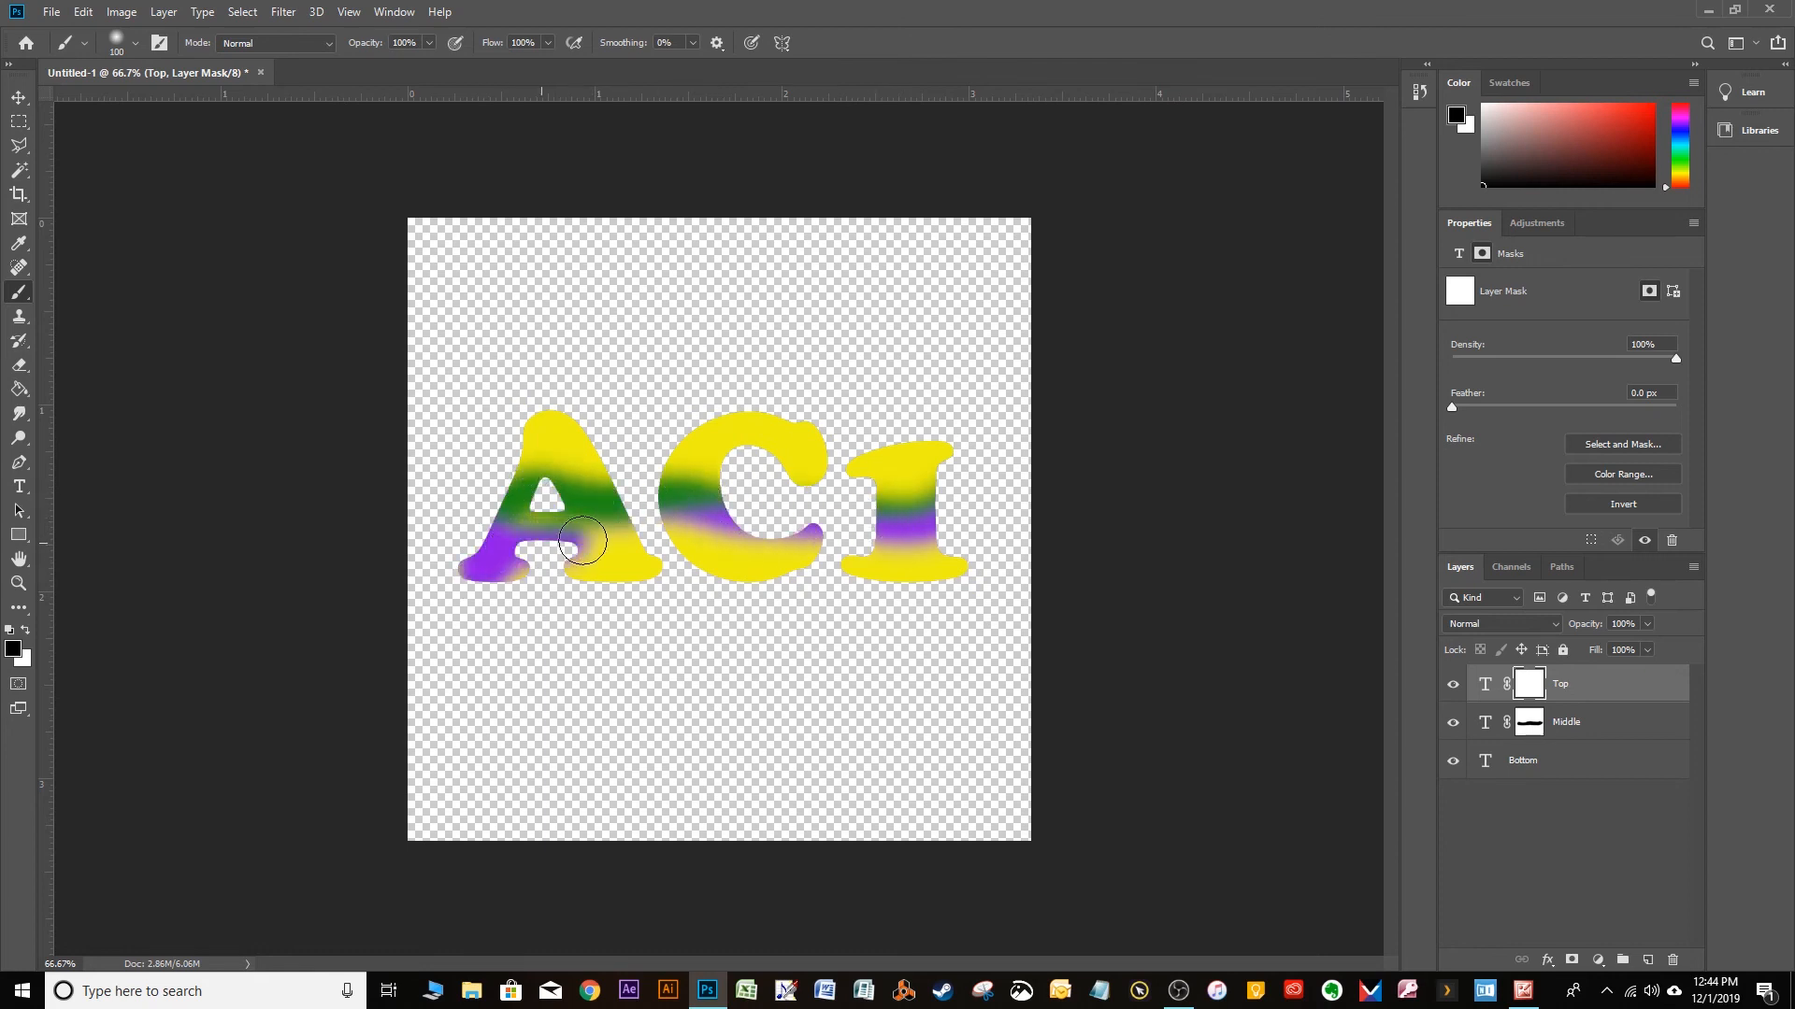
left_click_drag(583, 540, 807, 539)
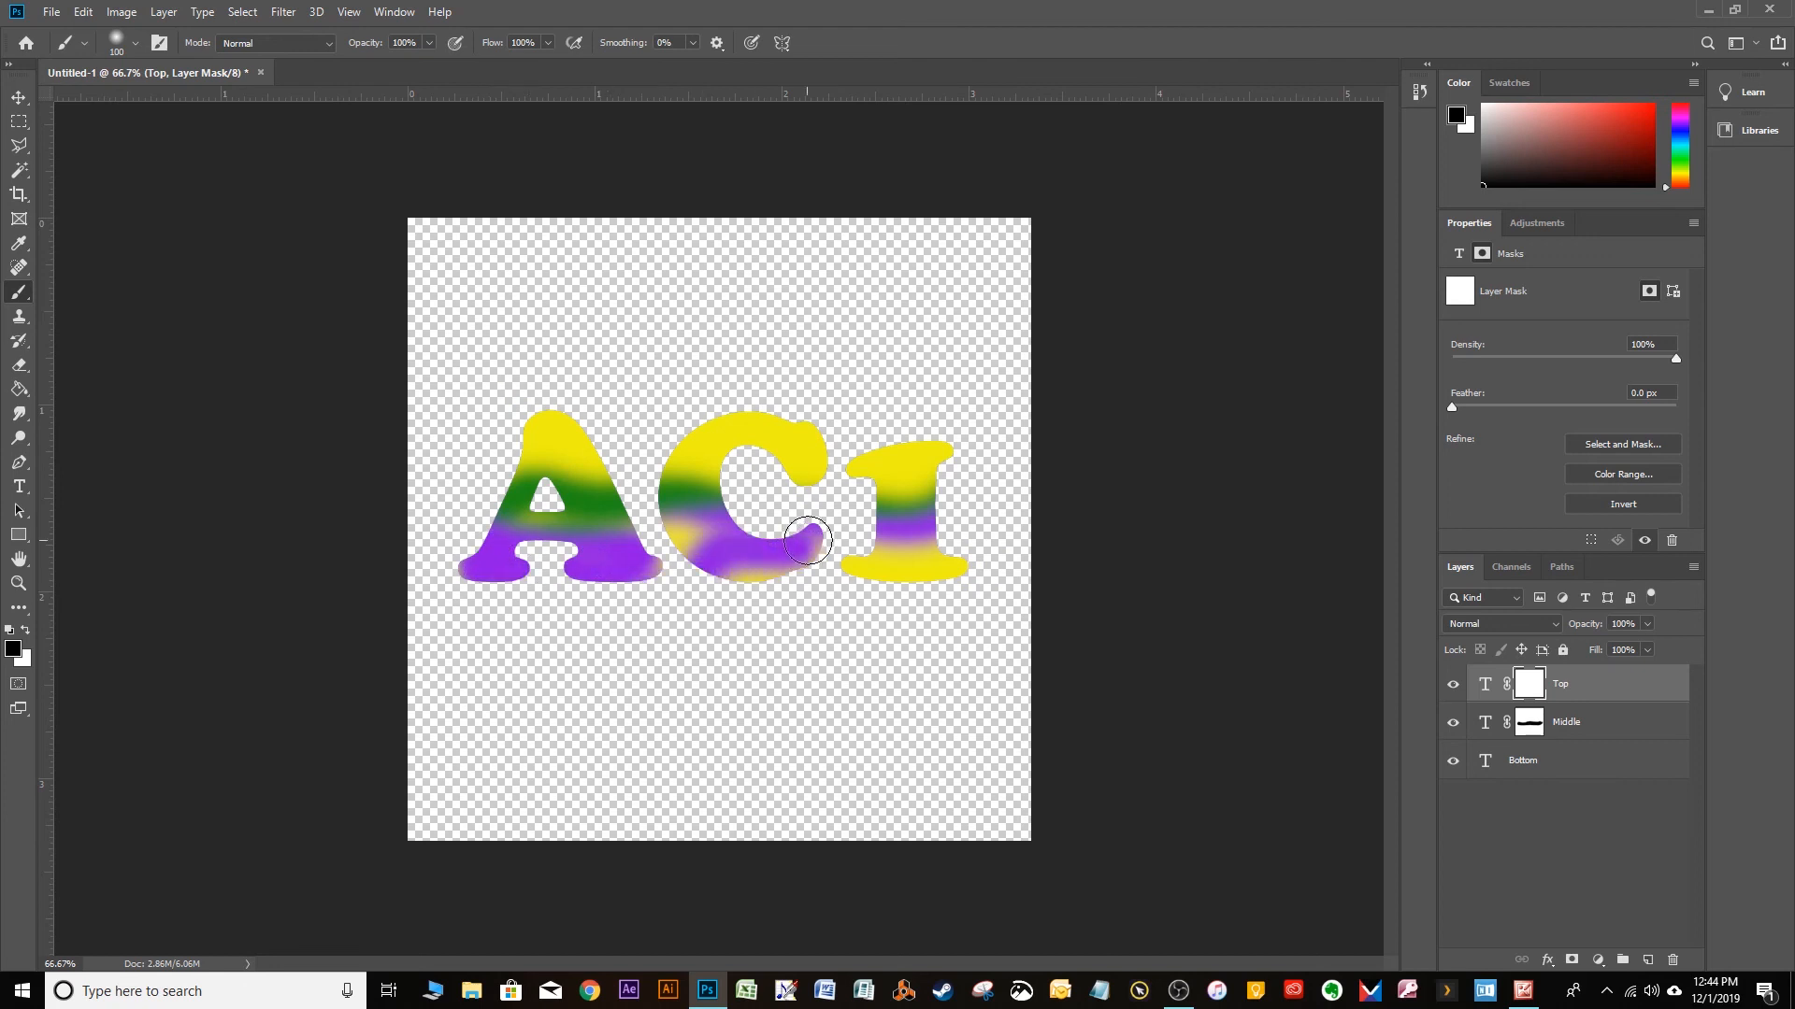
left_click_drag(807, 540, 959, 547)
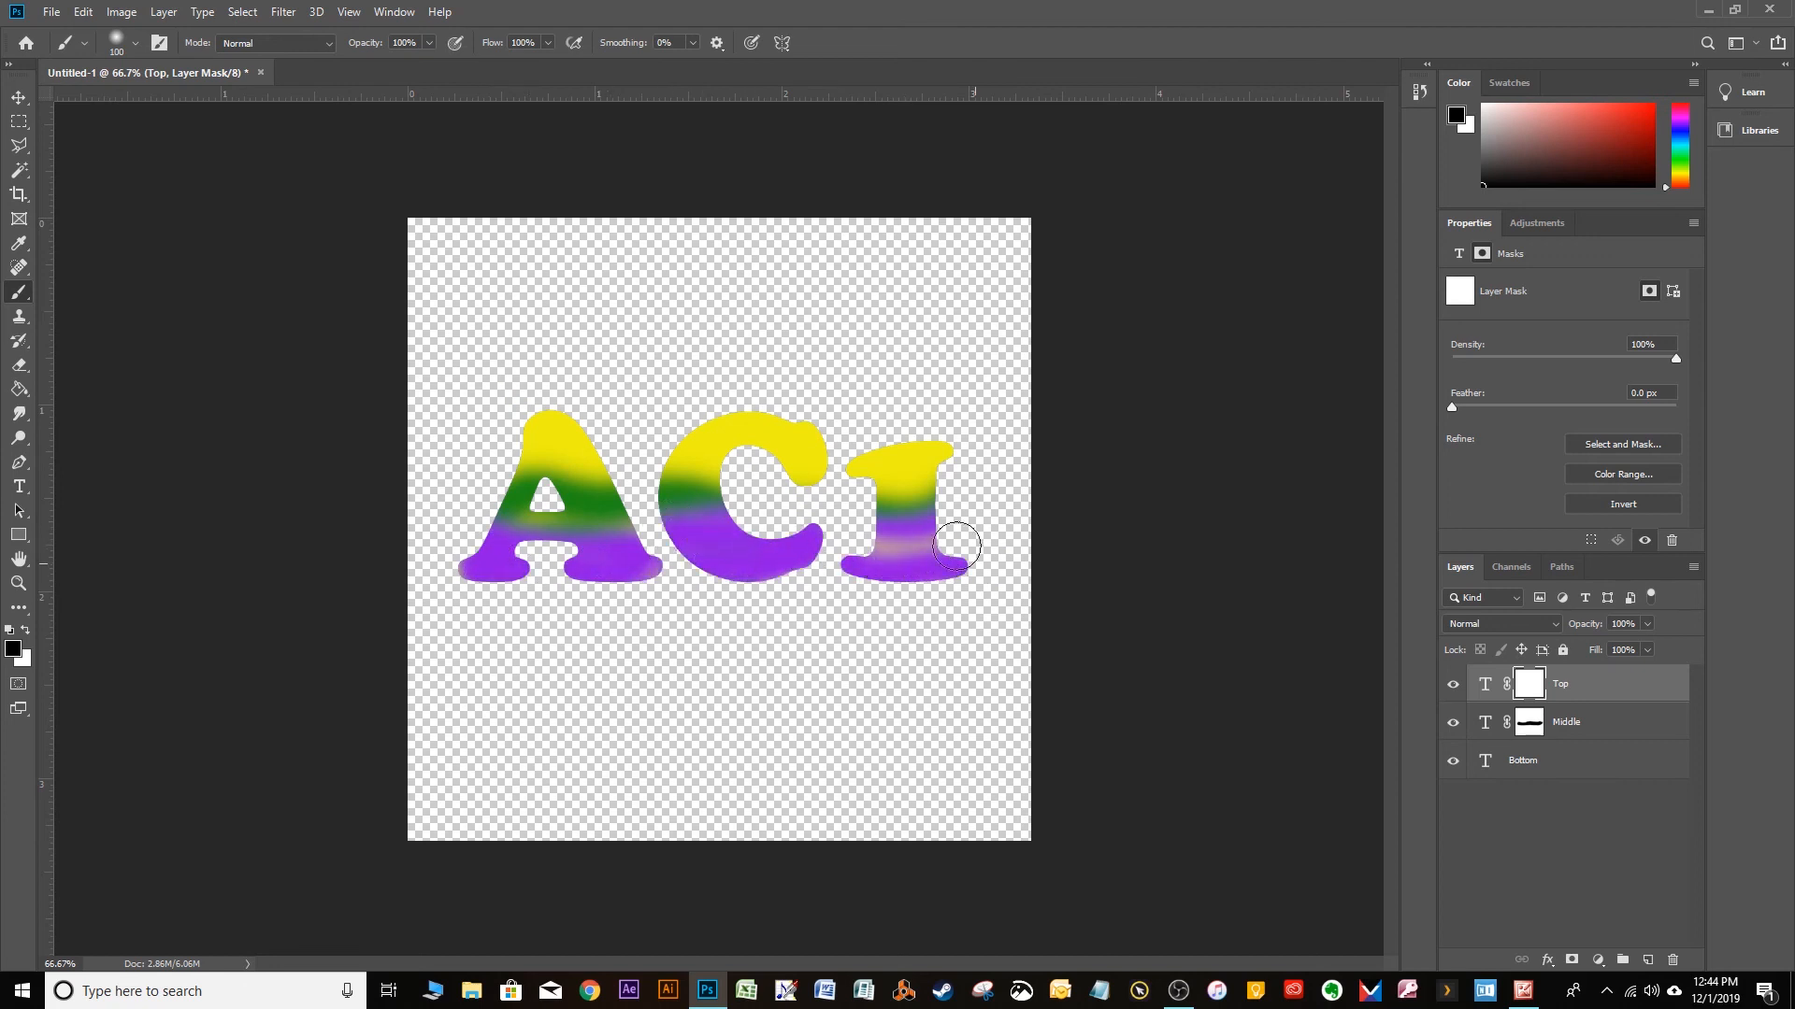
left_click_drag(955, 546, 898, 509)
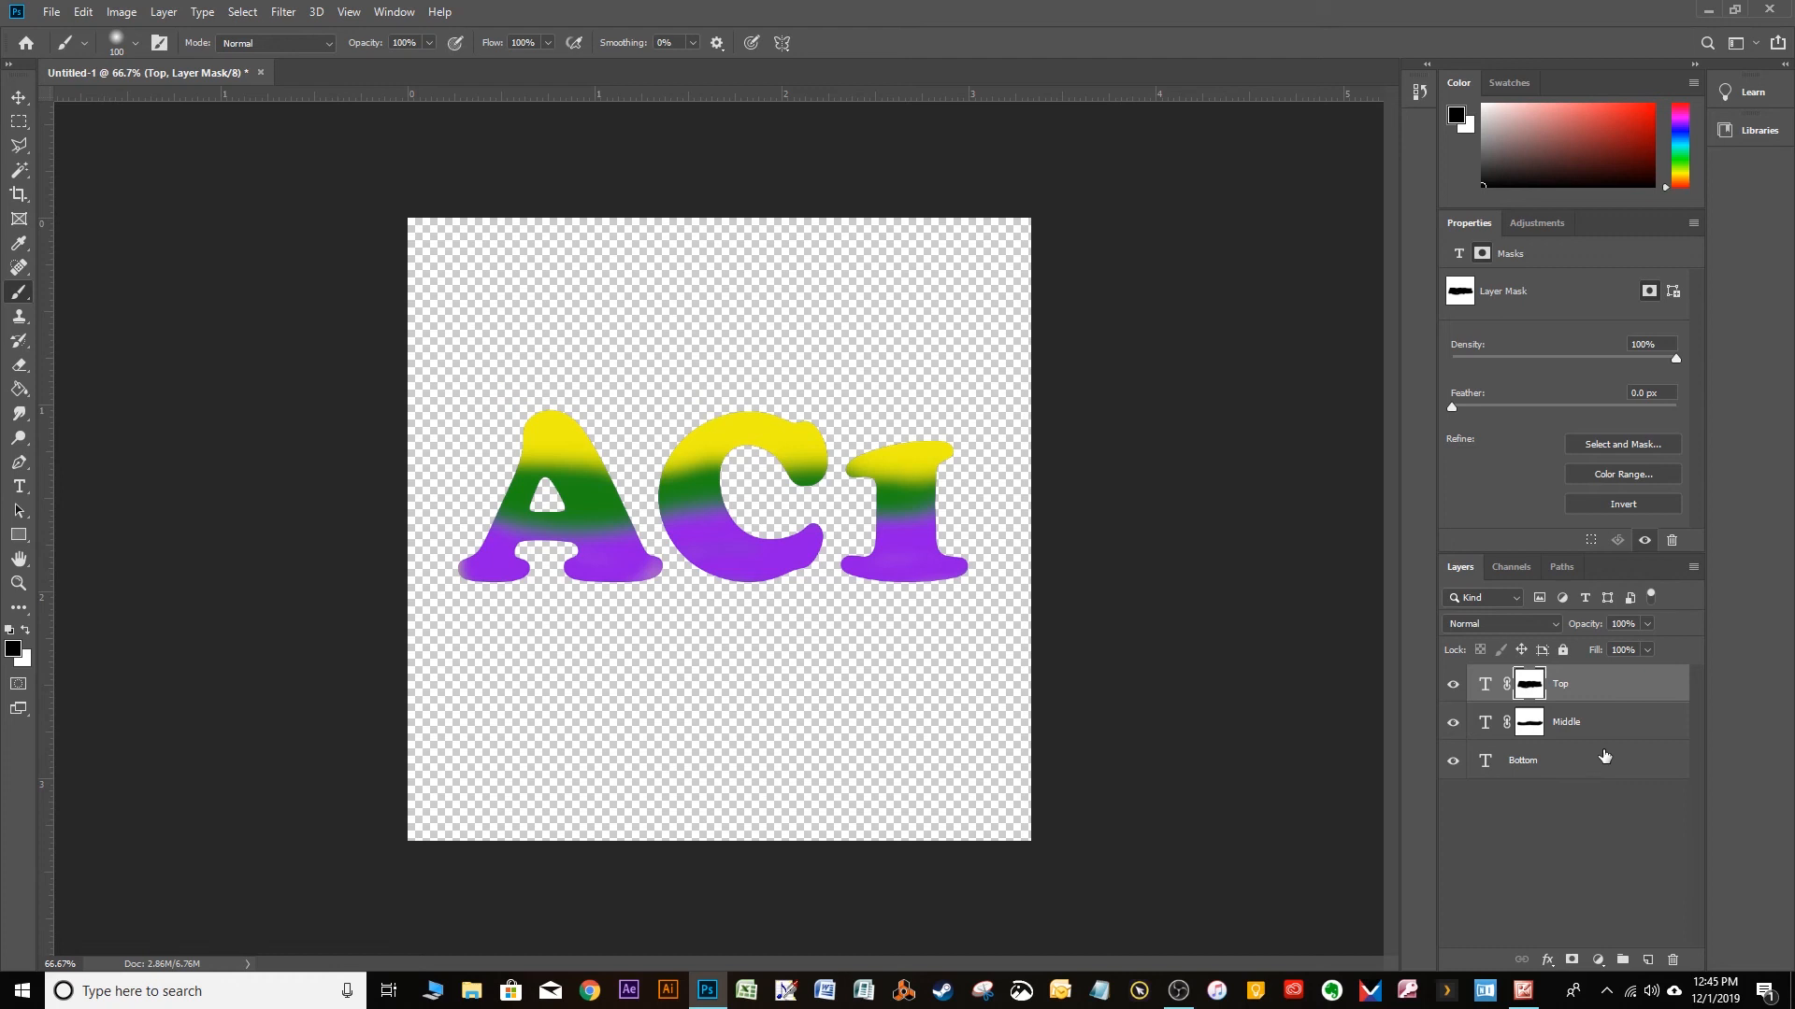
mouse_move(1628, 703)
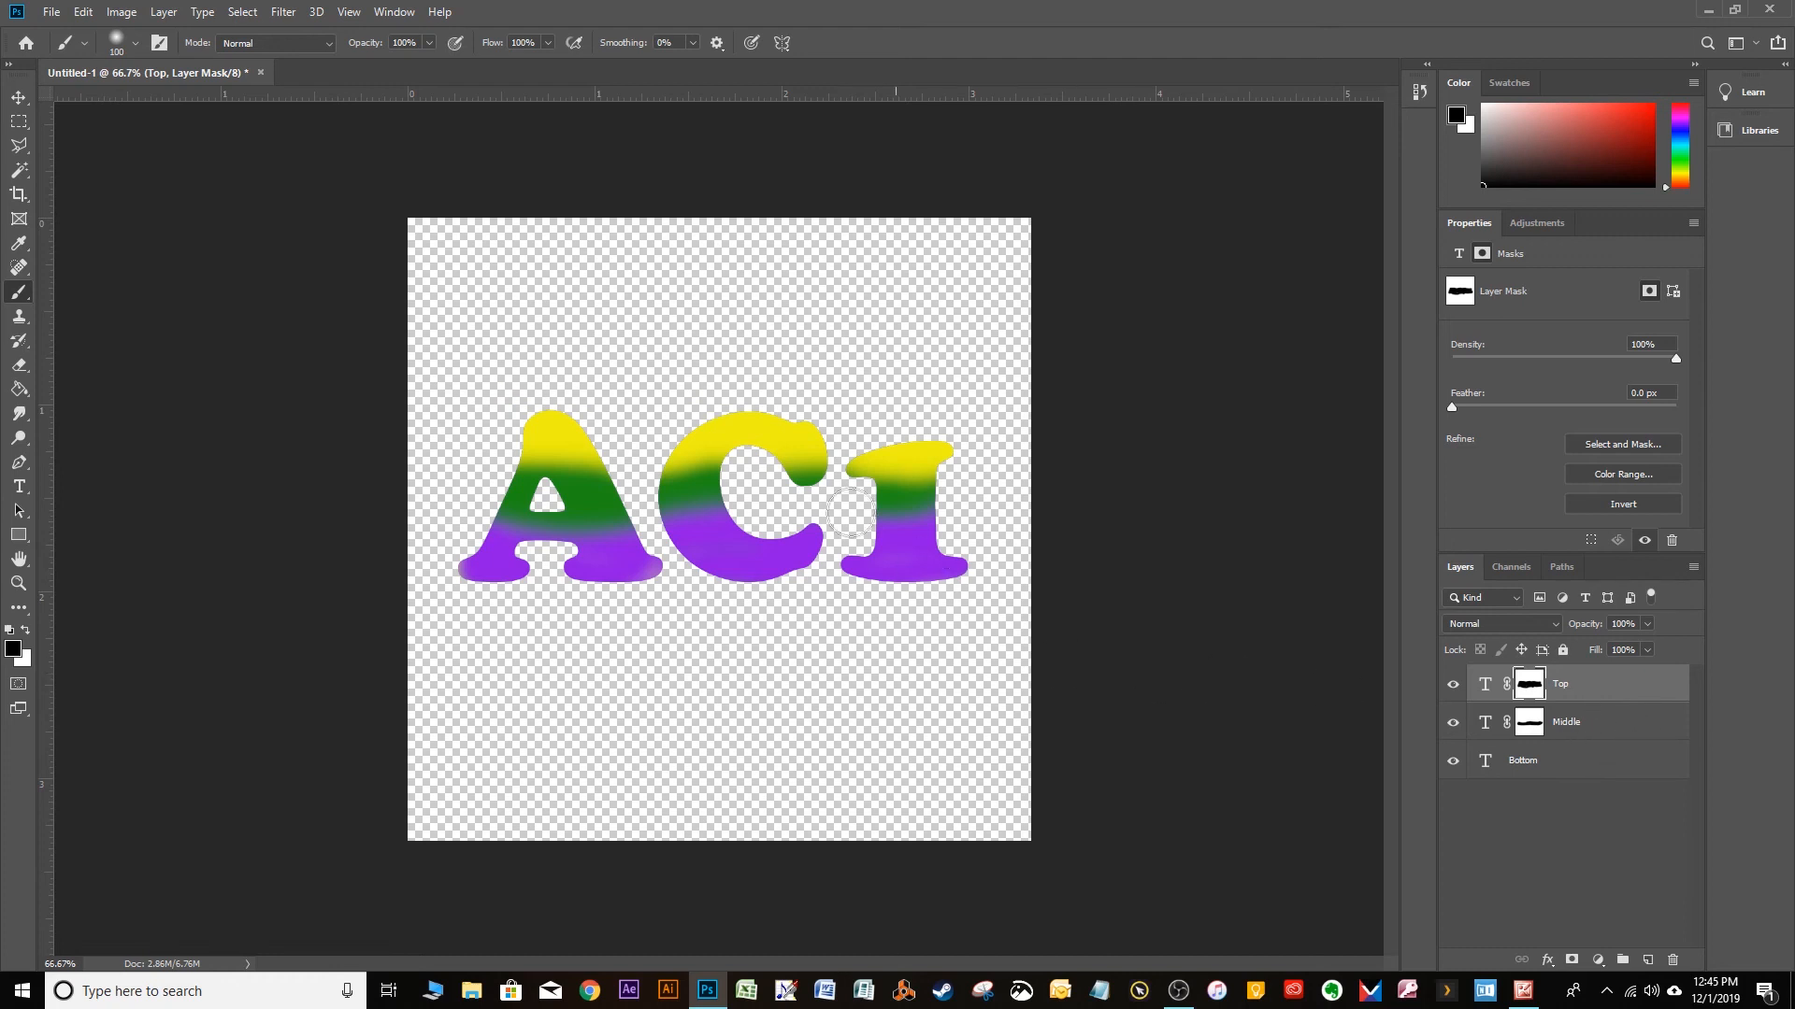
mouse_move(1627, 758)
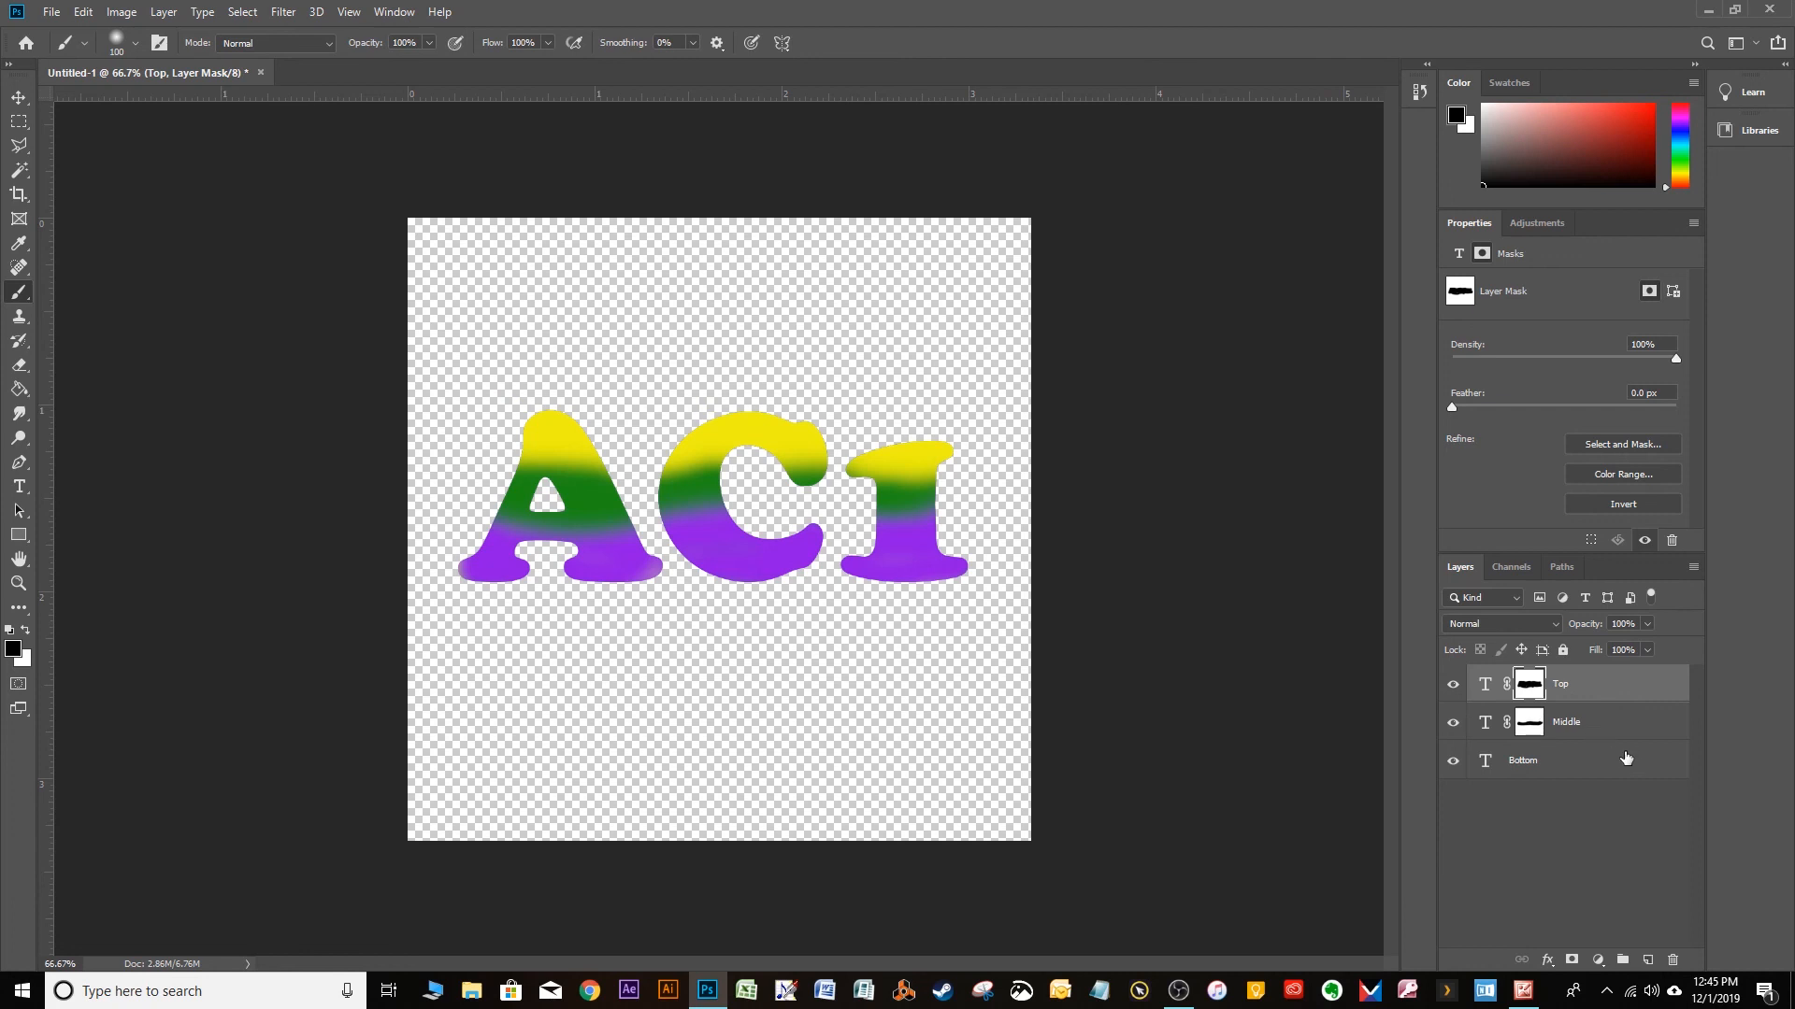
mouse_move(1612, 743)
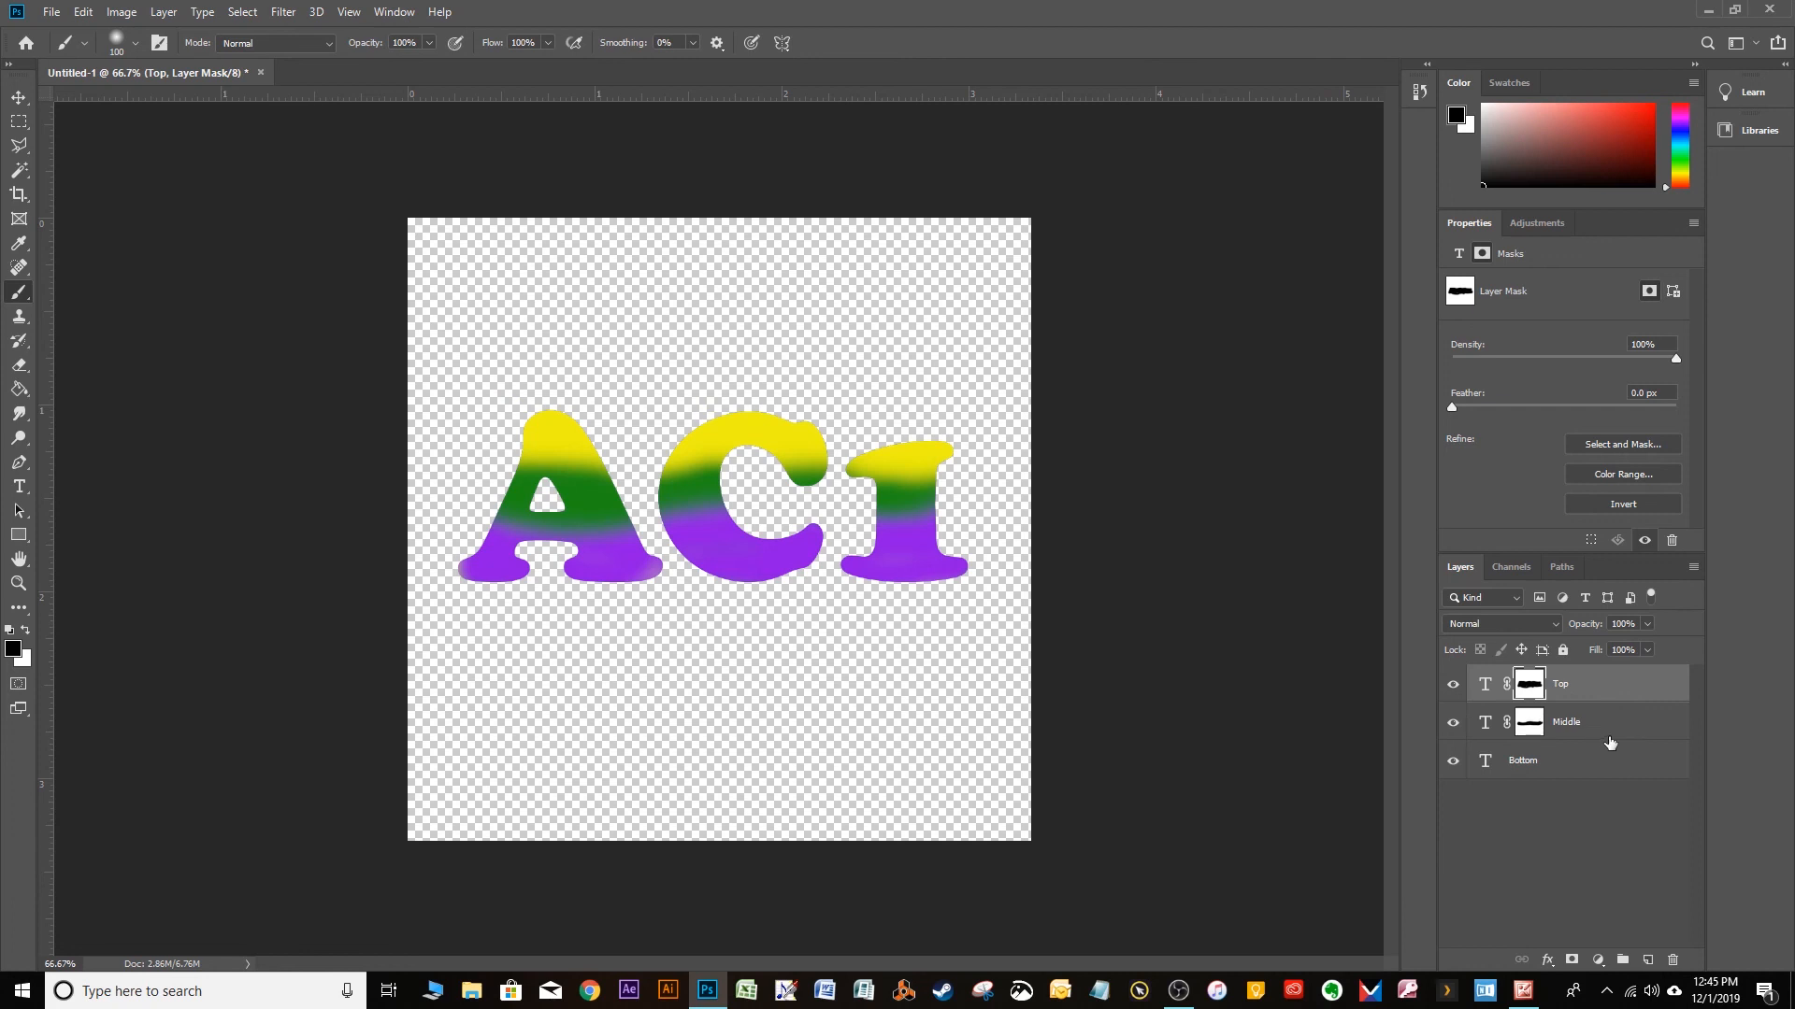
mouse_move(1616, 751)
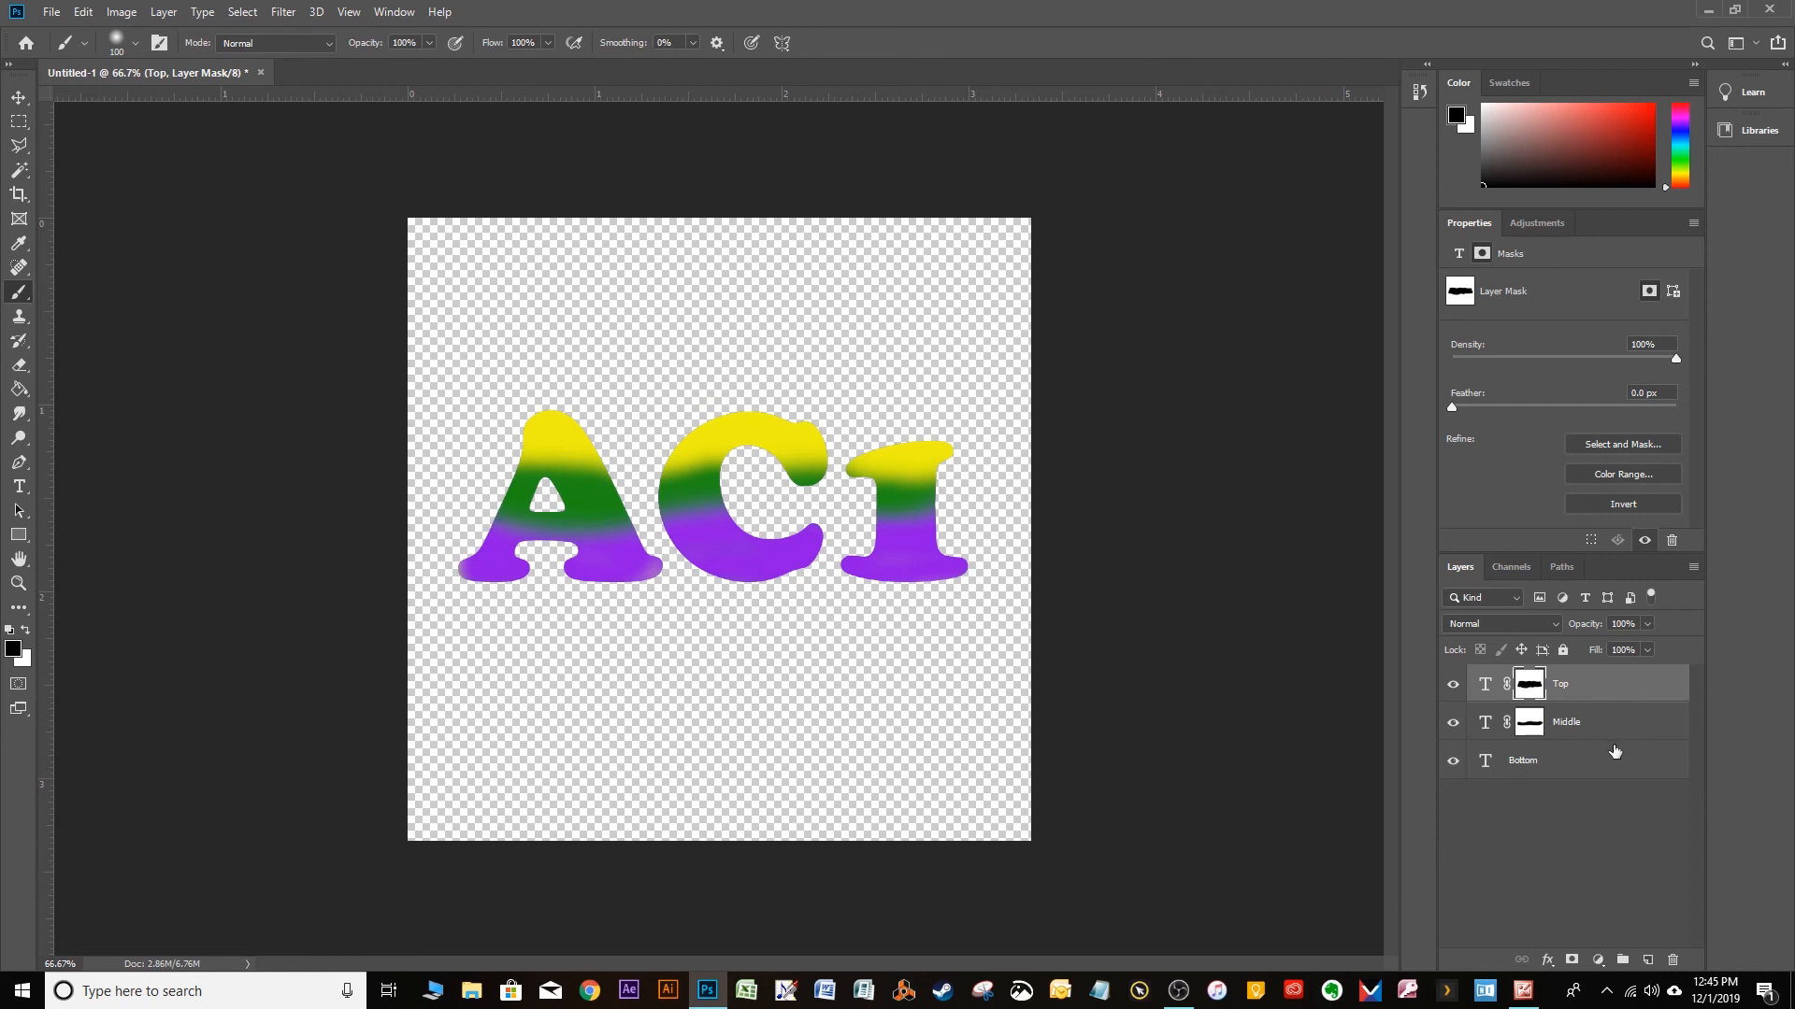
mouse_move(1570, 749)
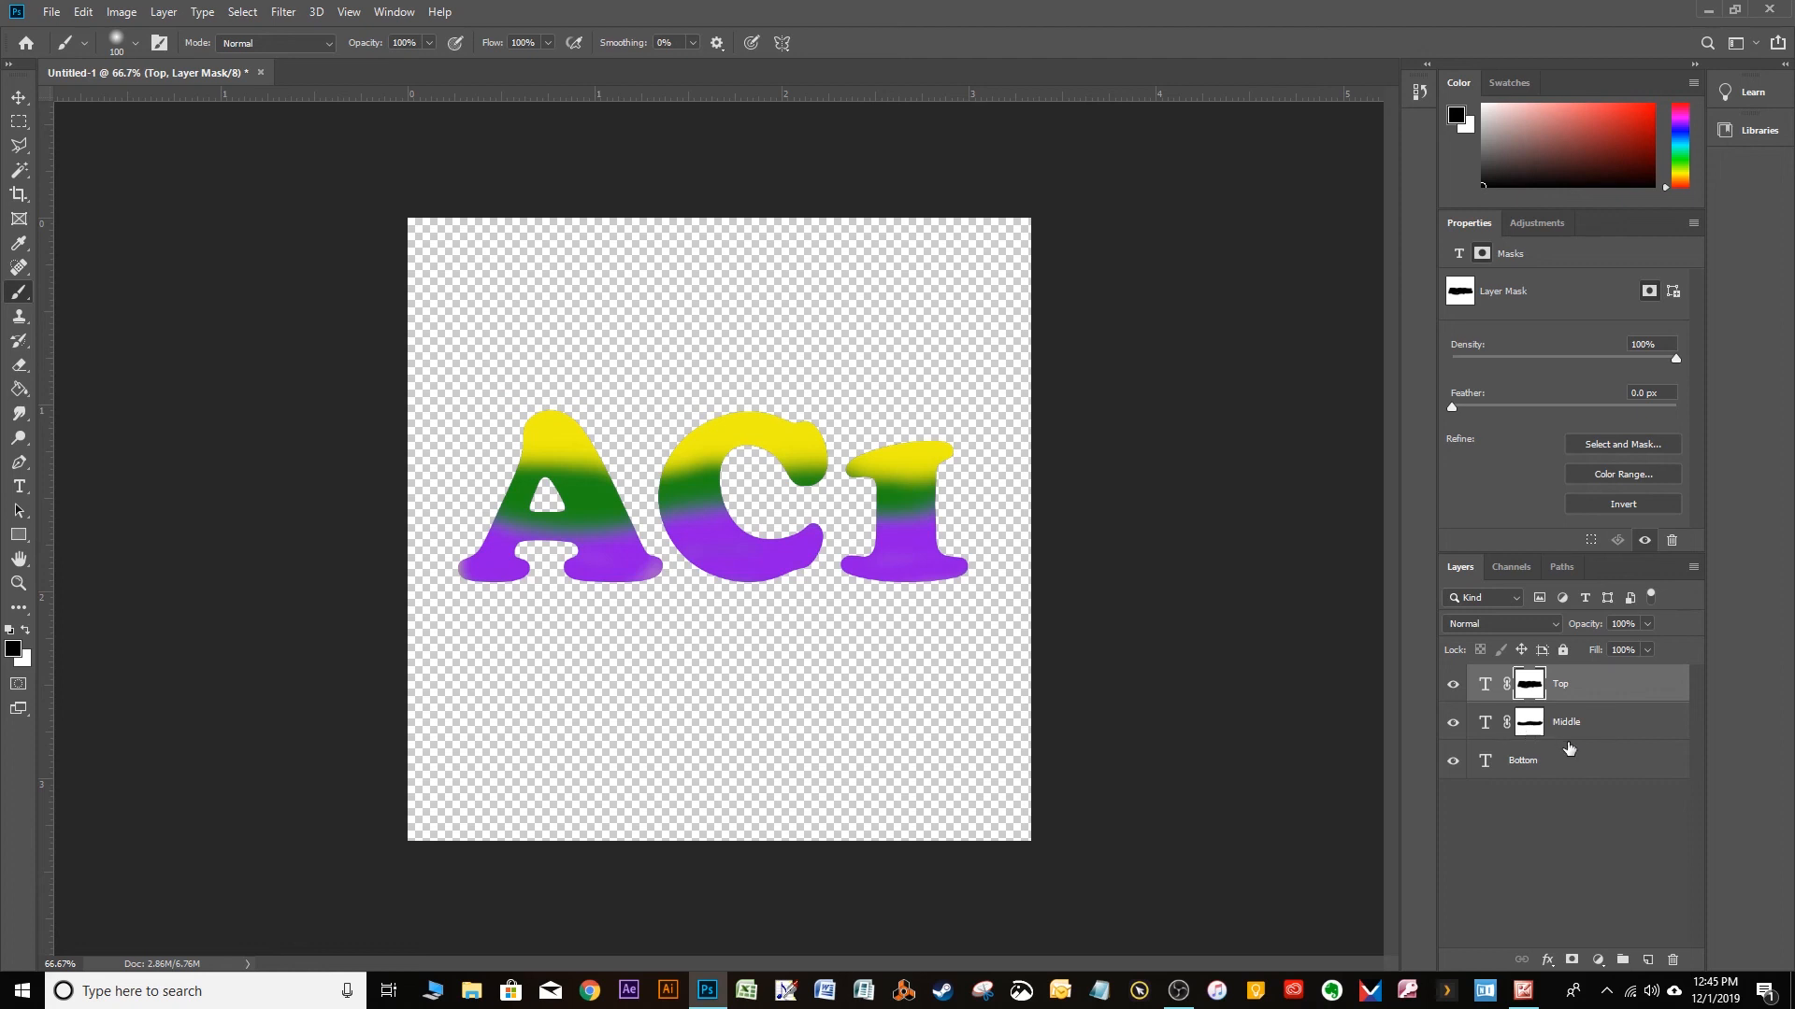
mouse_move(1558, 699)
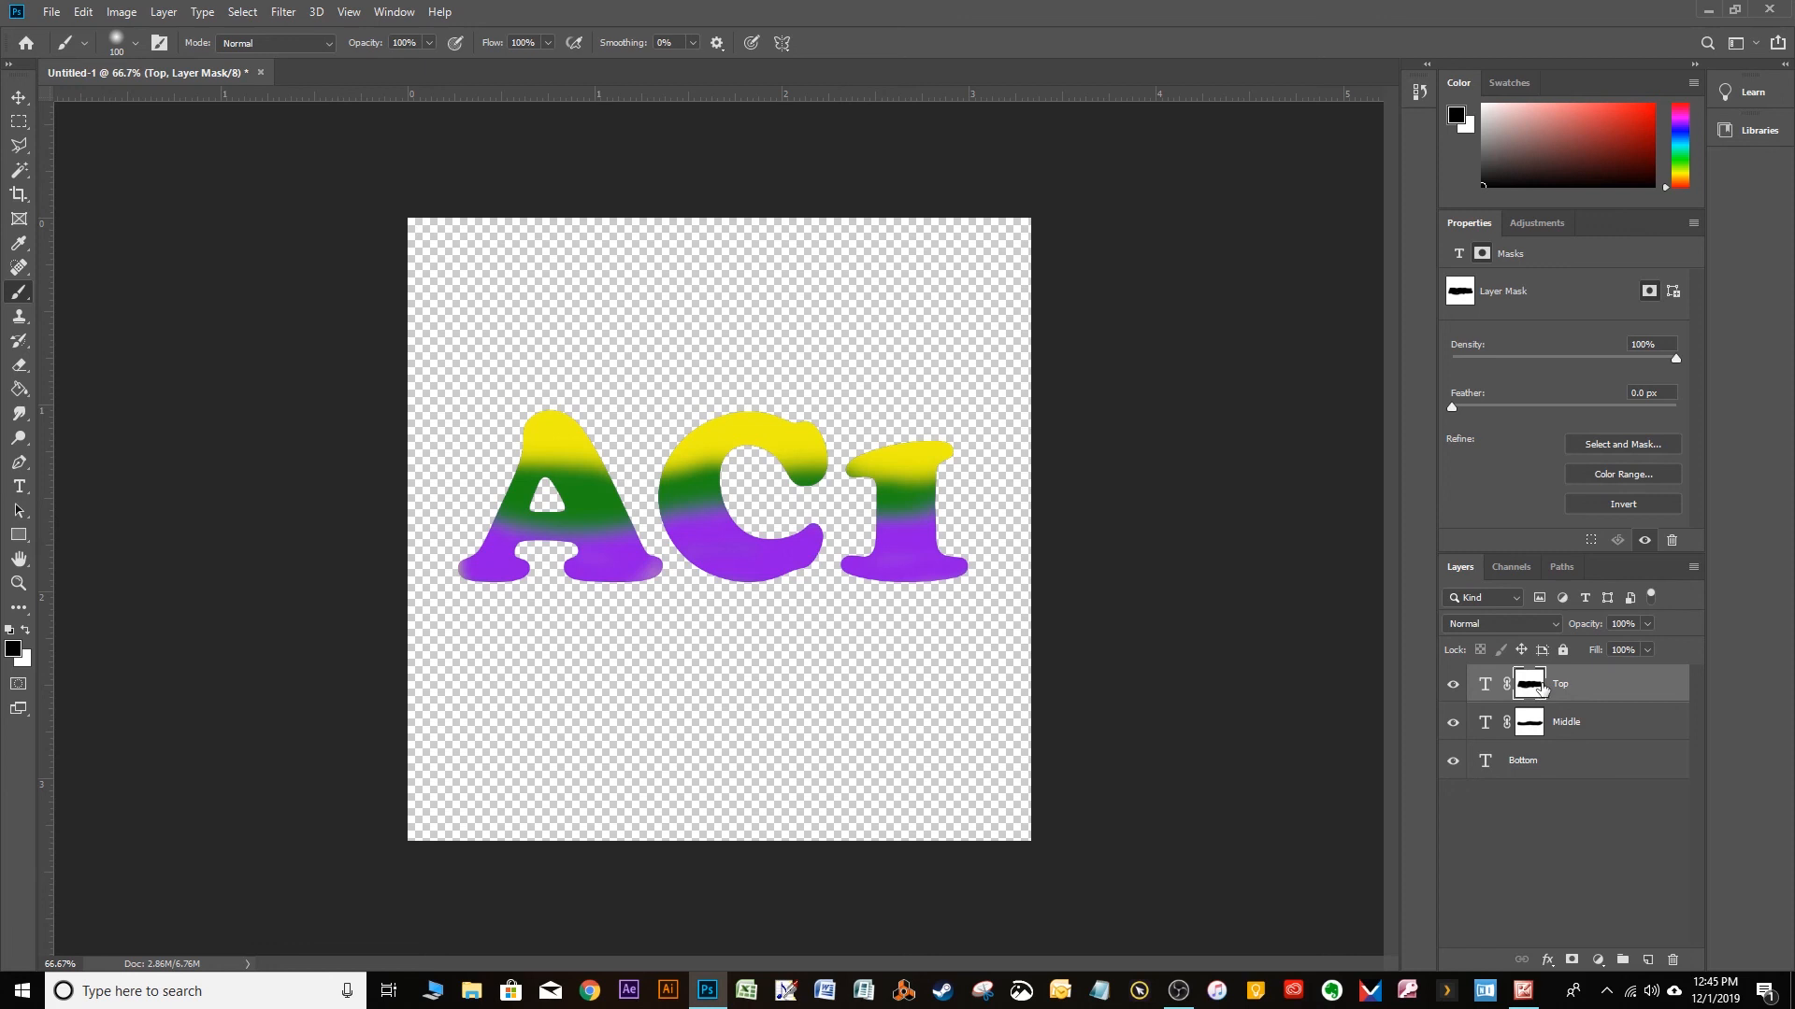
right_click(1529, 684)
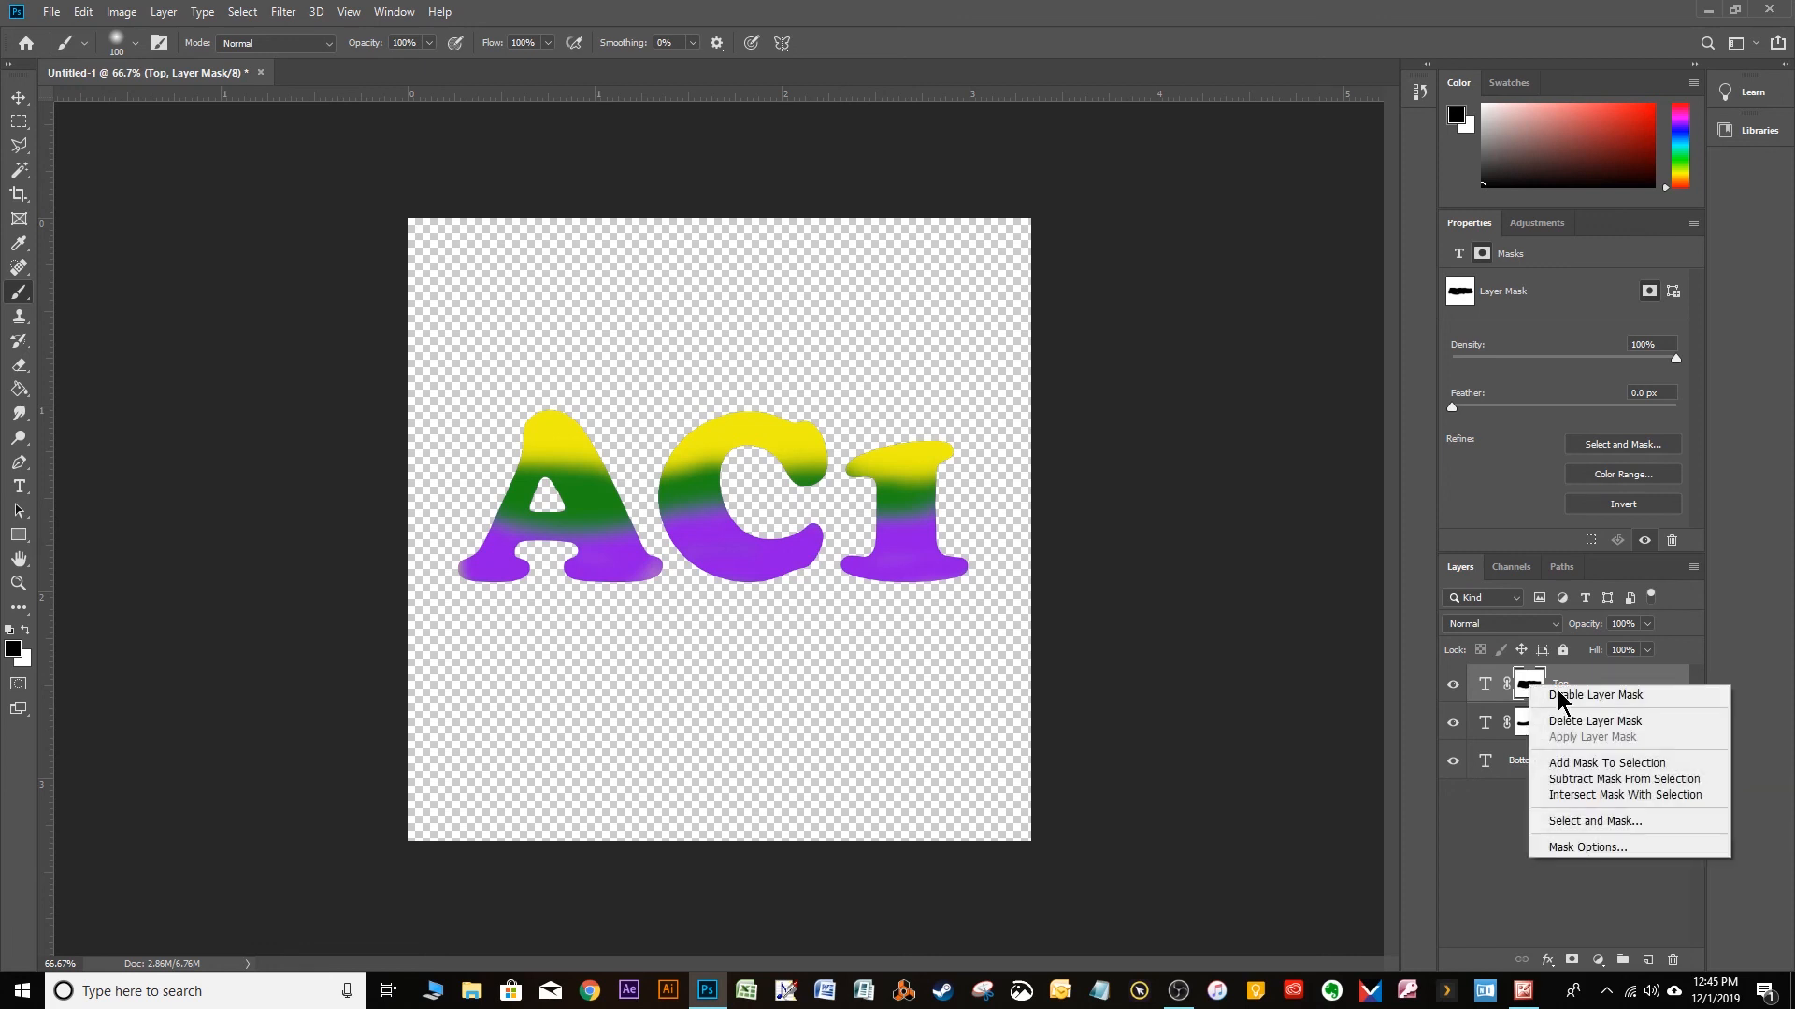
left_click(1594, 695)
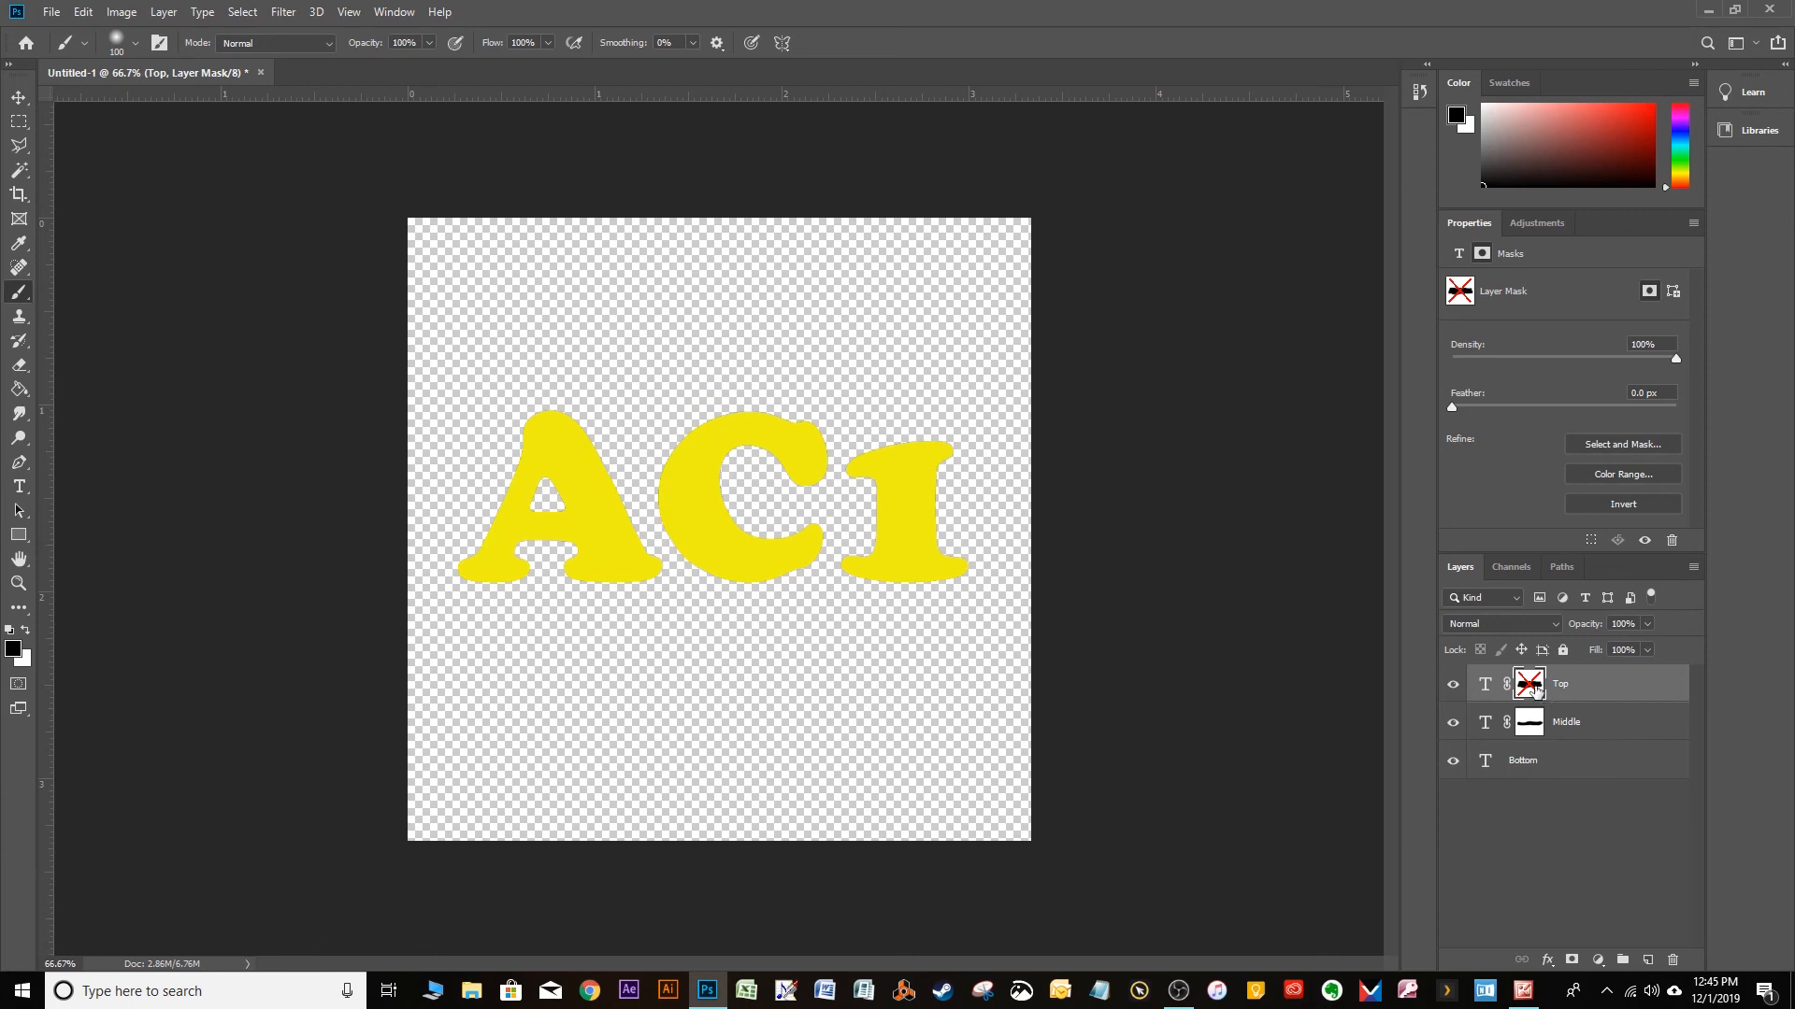
right_click(1529, 683)
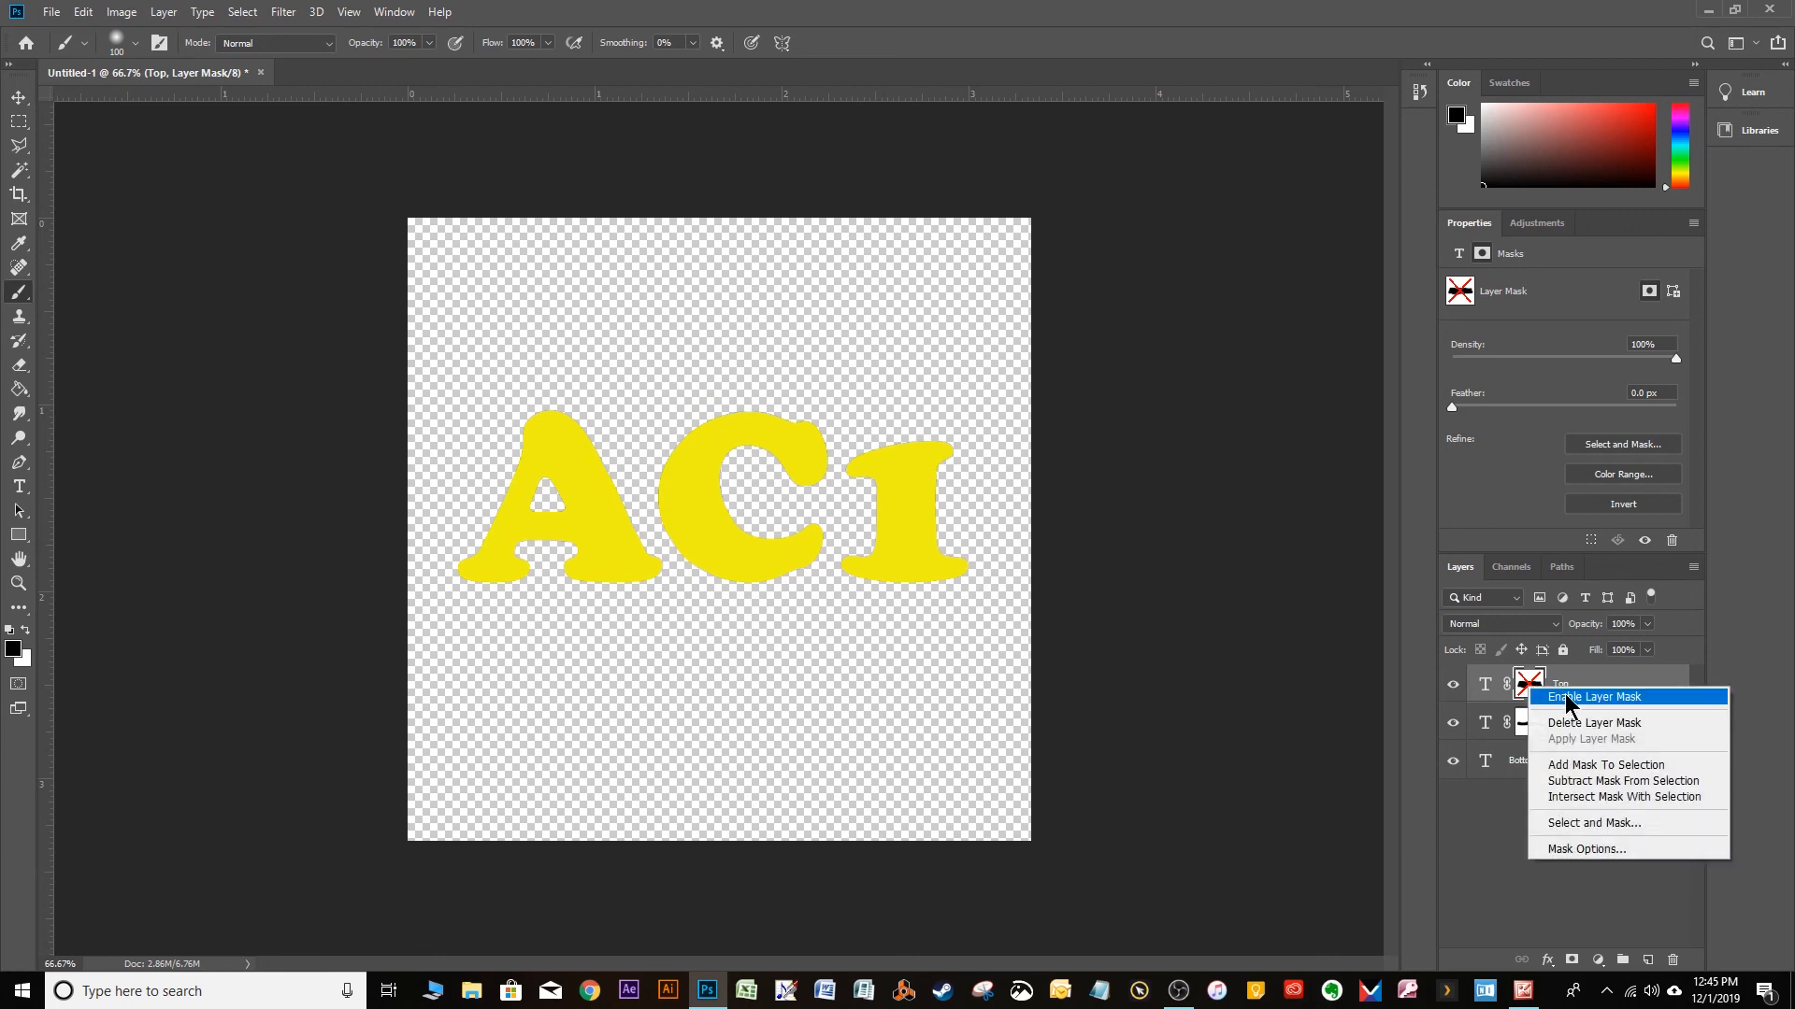
left_click(1600, 697)
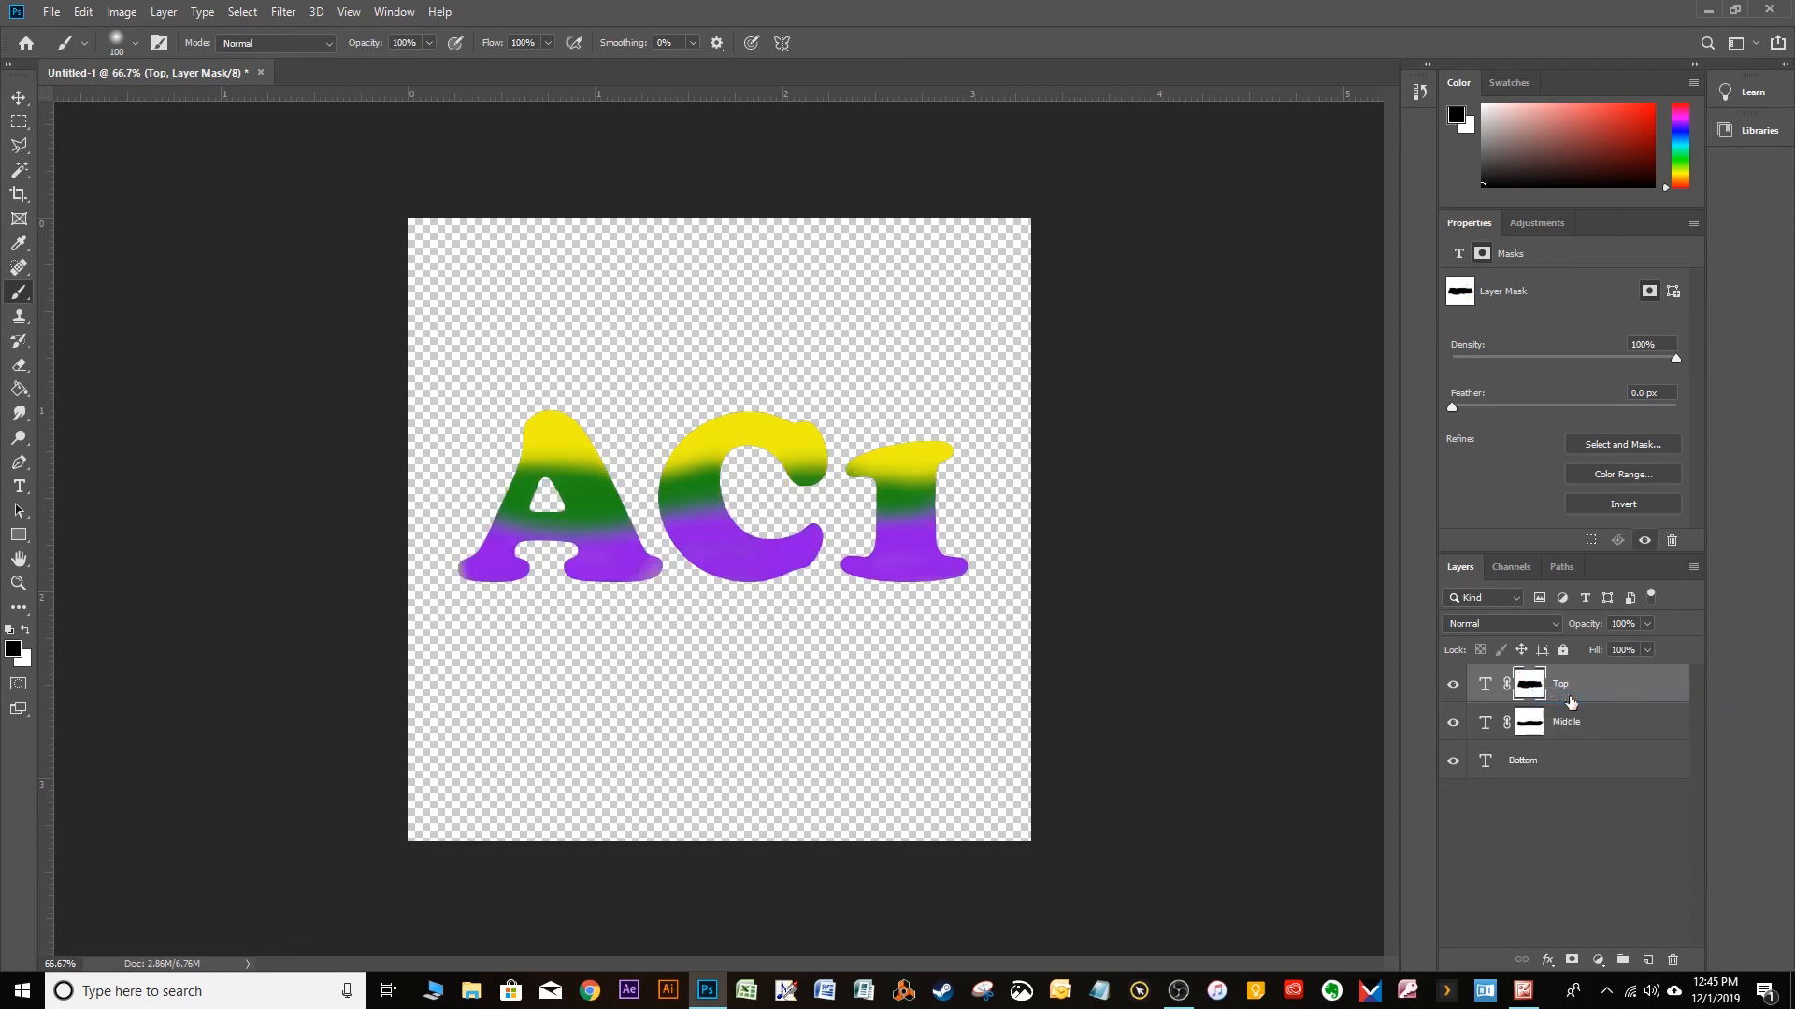
mouse_move(1198, 649)
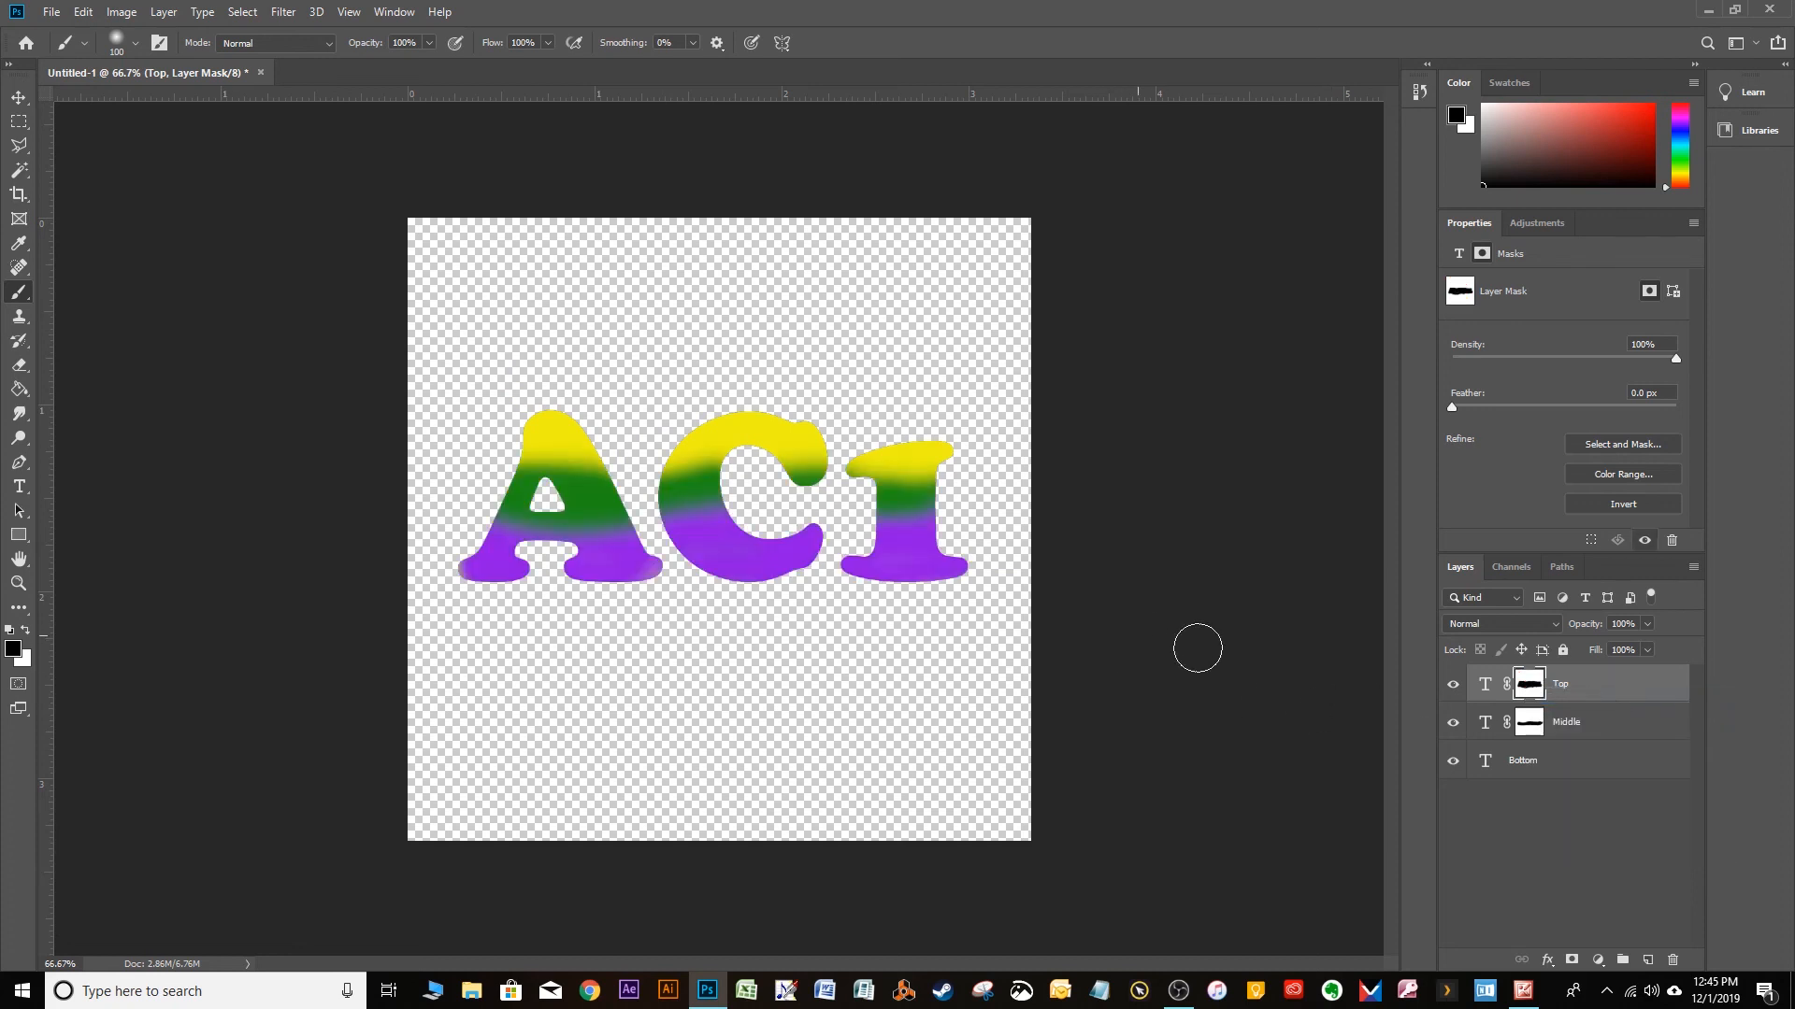
mouse_move(1629, 715)
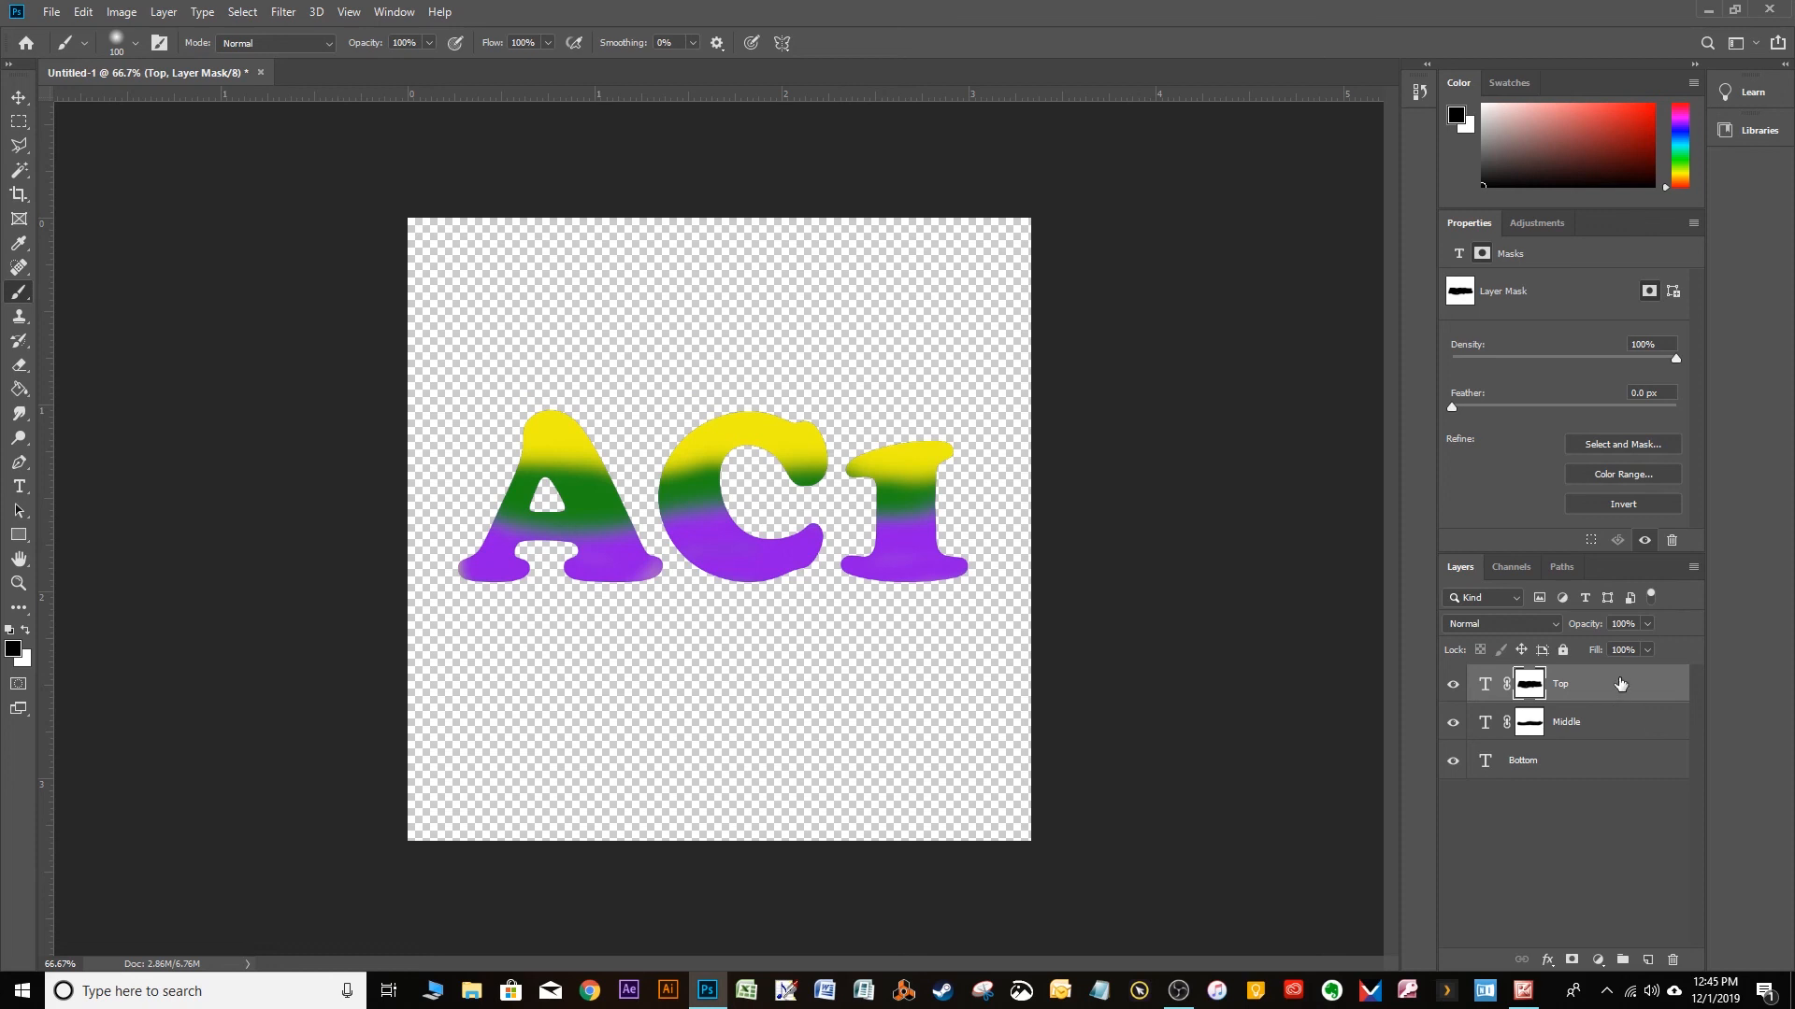
mouse_move(1621, 689)
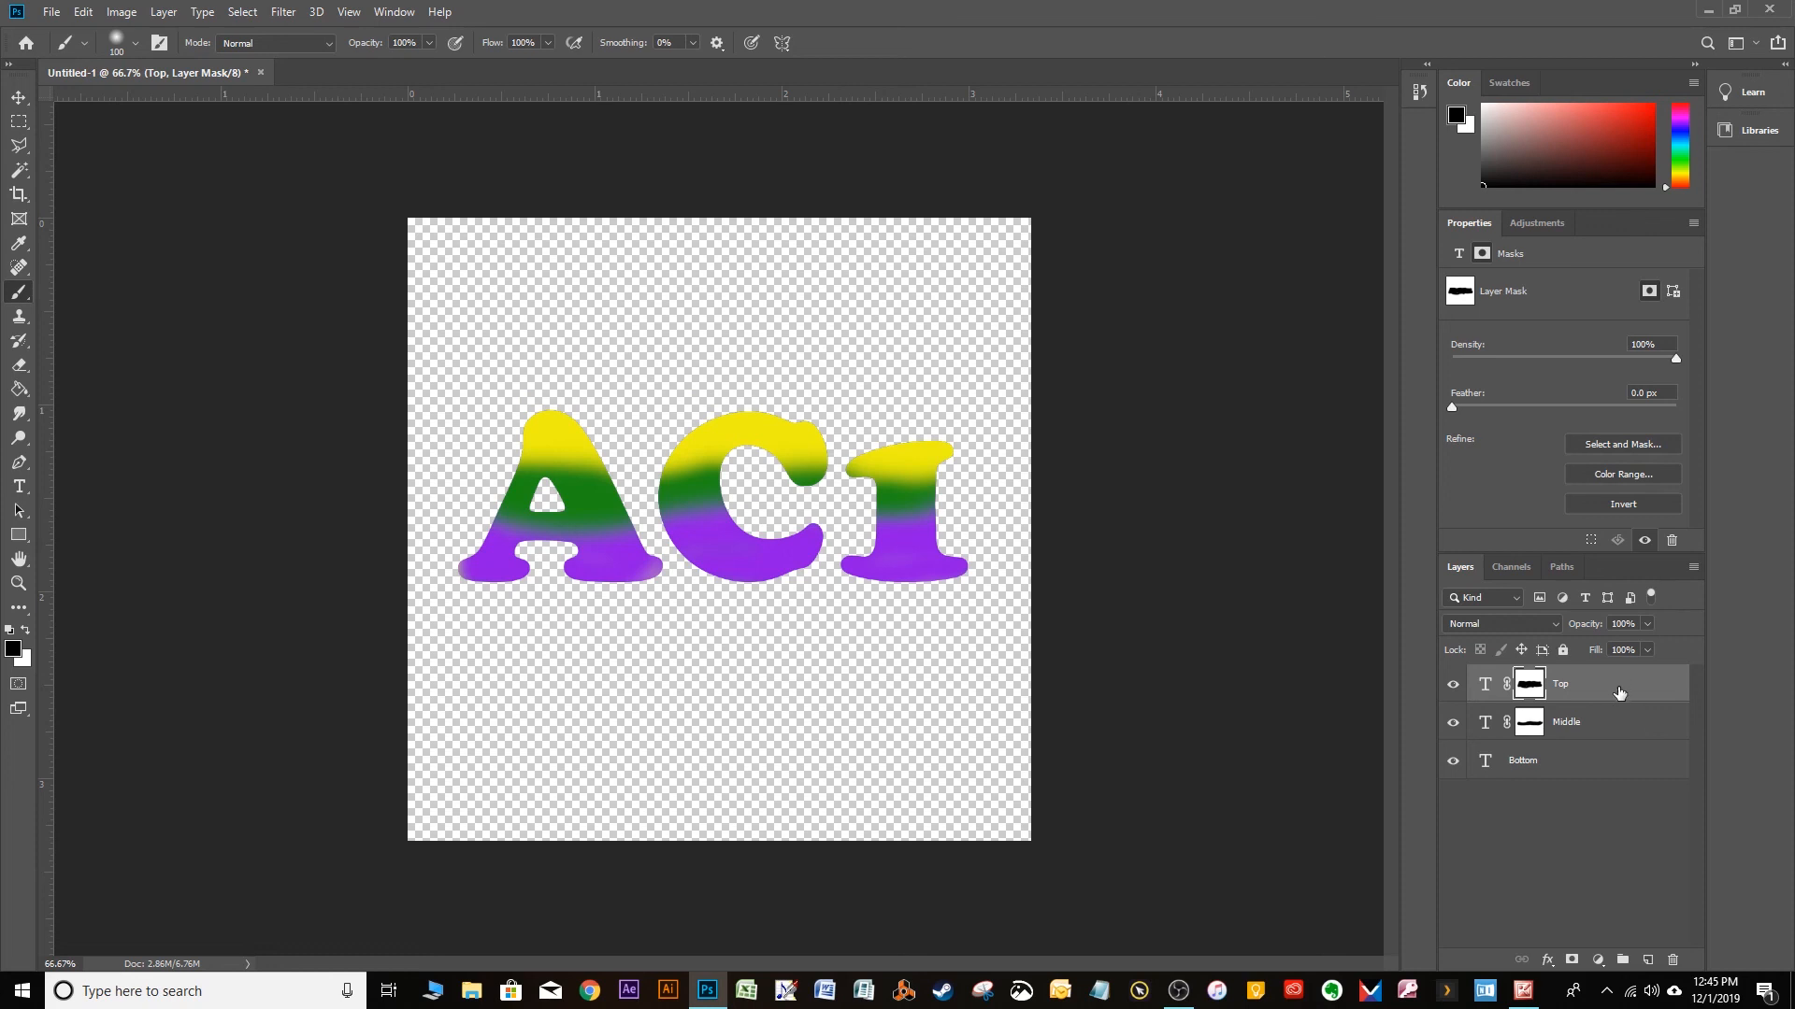
mouse_move(1605, 688)
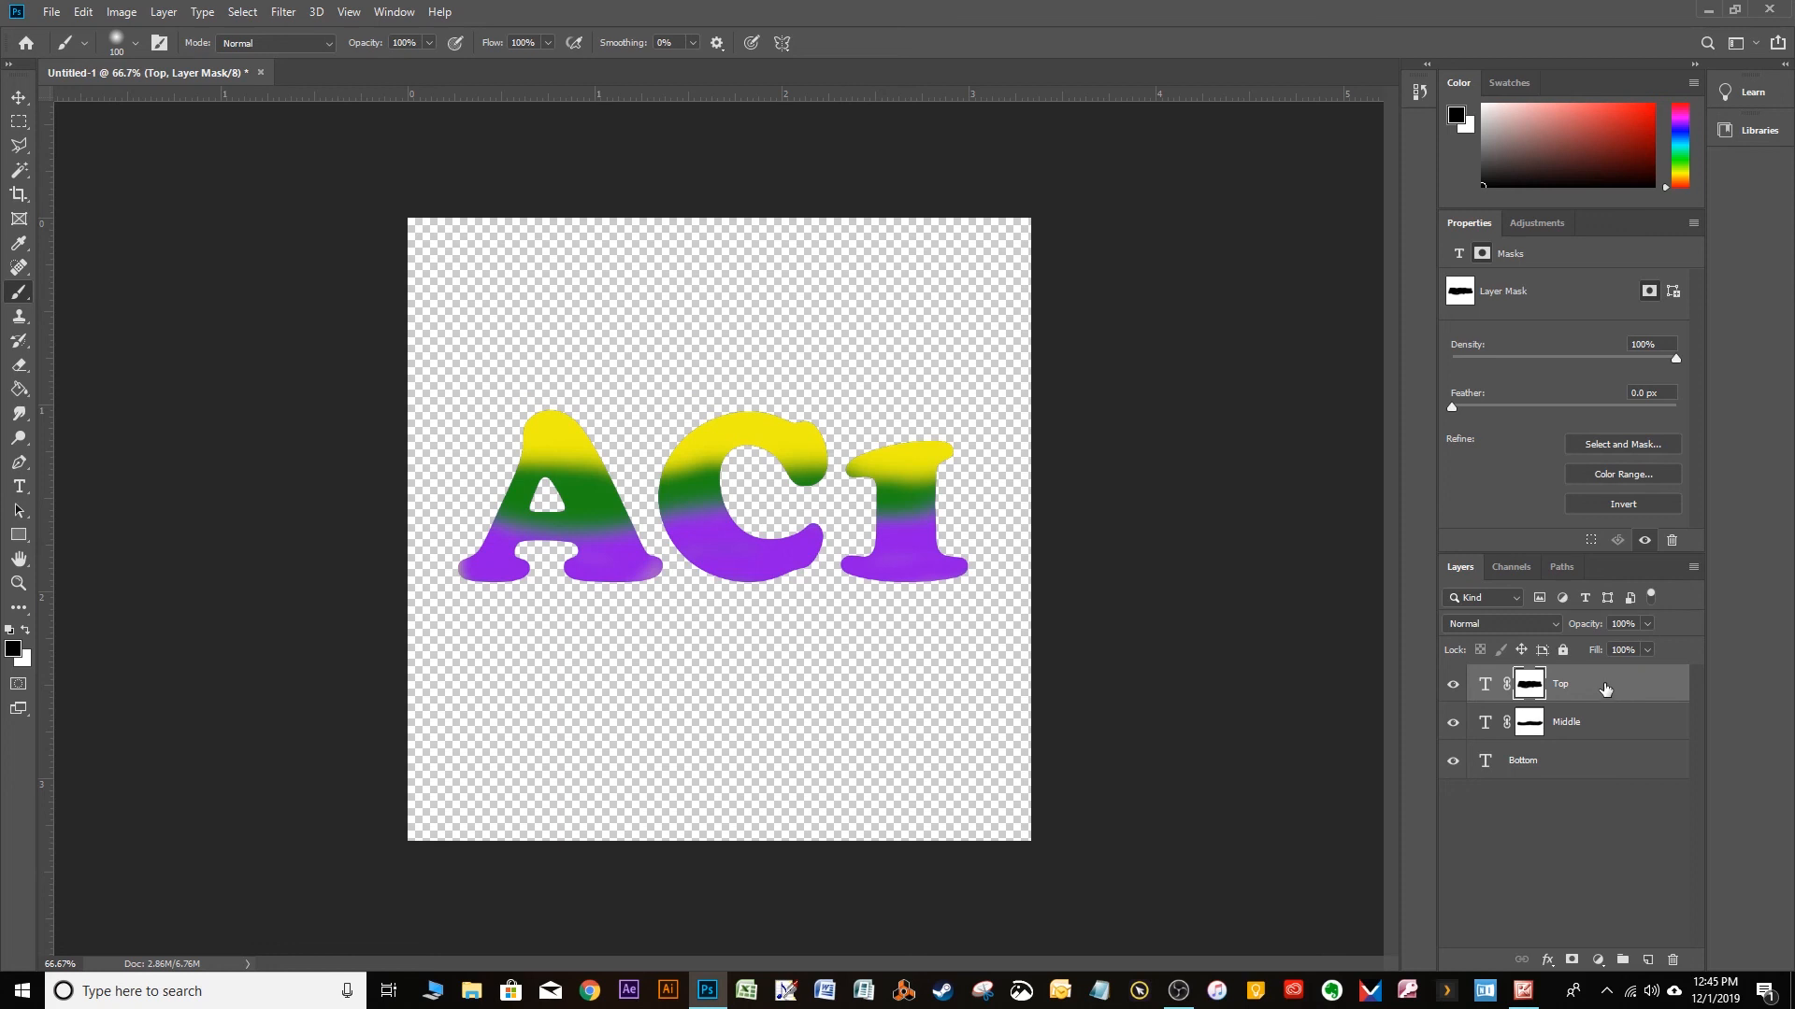
mouse_move(1600, 690)
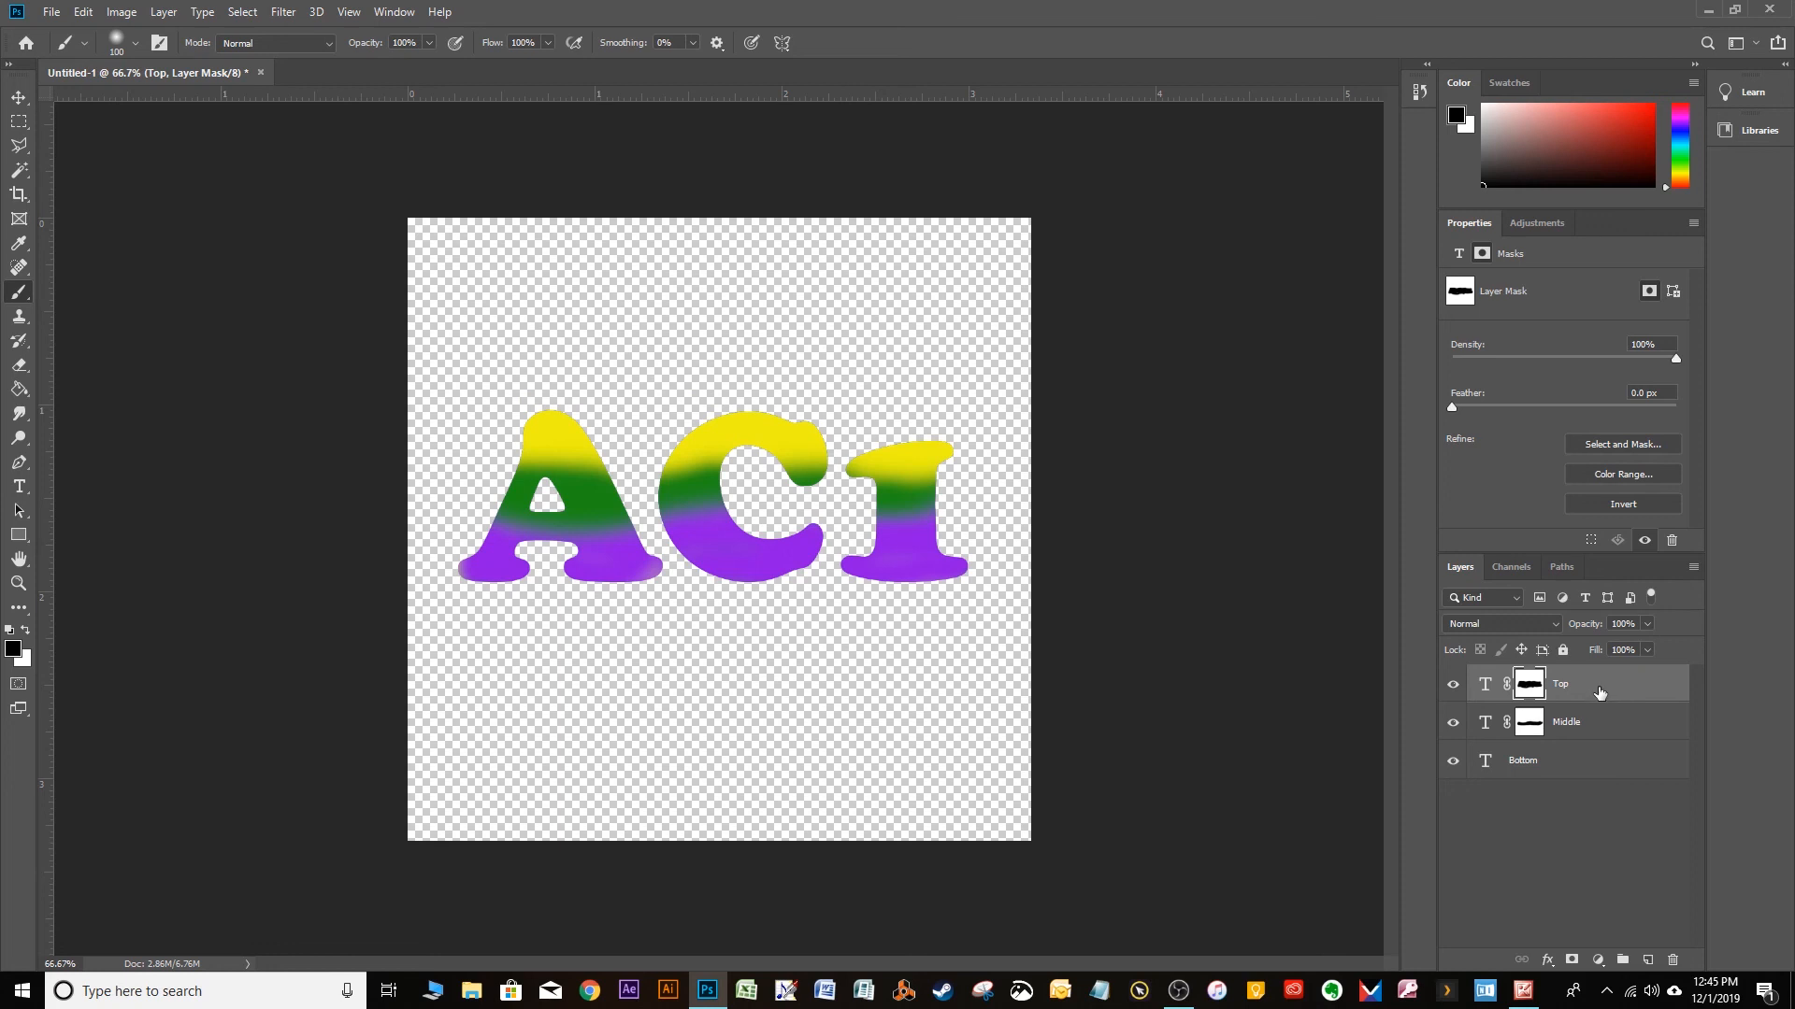